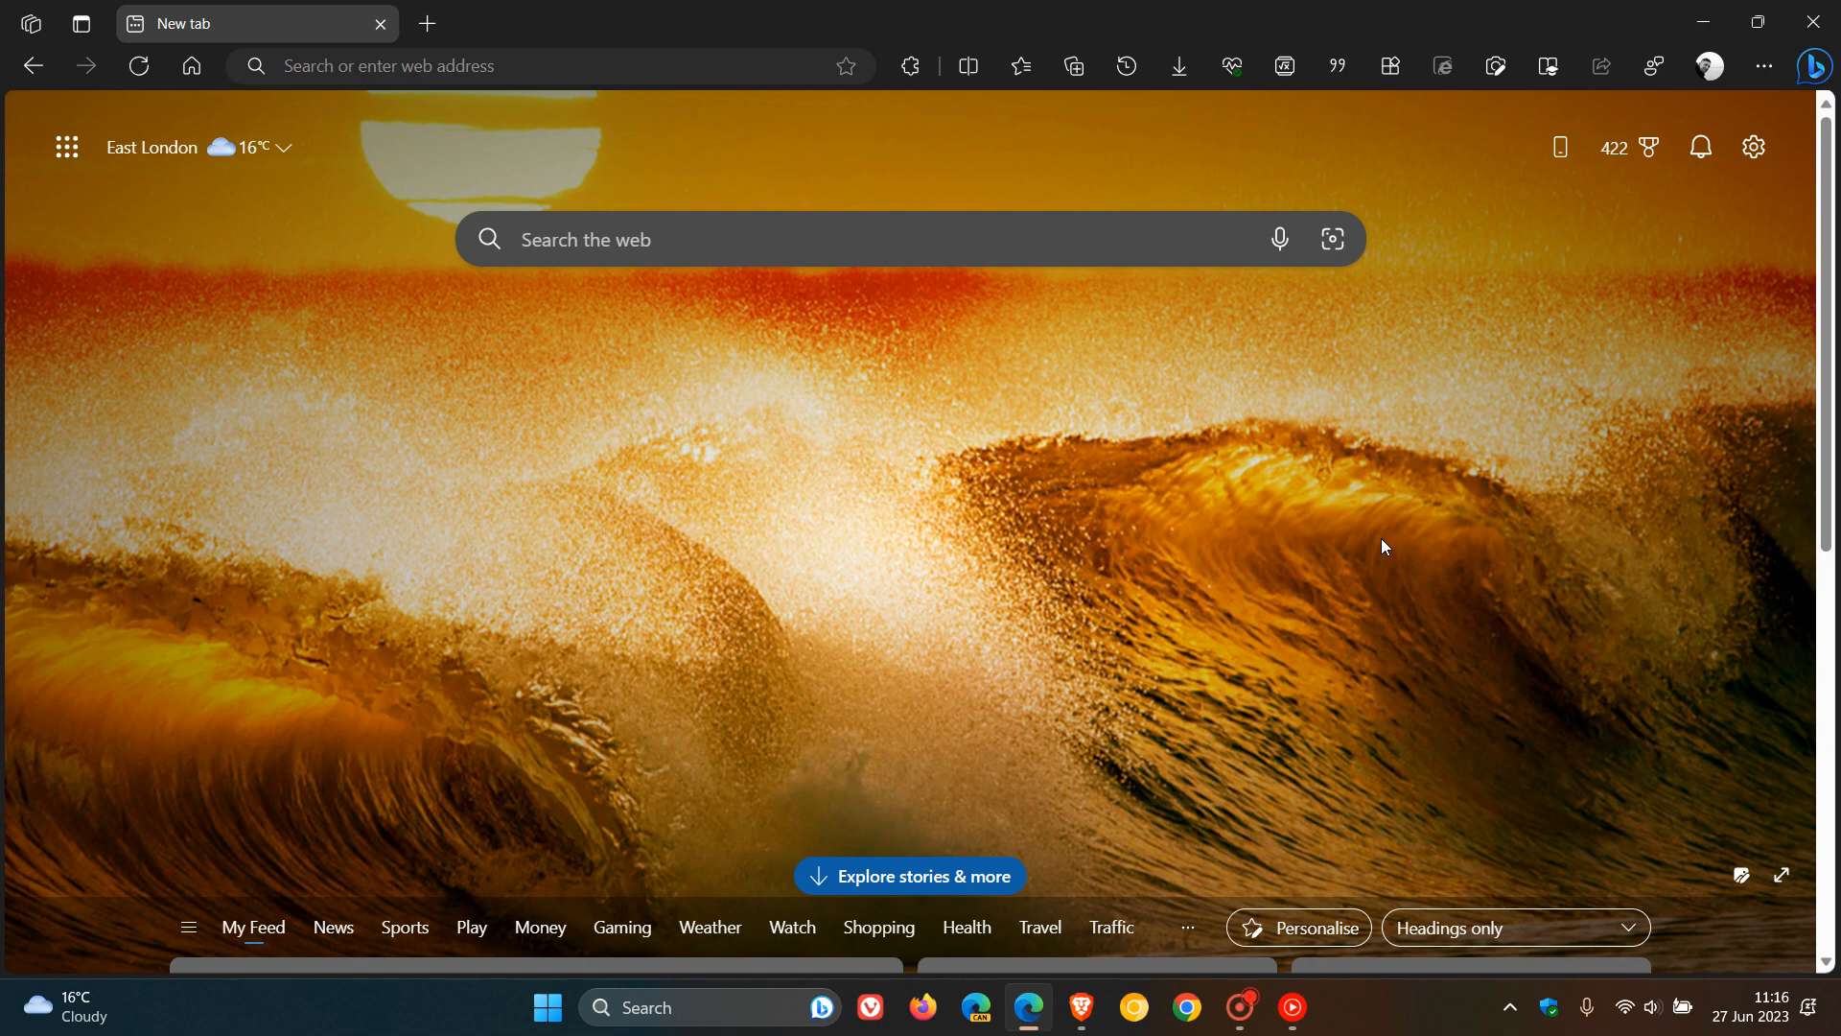
{"action": "mouse_move", "coordinate": [1278, 551]}
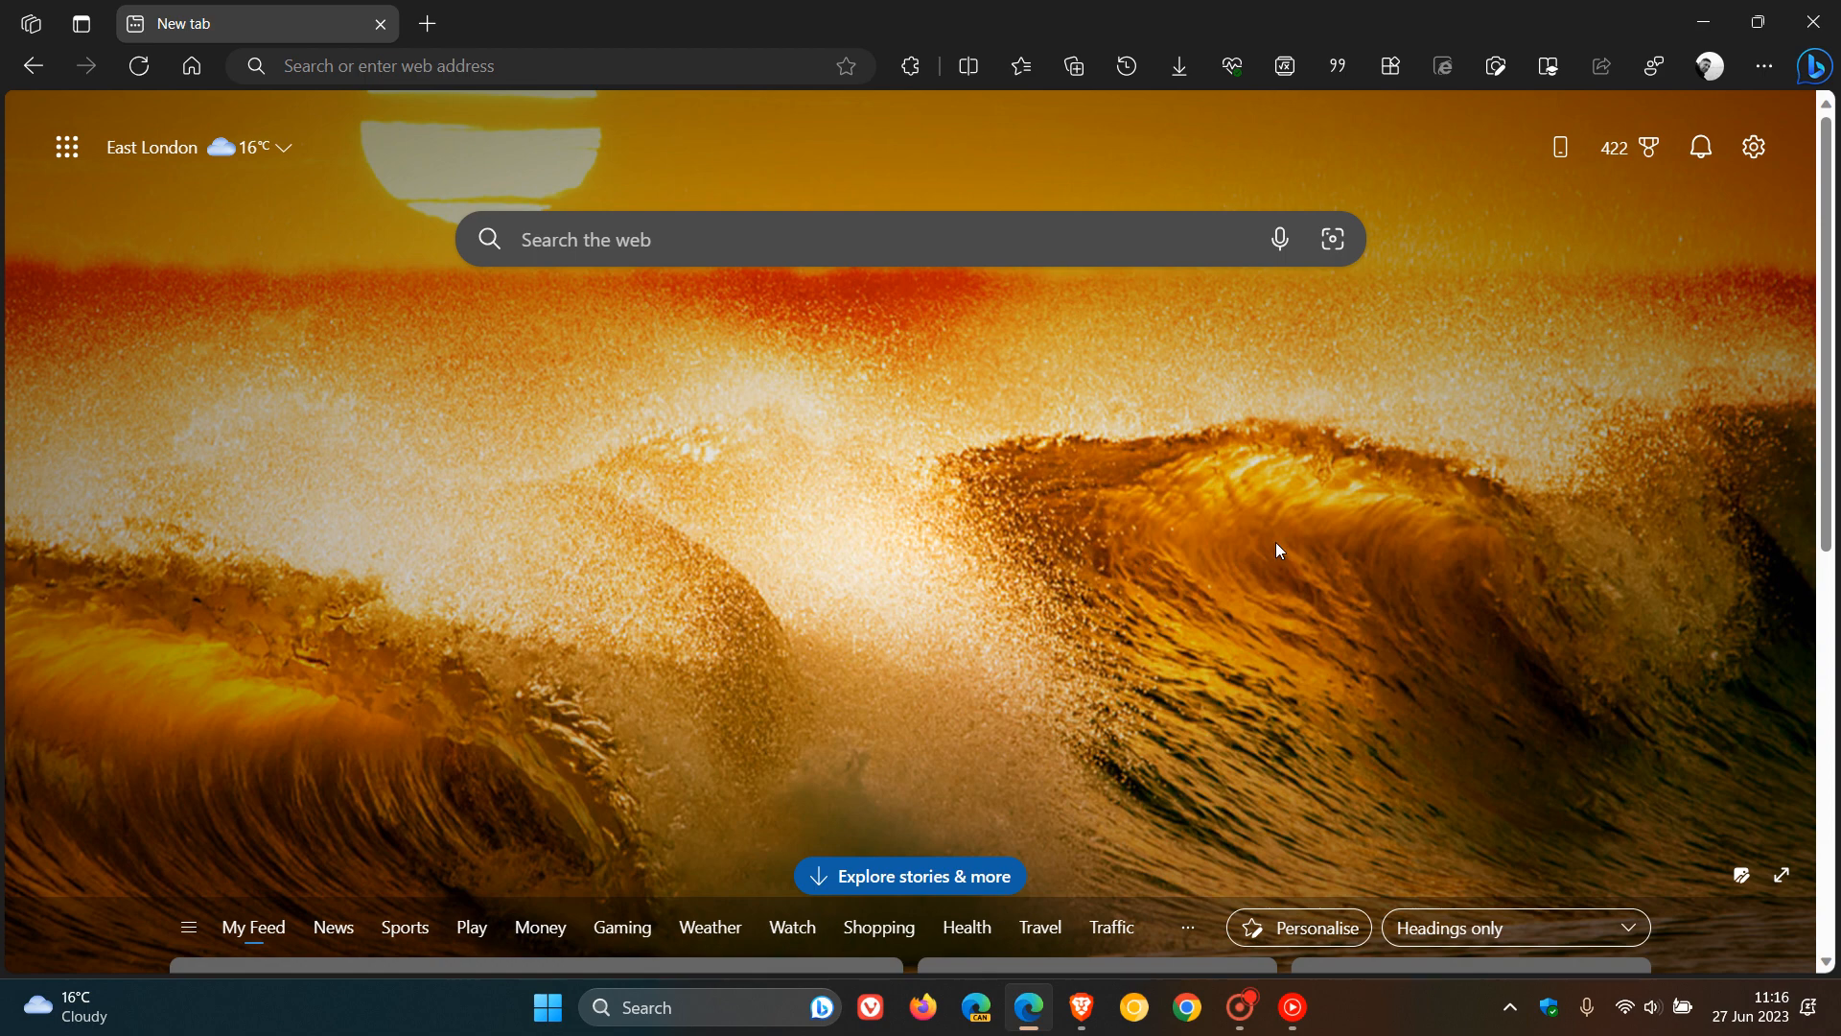
{"action": "mouse_move", "coordinate": [1182, 558]}
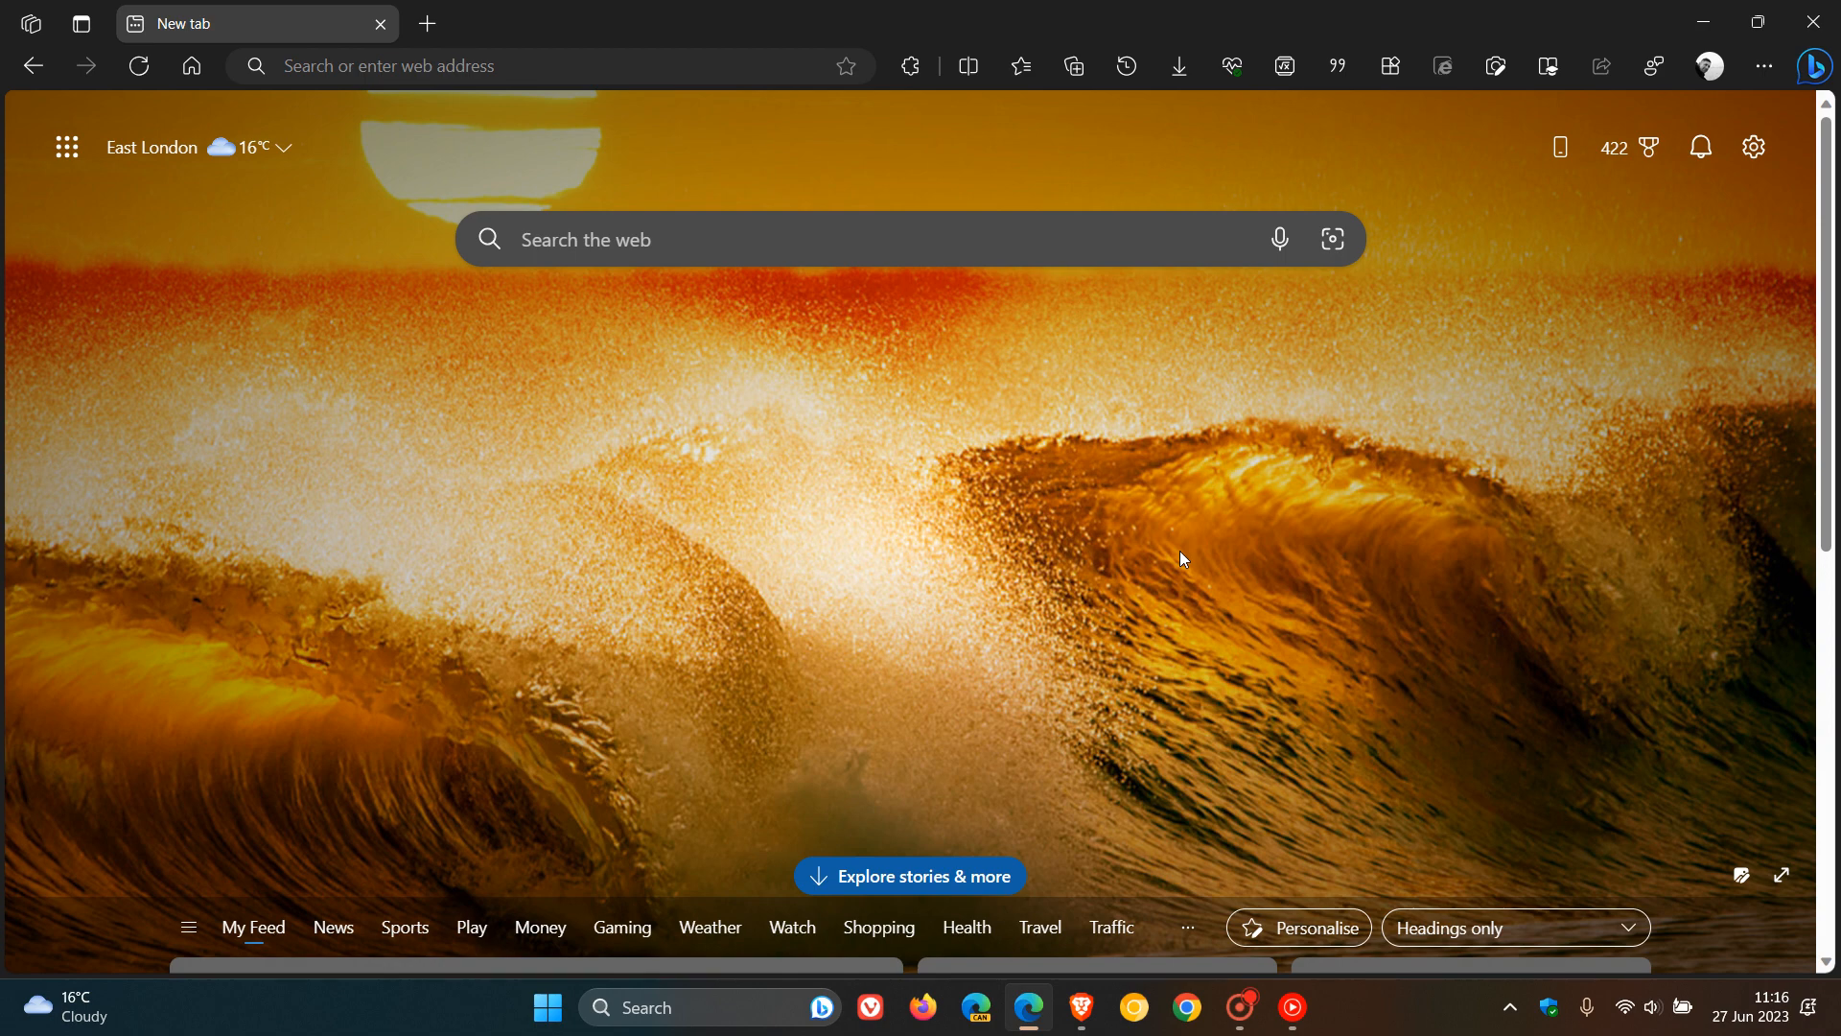
{"action": "mouse_move", "coordinate": [1155, 504]}
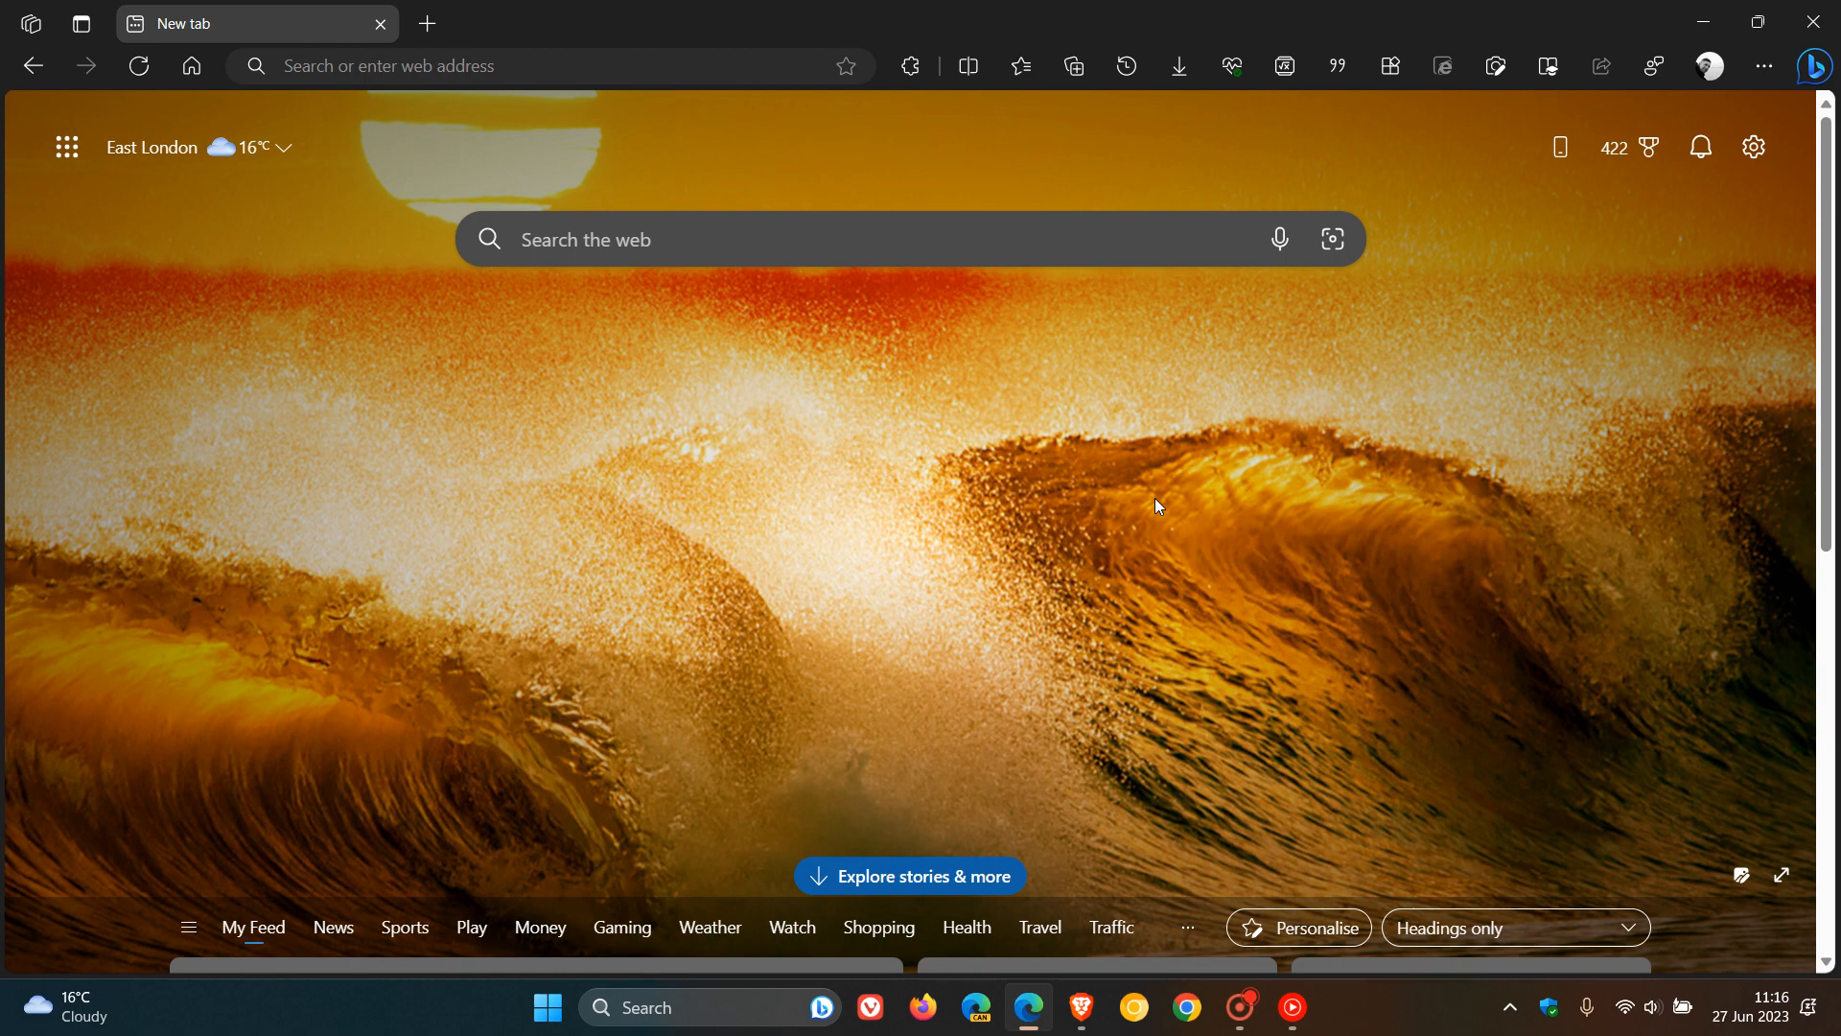
{"action": "mouse_move", "coordinate": [861, 719]}
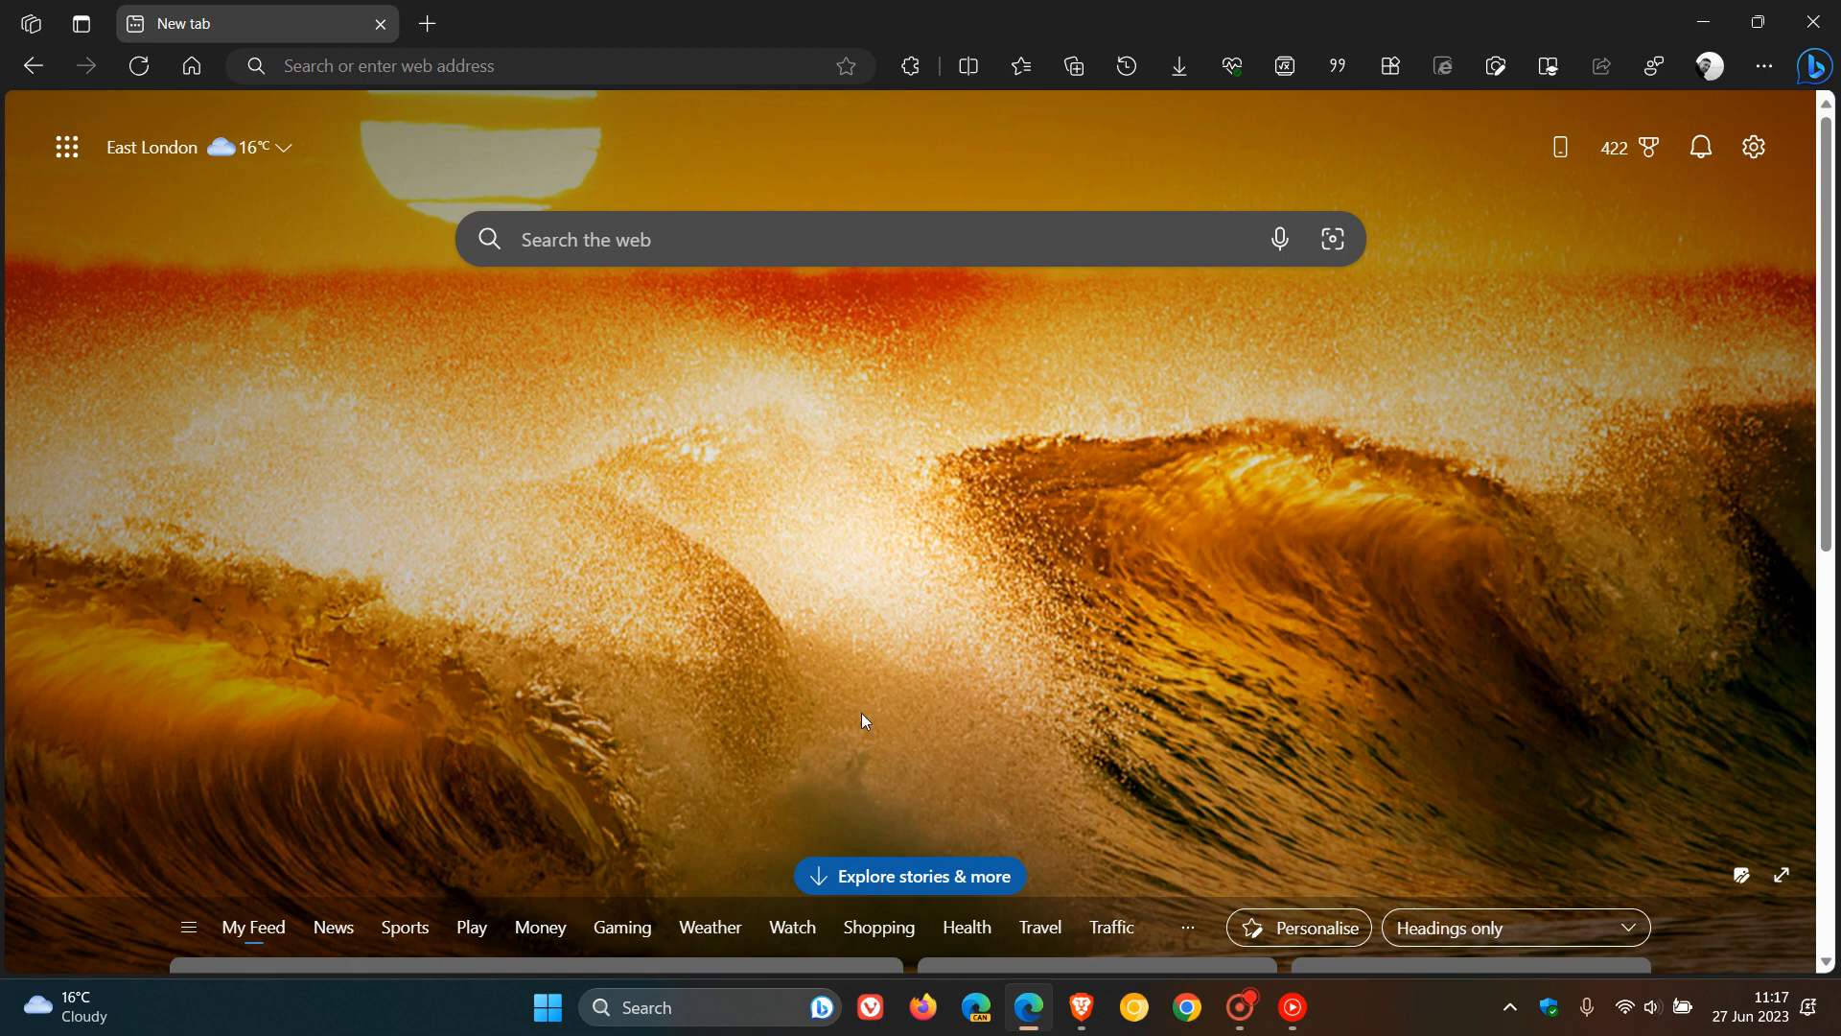
{"action": "mouse_move", "coordinate": [1185, 493]}
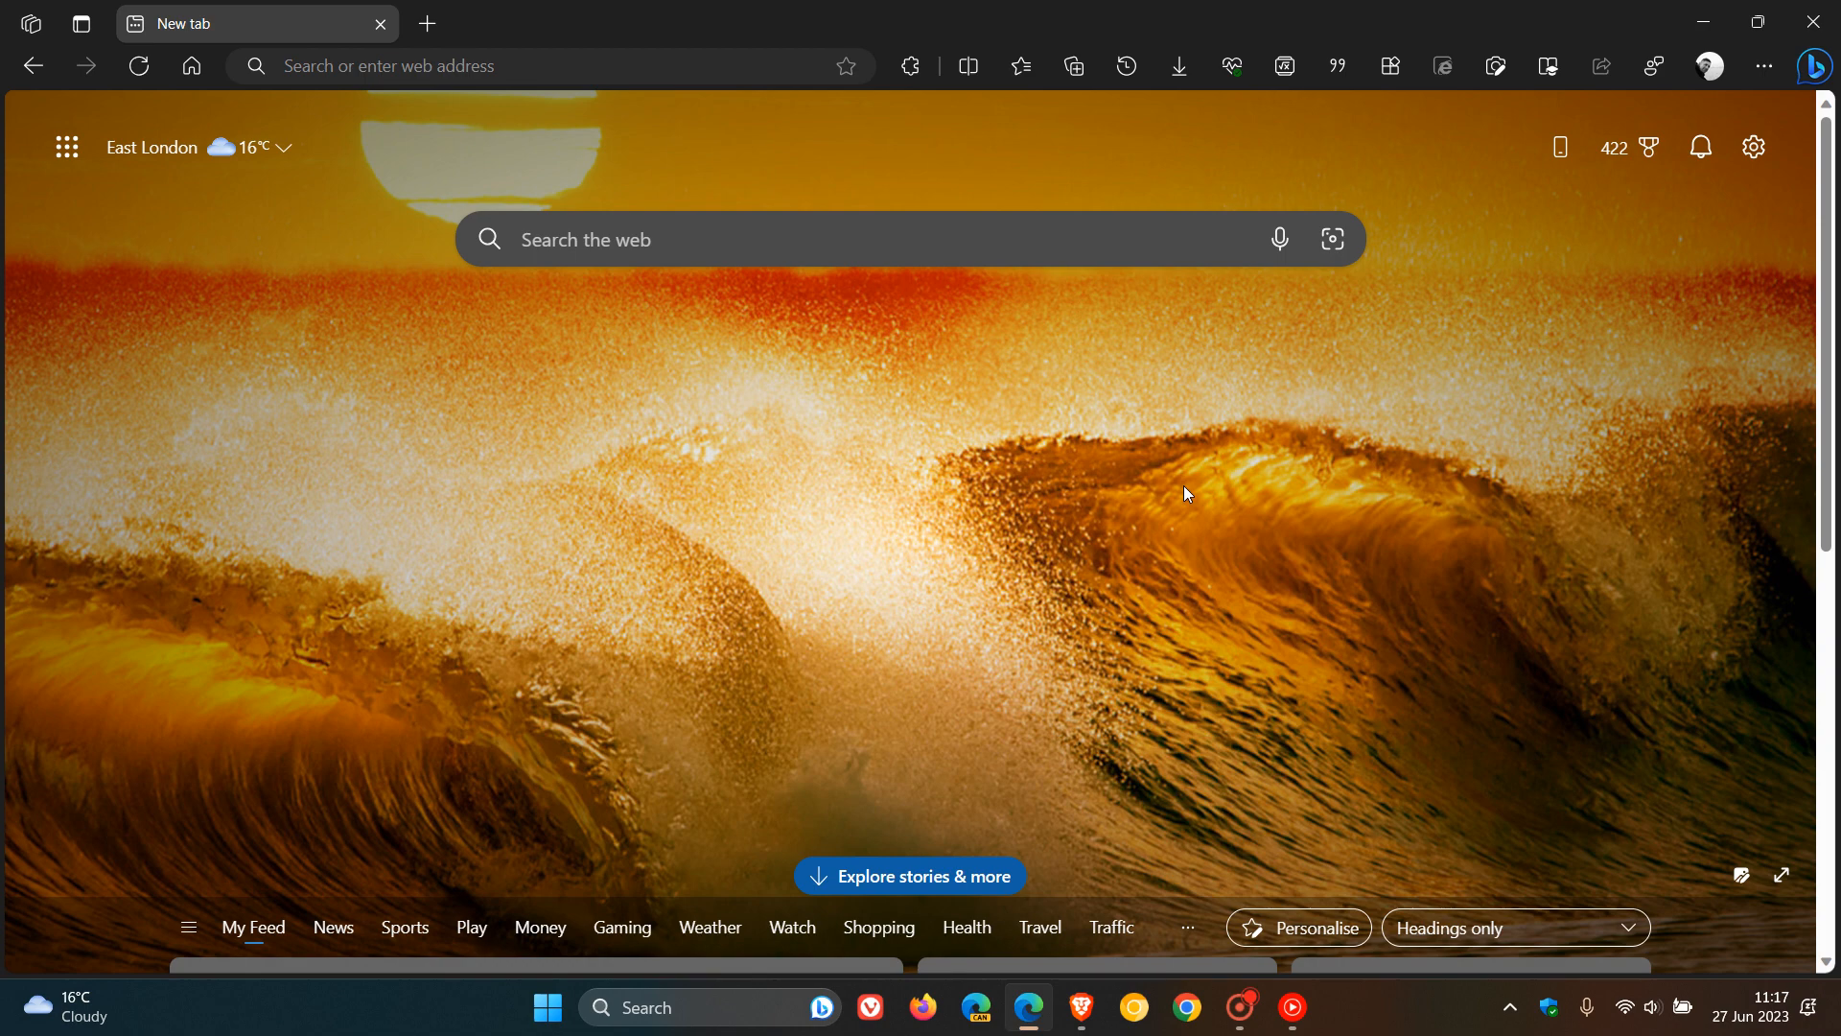
{"action": "mouse_move", "coordinate": [980, 582]}
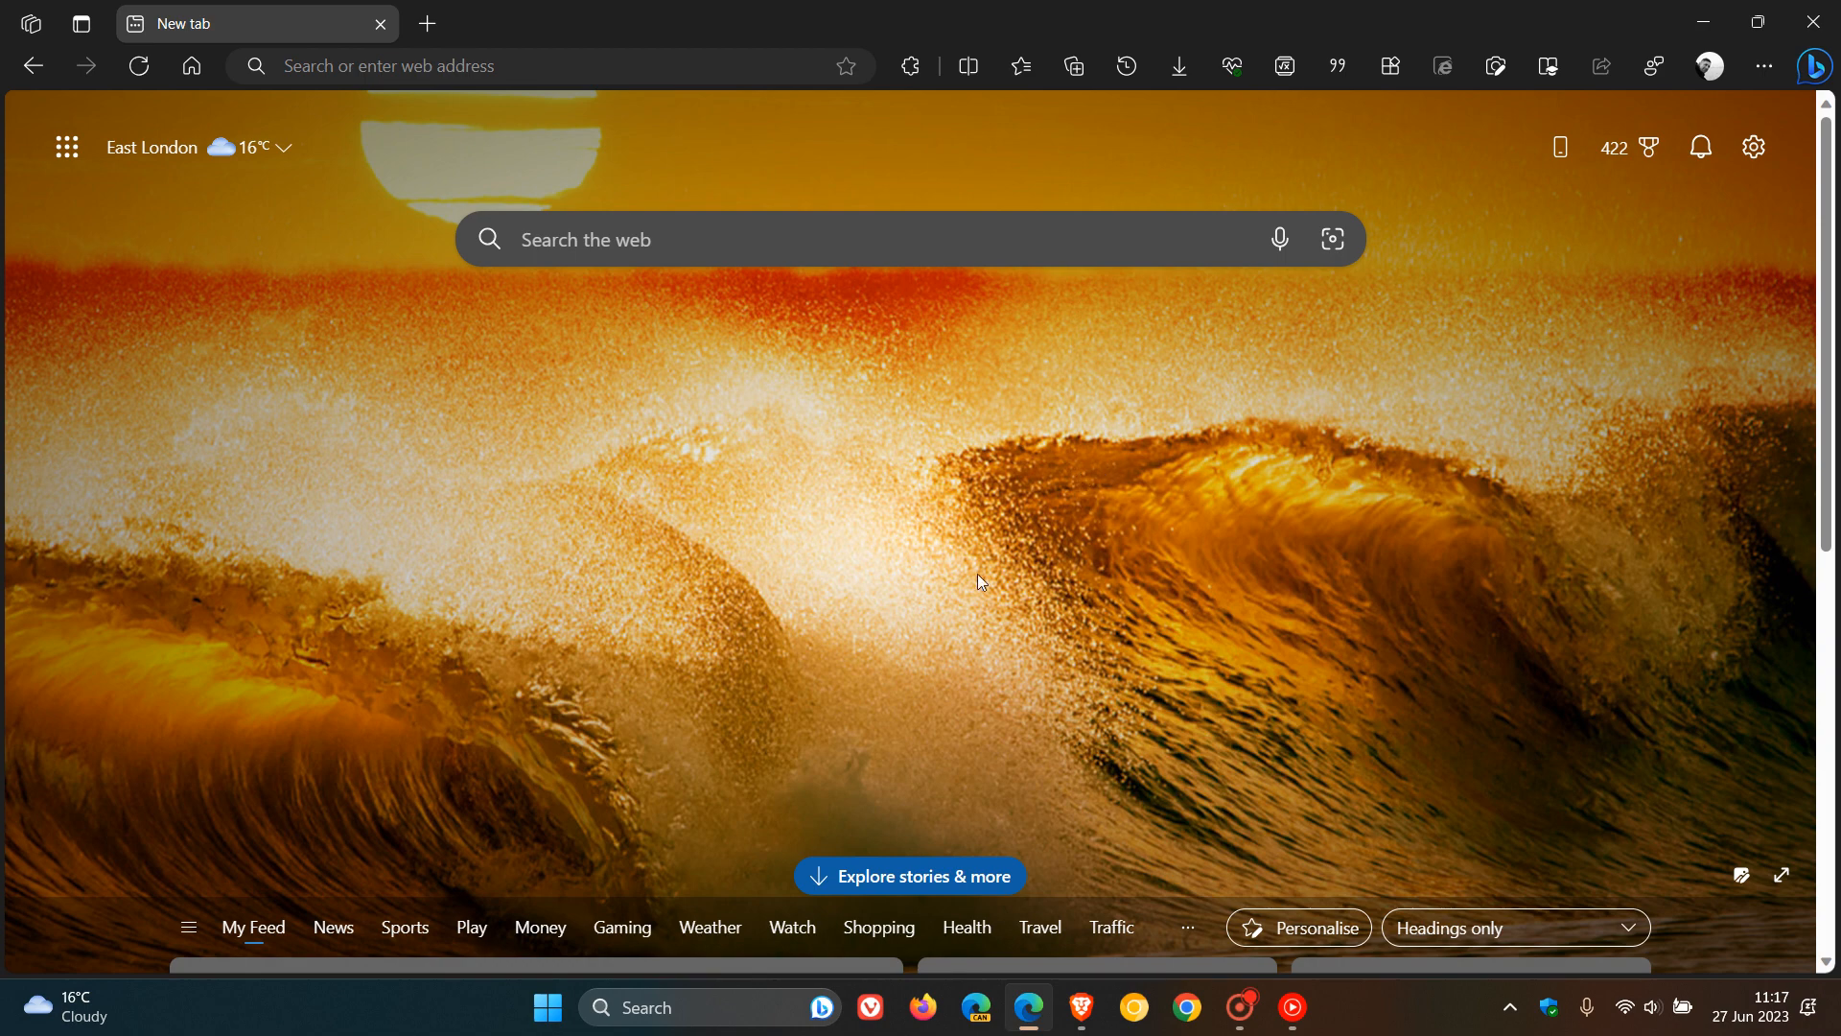
{"action": "mouse_move", "coordinate": [1030, 458]}
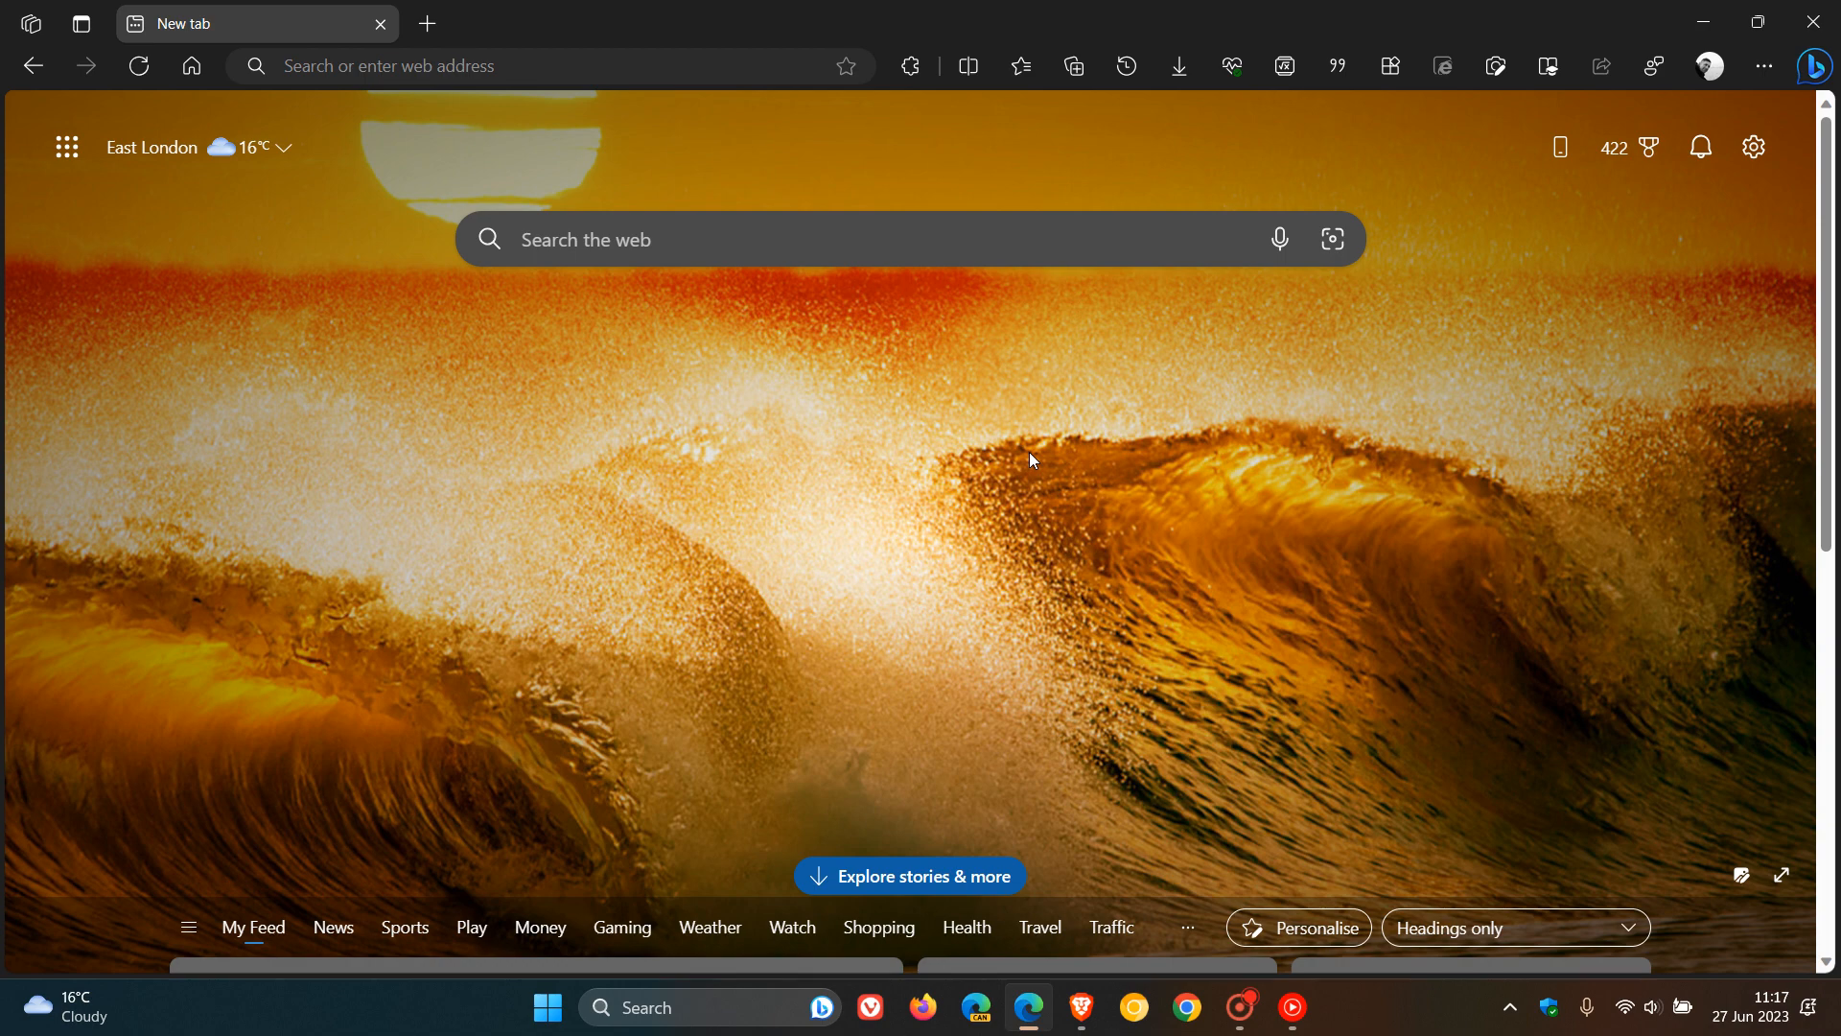
Switch Edge to the Light appearance and preview it on a new tab beside Settings
{"action": "left_click", "coordinate": [426, 23]}
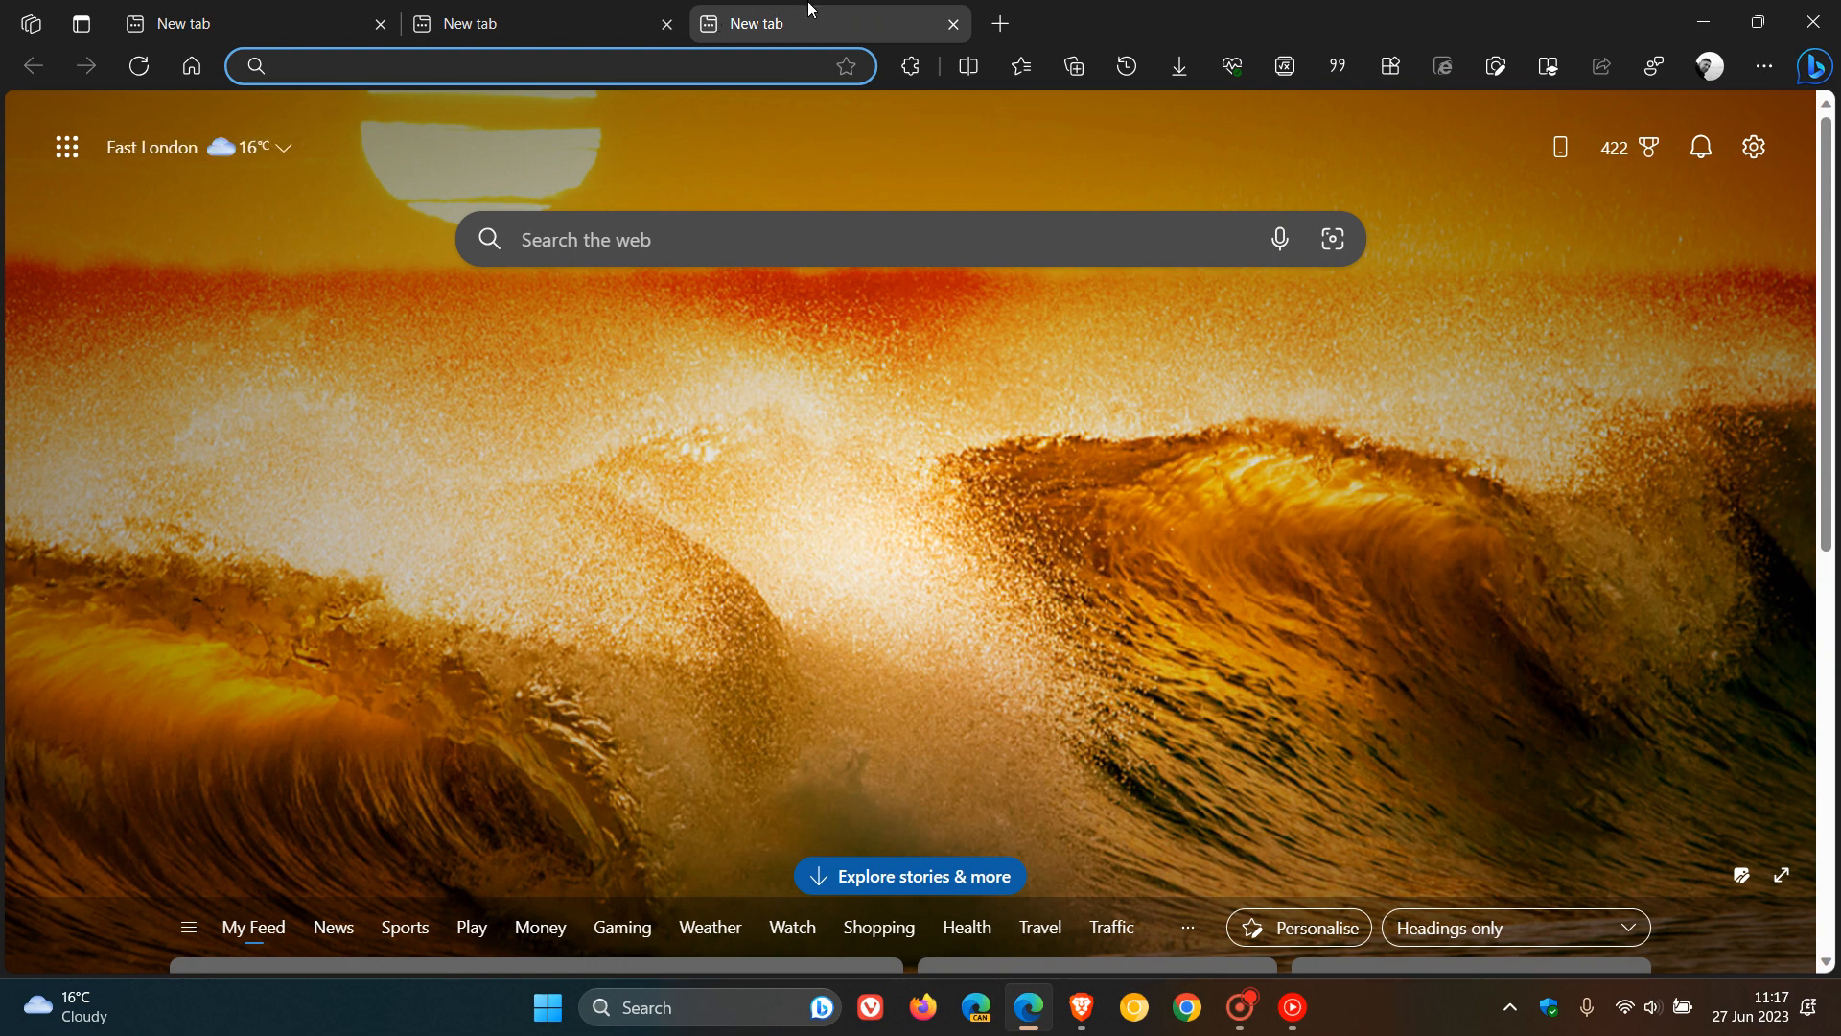
{"action": "mouse_move", "coordinate": [1064, 165]}
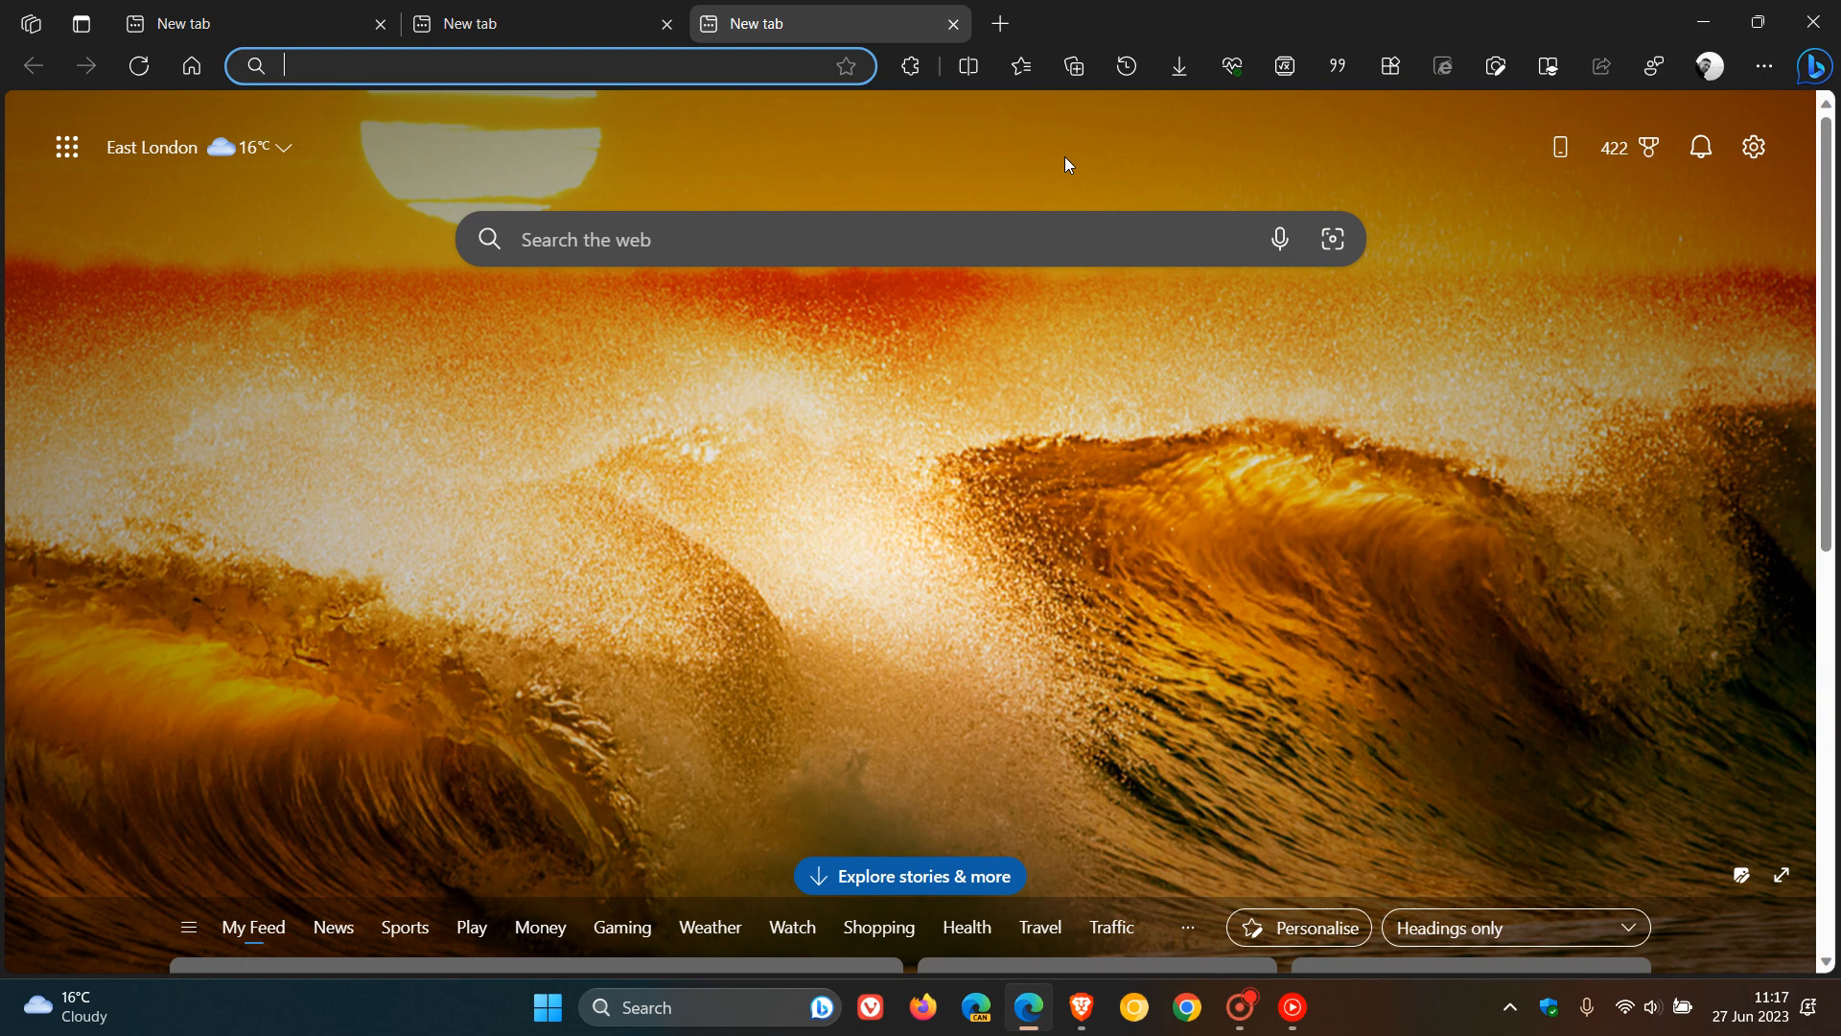
{"action": "left_click", "coordinate": [951, 23]}
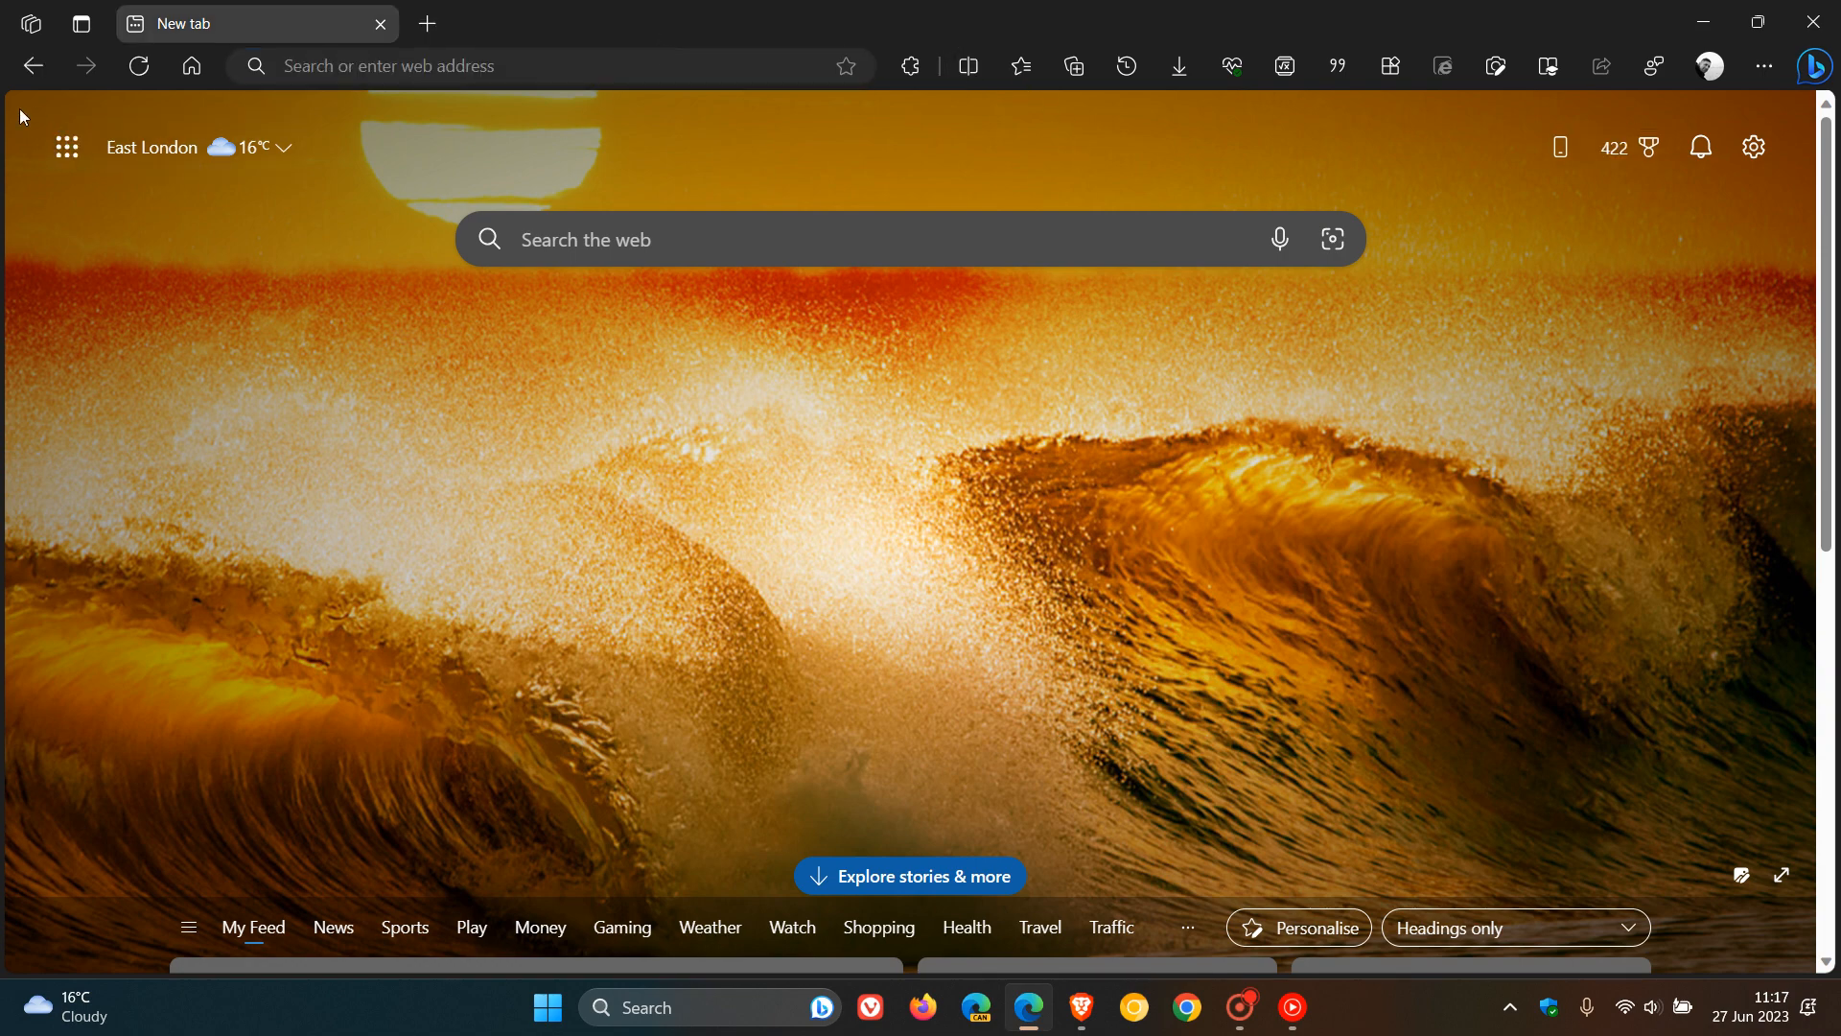
{"action": "mouse_move", "coordinate": [34, 951]}
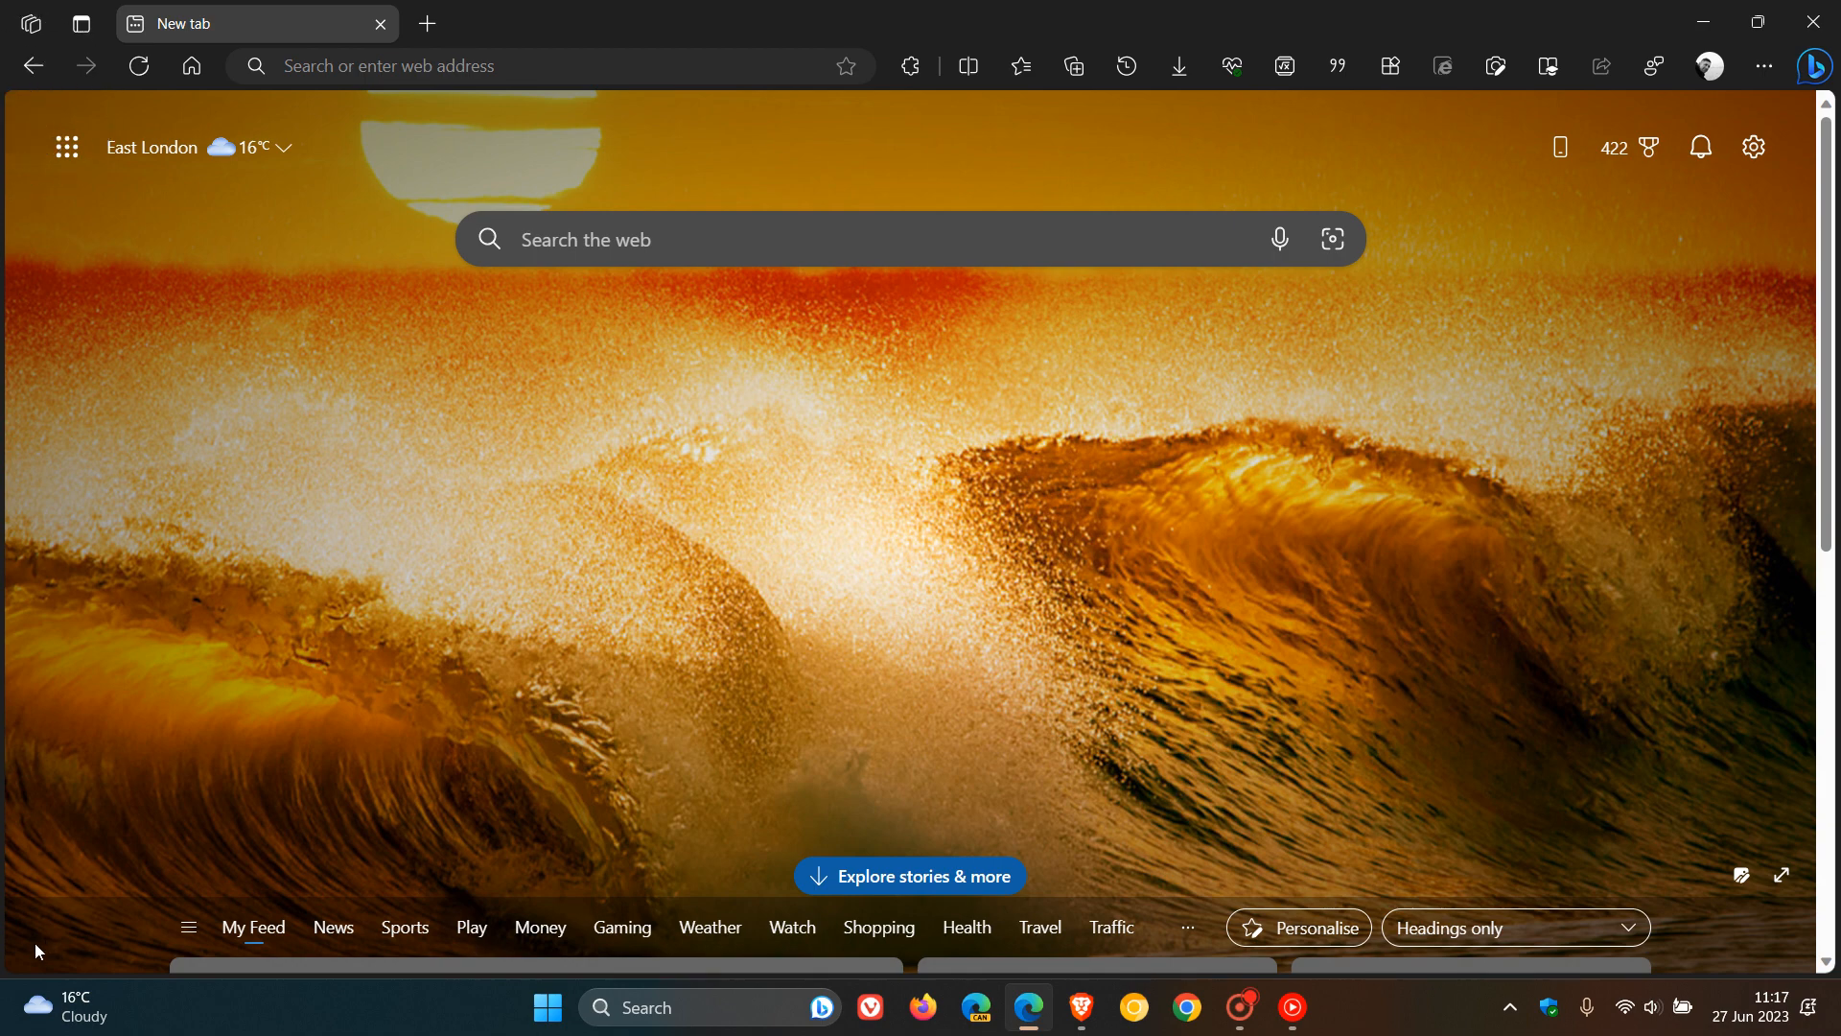
{"action": "mouse_move", "coordinate": [50, 940]}
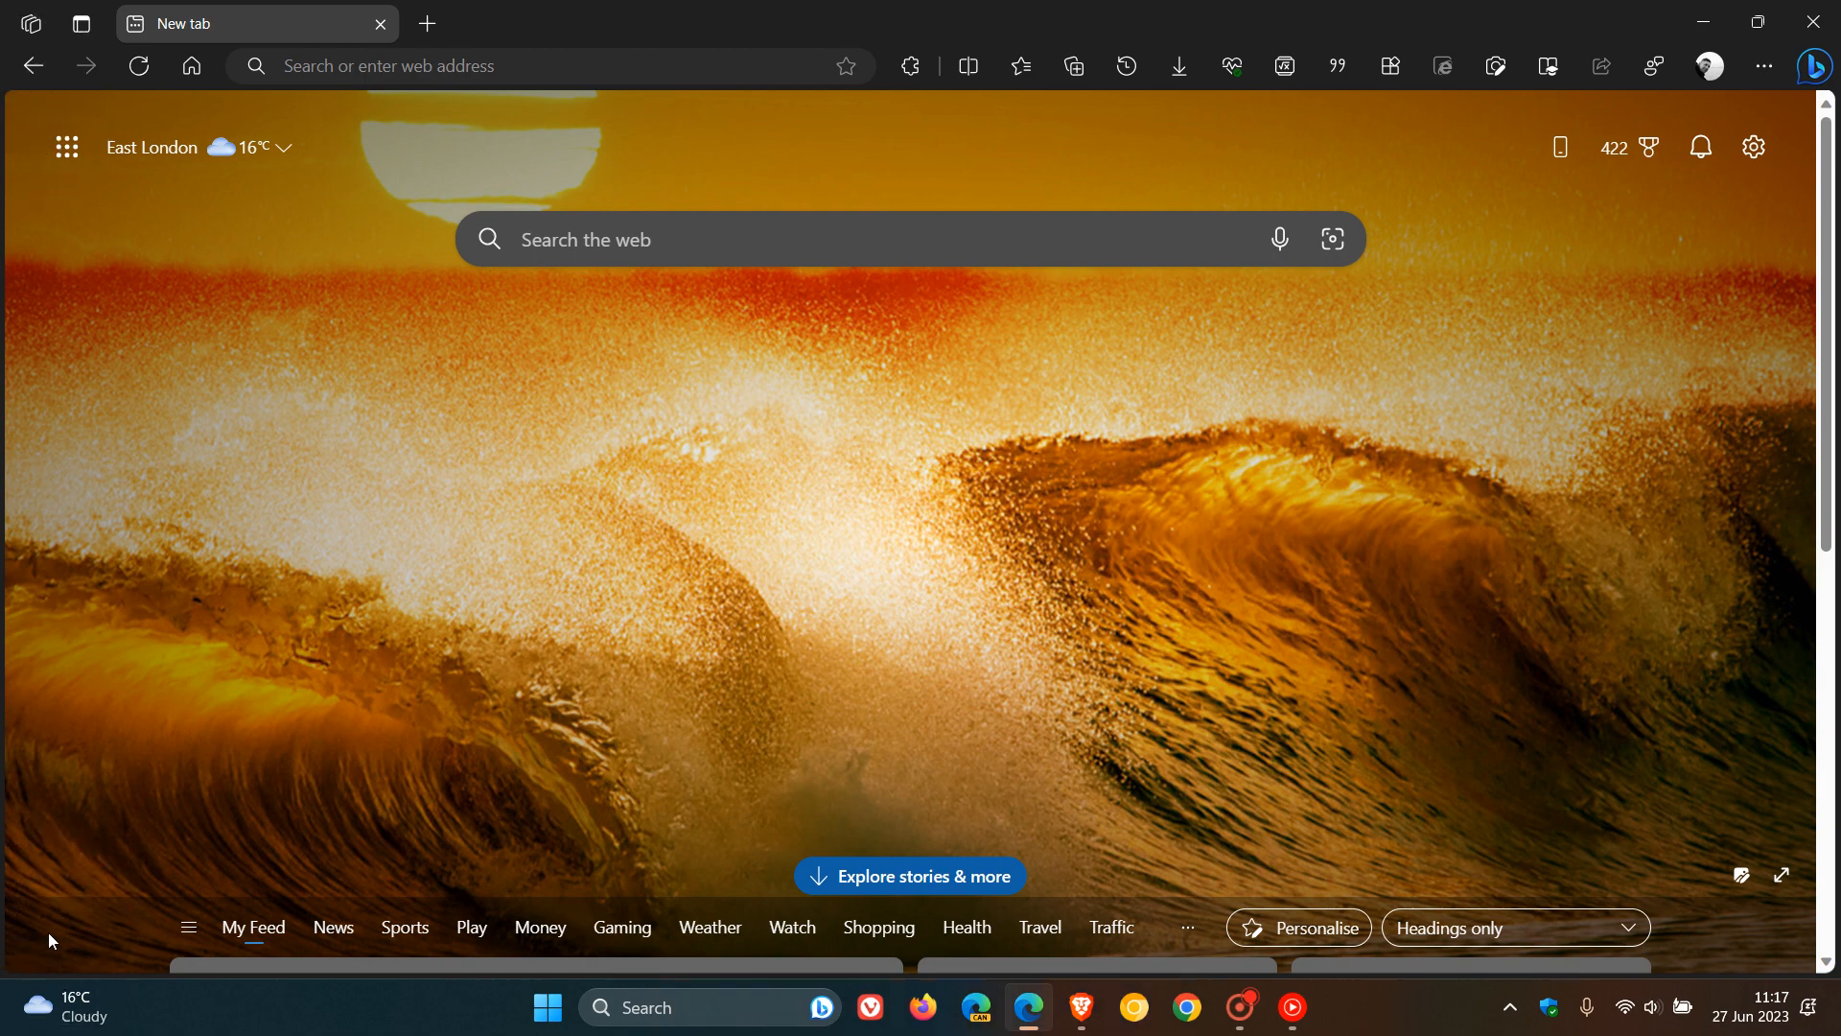
{"action": "mouse_move", "coordinate": [32, 128]}
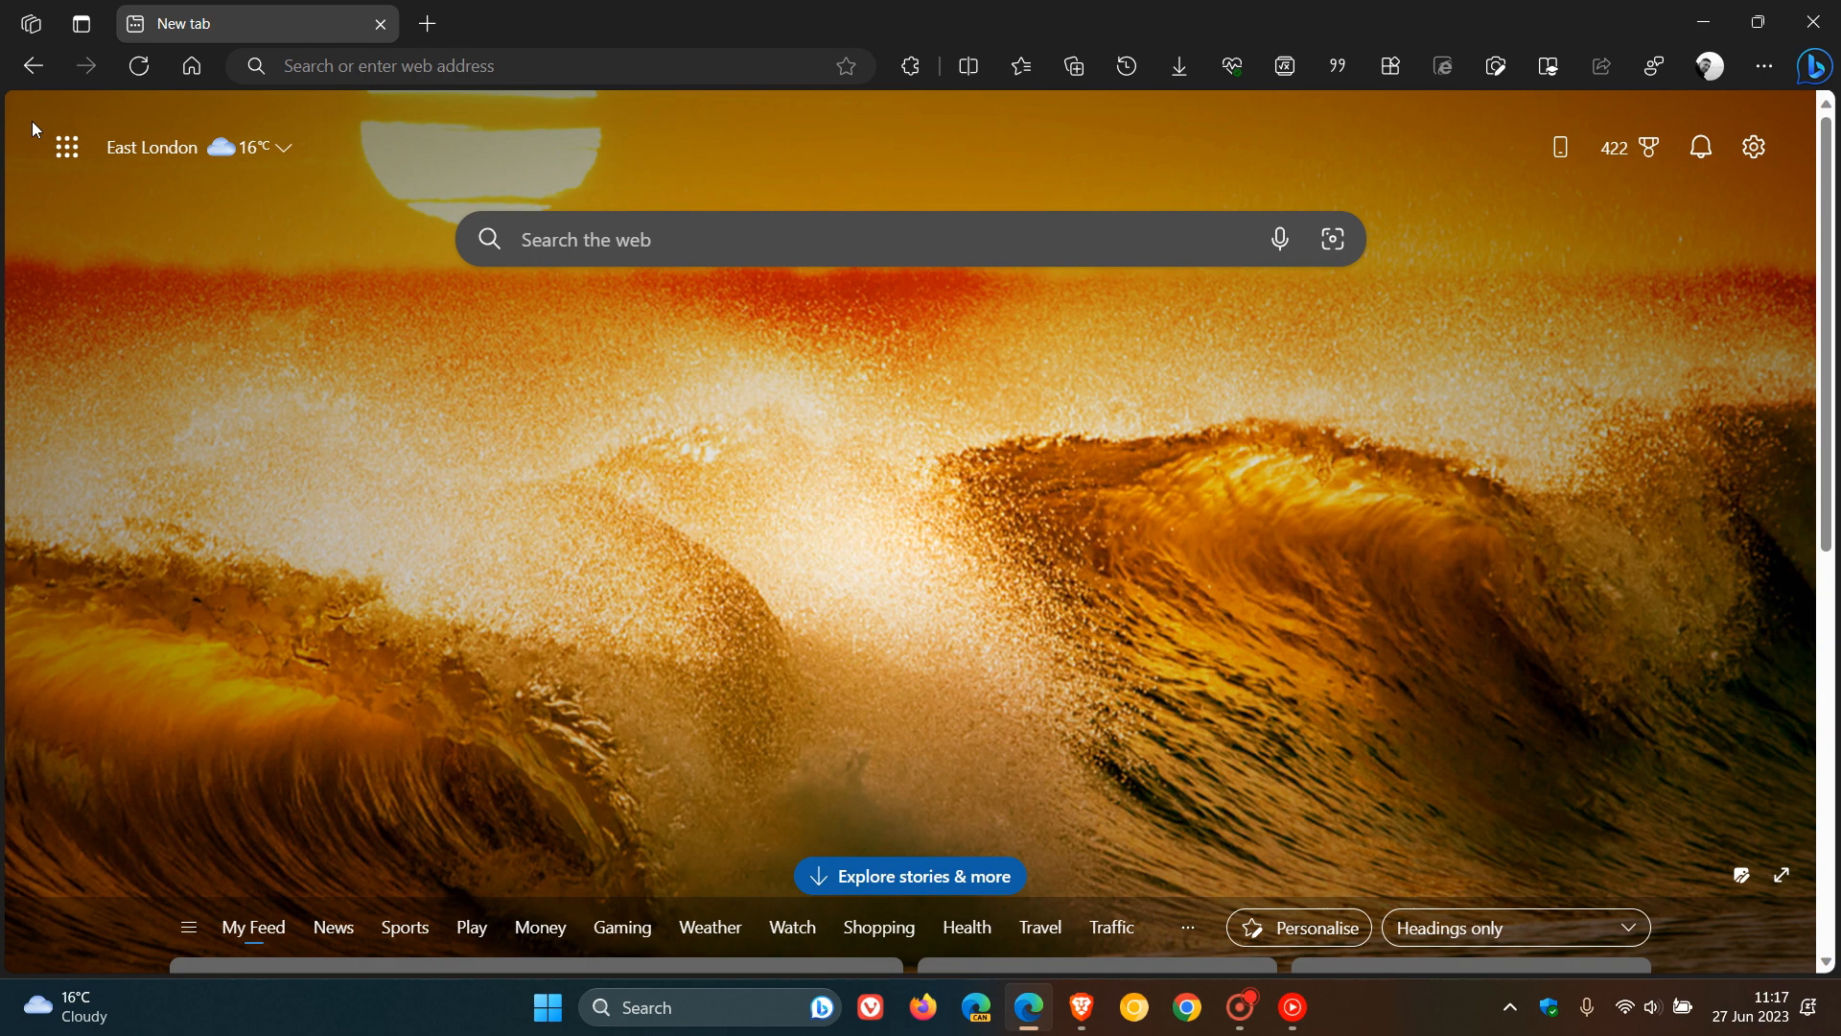
{"action": "mouse_move", "coordinate": [355, 326]}
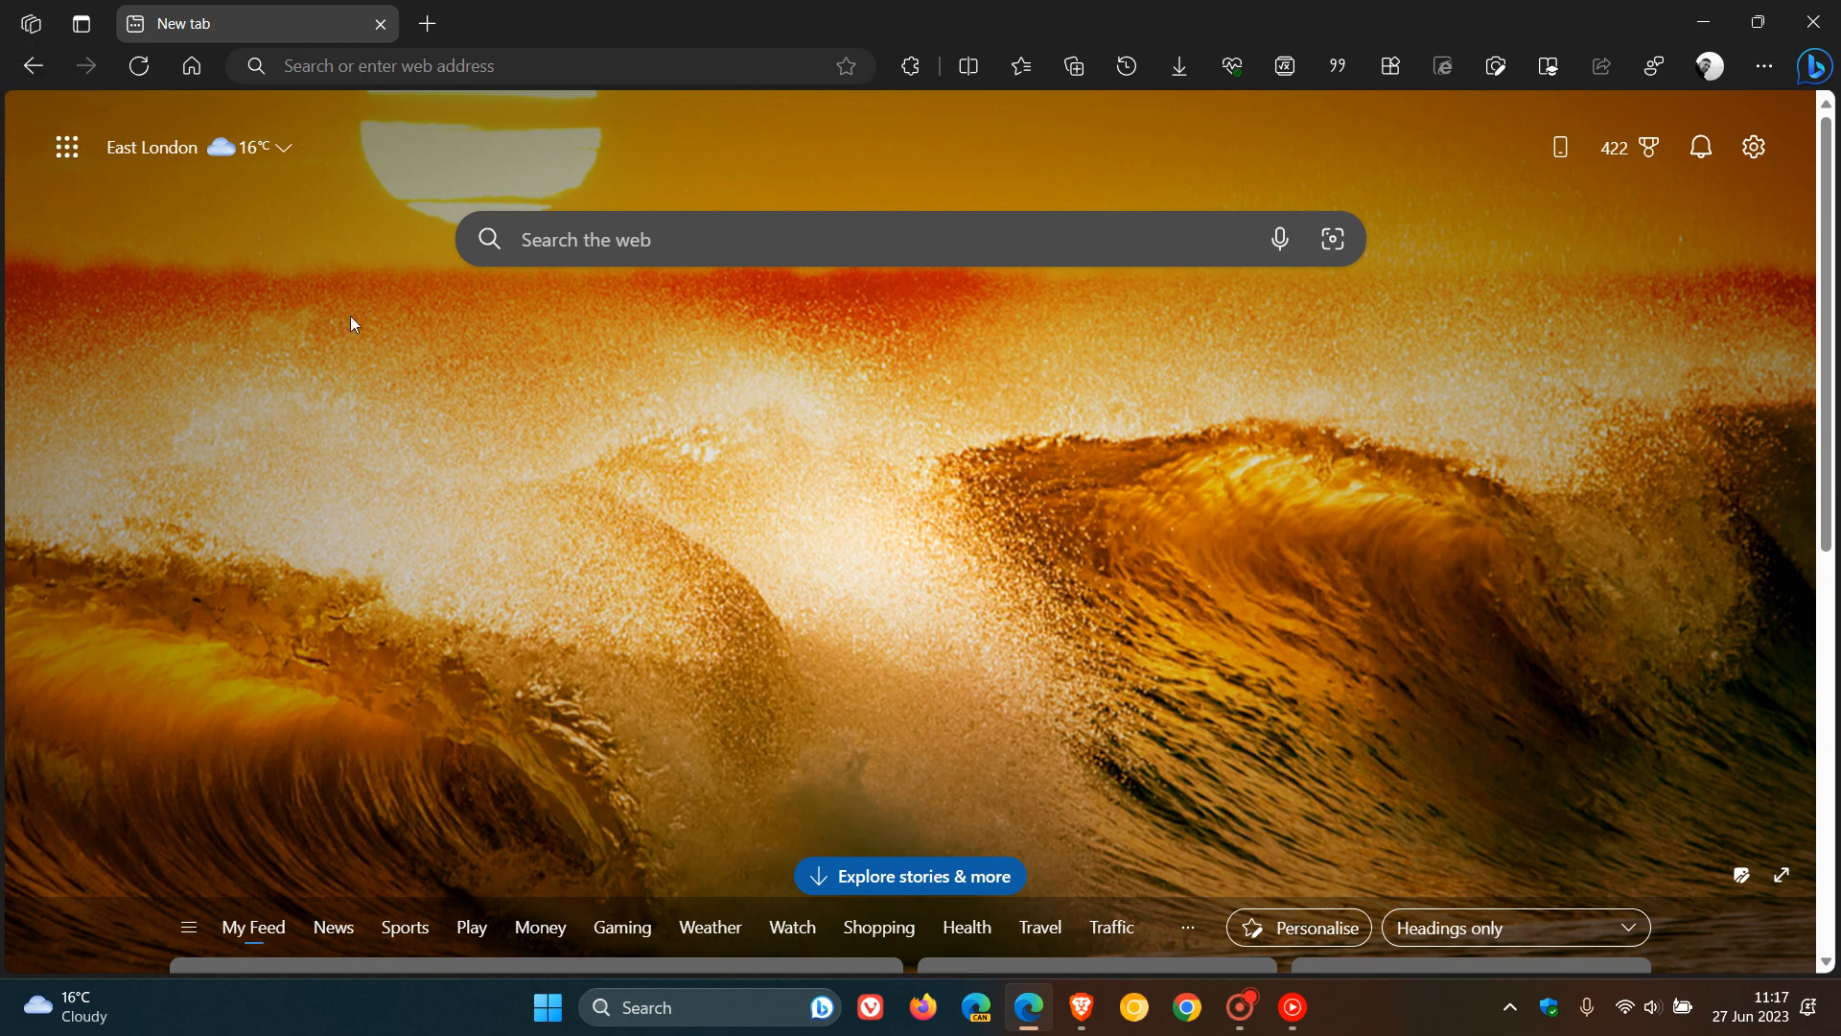
{"action": "mouse_move", "coordinate": [463, 526]}
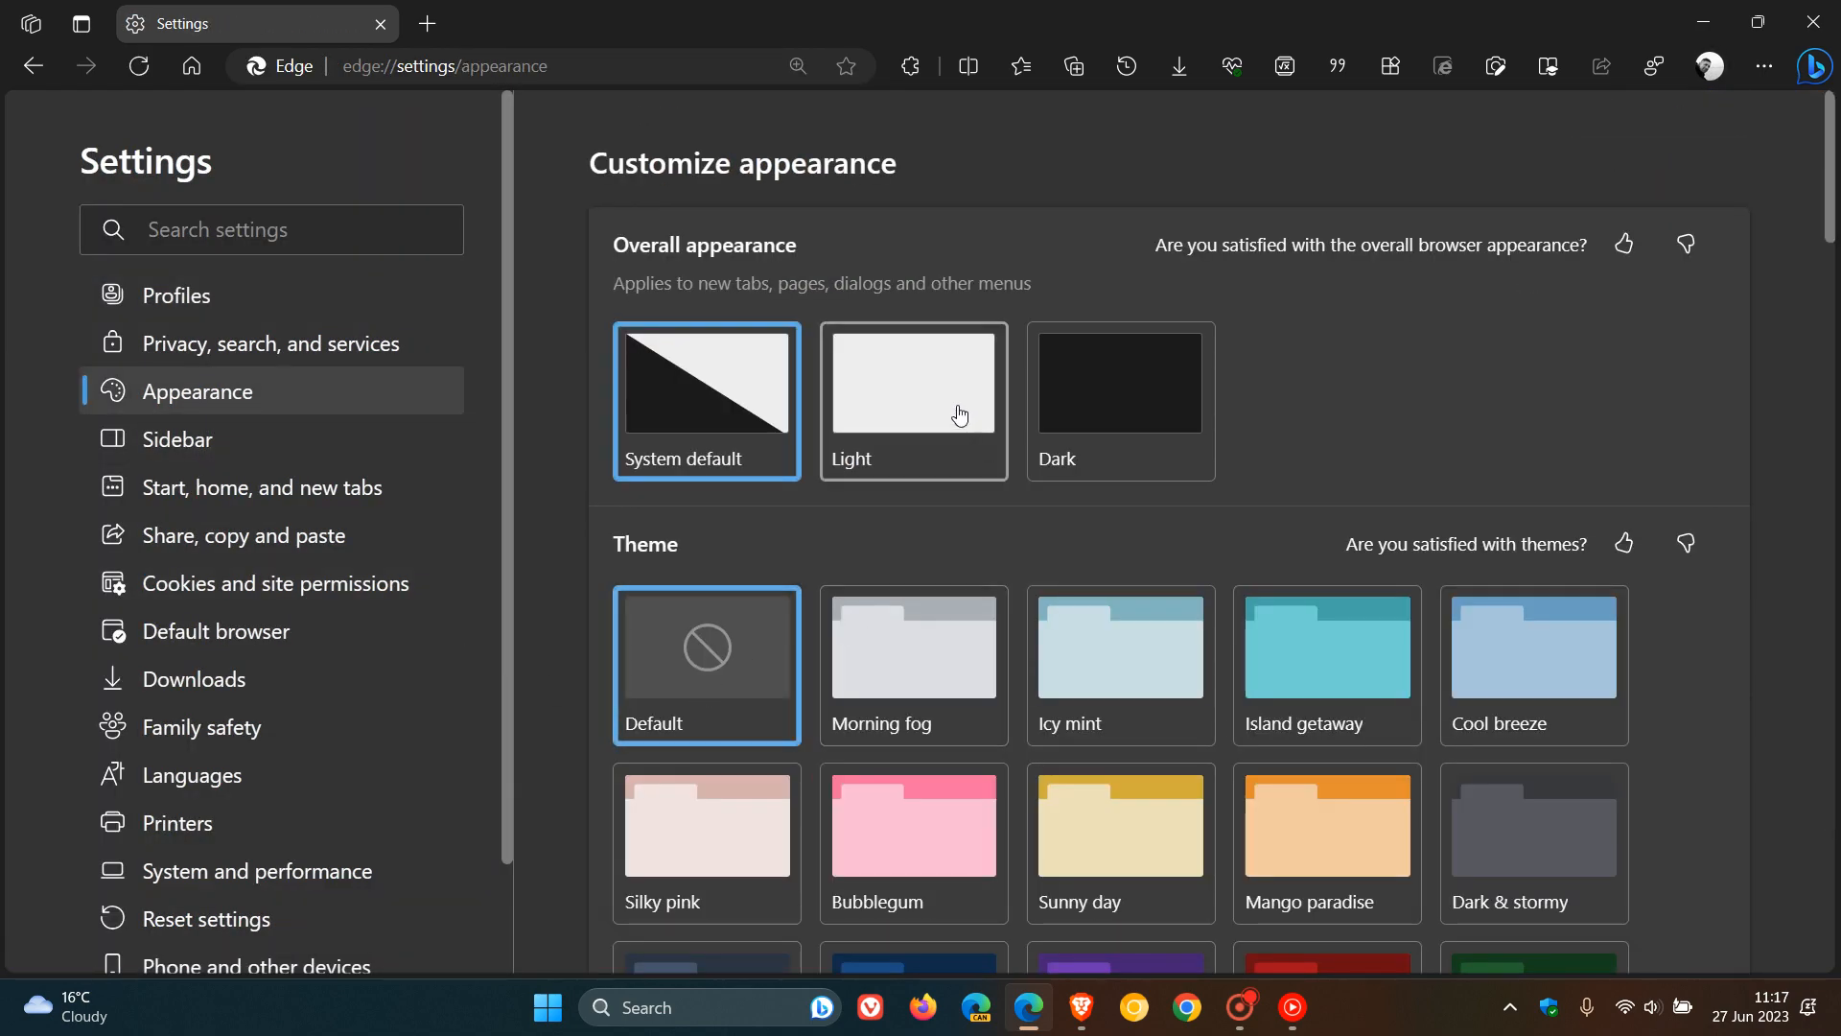
{"action": "left_click", "coordinate": [913, 381]}
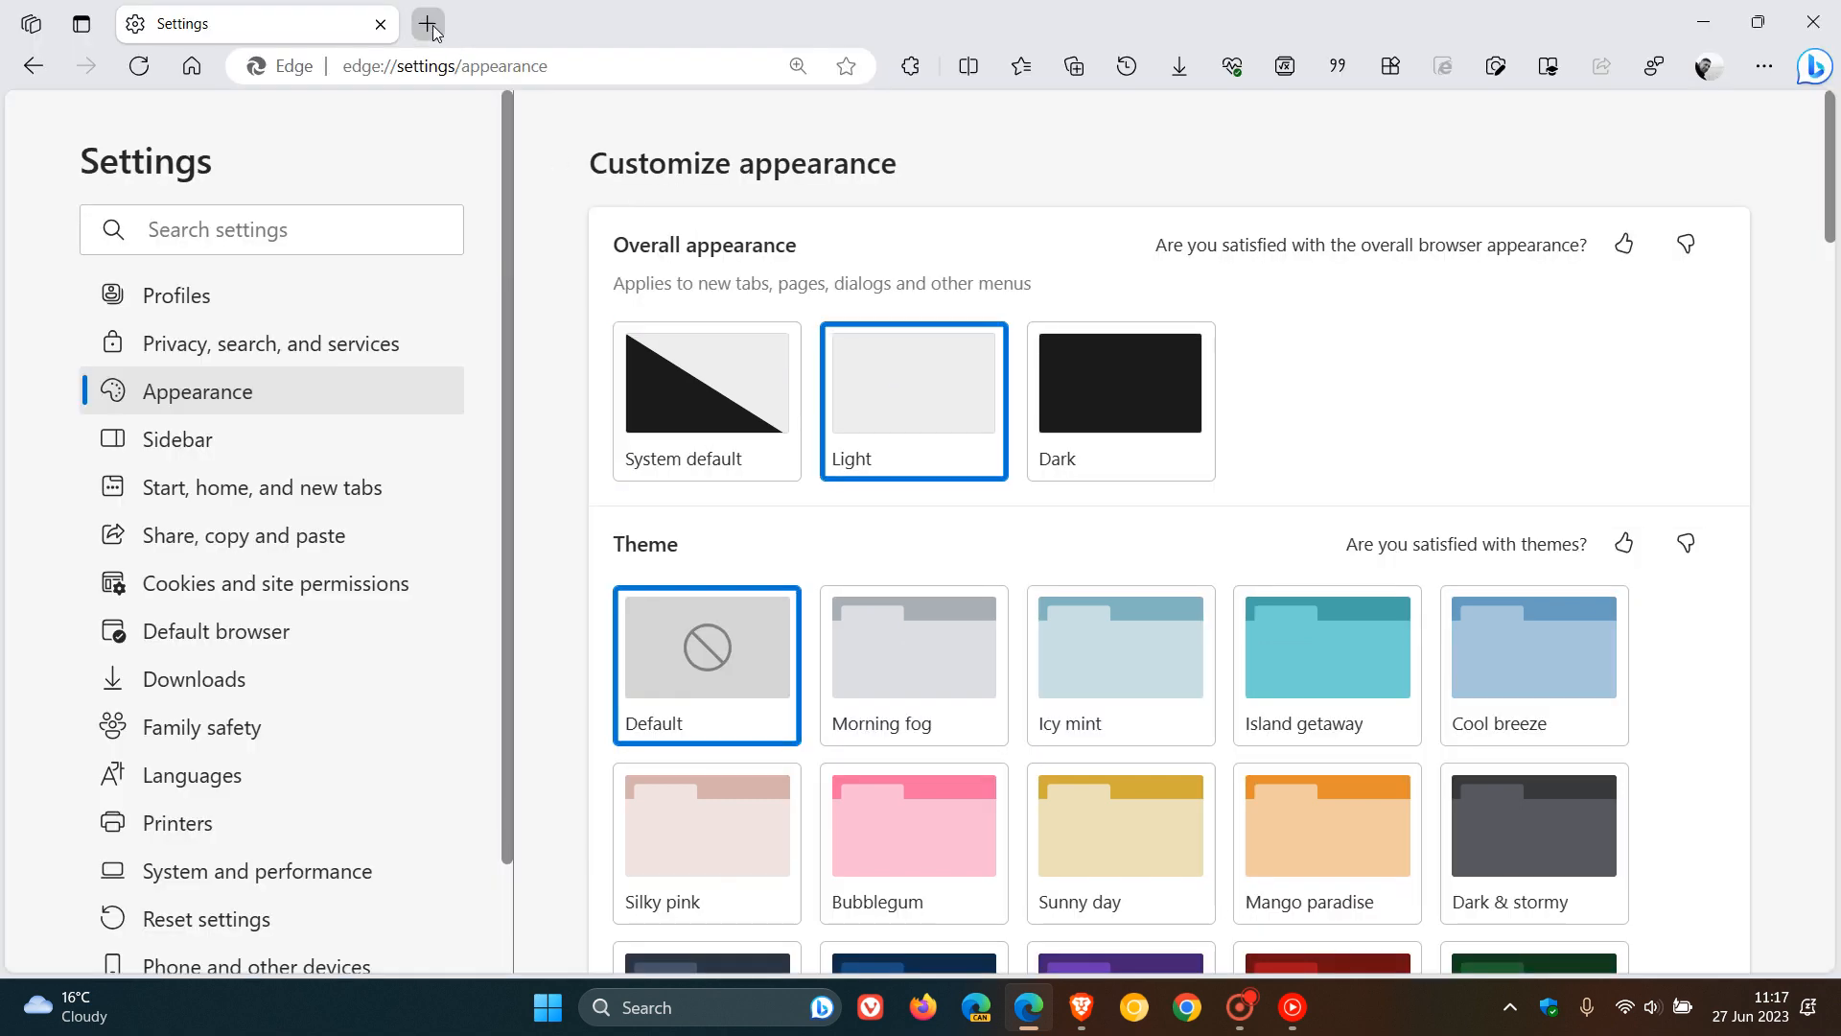
{"action": "left_click", "coordinate": [428, 23]}
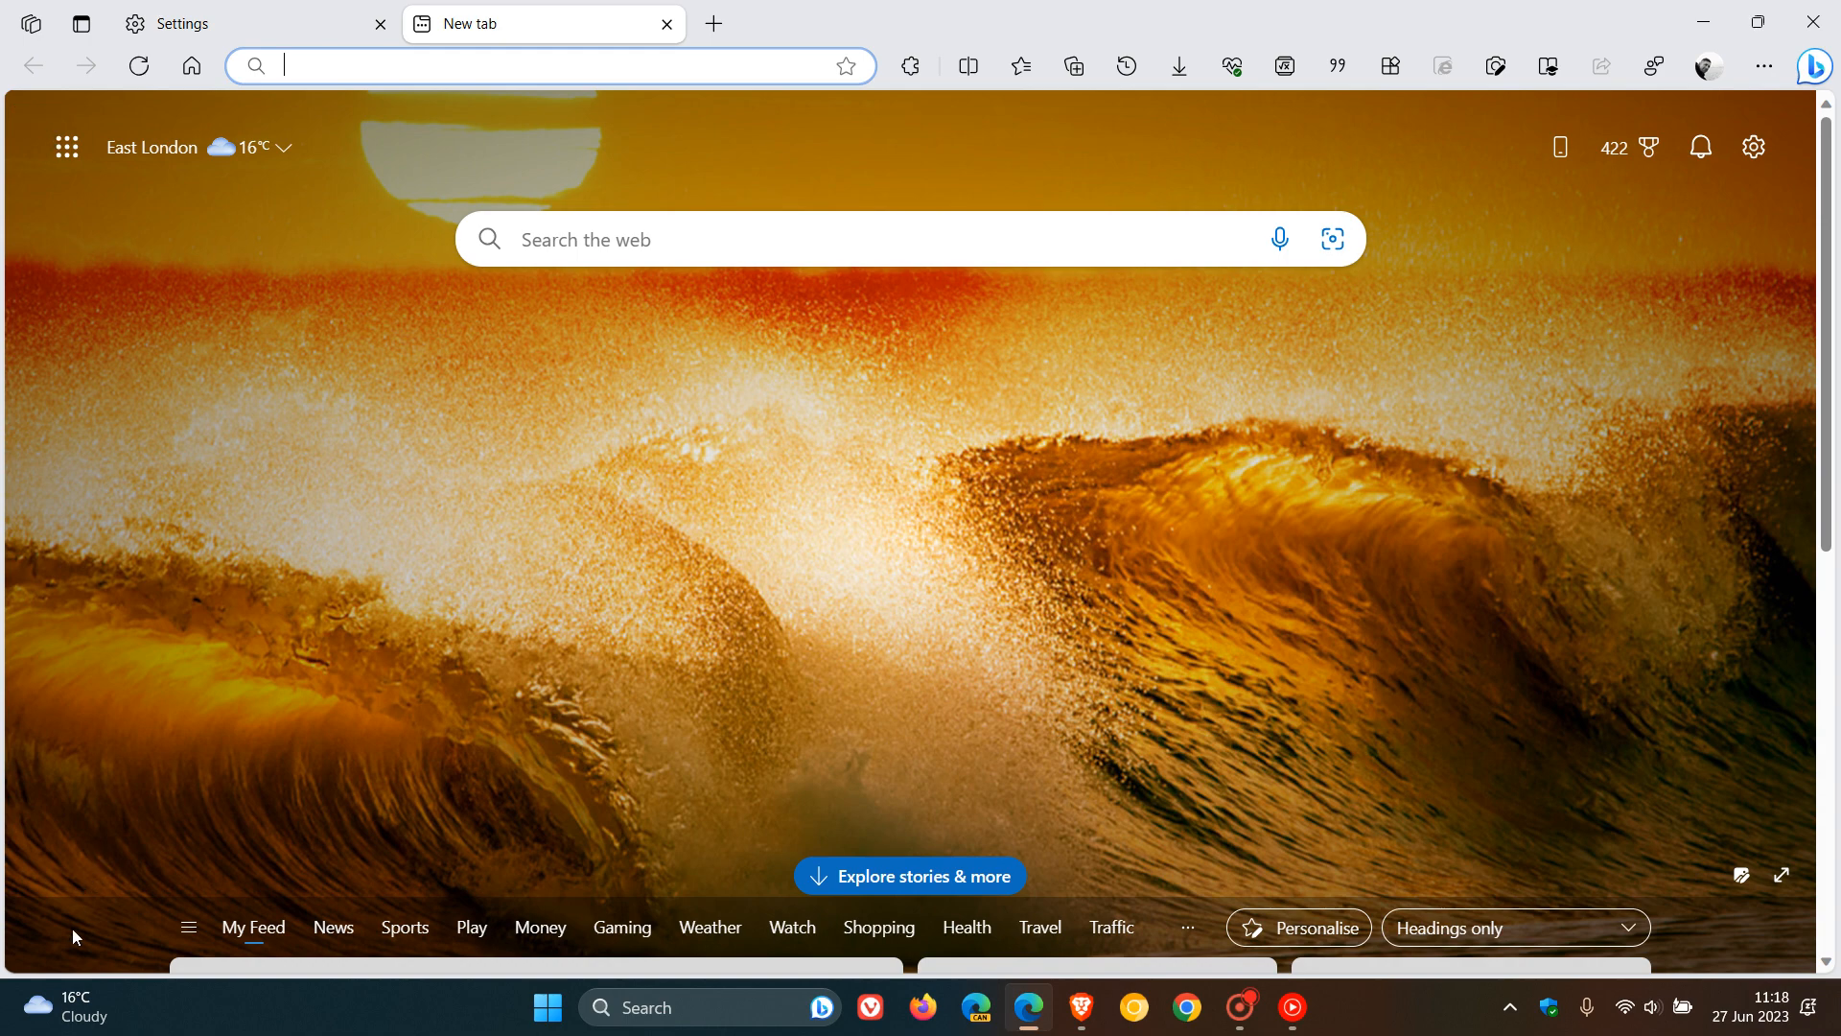
{"action": "mouse_move", "coordinate": [1062, 587]}
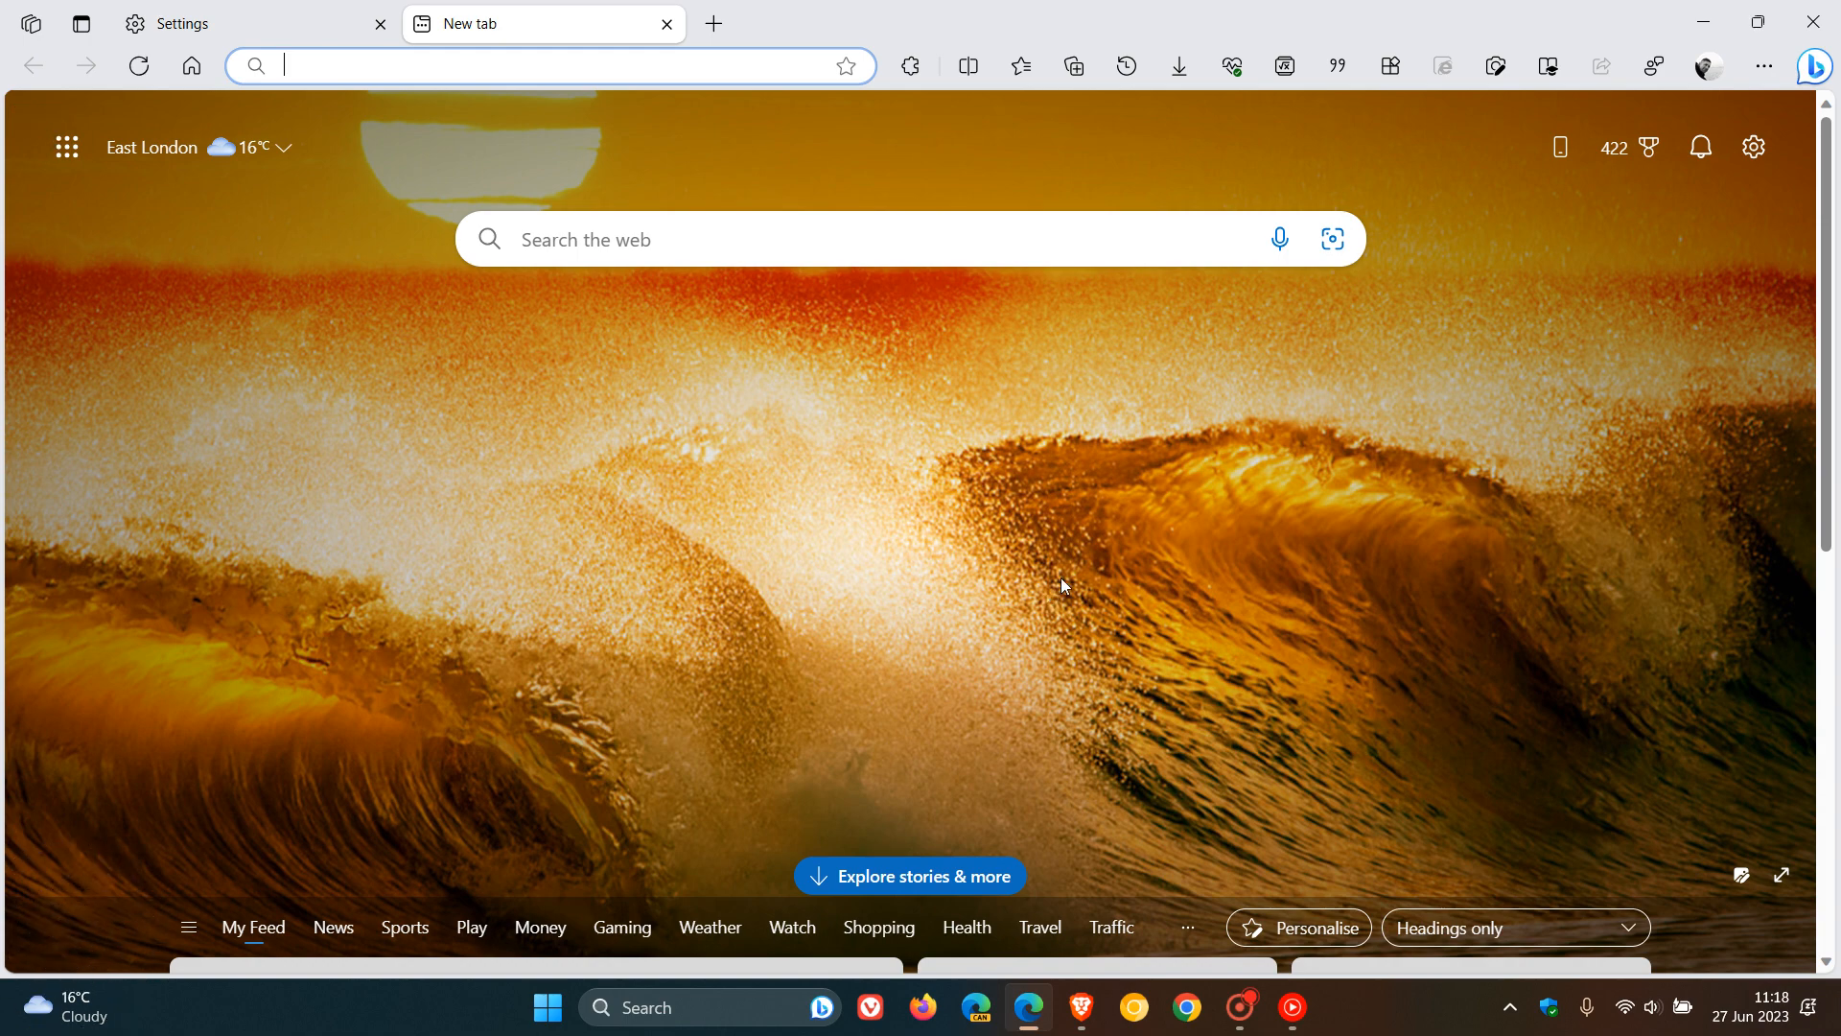
{"action": "mouse_move", "coordinate": [1025, 558]}
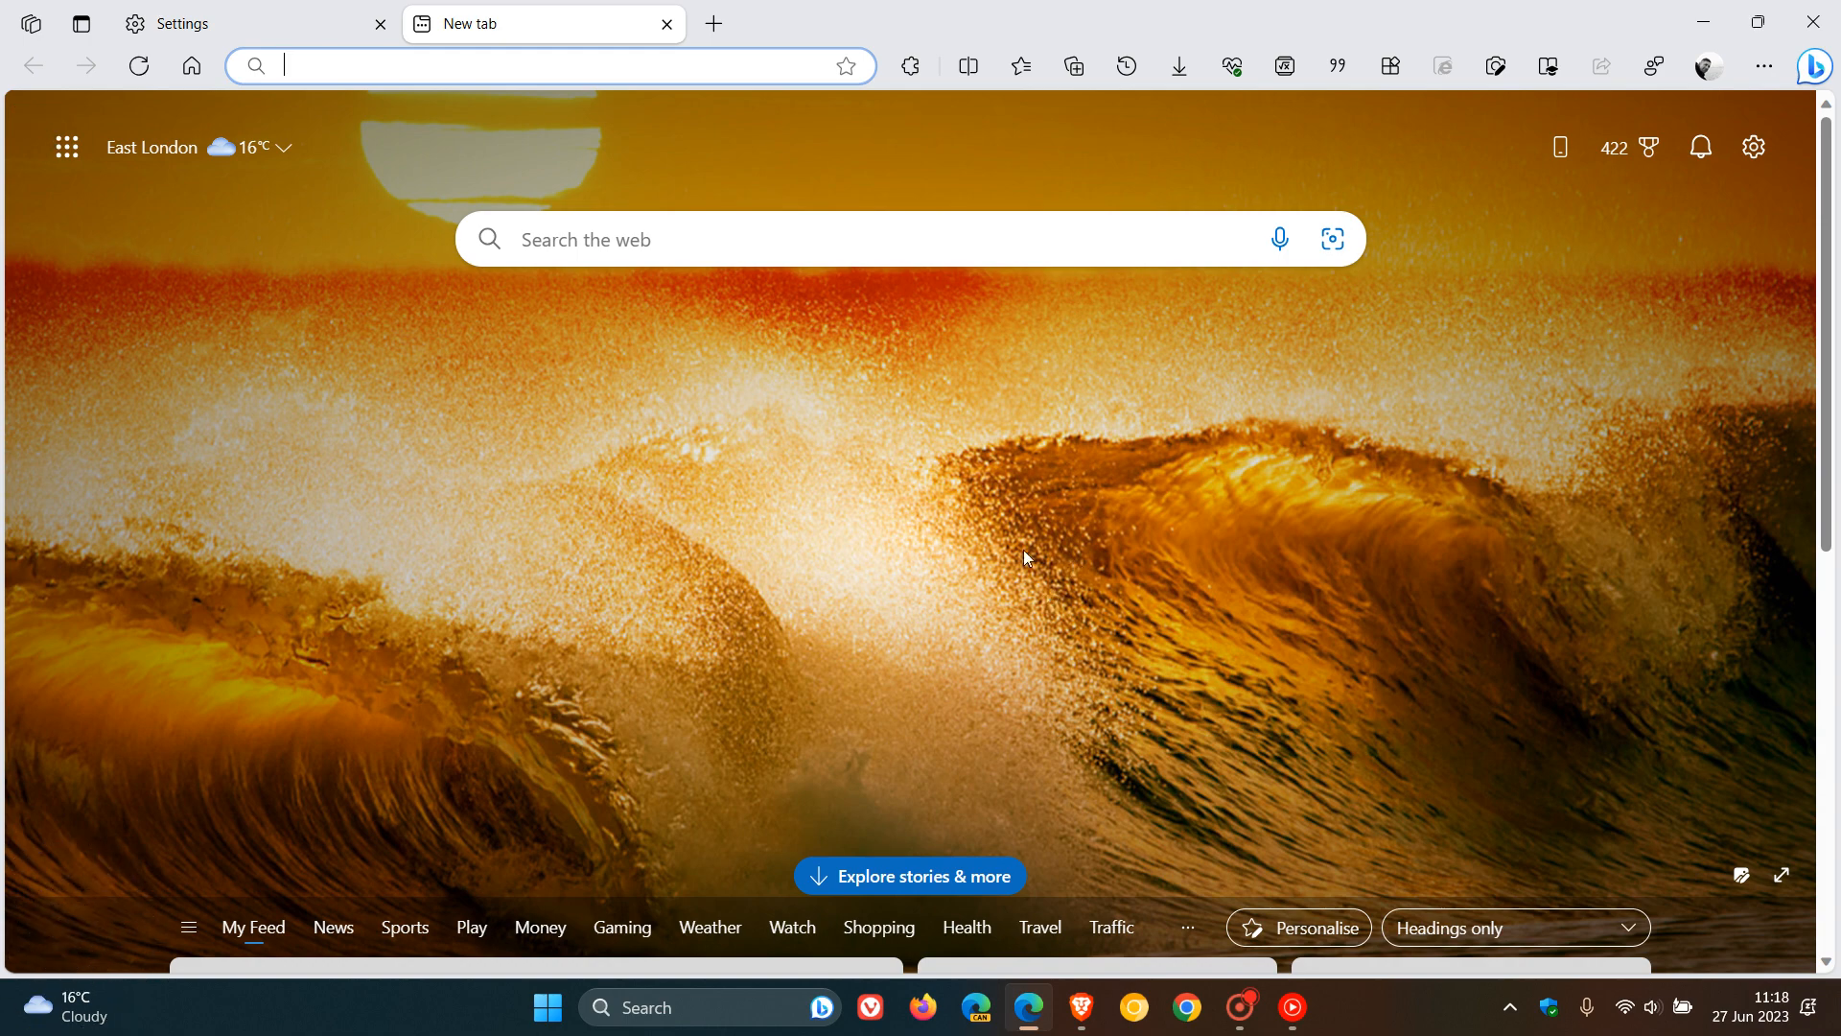
{"action": "left_click", "coordinate": [234, 23]}
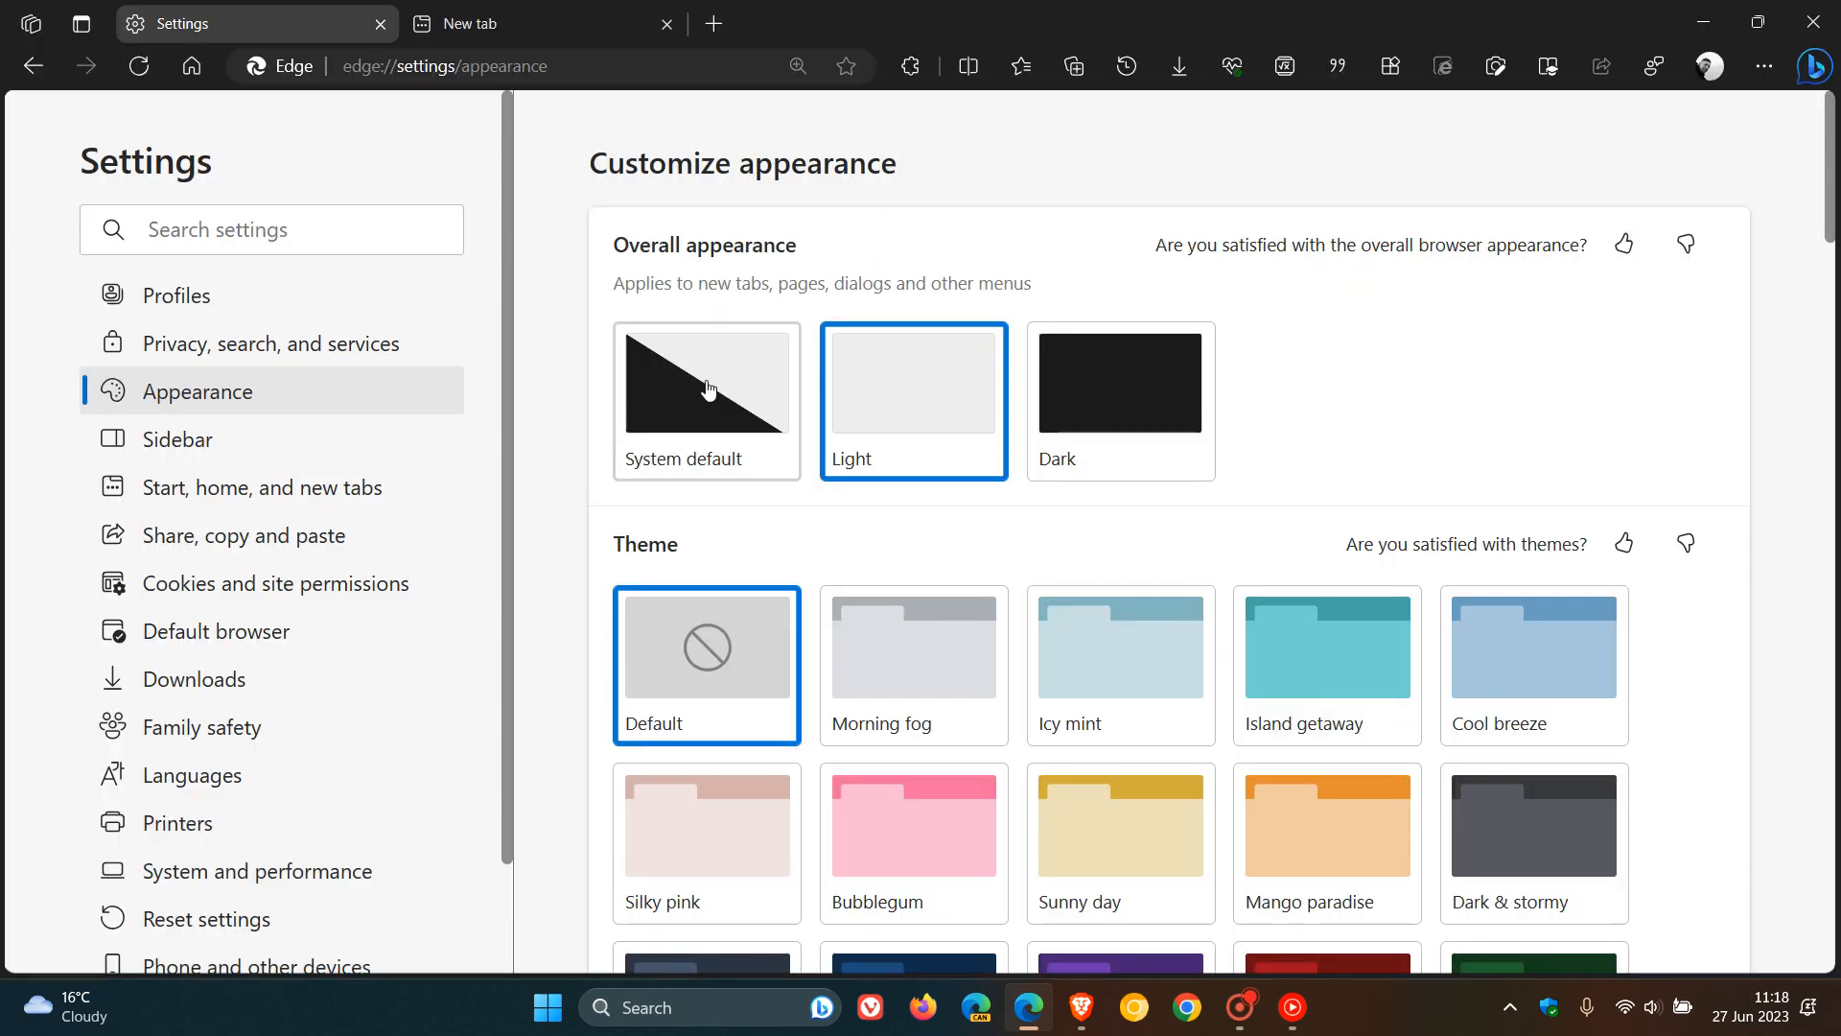
Return the overall appearance to System default, restoring the dark look
{"action": "left_click", "coordinate": [706, 382]}
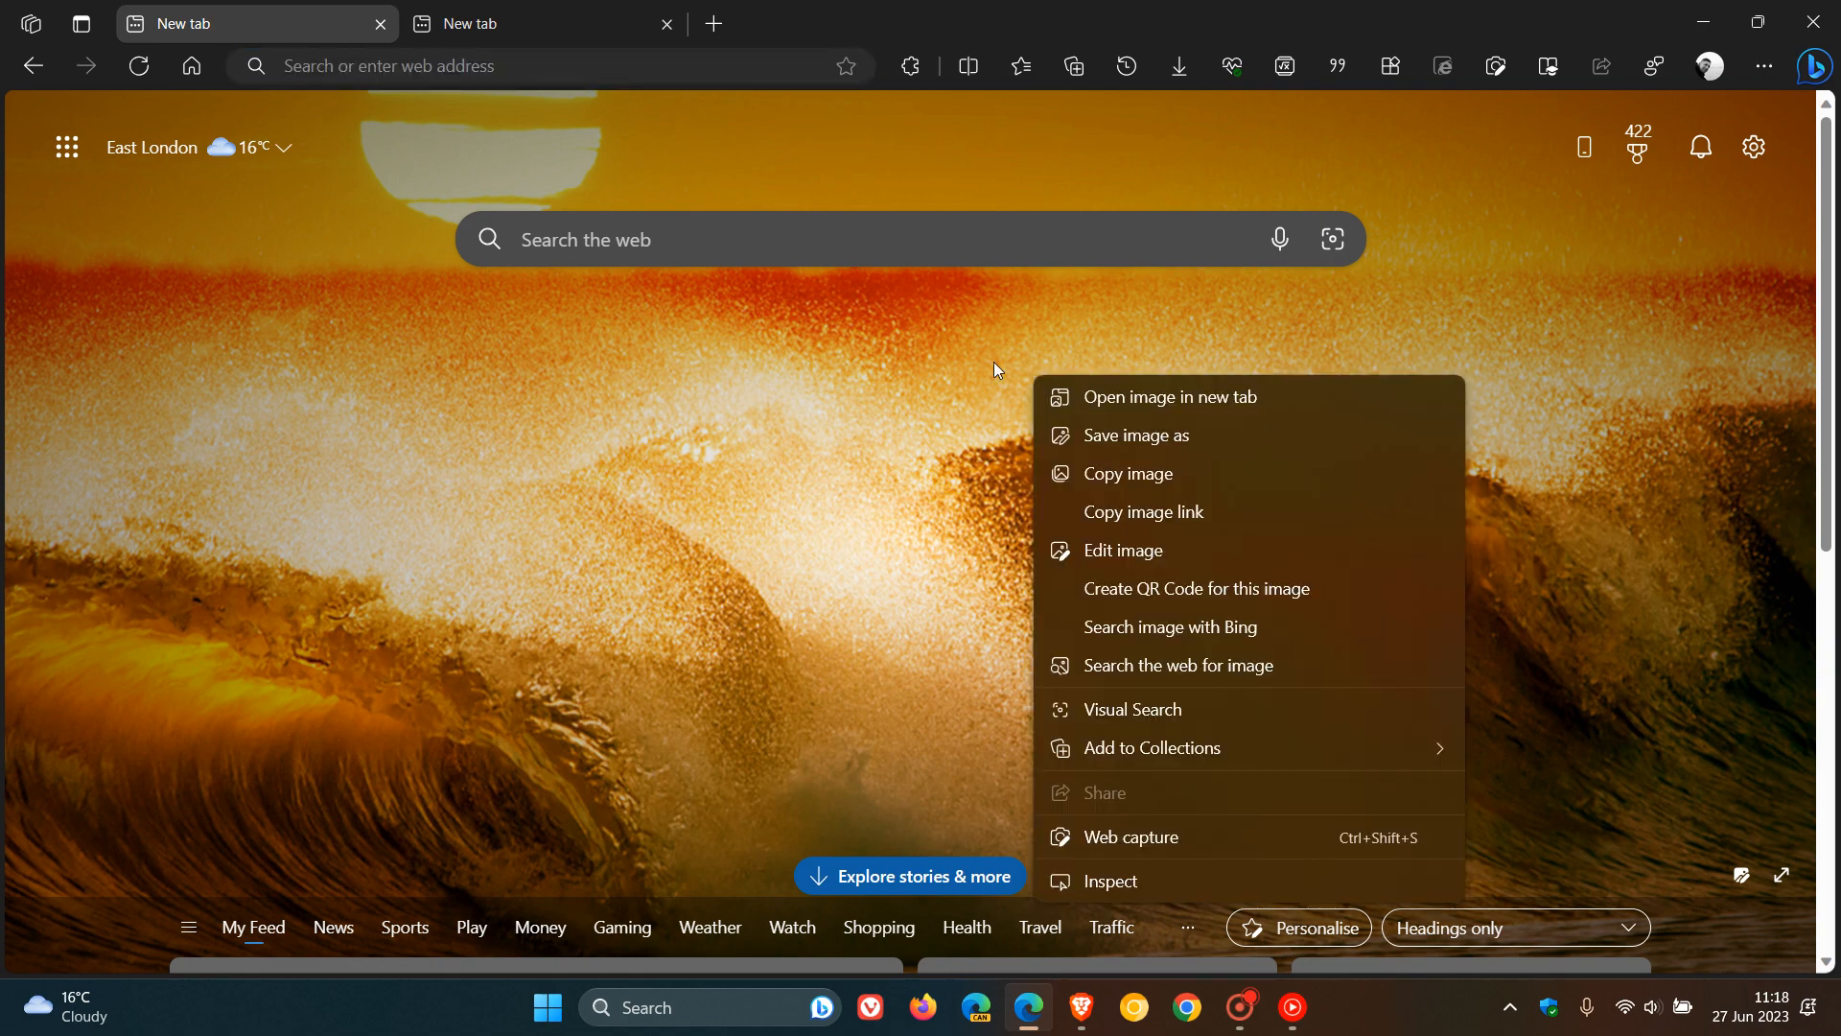
{"action": "mouse_move", "coordinate": [919, 387]}
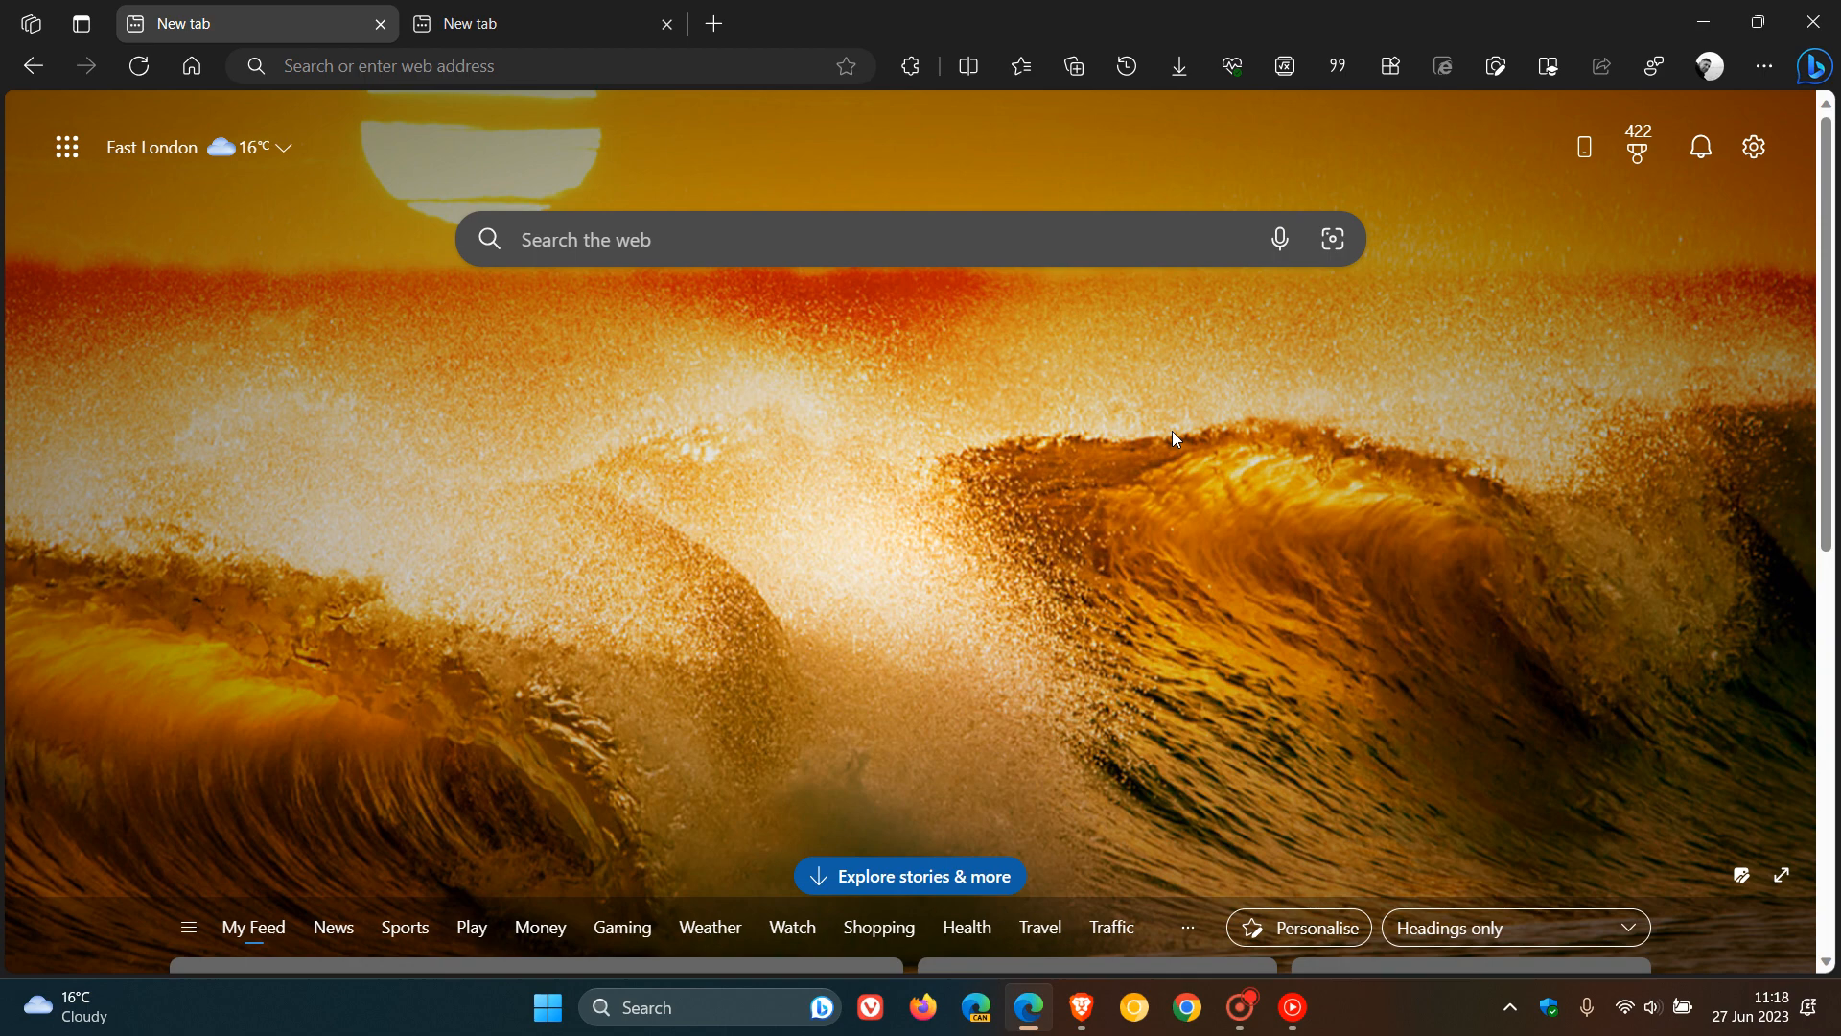
{"action": "mouse_move", "coordinate": [1638, 145]}
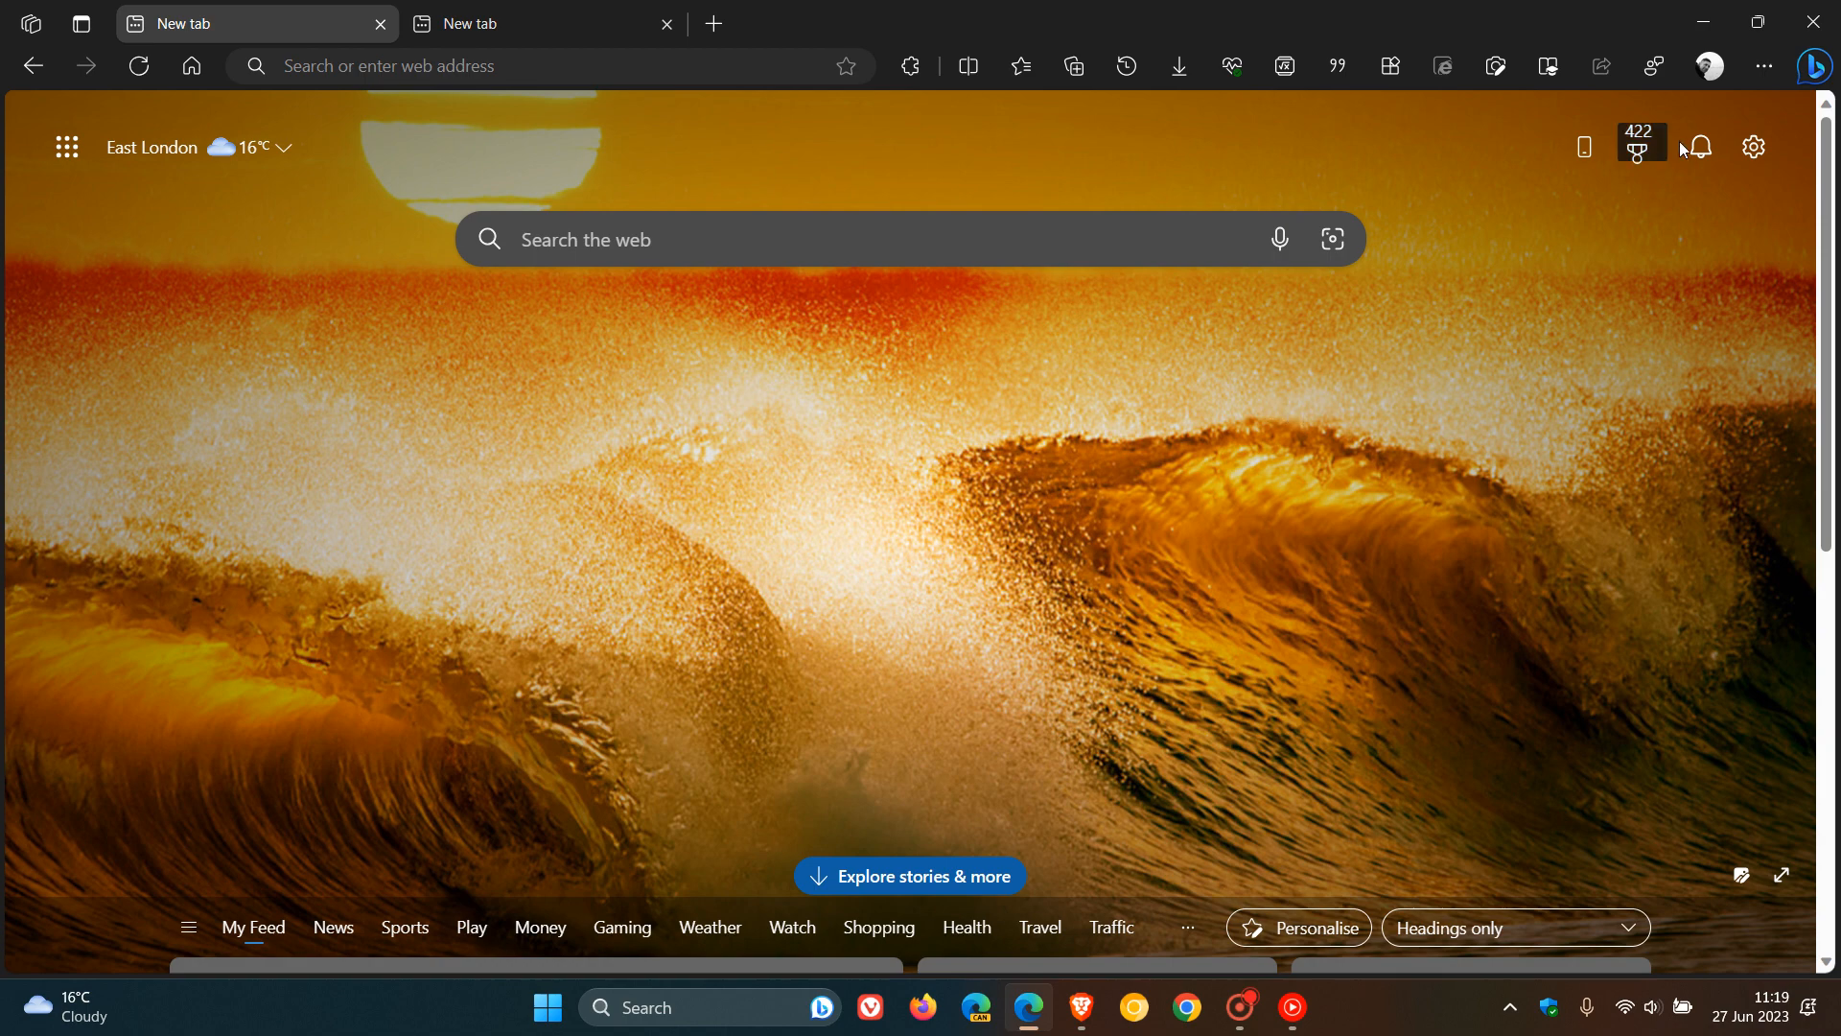
{"action": "mouse_move", "coordinate": [1709, 65]}
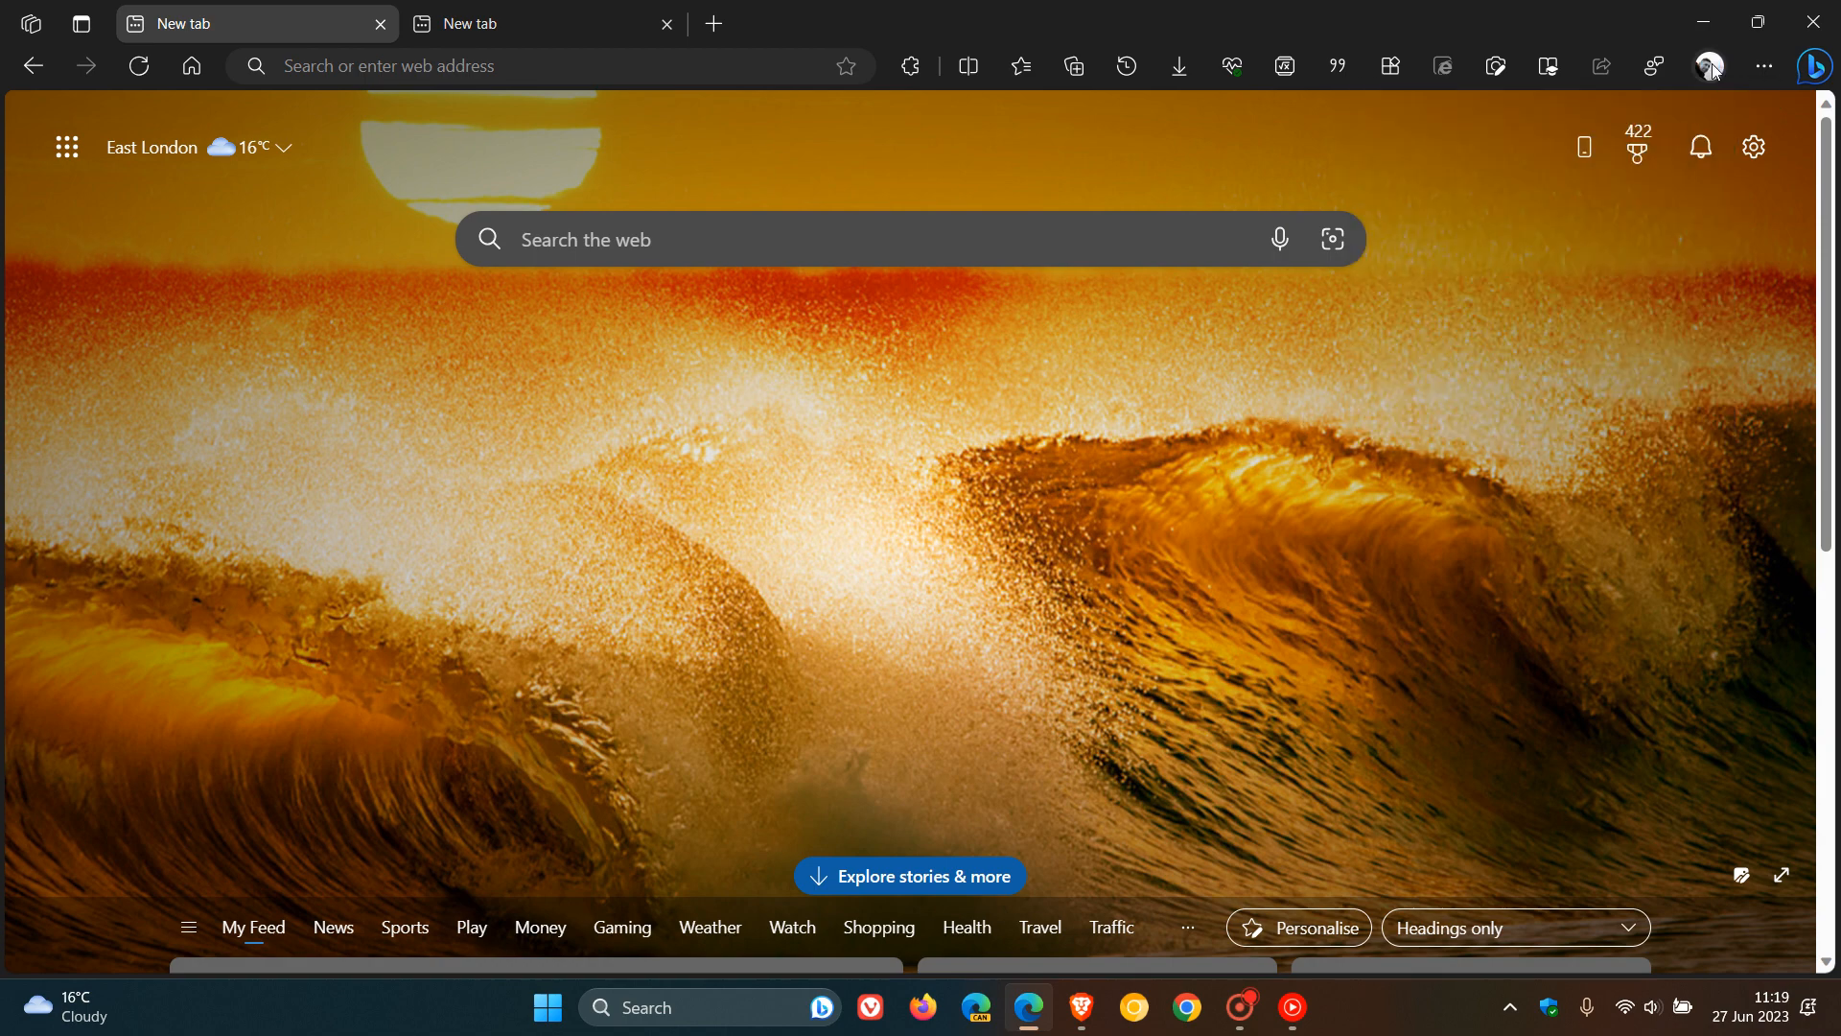
{"action": "mouse_move", "coordinate": [33, 23]}
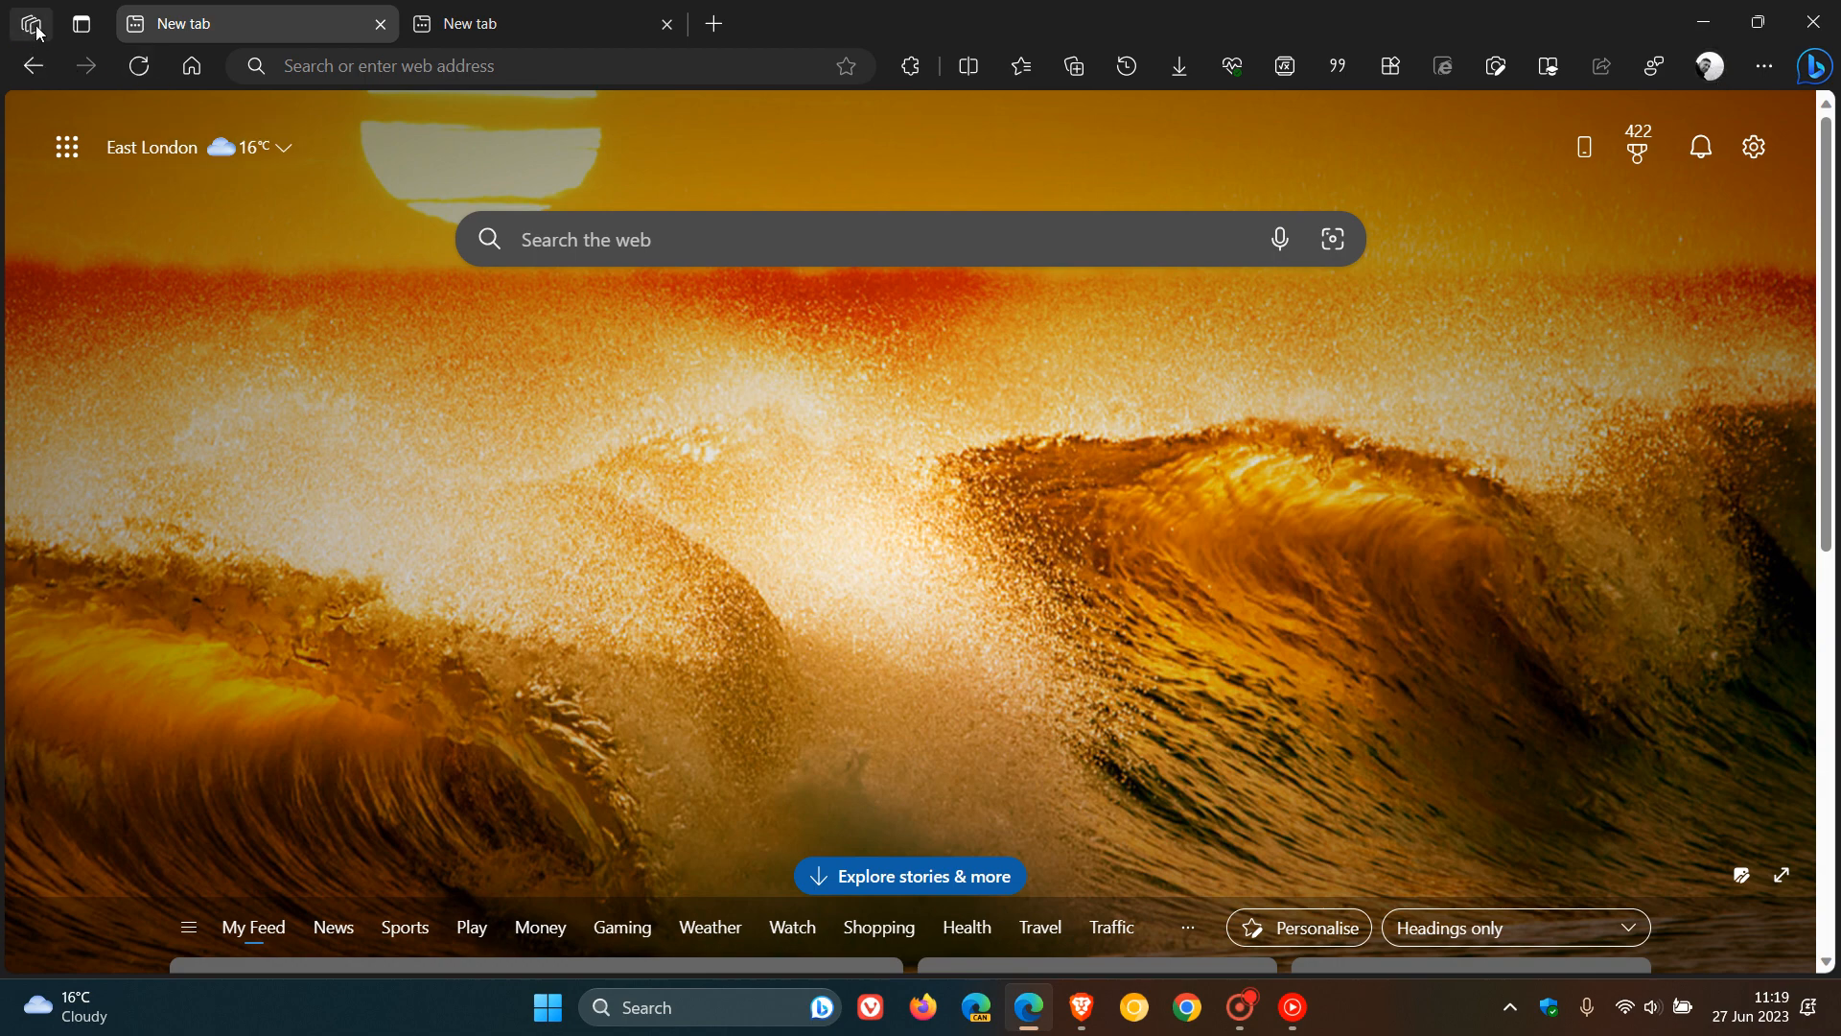
{"action": "mouse_move", "coordinate": [1118, 501]}
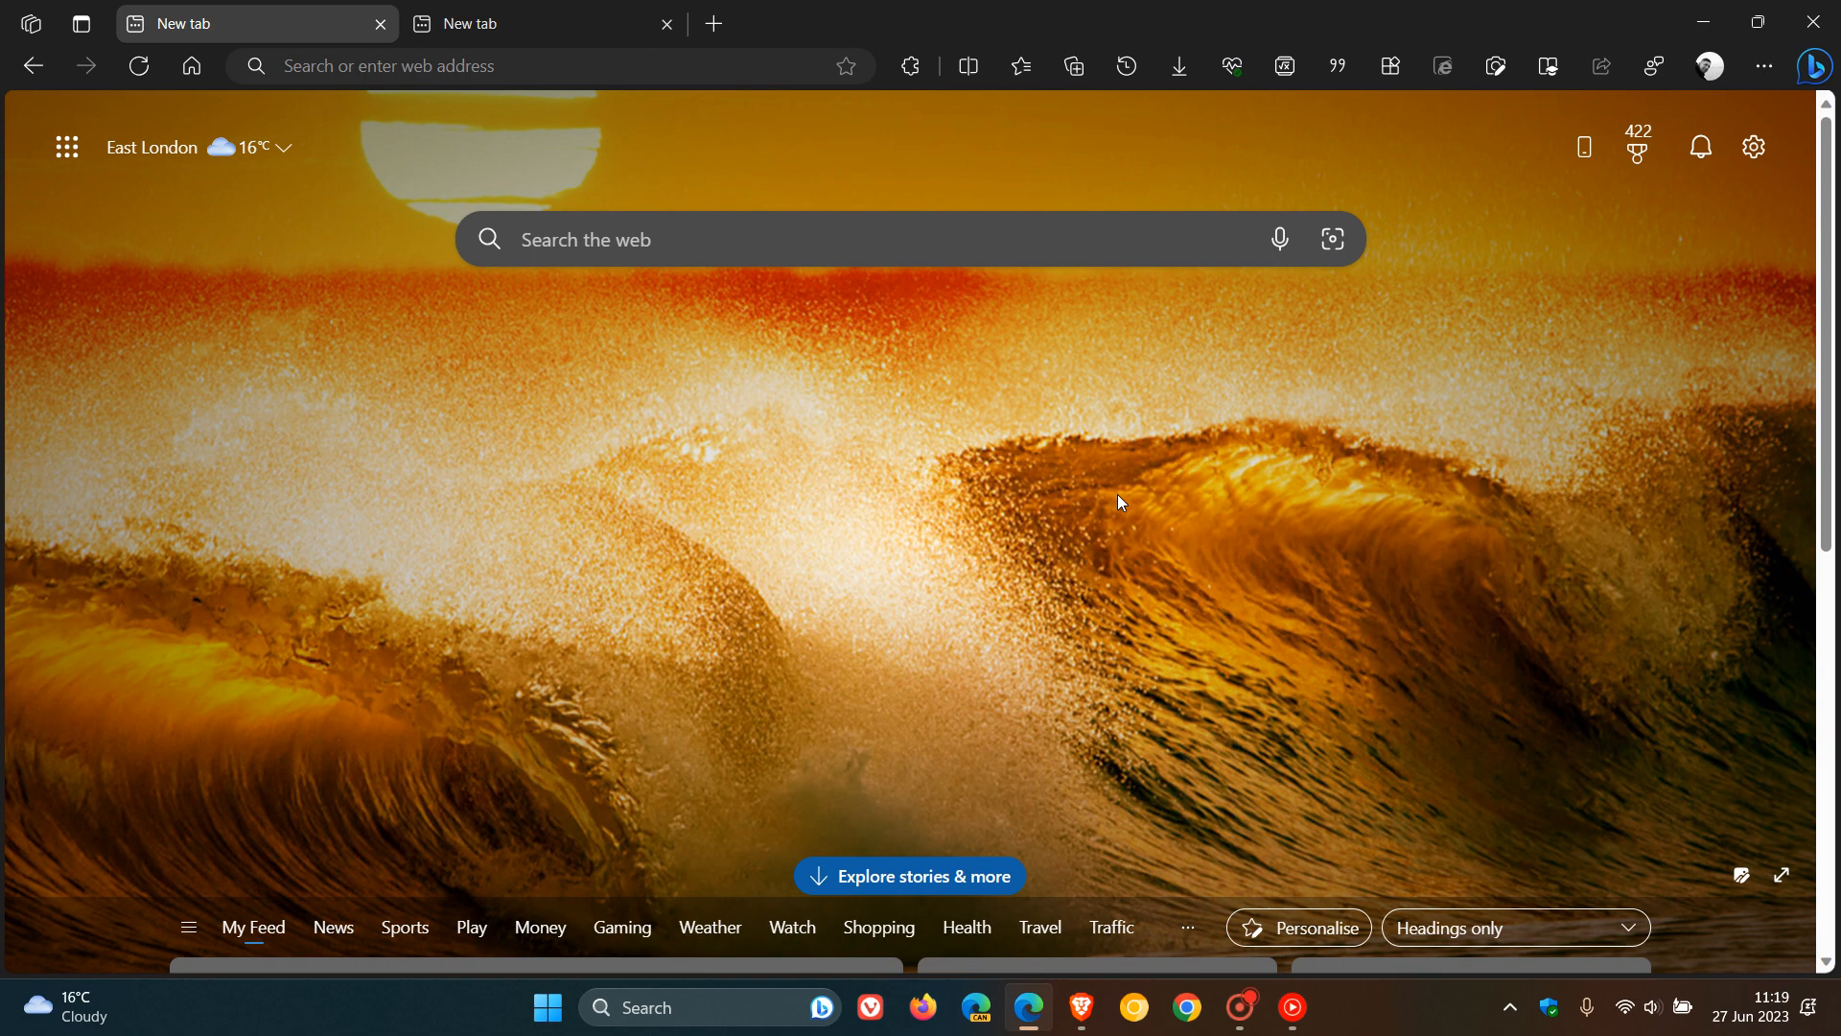
{"action": "mouse_move", "coordinate": [1709, 66]}
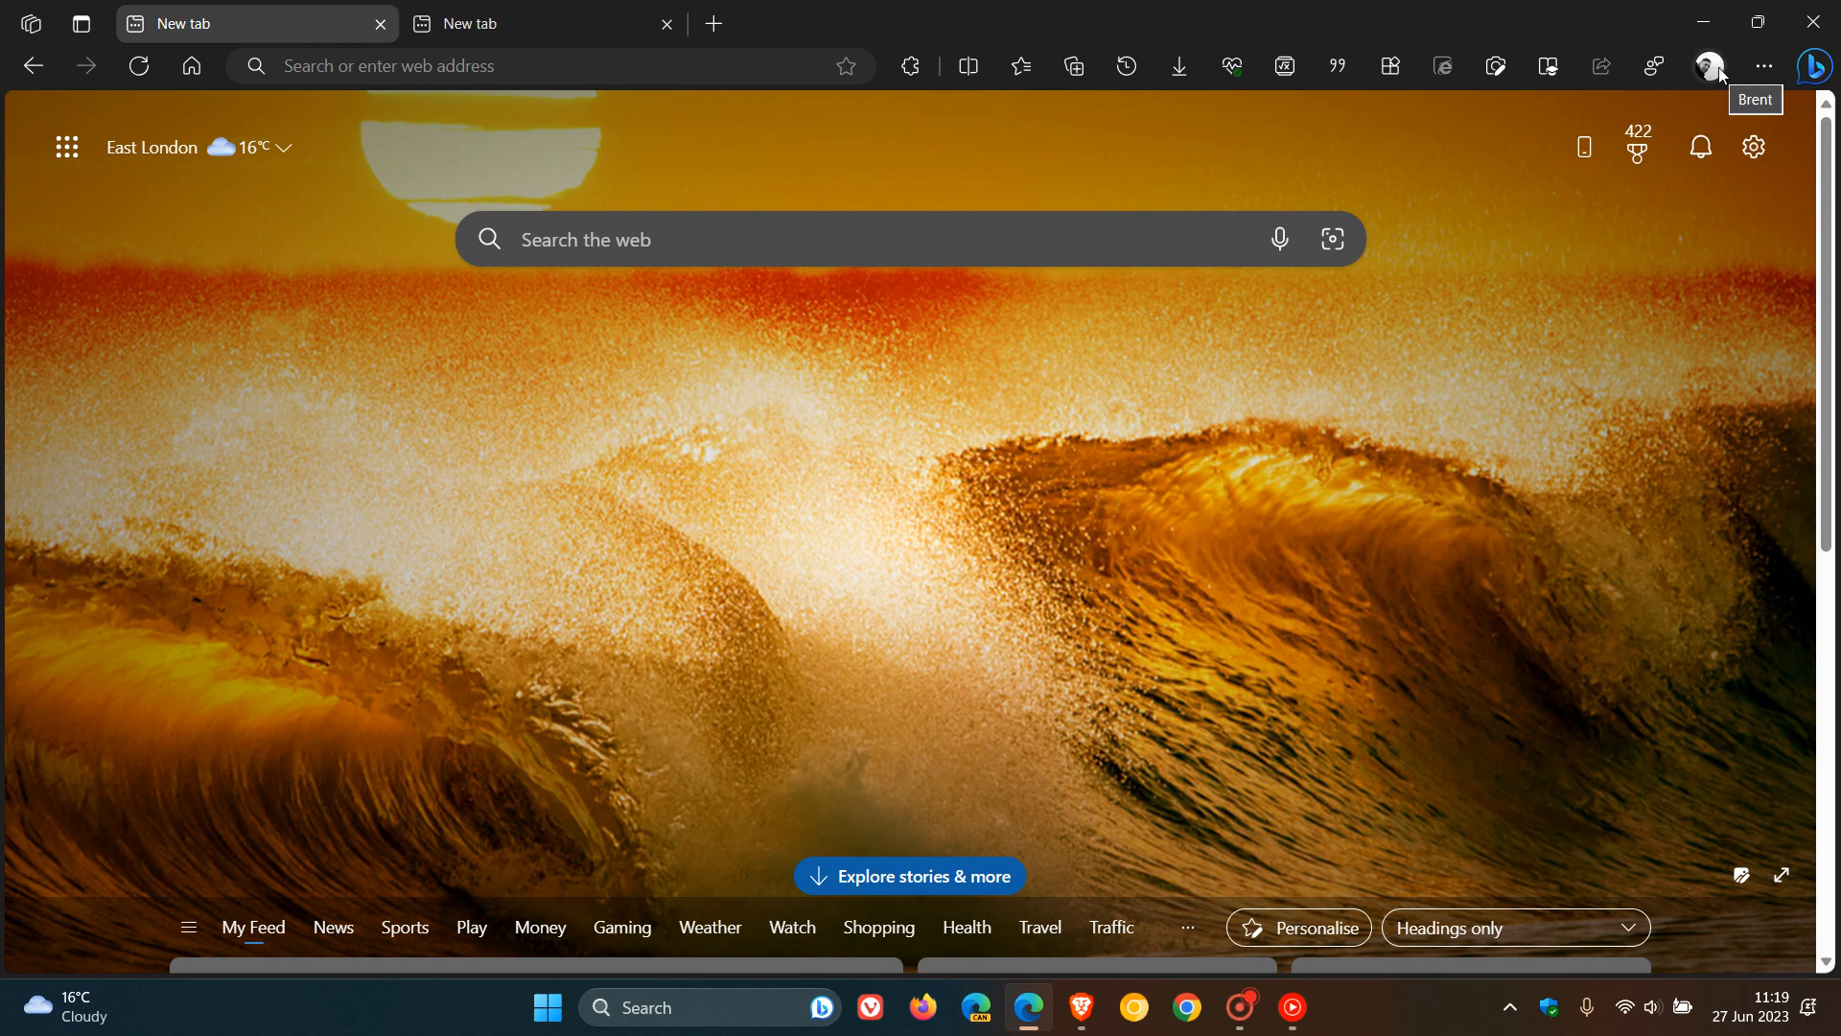
{"action": "mouse_move", "coordinate": [1138, 232]}
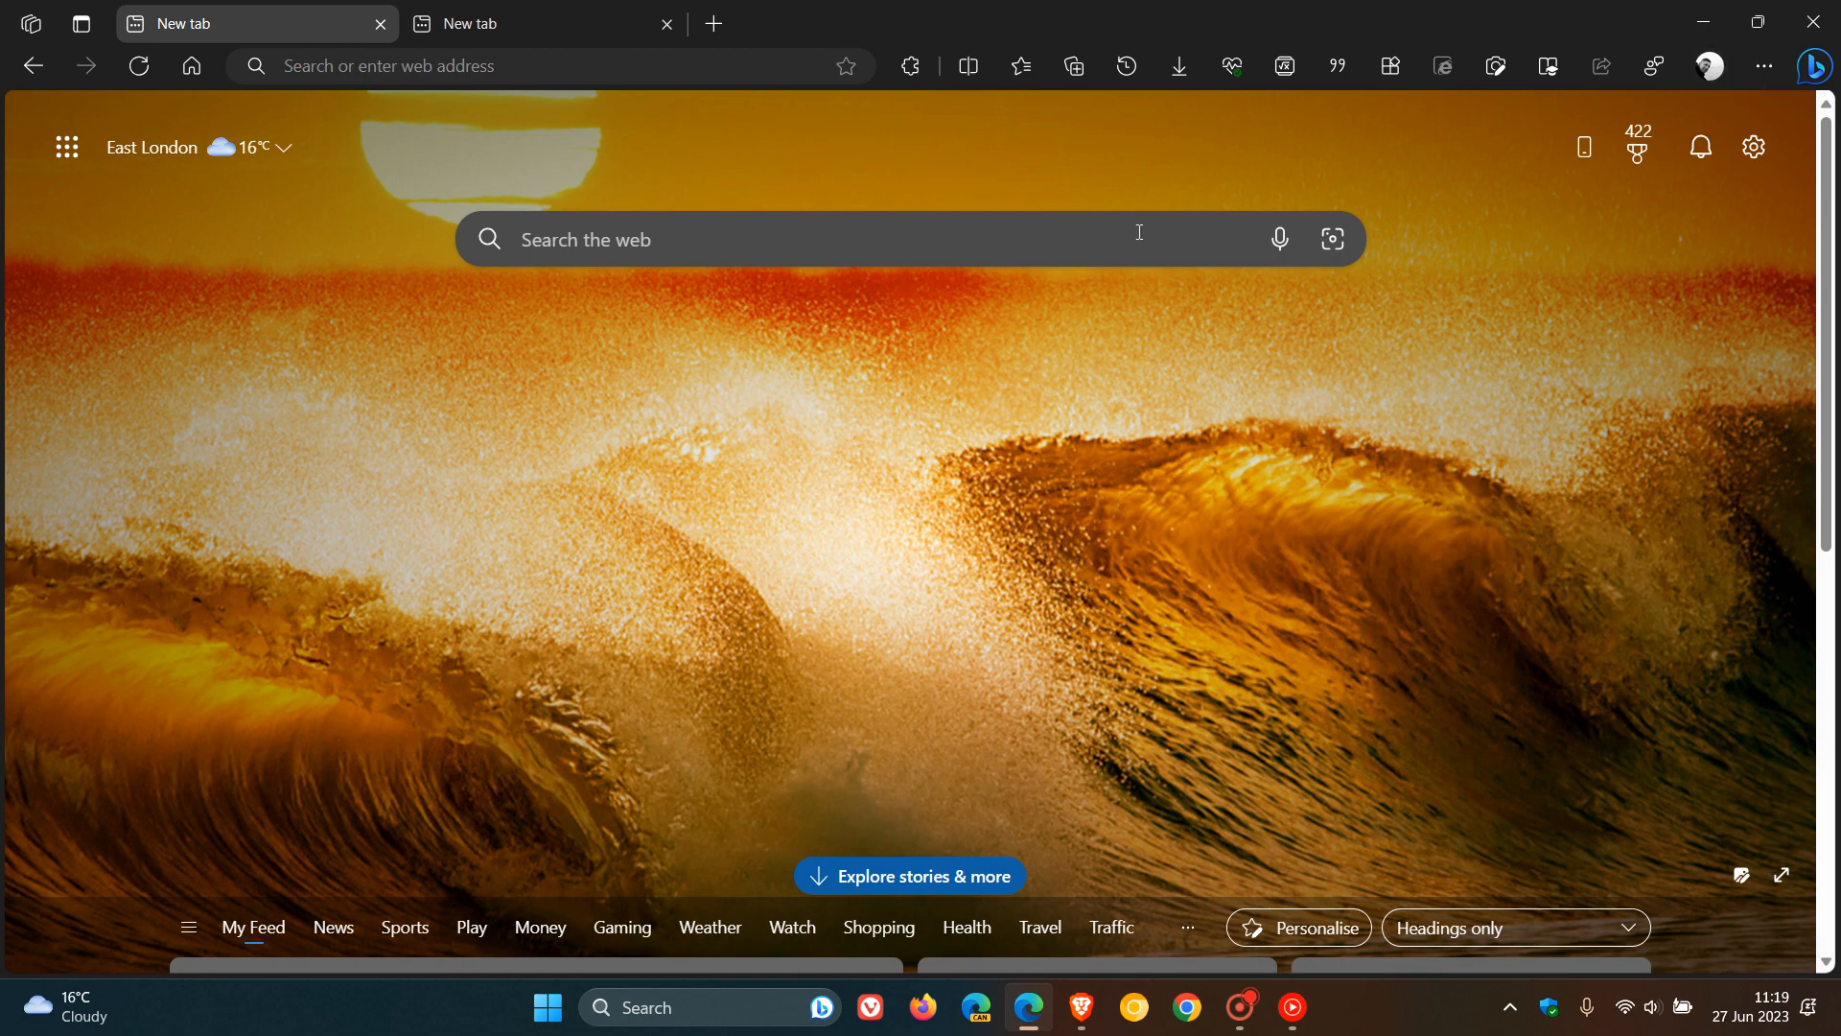
{"action": "mouse_move", "coordinate": [25, 23]}
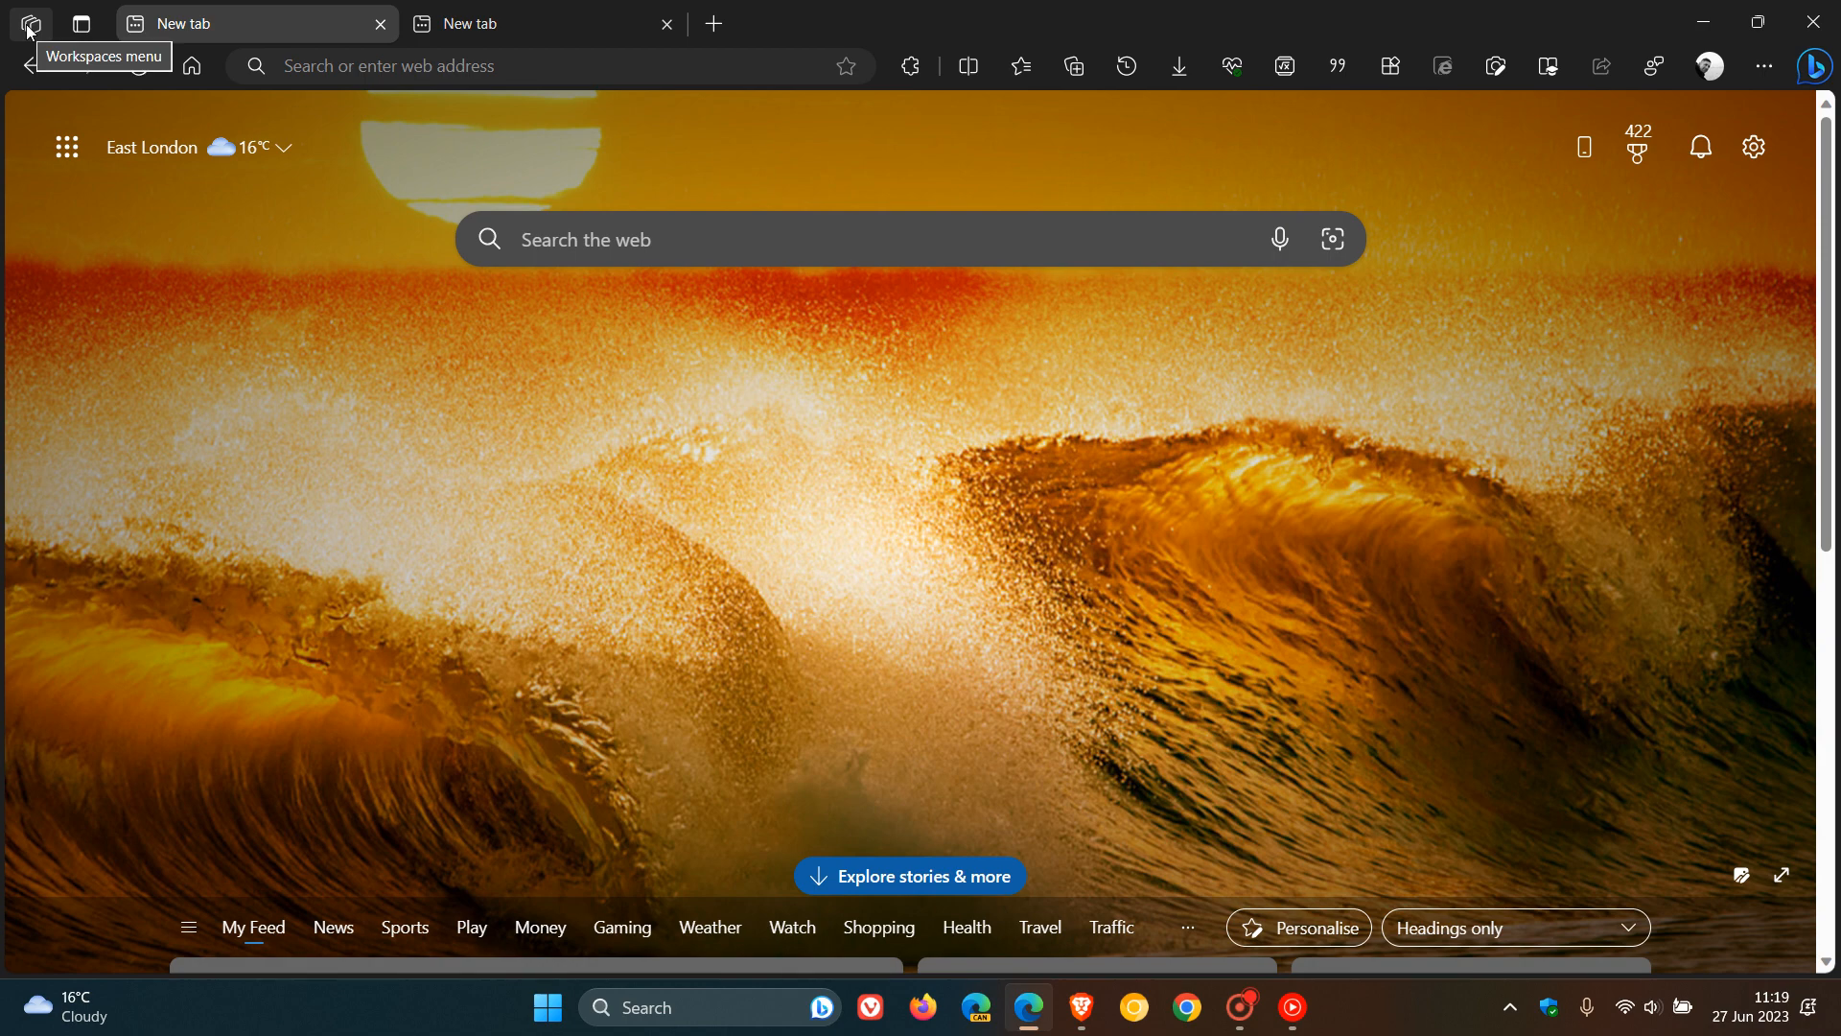
{"action": "mouse_move", "coordinate": [1216, 474]}
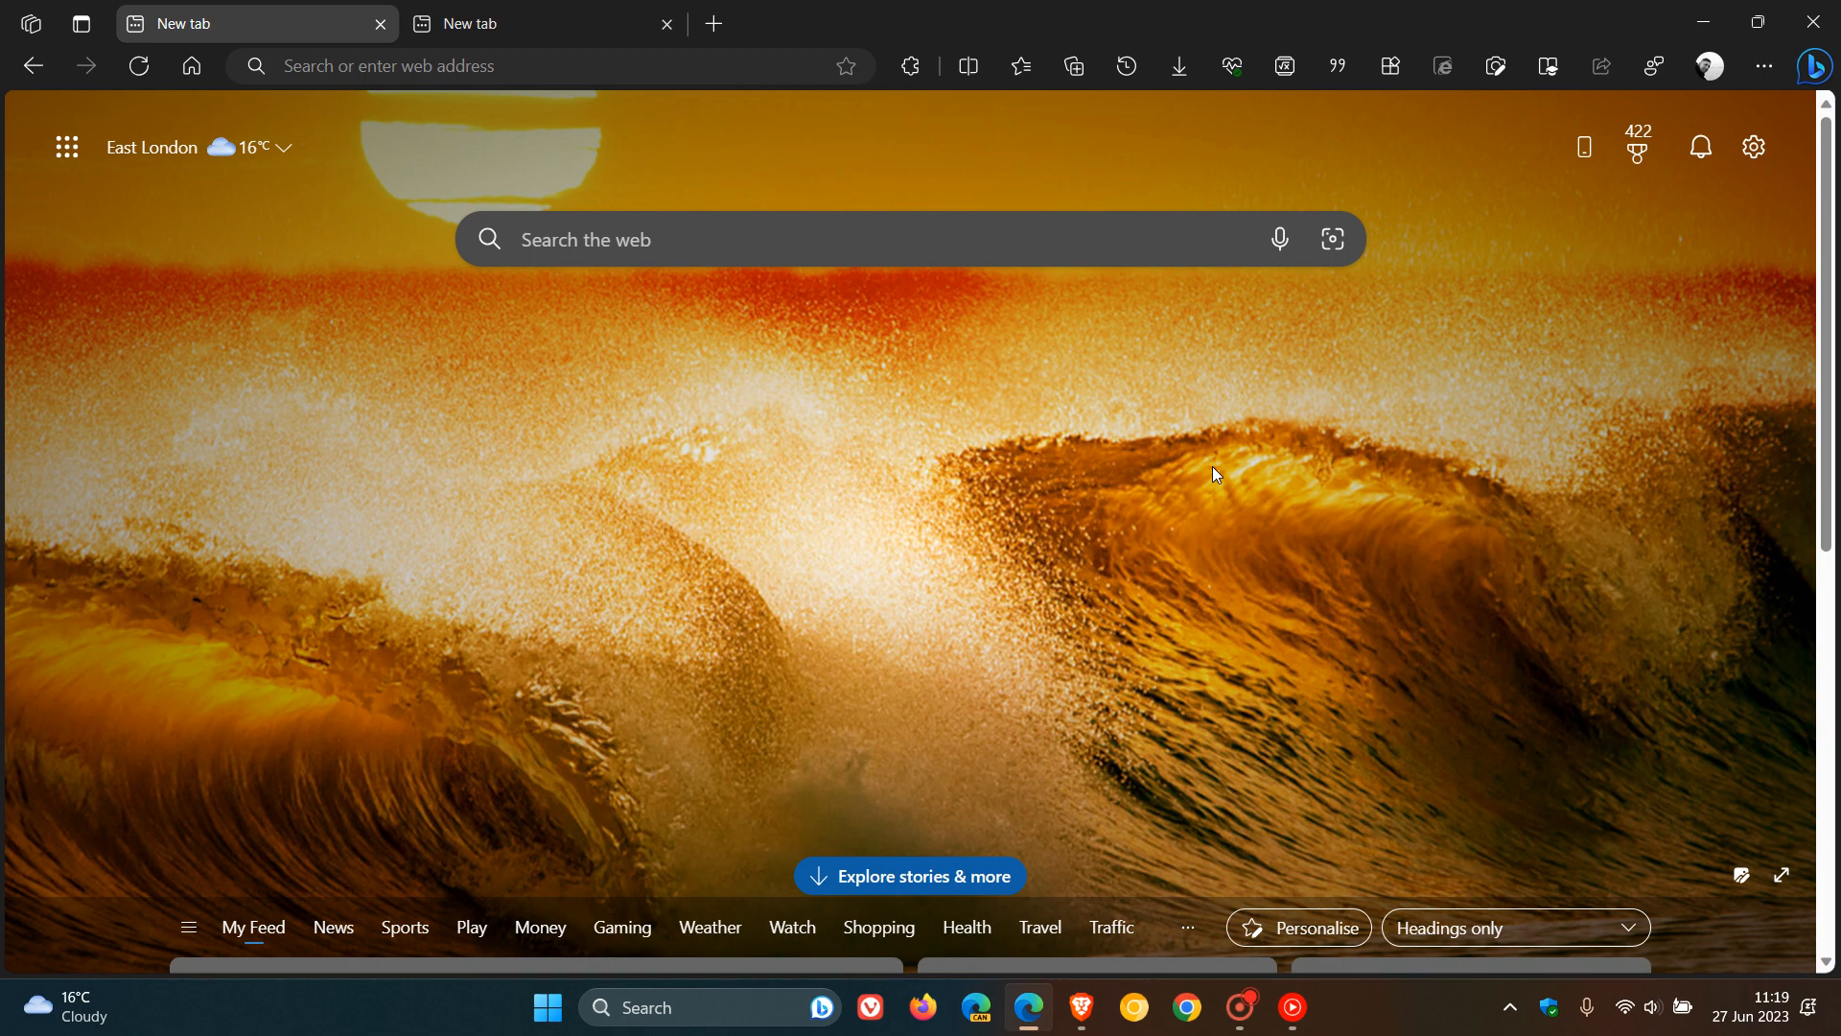
{"action": "mouse_move", "coordinate": [1082, 507]}
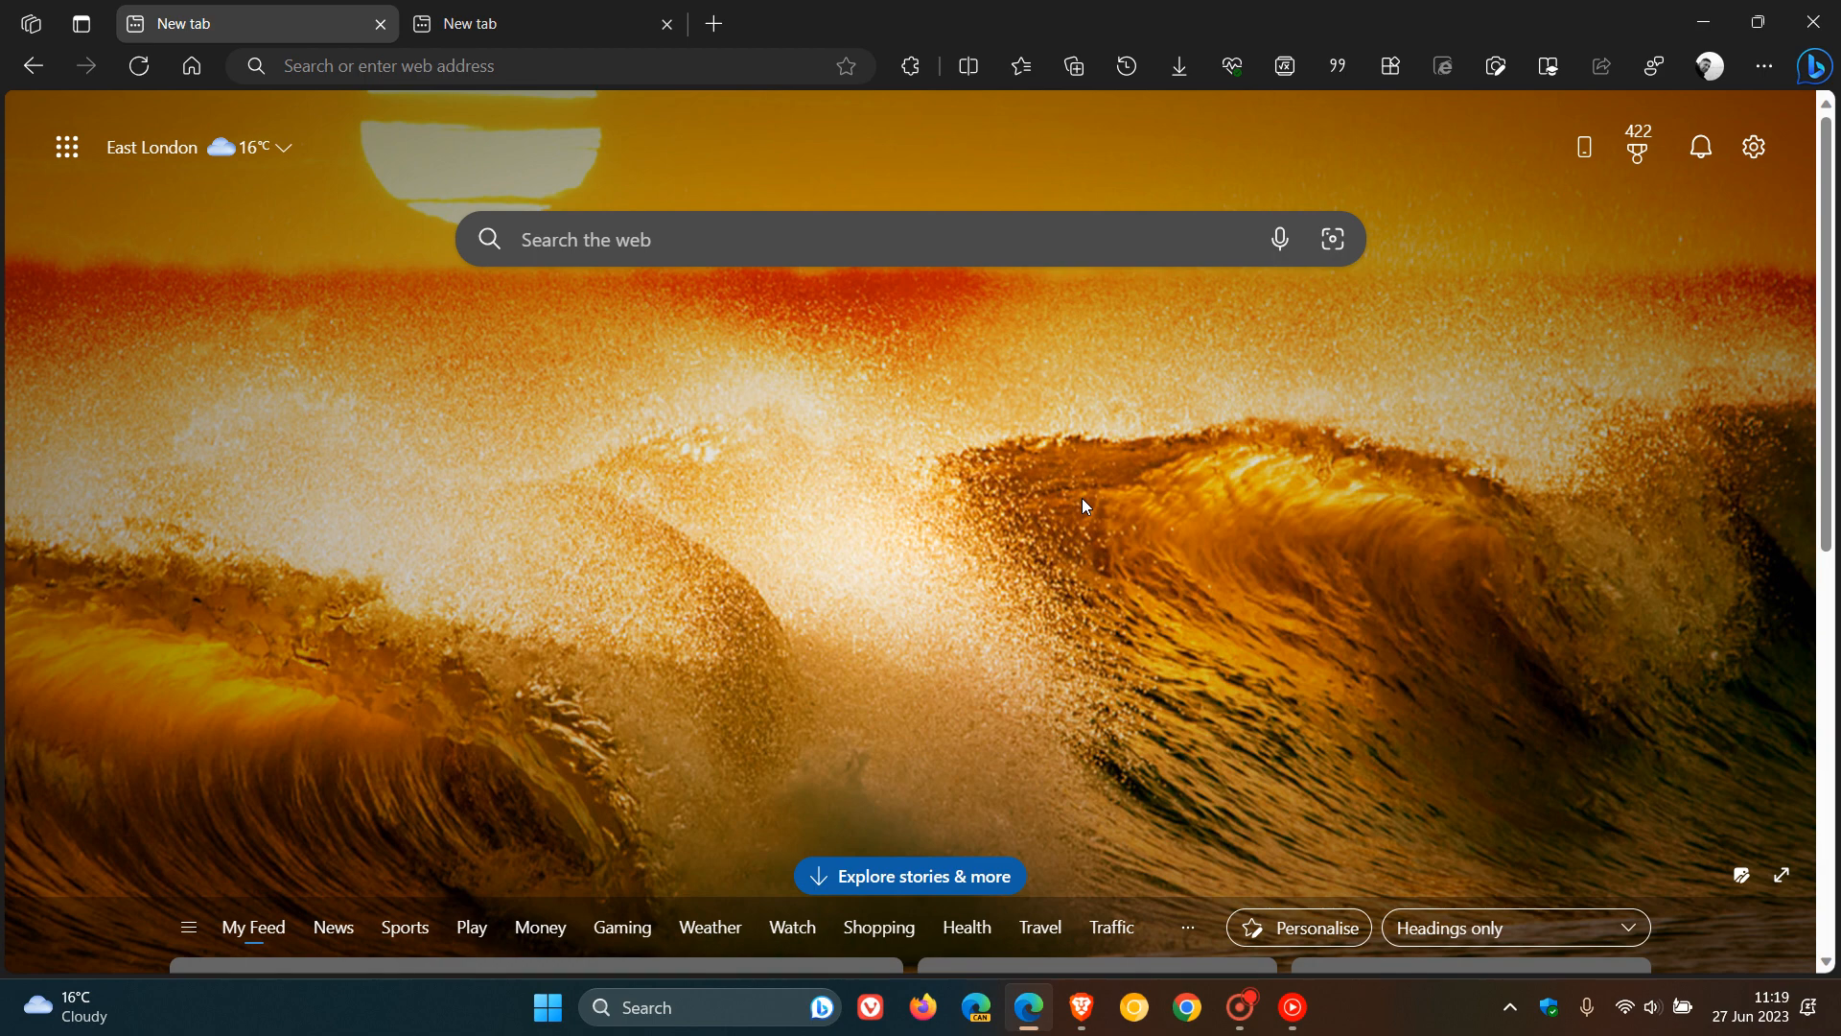
{"action": "mouse_move", "coordinate": [1200, 495]}
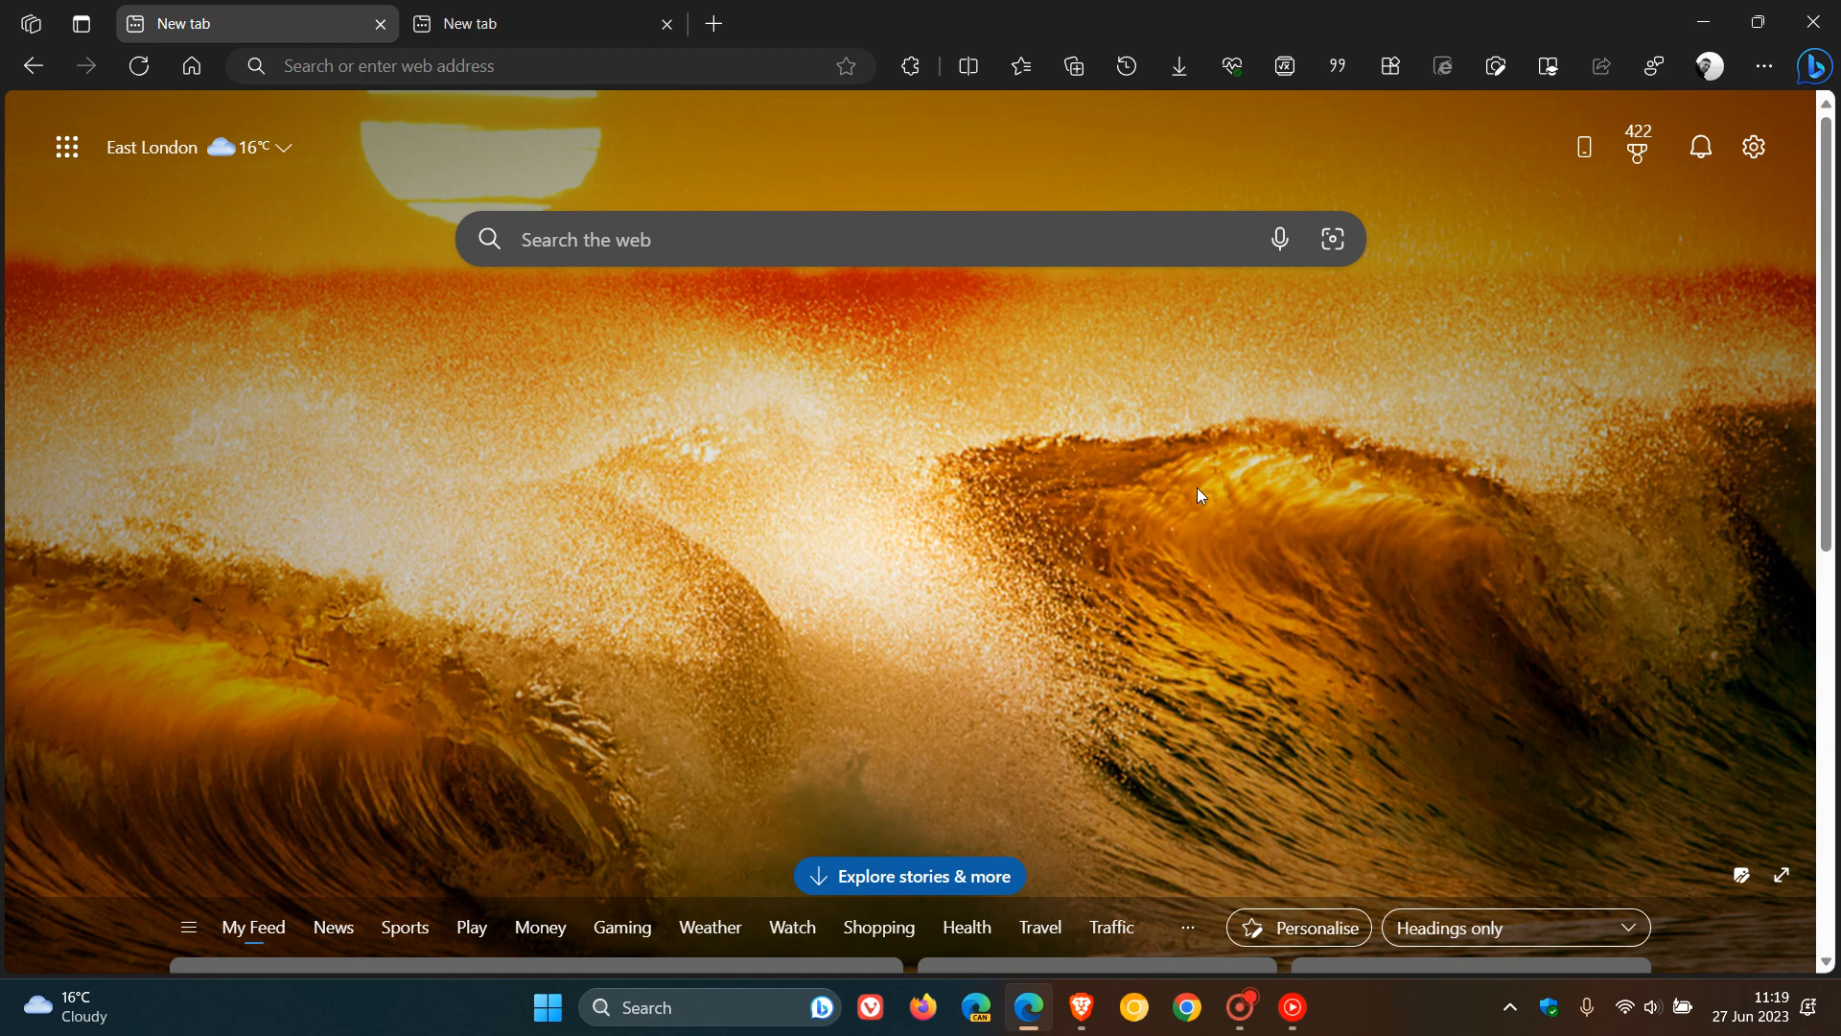
{"action": "mouse_move", "coordinate": [666, 23]}
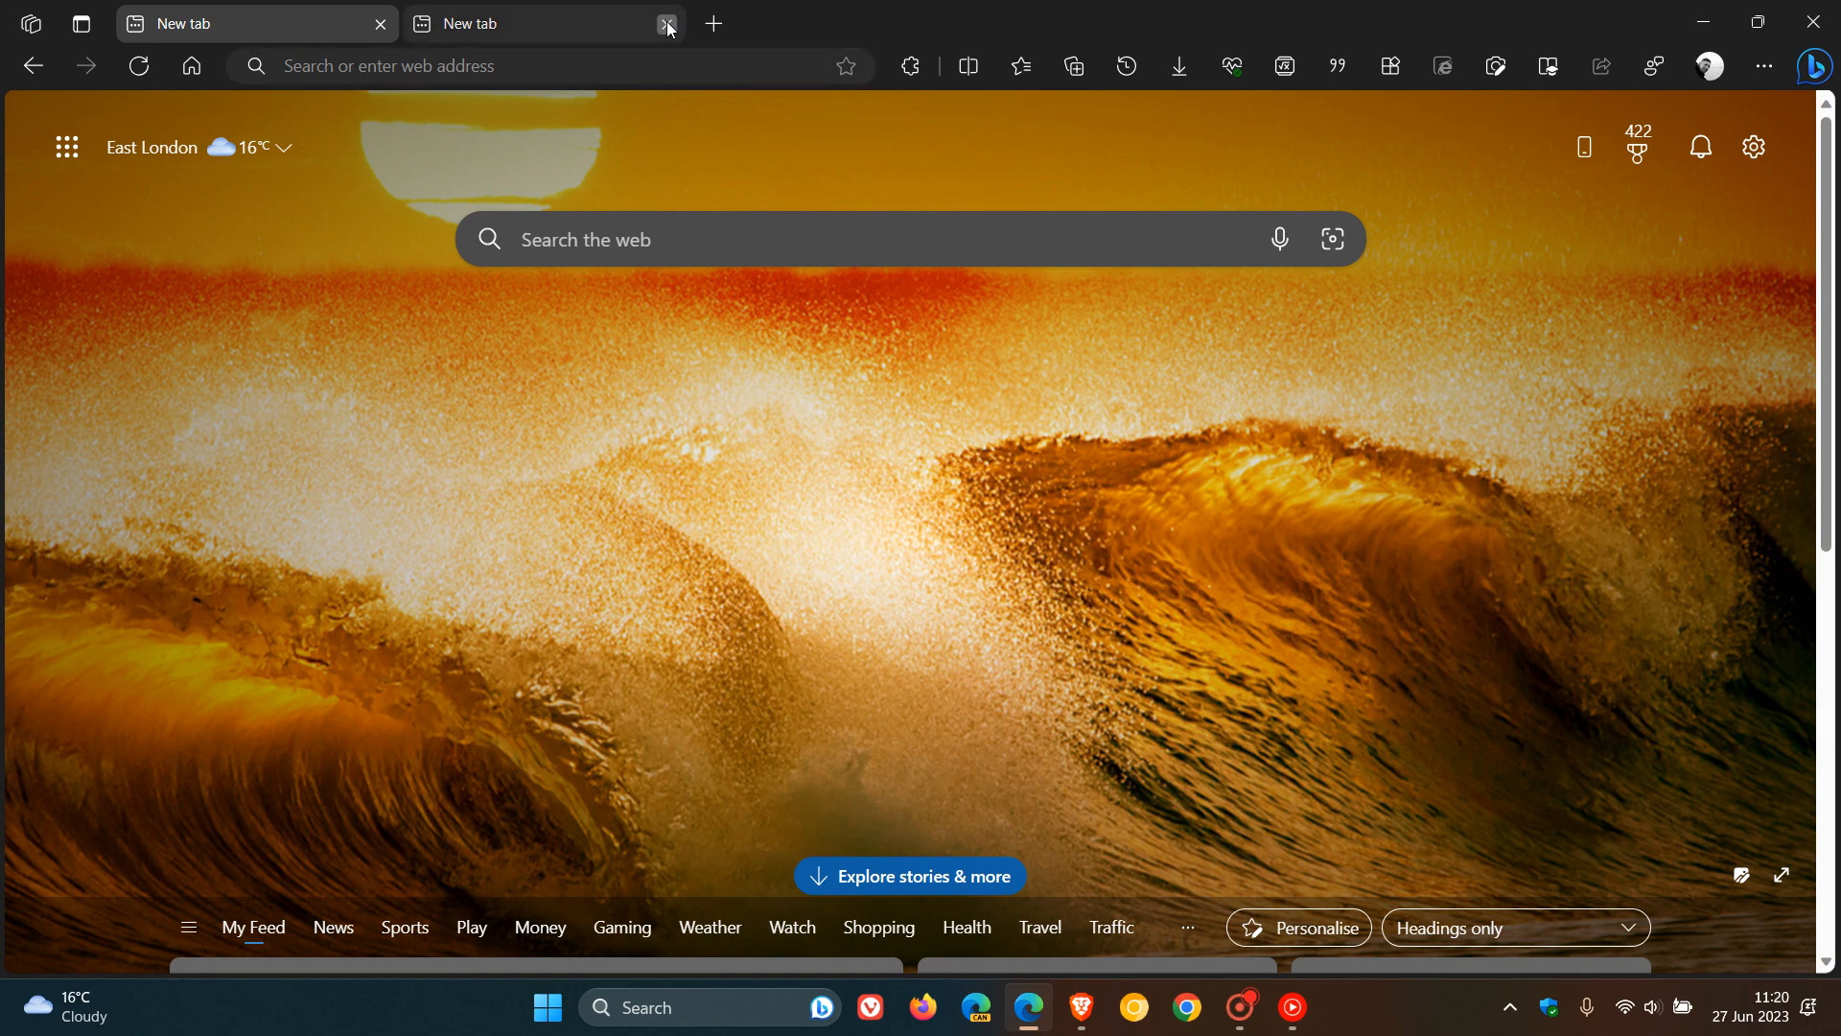
Close the extra tab and search edge://flags for 'rounded'
{"action": "left_click", "coordinate": [666, 23]}
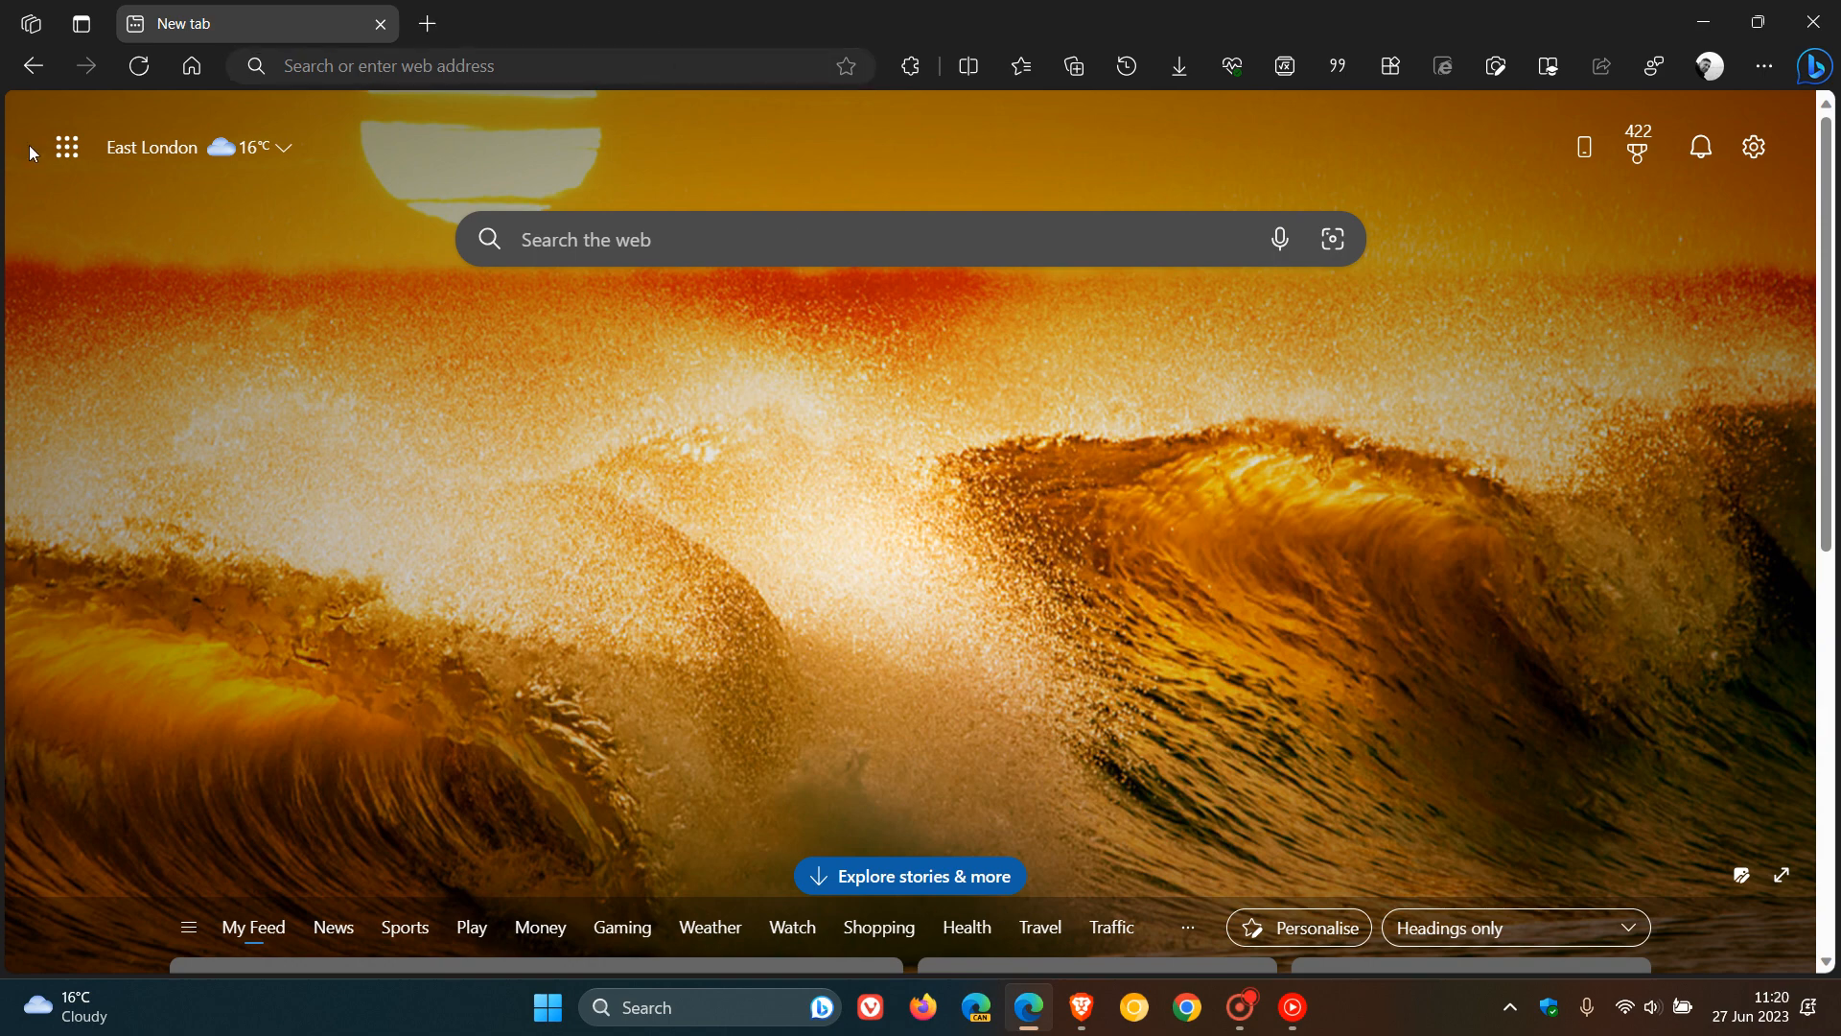
{"action": "mouse_move", "coordinate": [1080, 374]}
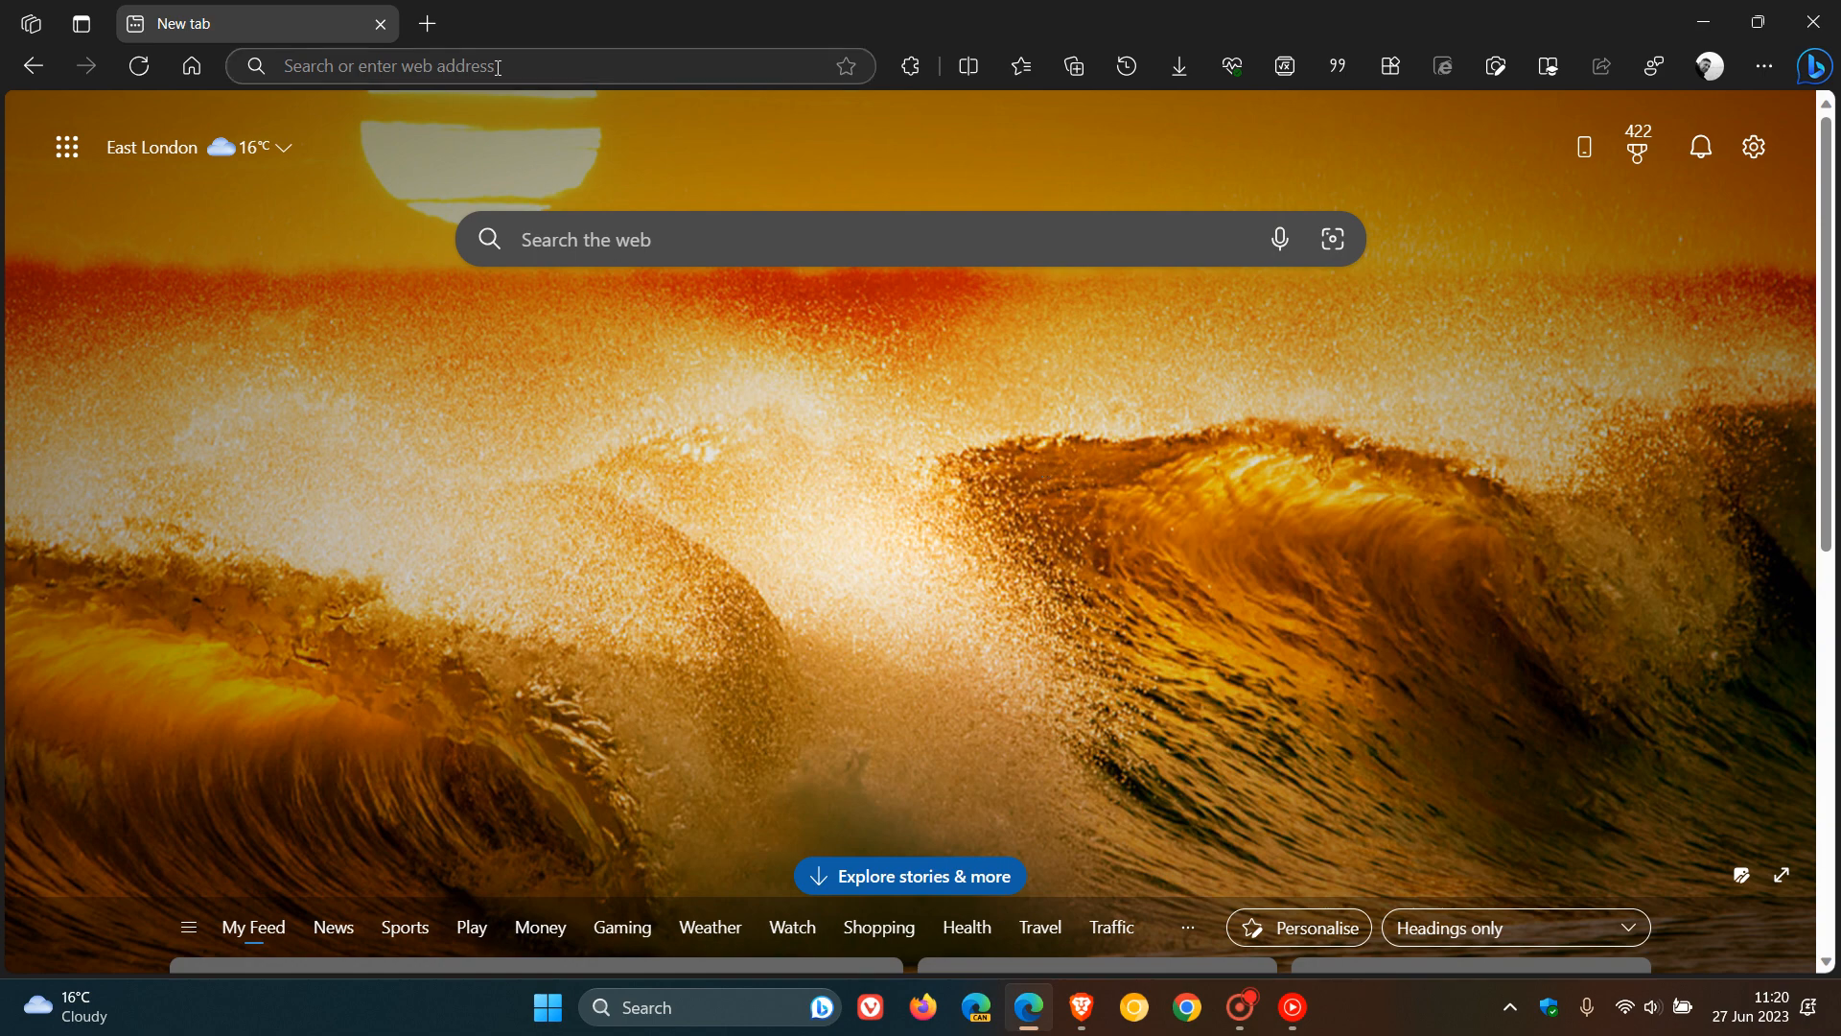
{"action": "type", "text": "e"}
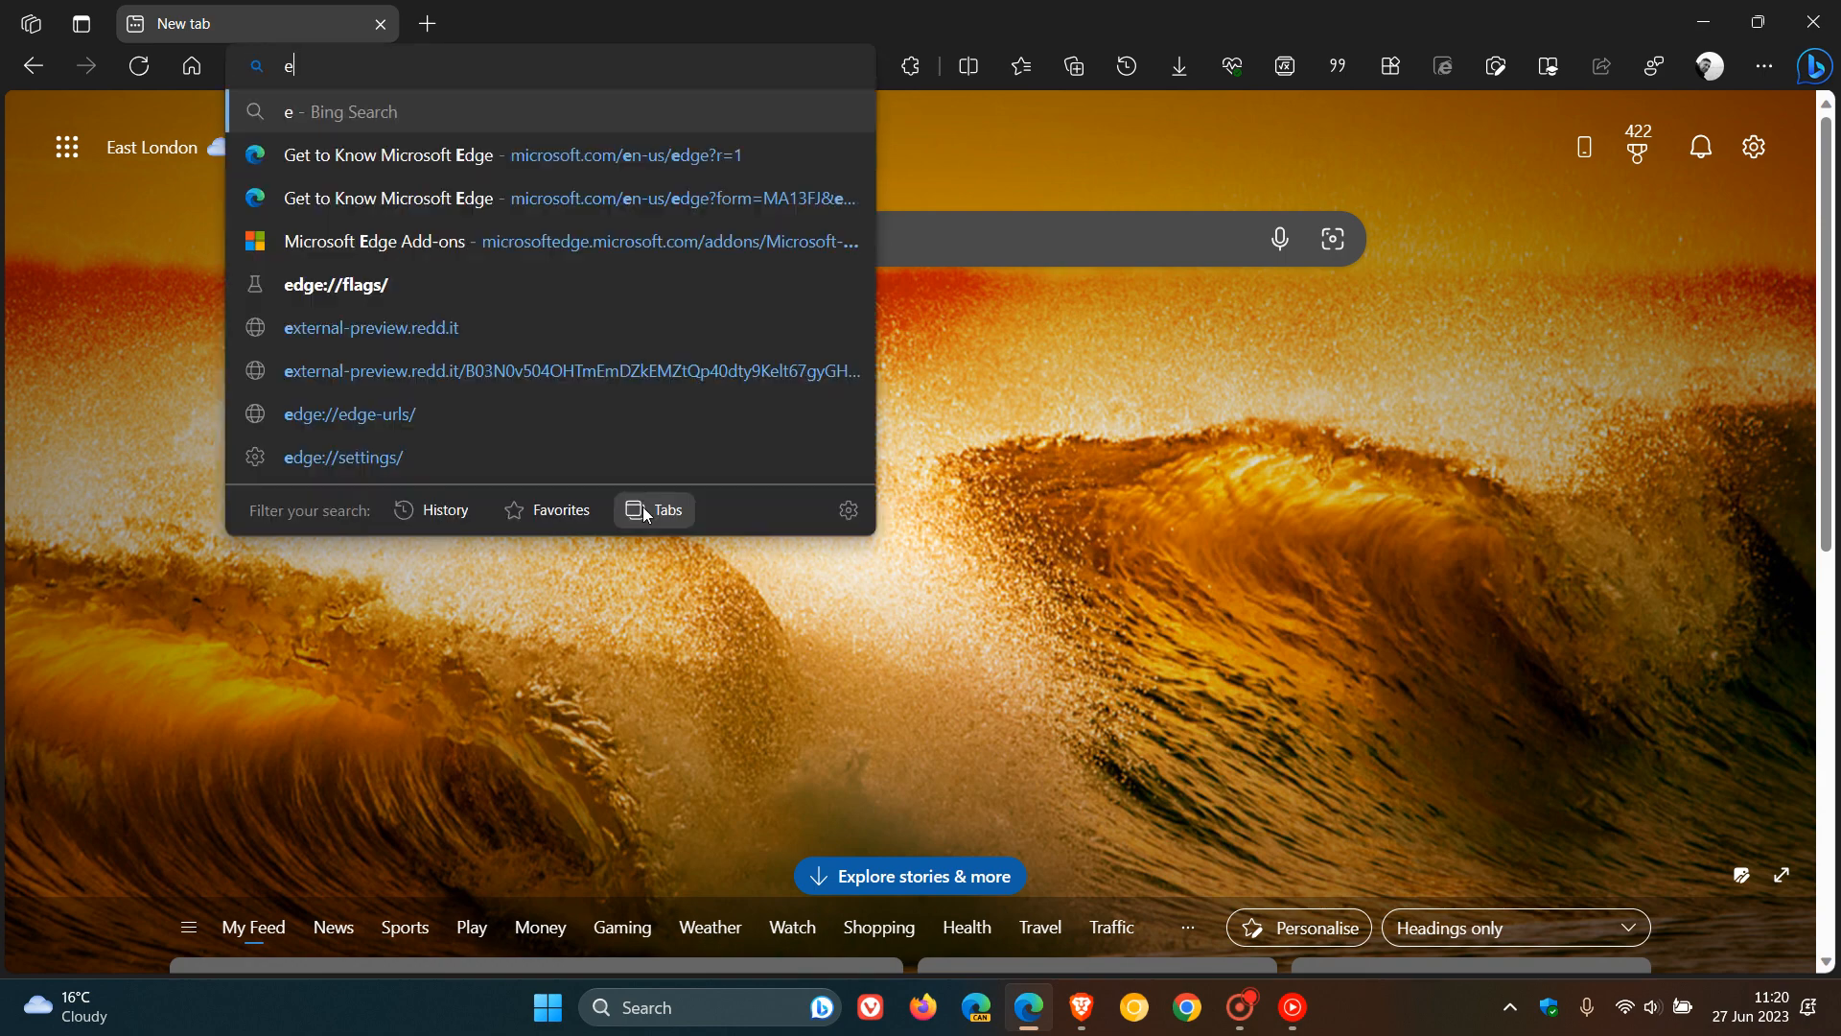
{"action": "left_click", "coordinate": [338, 283]}
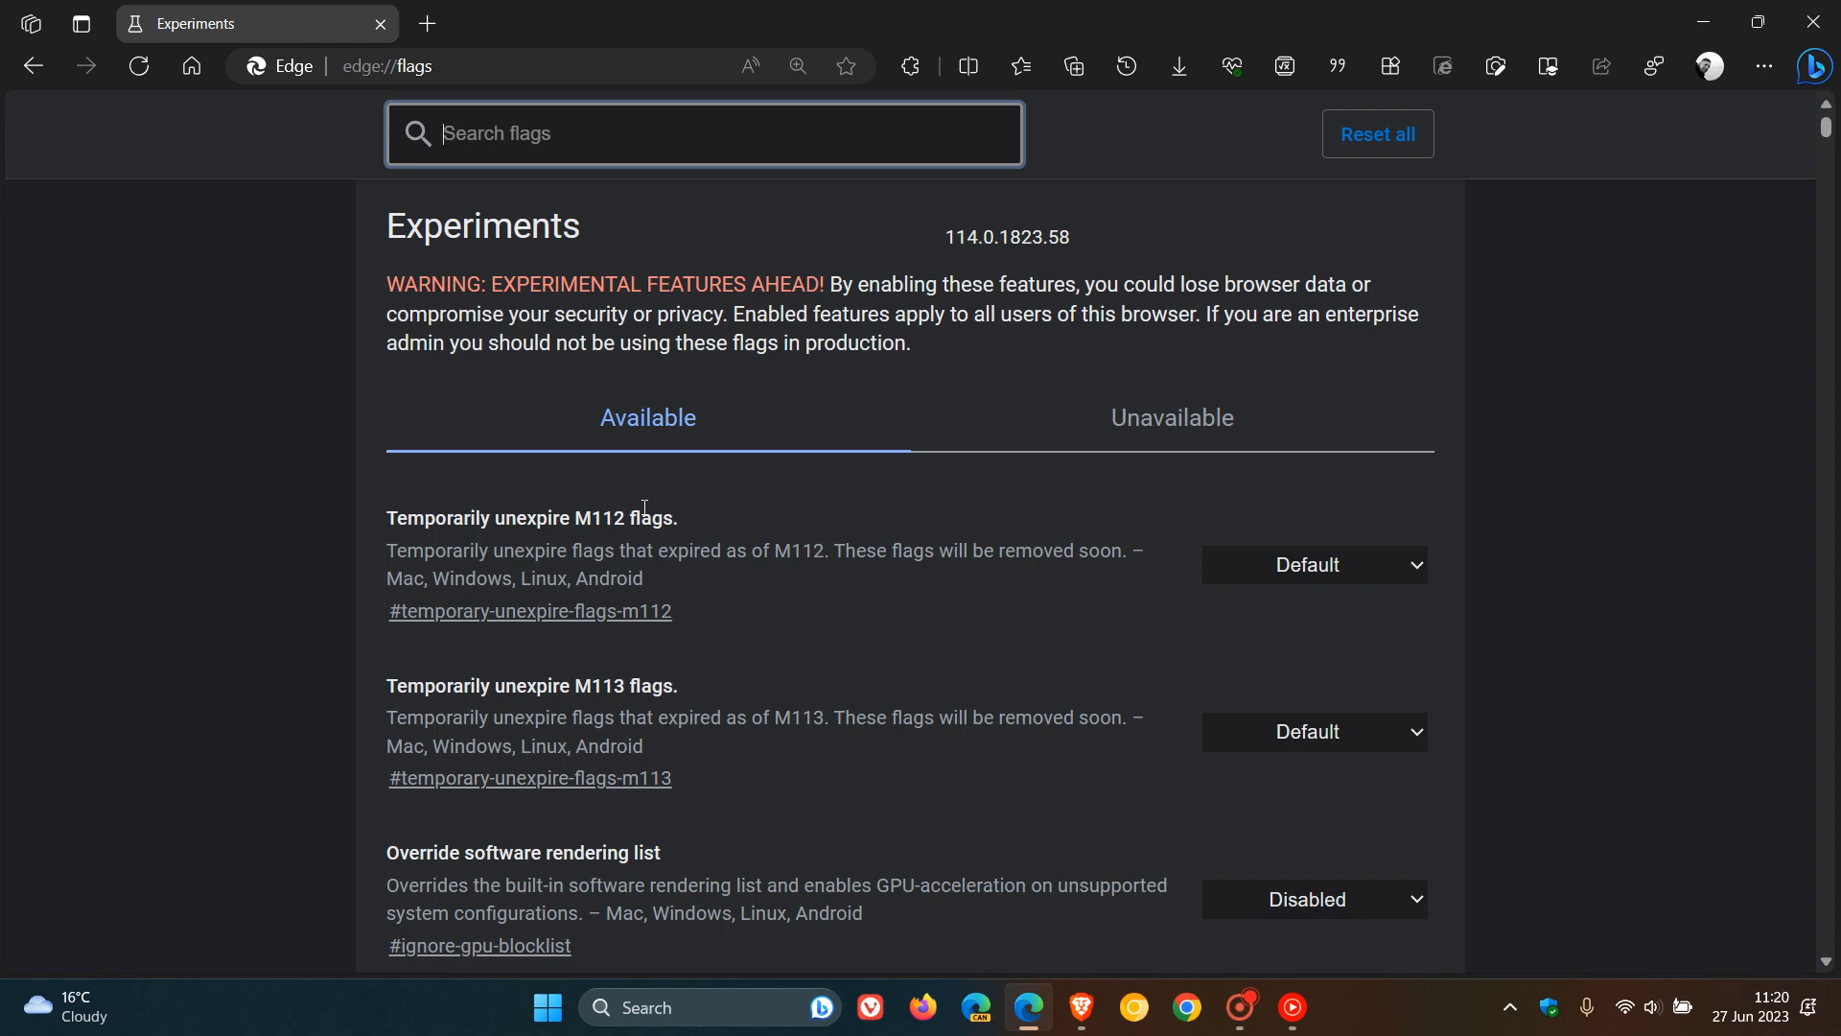
{"action": "type", "text": "rou"}
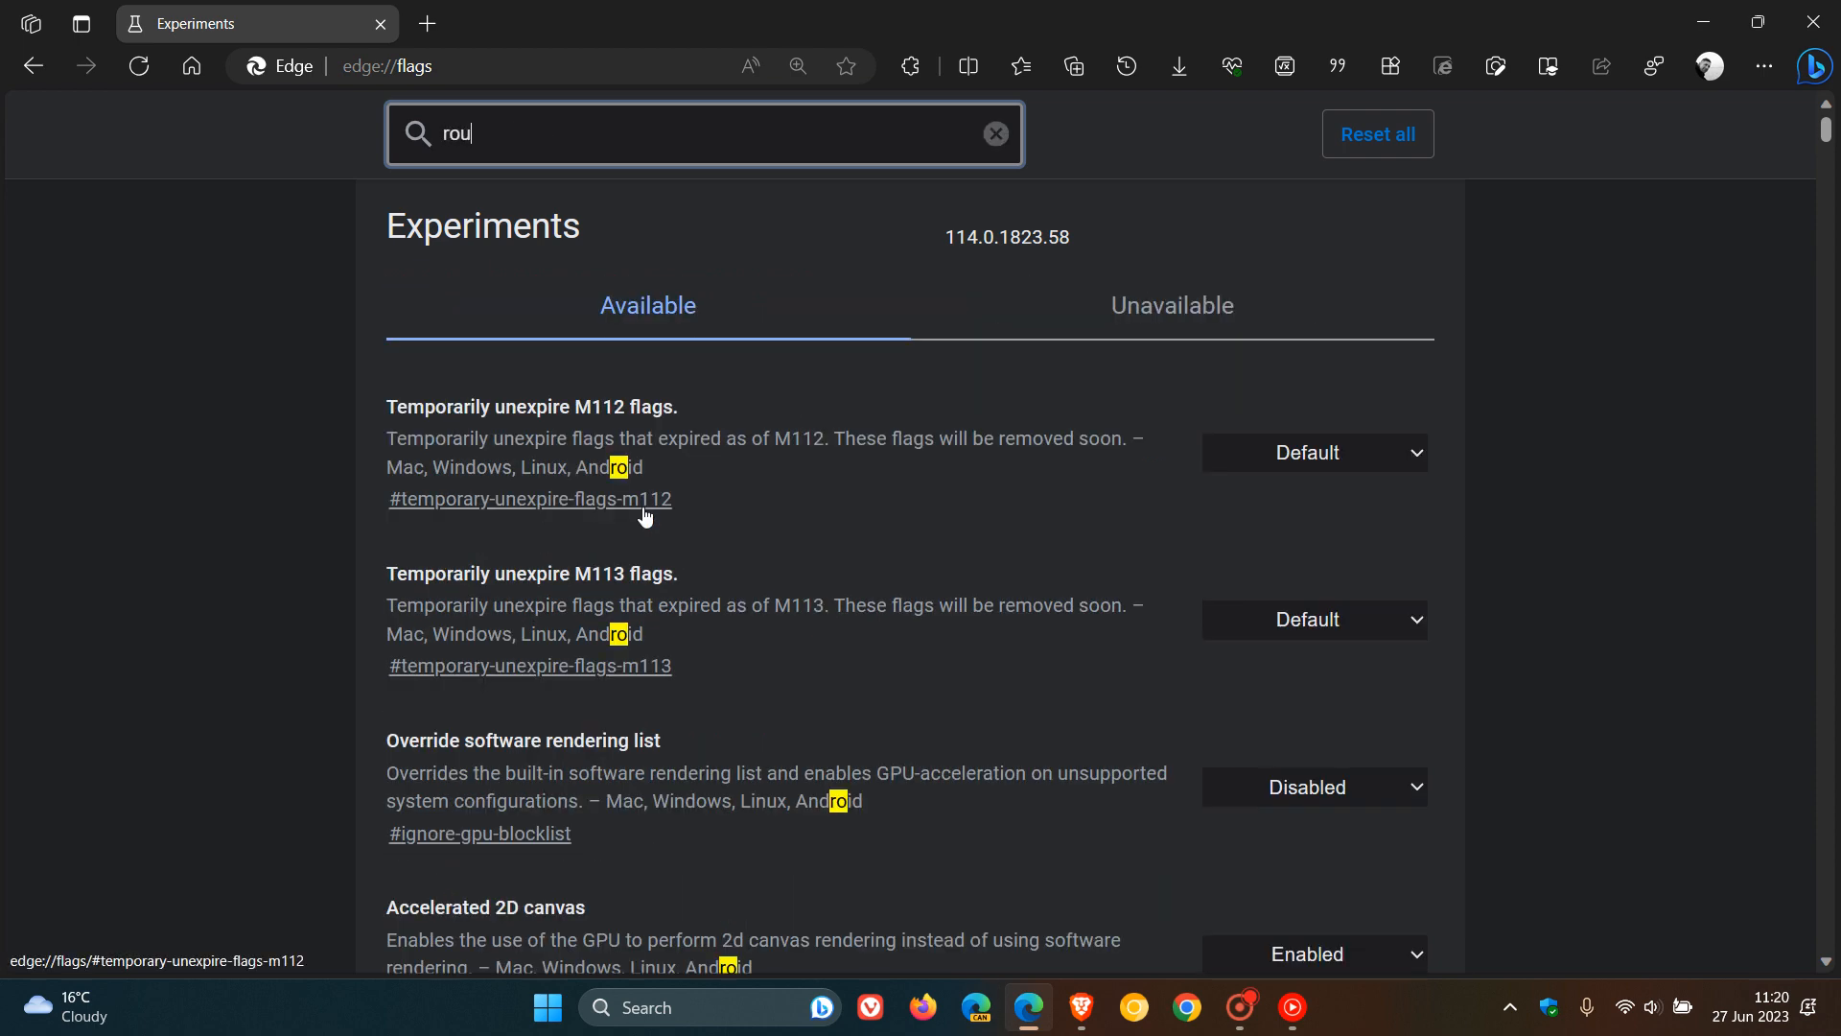
{"action": "type", "text": "nded"}
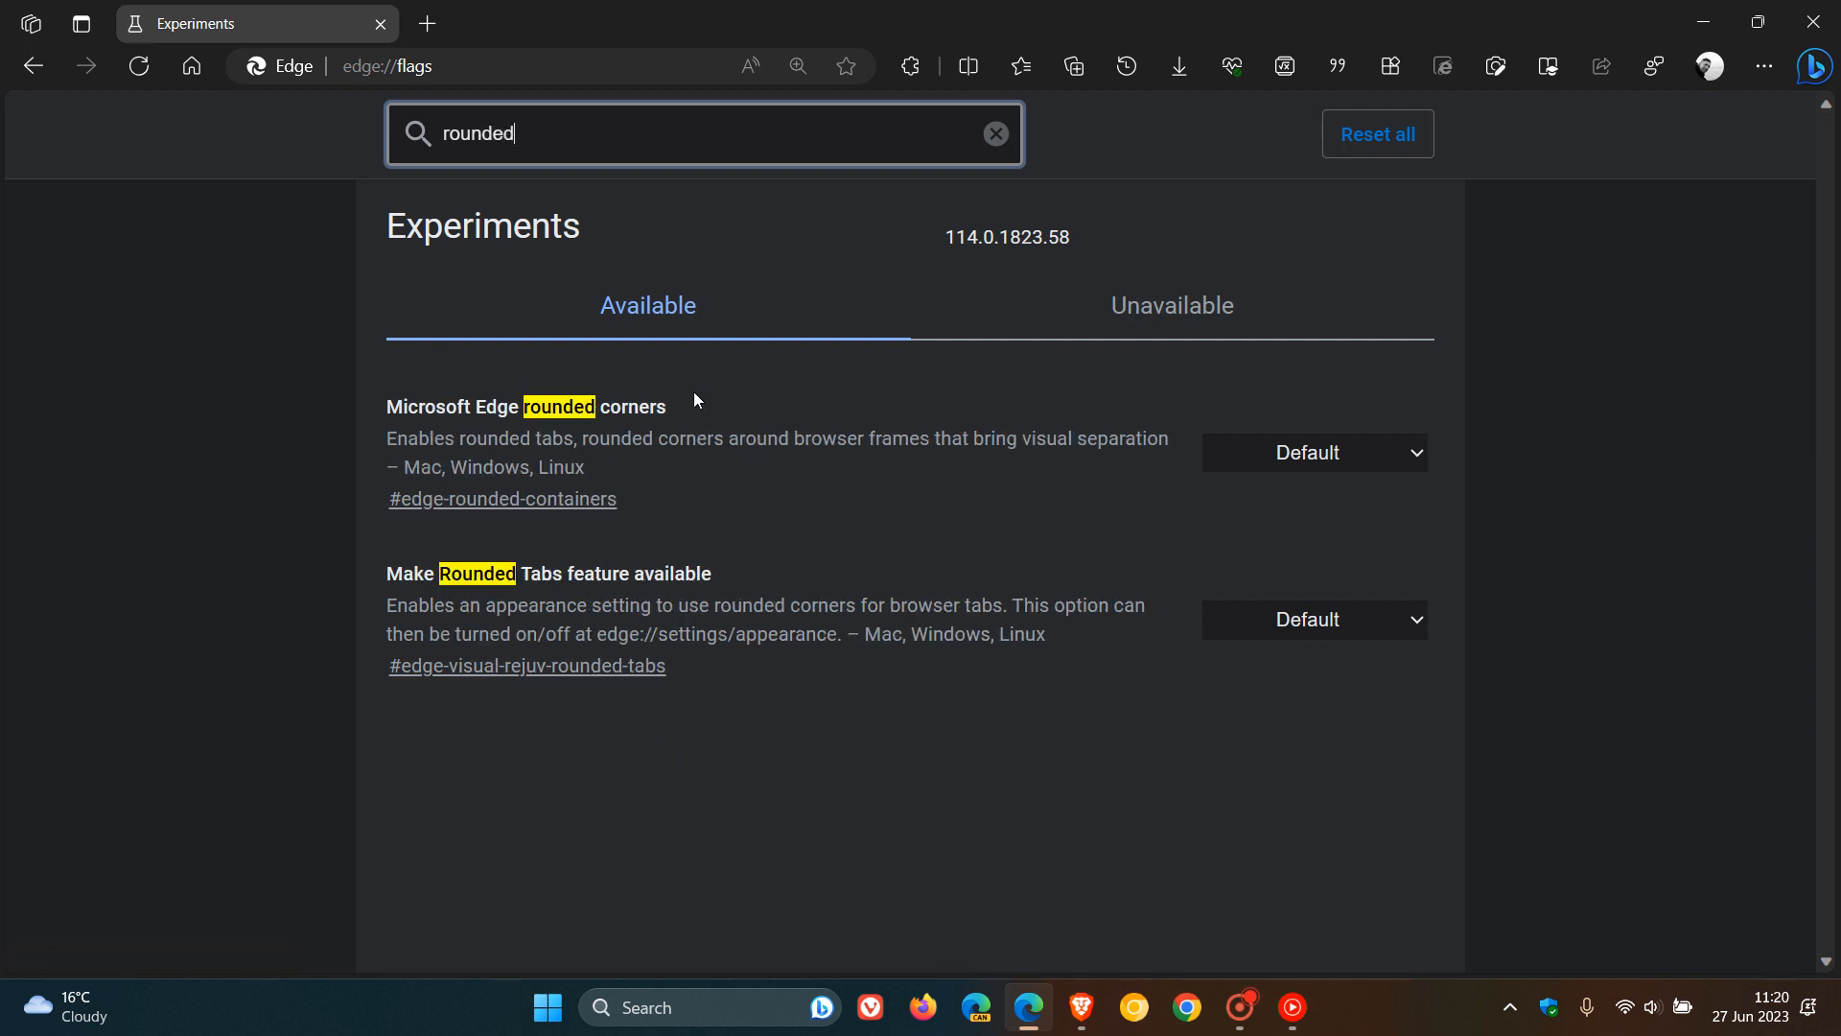
{"action": "mouse_move", "coordinate": [788, 570]}
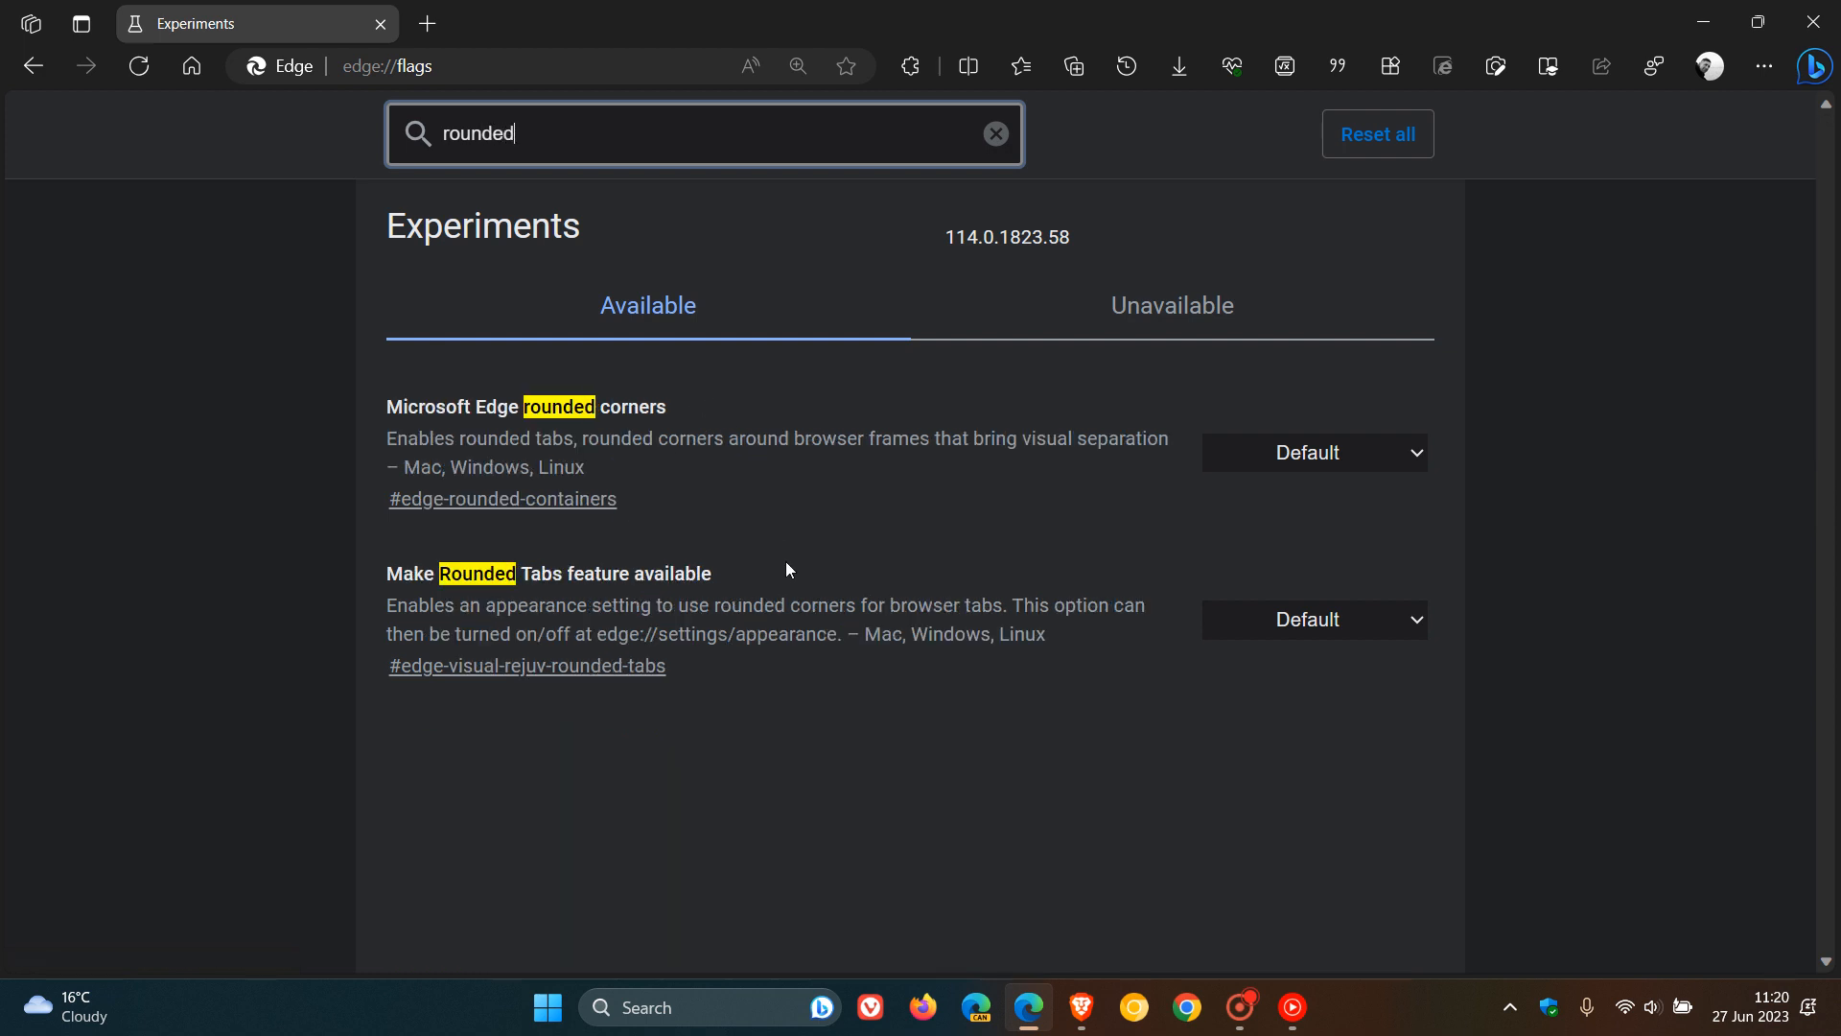
{"action": "mouse_move", "coordinate": [1512, 436]}
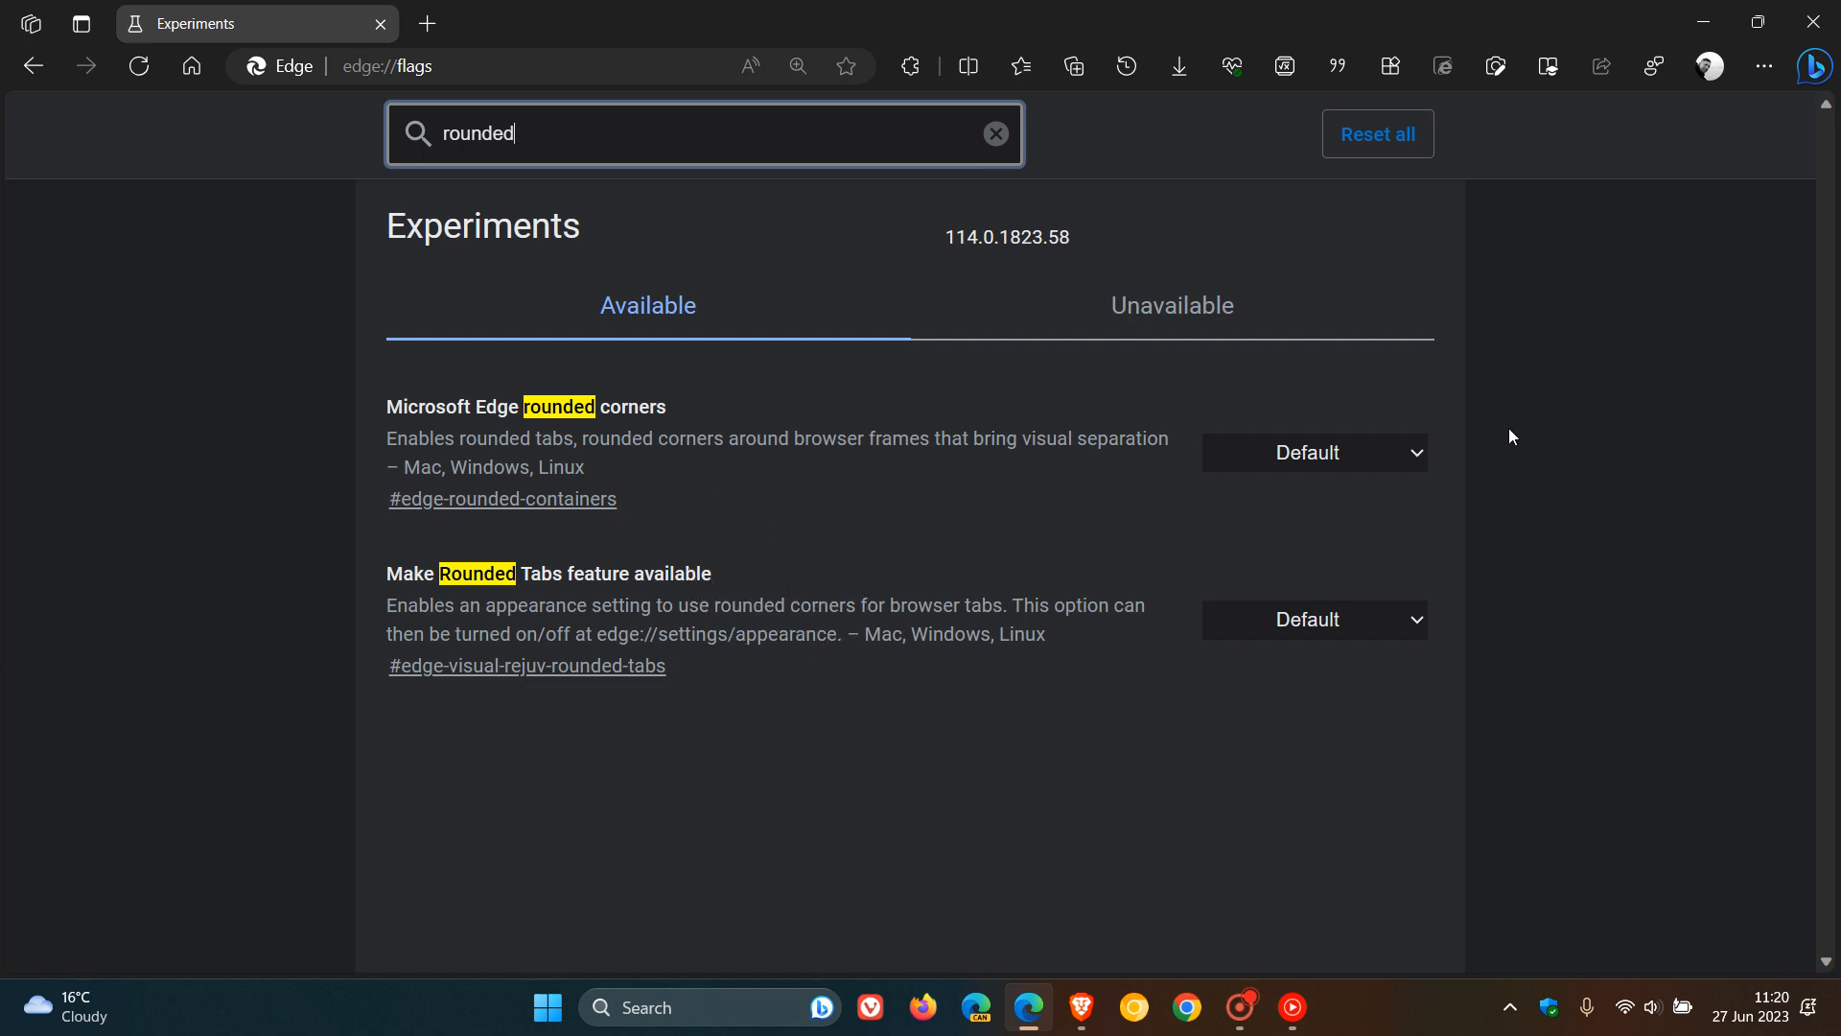
{"action": "mouse_move", "coordinate": [1483, 507]}
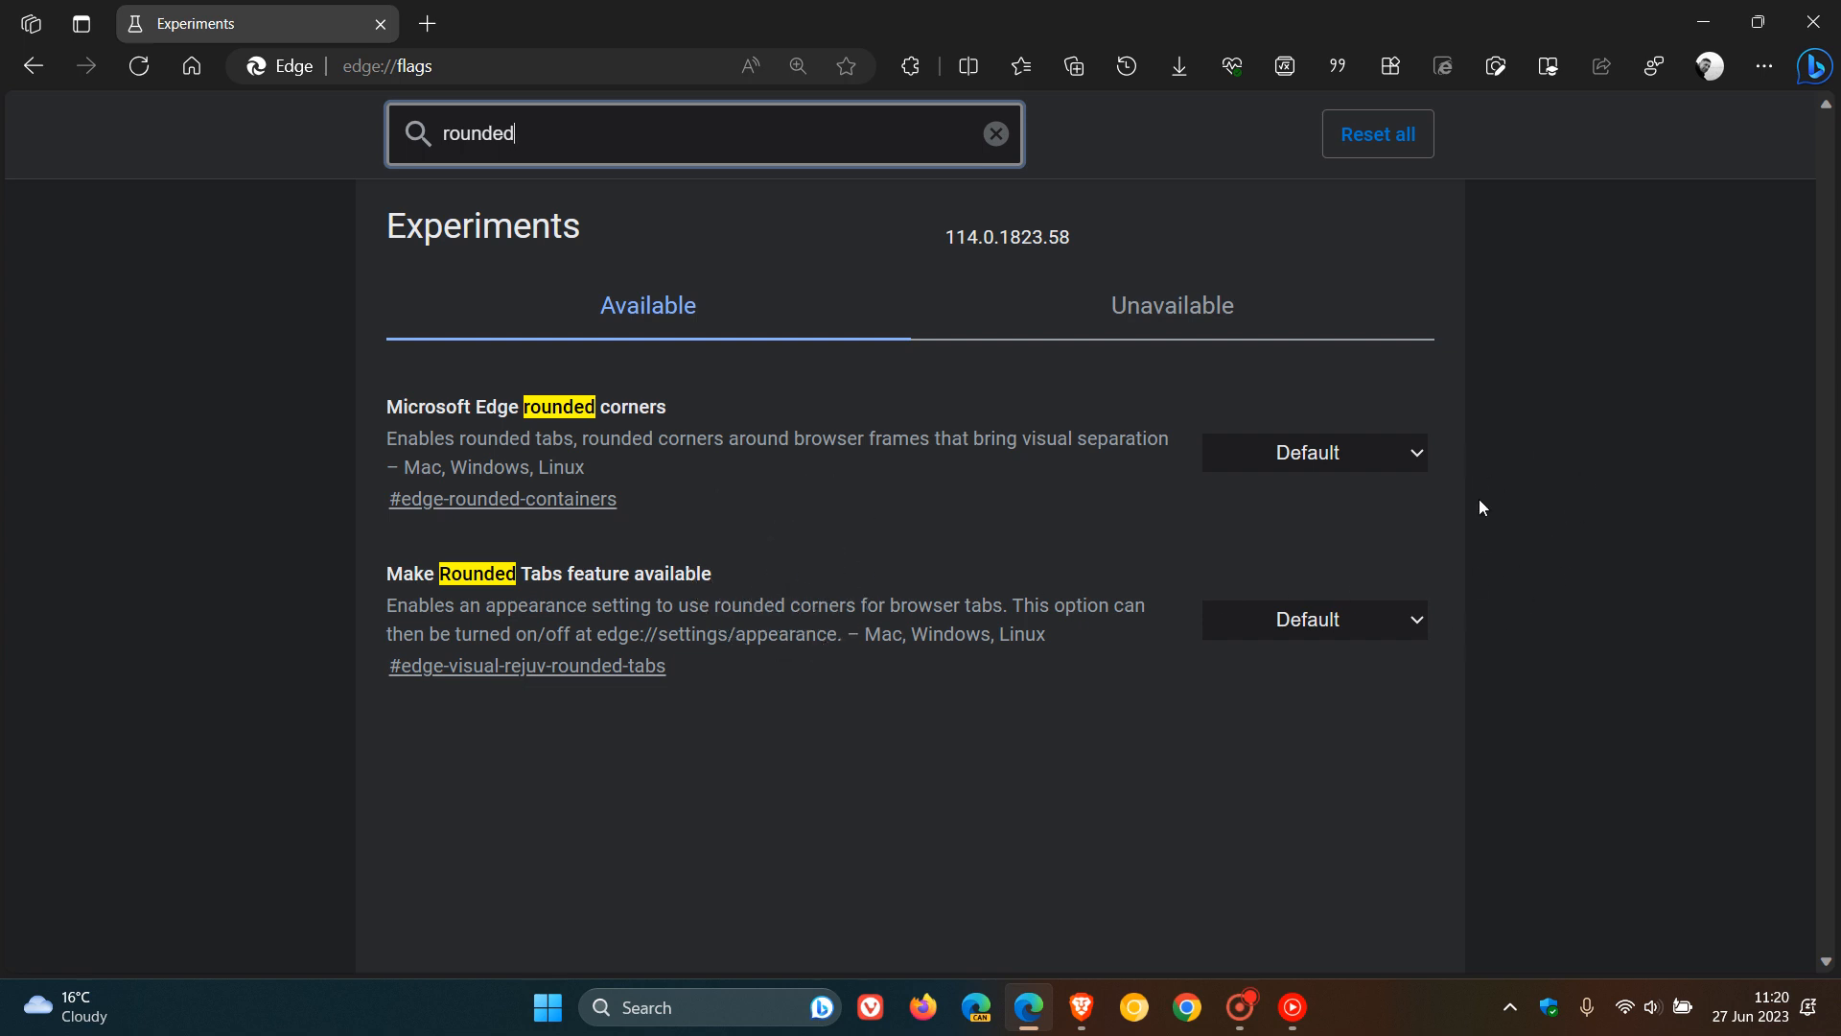
{"action": "mouse_move", "coordinate": [1337, 470]}
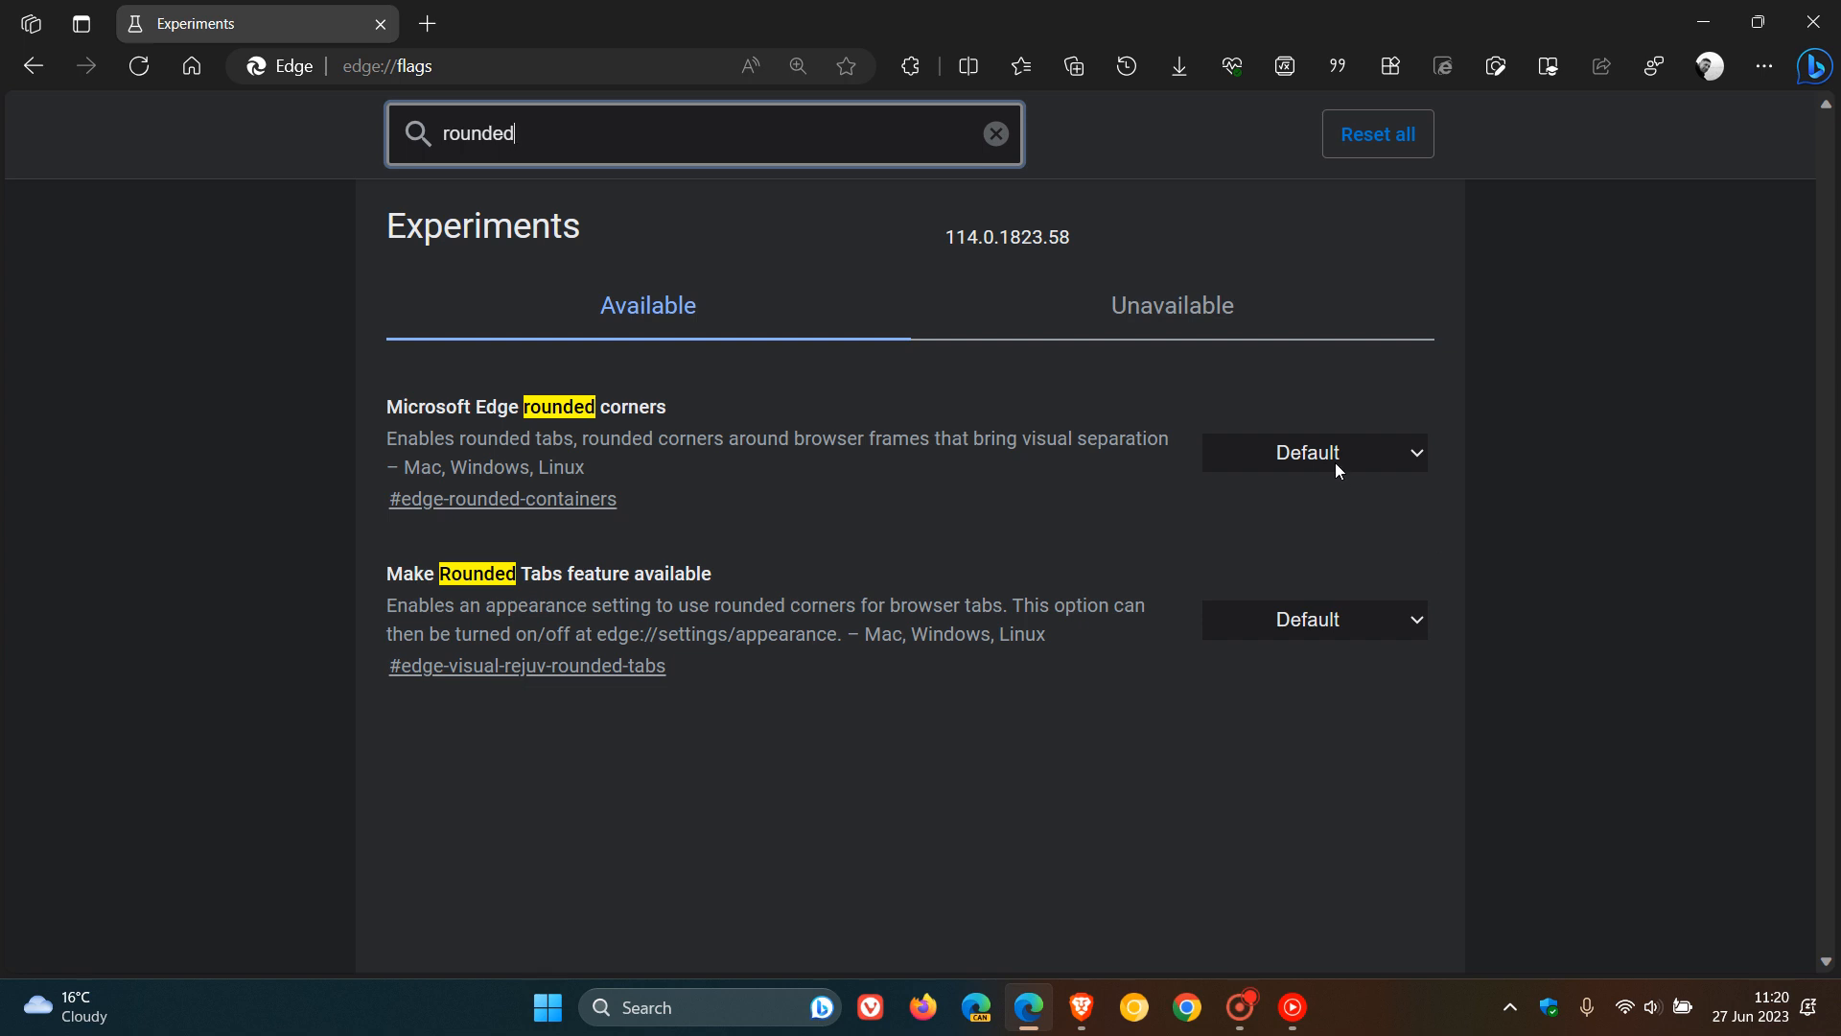
Set the Make Rounded Tabs feature available flag to Disabled
{"action": "left_click", "coordinate": [1314, 620]}
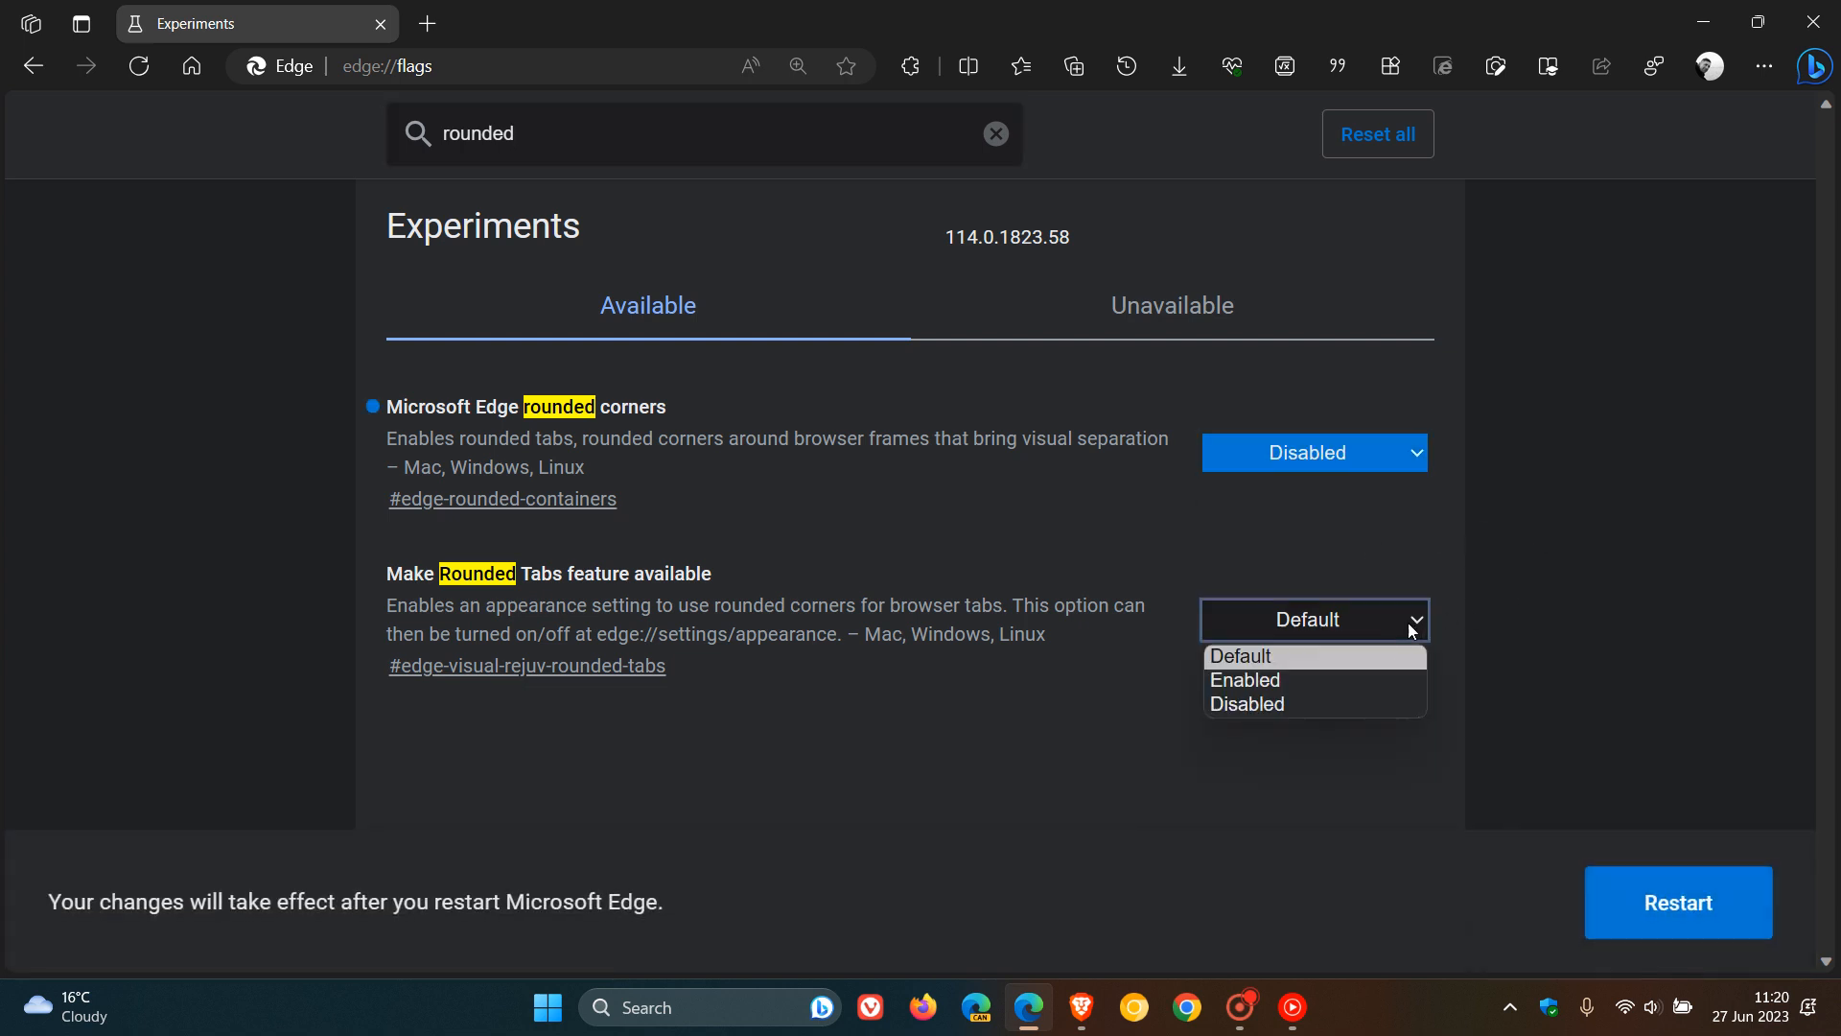
{"action": "left_click", "coordinate": [1246, 704]}
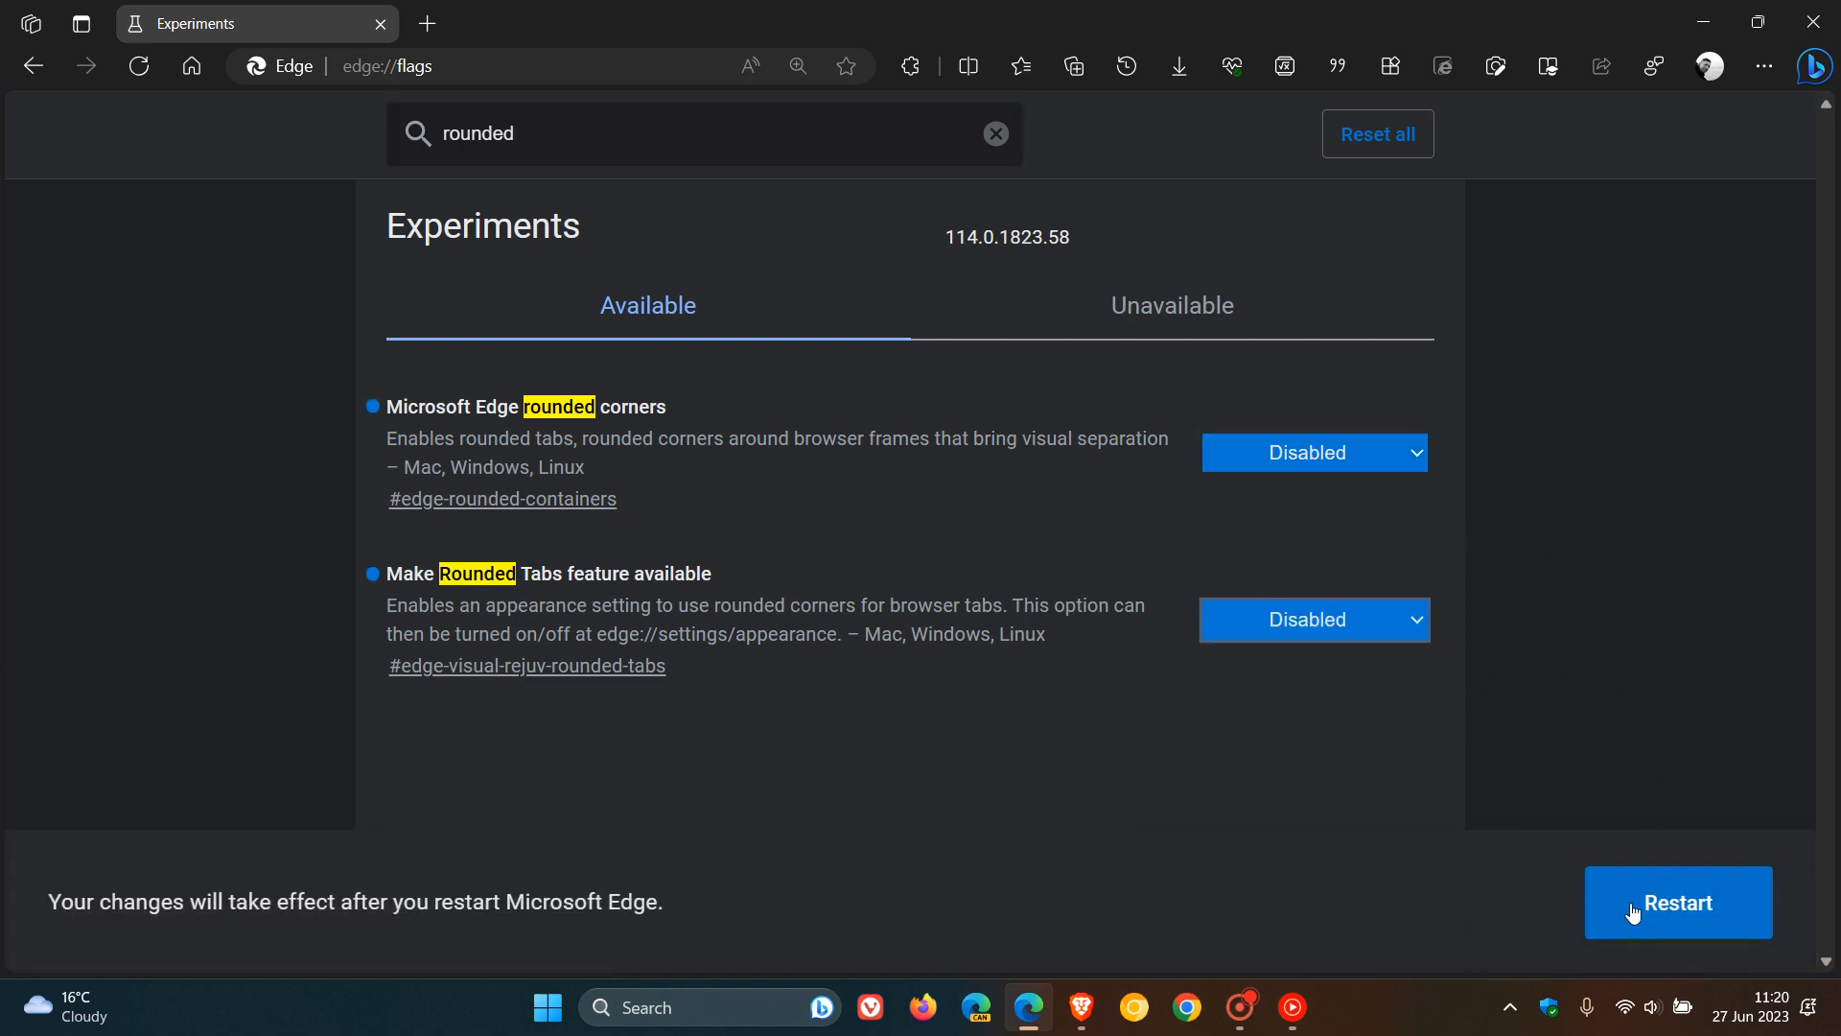
Restart Edge to apply the flags, close the extra third tab and view the New tab
{"action": "left_click", "coordinate": [1676, 902]}
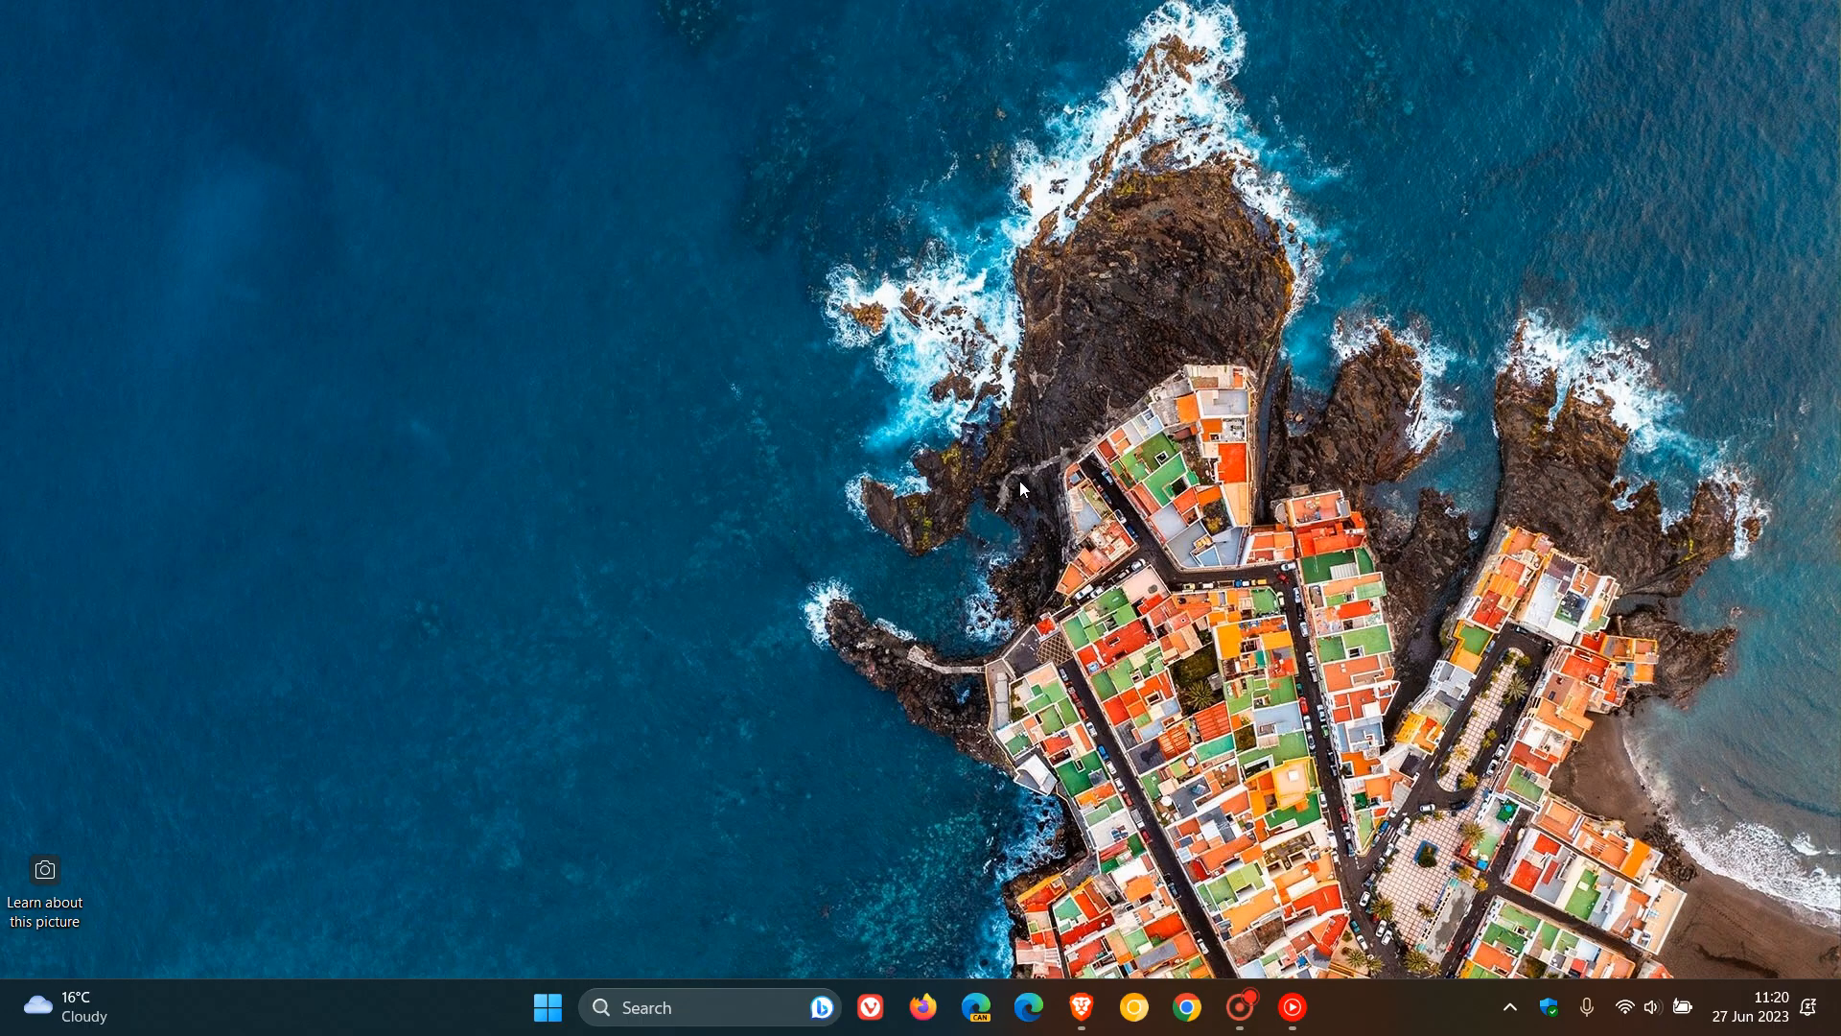
{"action": "left_click", "coordinate": [1029, 1007]}
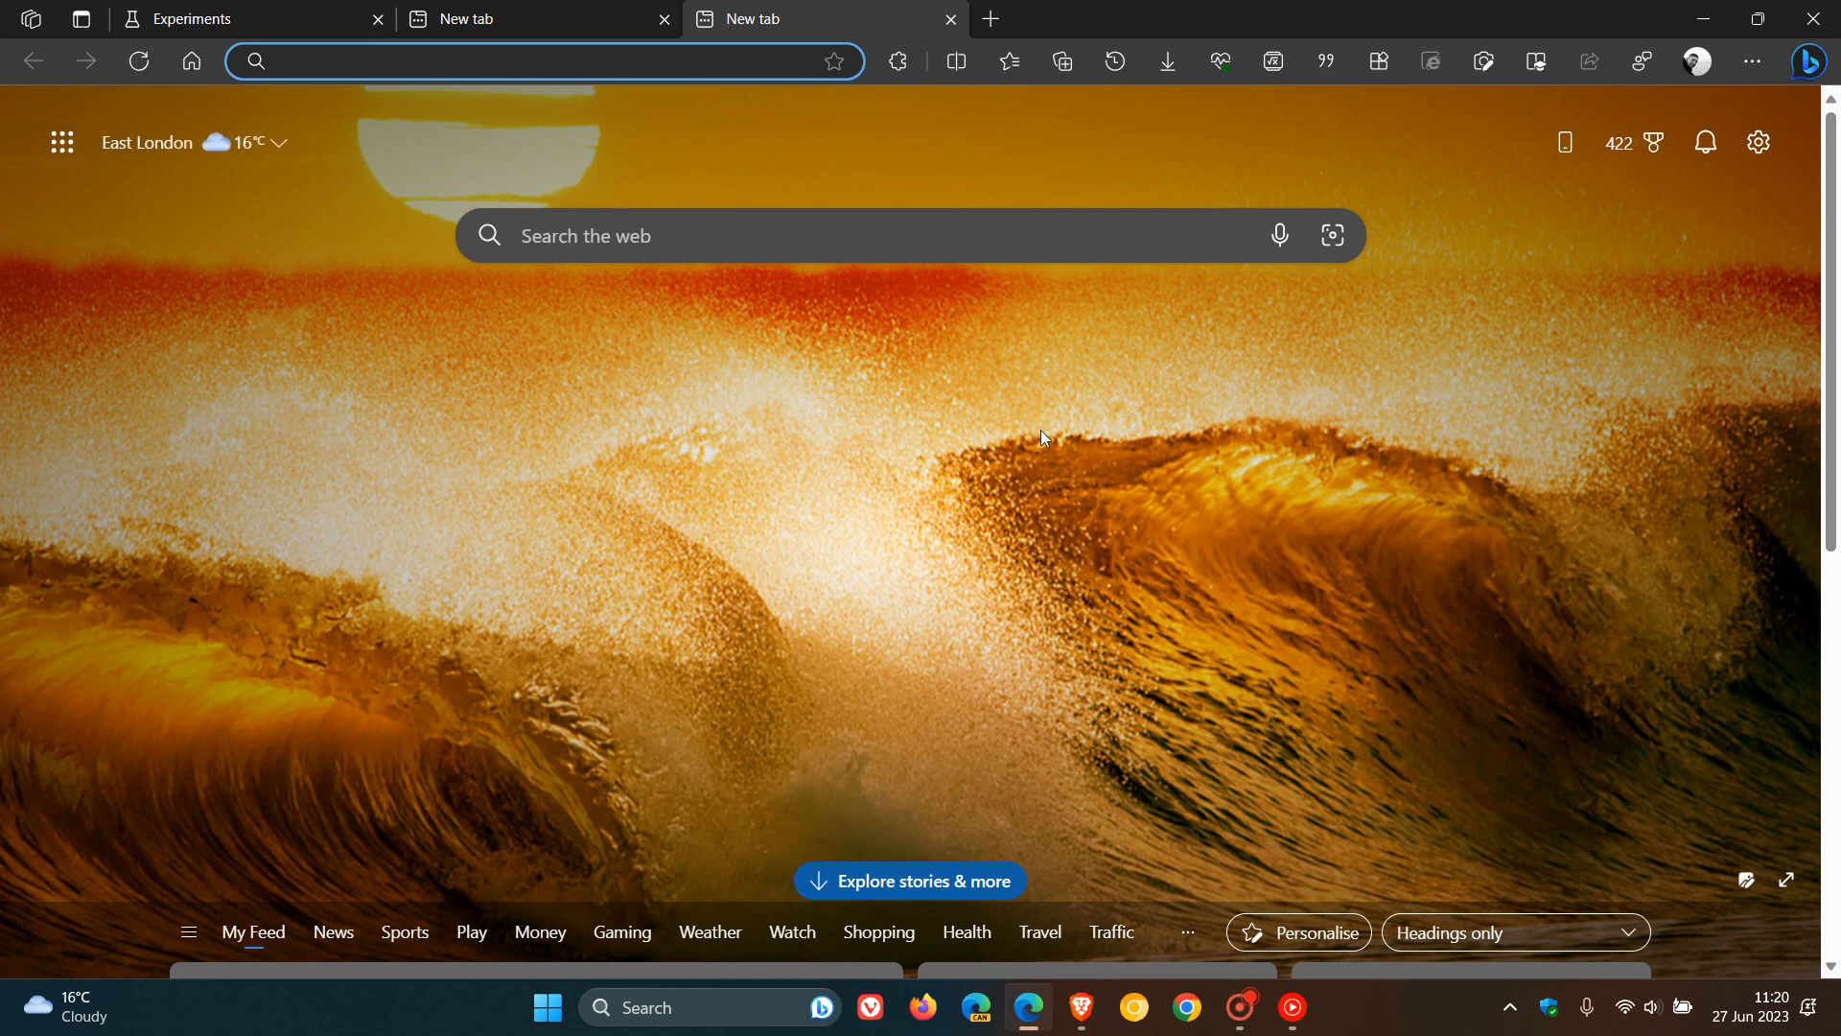
{"action": "left_click", "coordinate": [547, 62]}
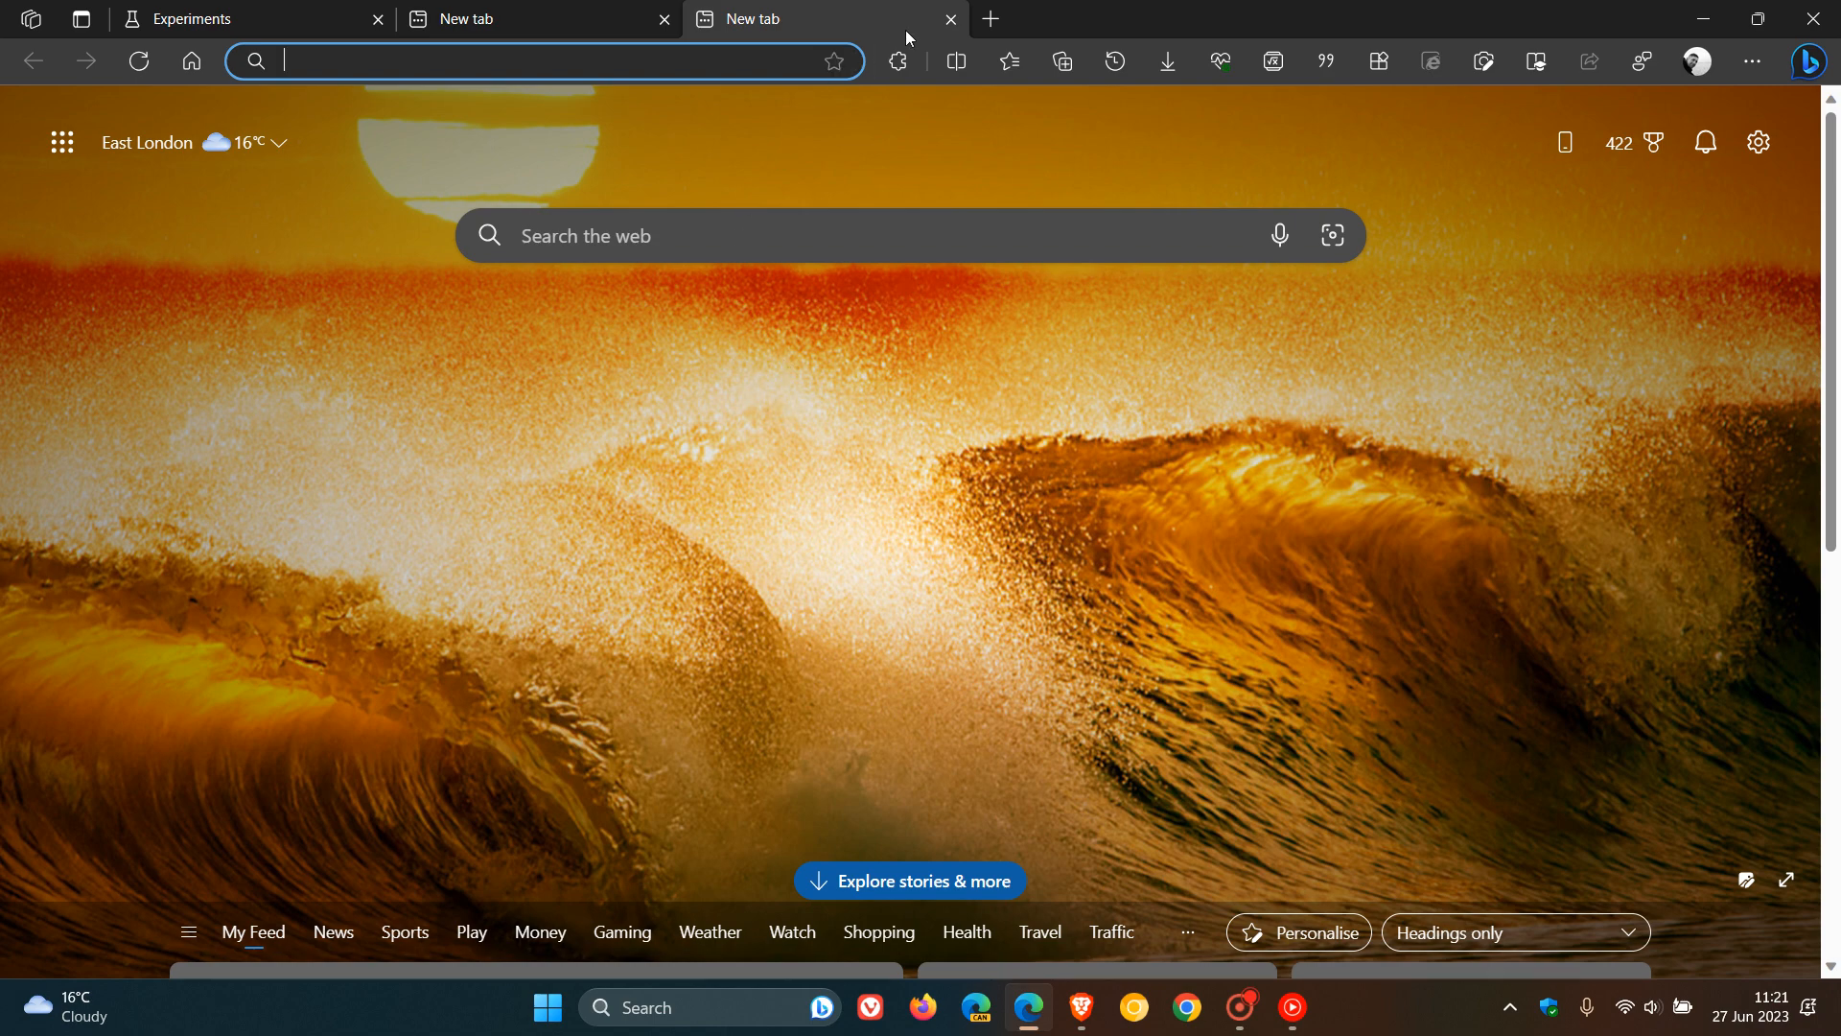
{"action": "left_click", "coordinate": [950, 19]}
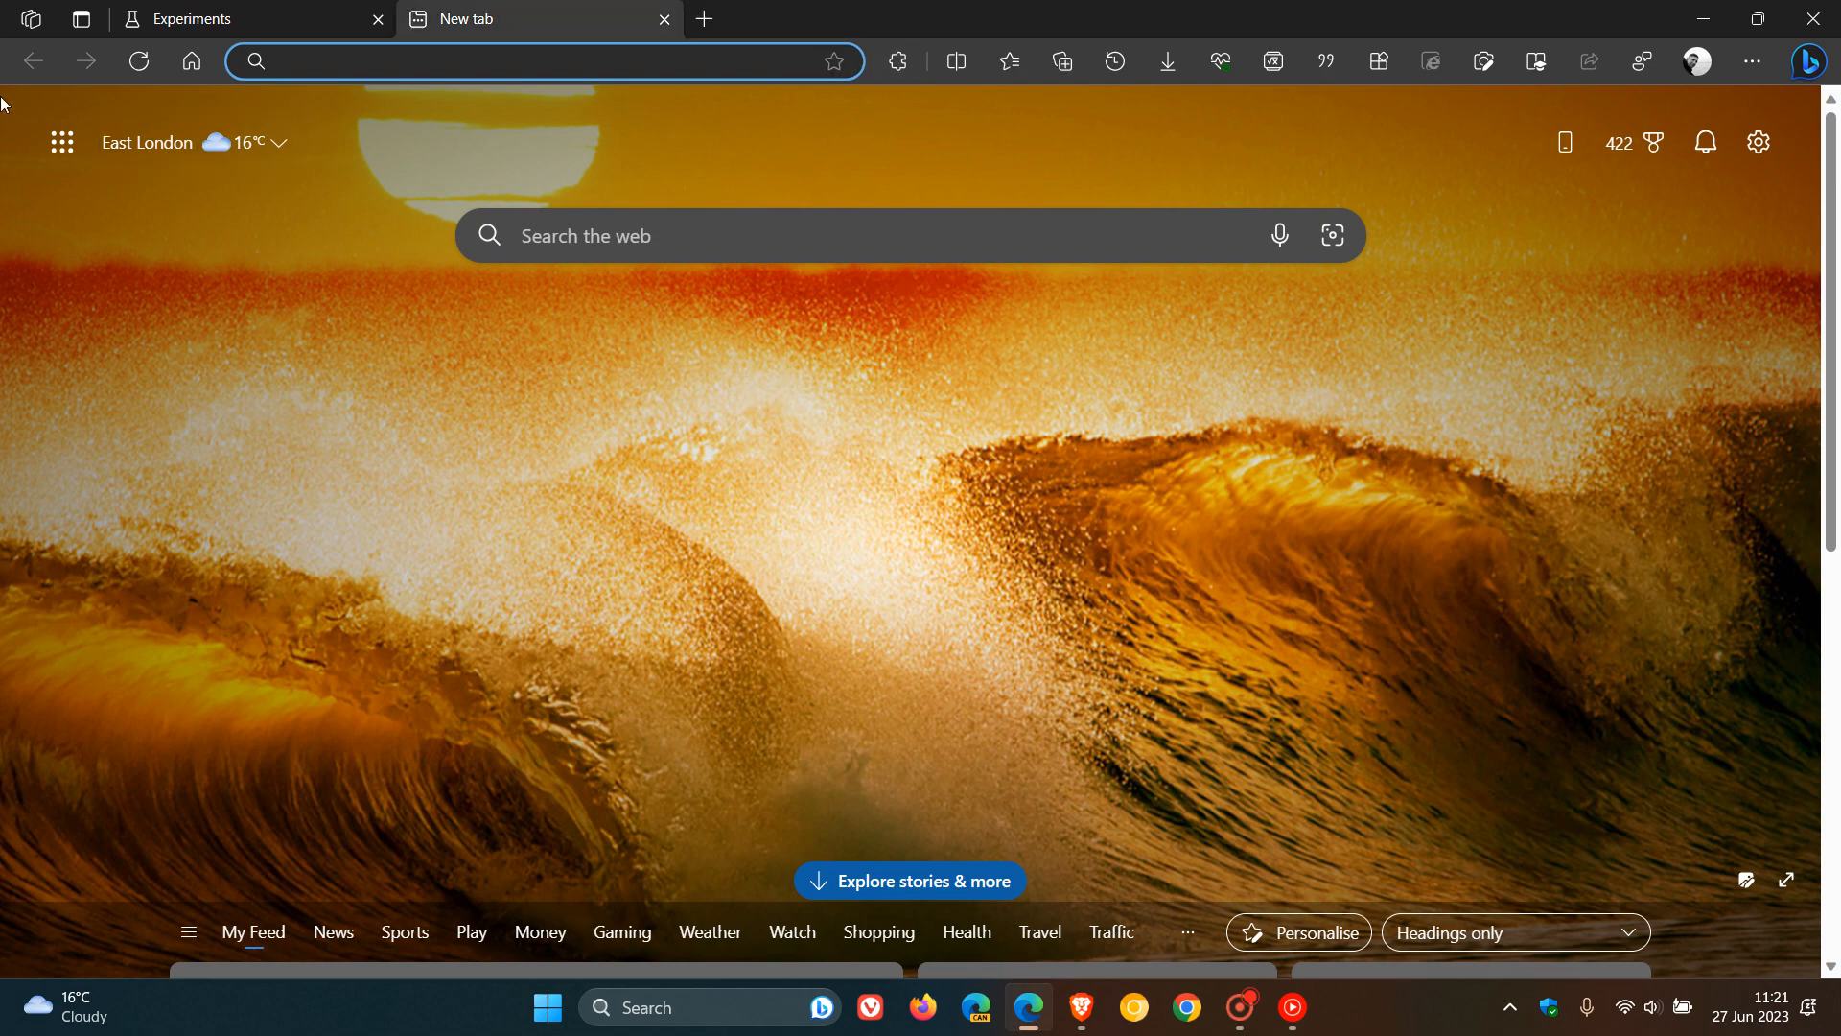
{"action": "mouse_move", "coordinate": [12, 108]}
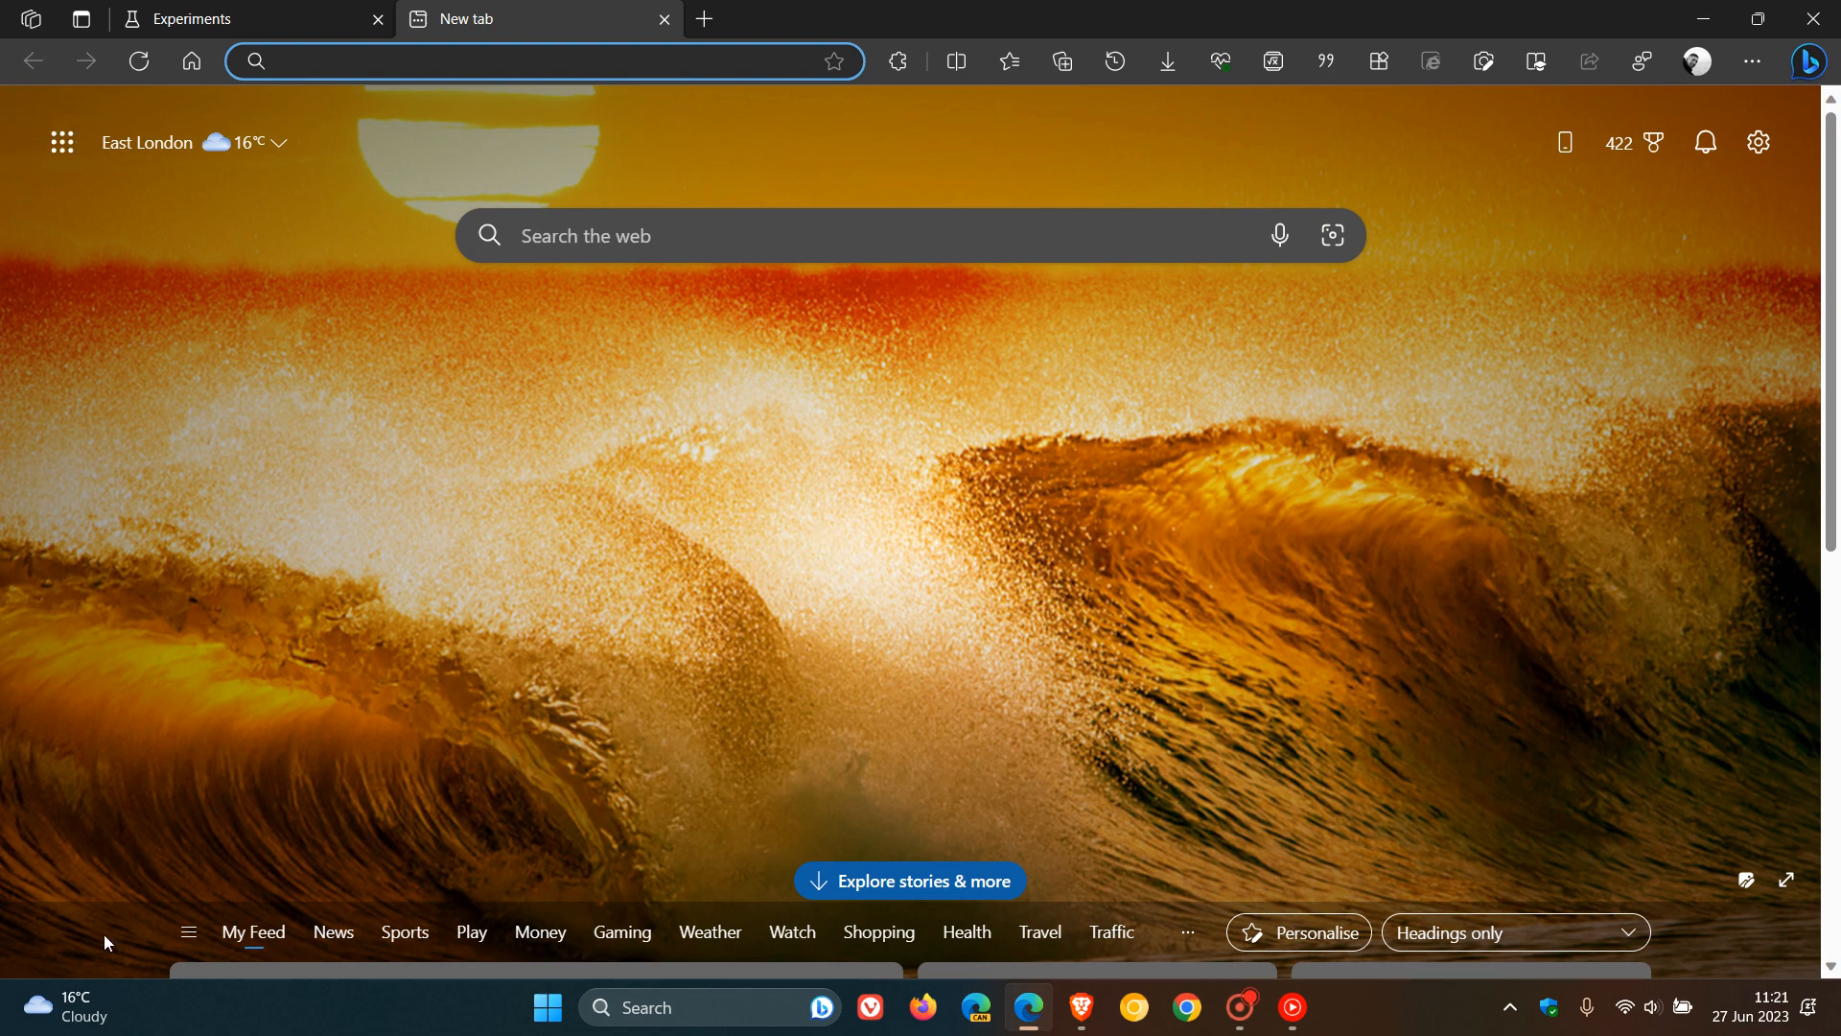
{"action": "left_click", "coordinate": [541, 61]}
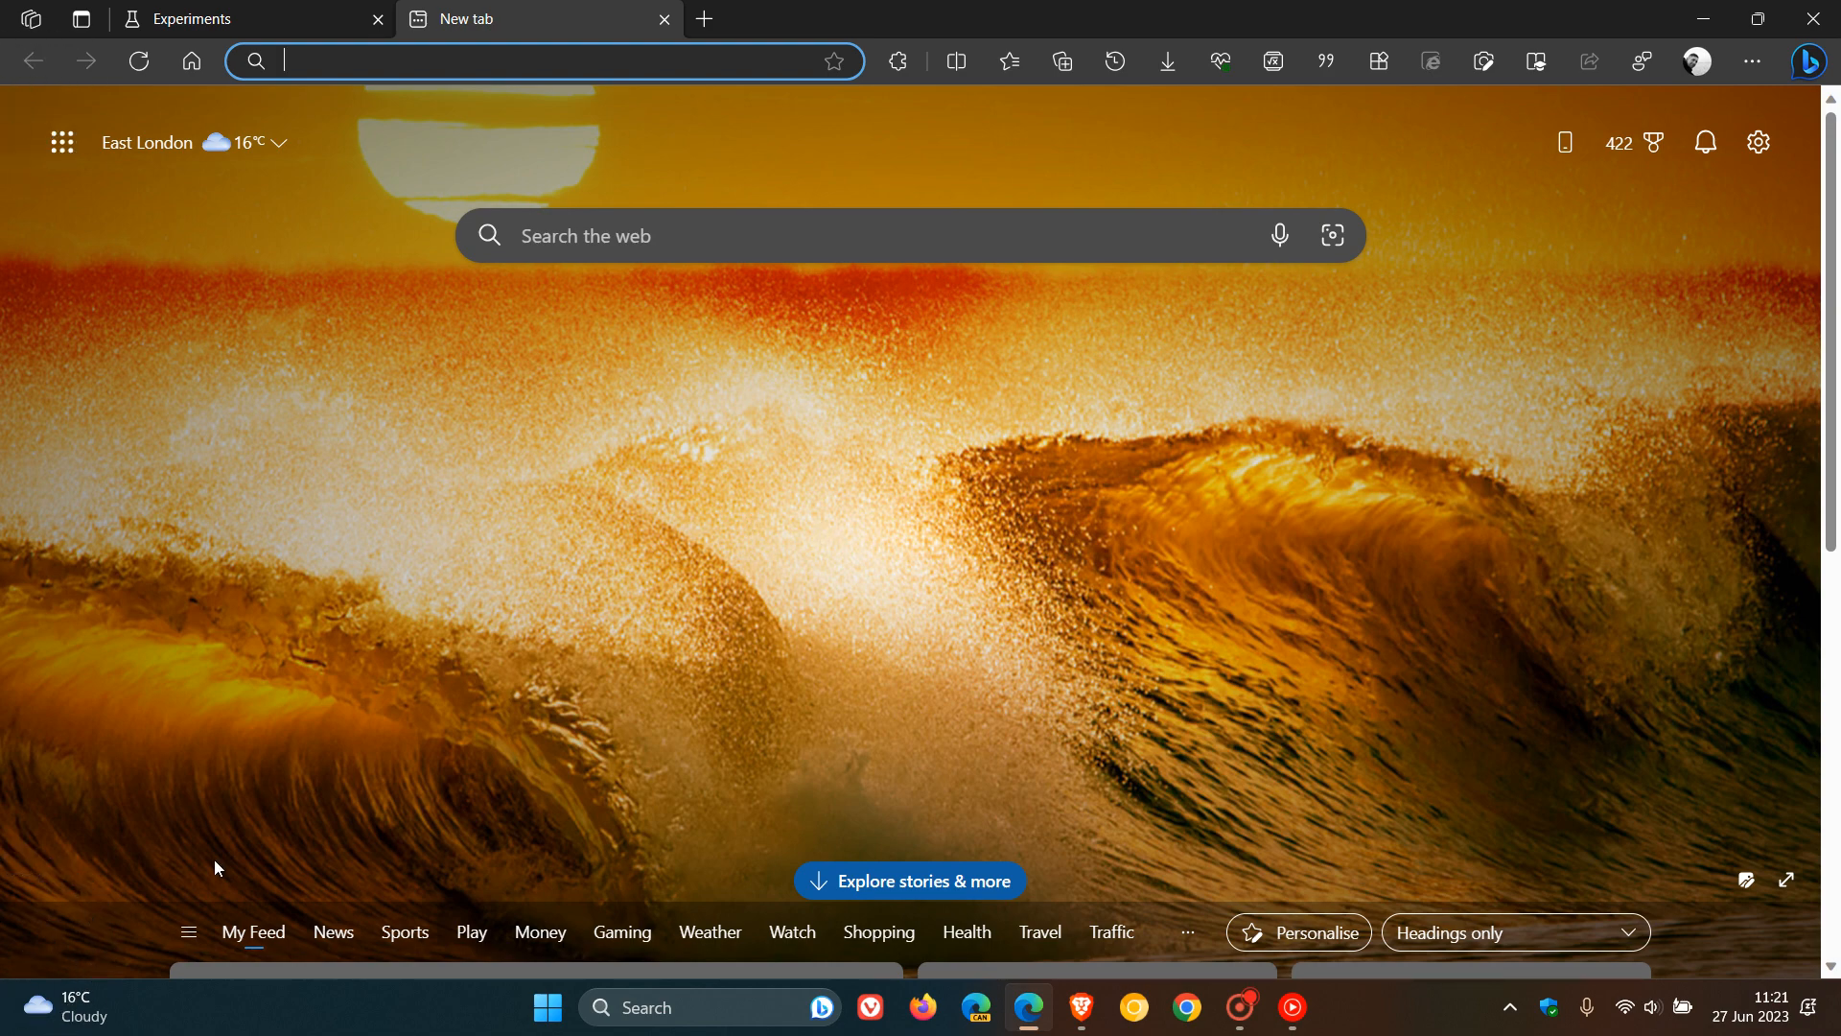
{"action": "mouse_move", "coordinate": [838, 479]}
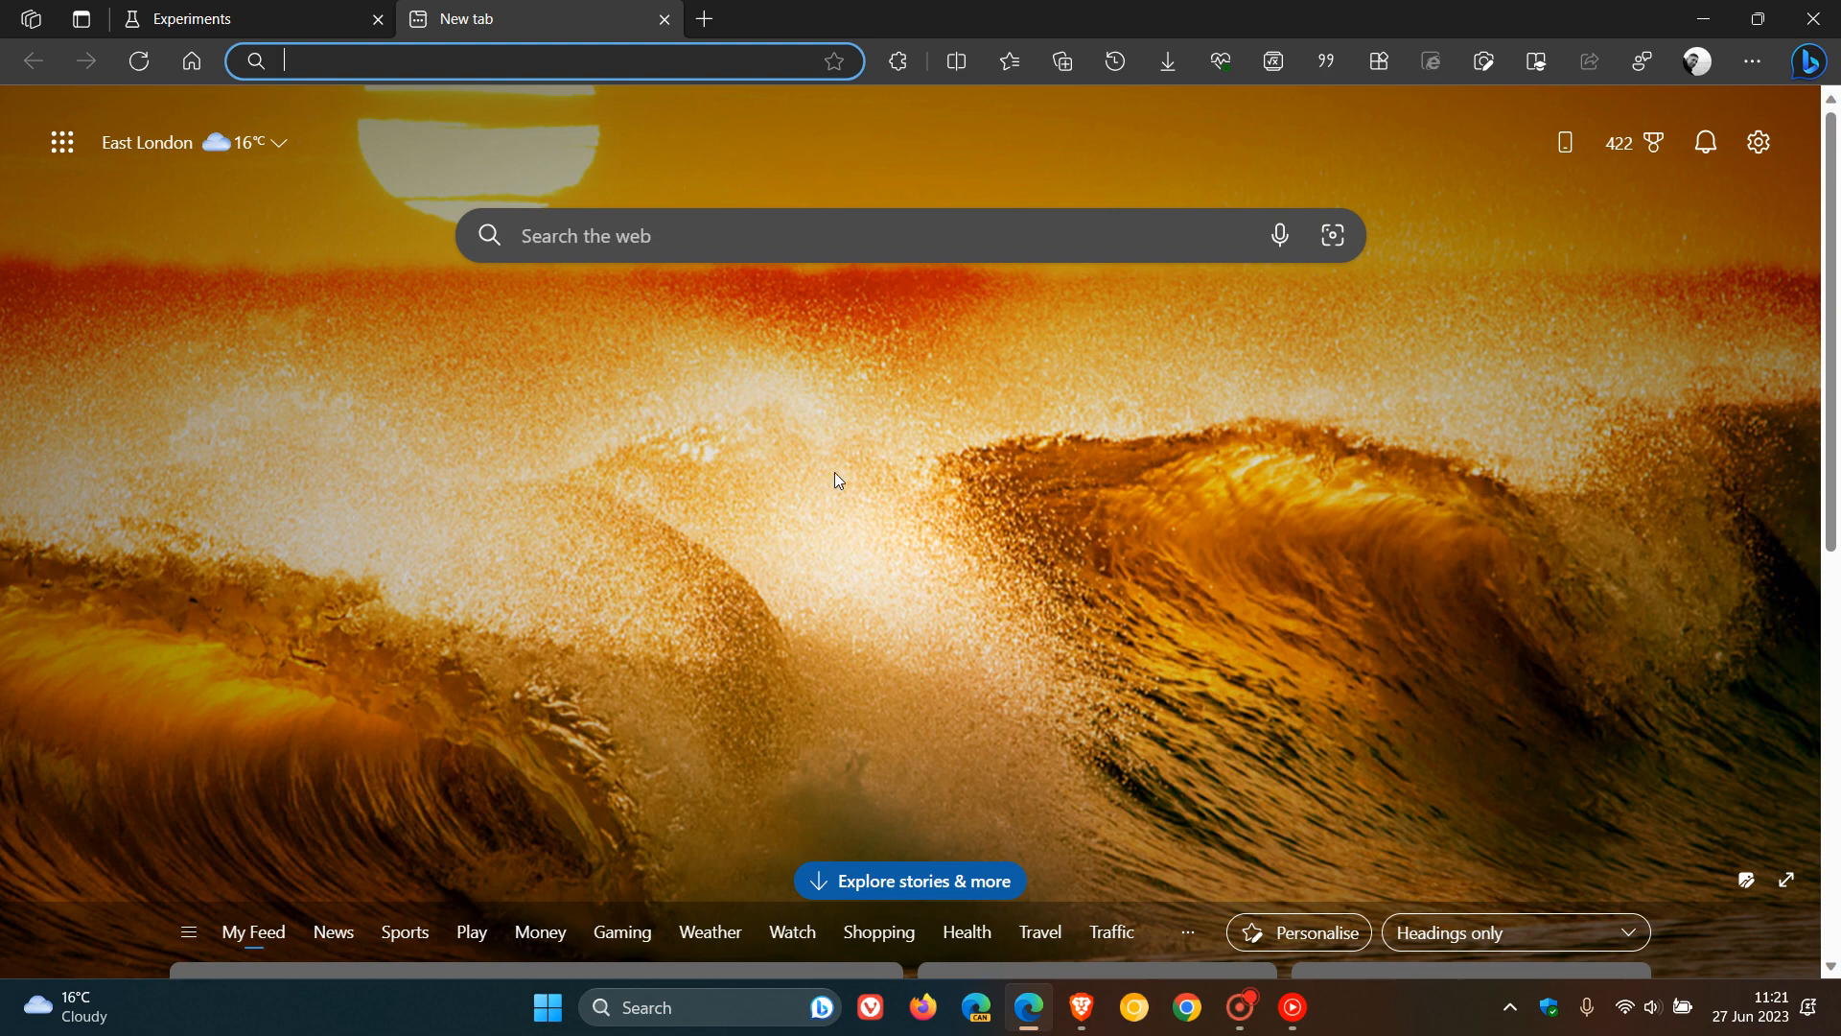
Search flags for 'acry' and set Windows 11 Acrylic effect in menus to Disabled
{"action": "left_click", "coordinate": [194, 19]}
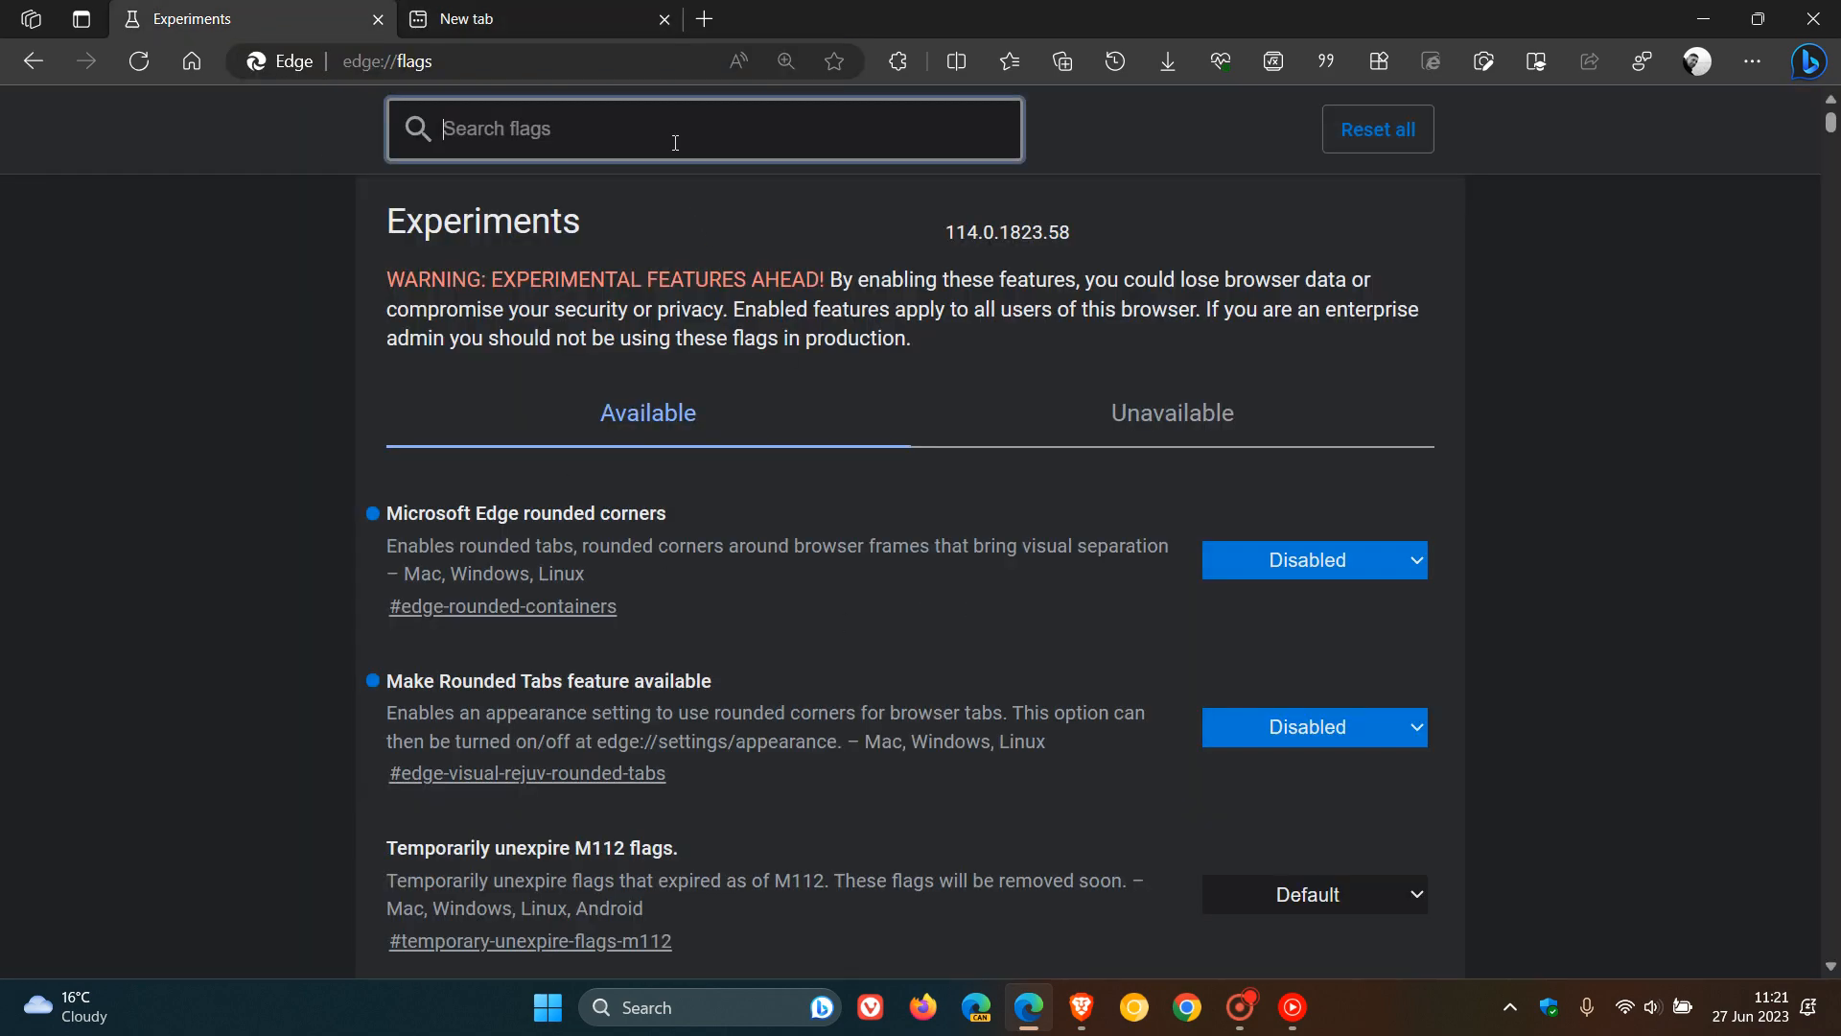
{"action": "type", "text": "a"}
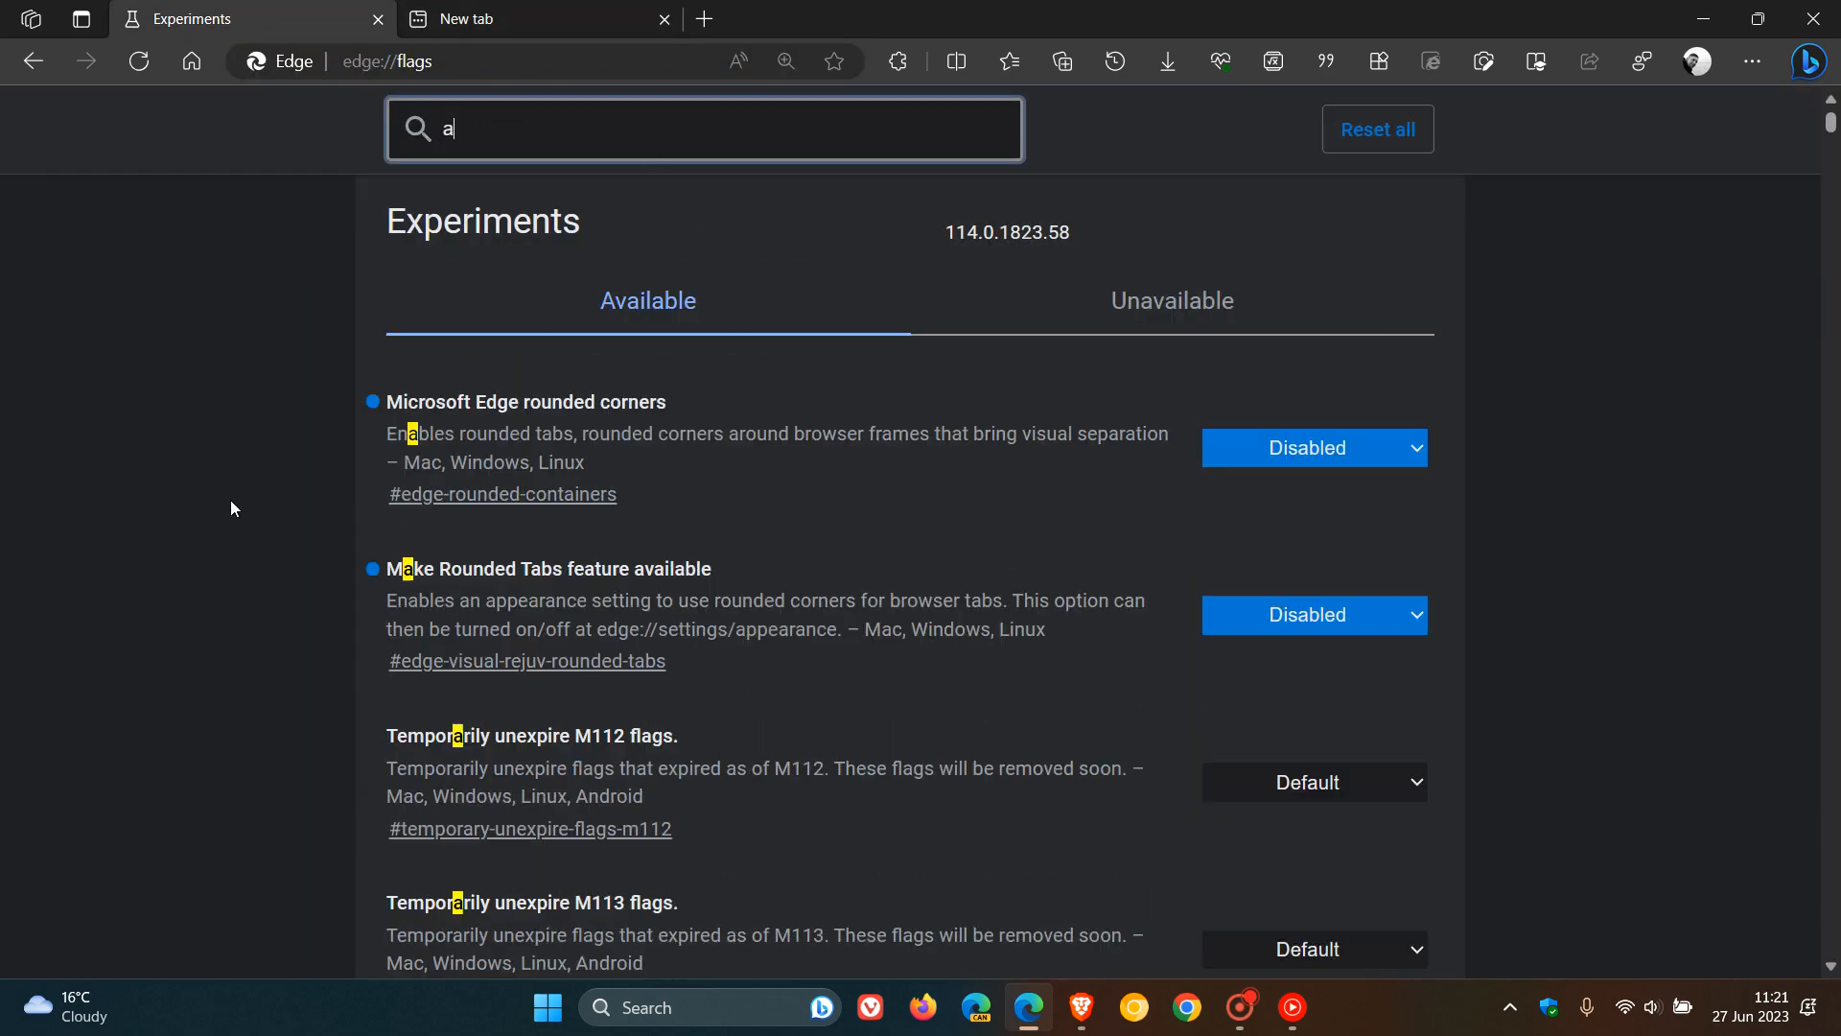
{"action": "type", "text": "cry"}
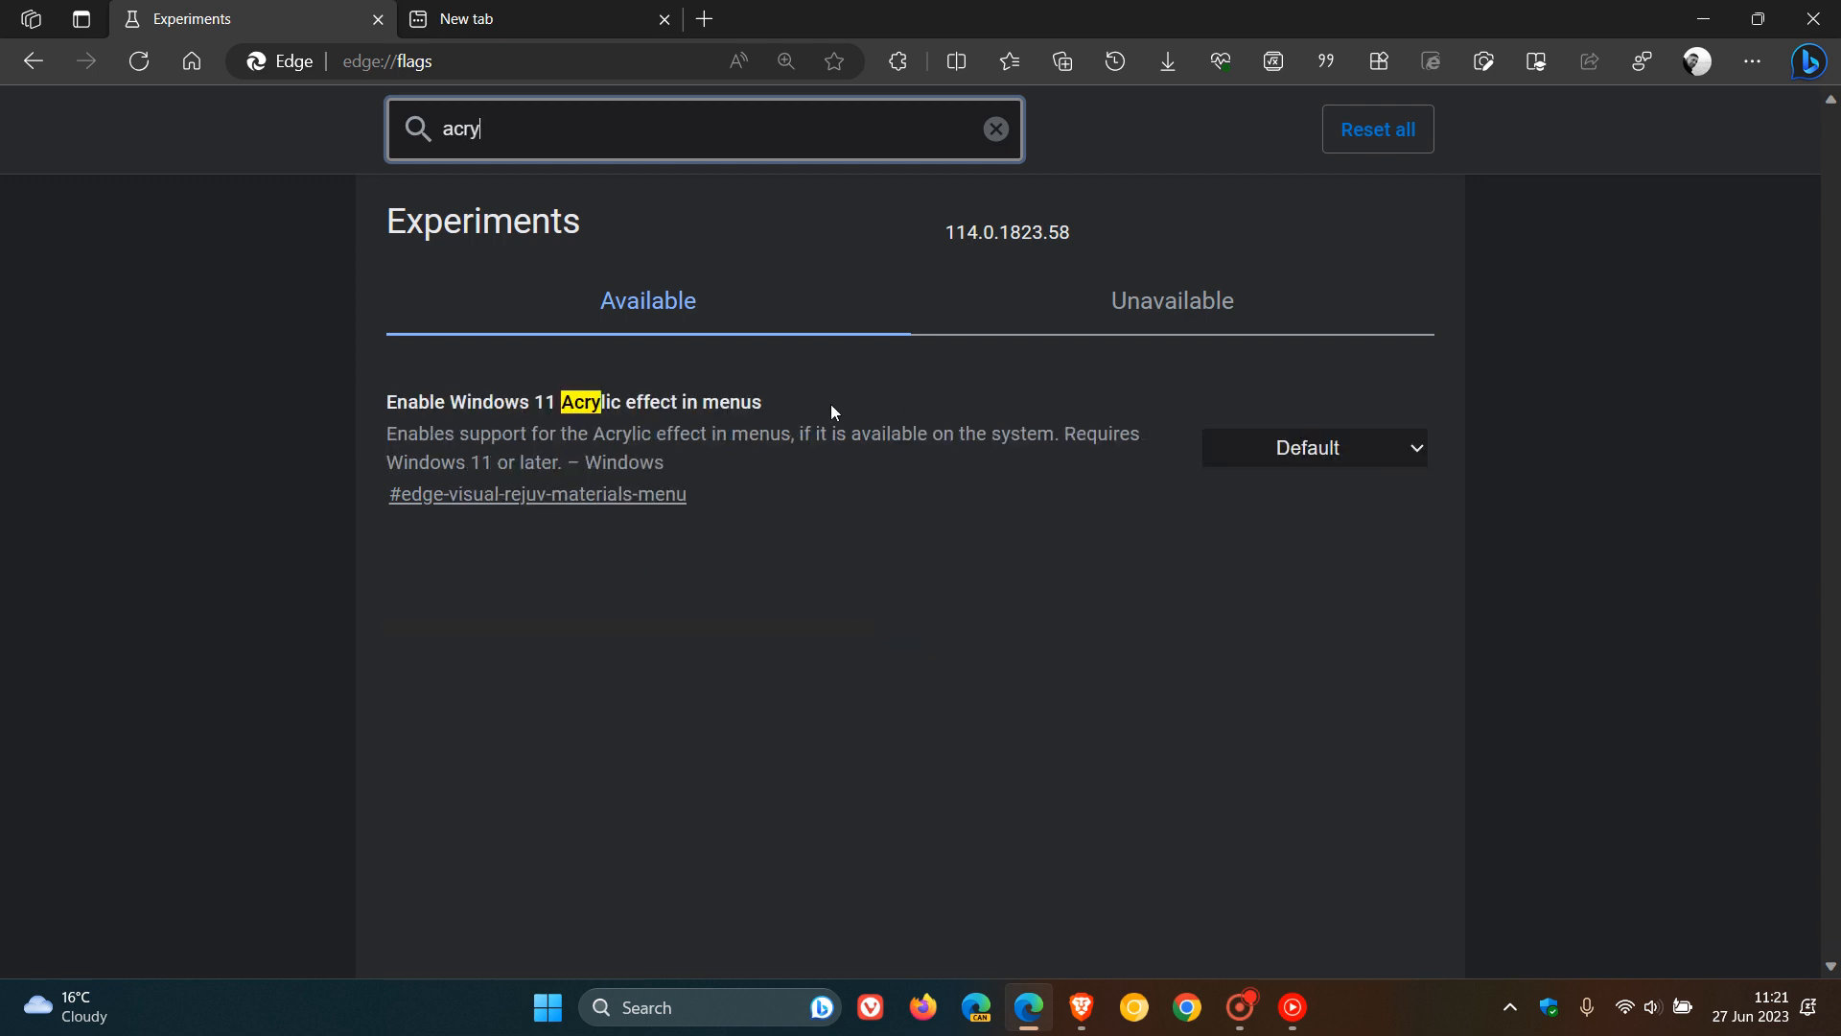
{"action": "mouse_move", "coordinate": [1477, 456]}
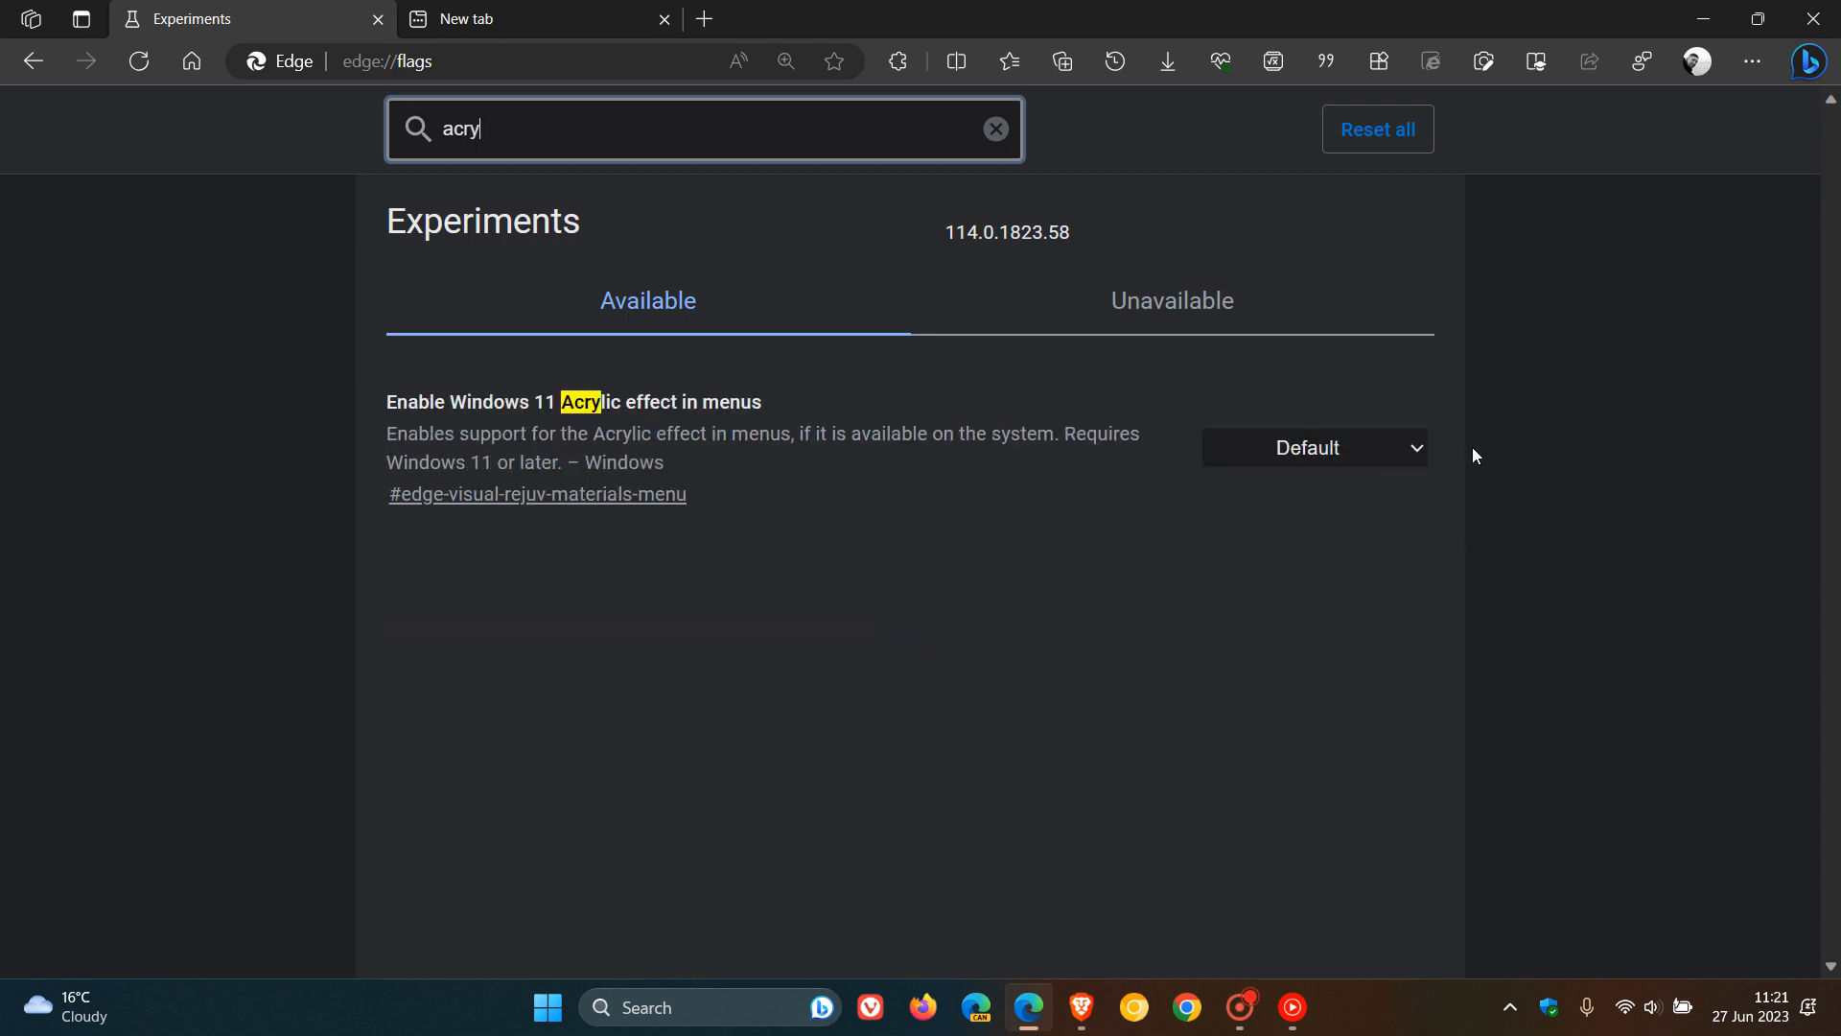
{"action": "left_click", "coordinate": [1312, 447]}
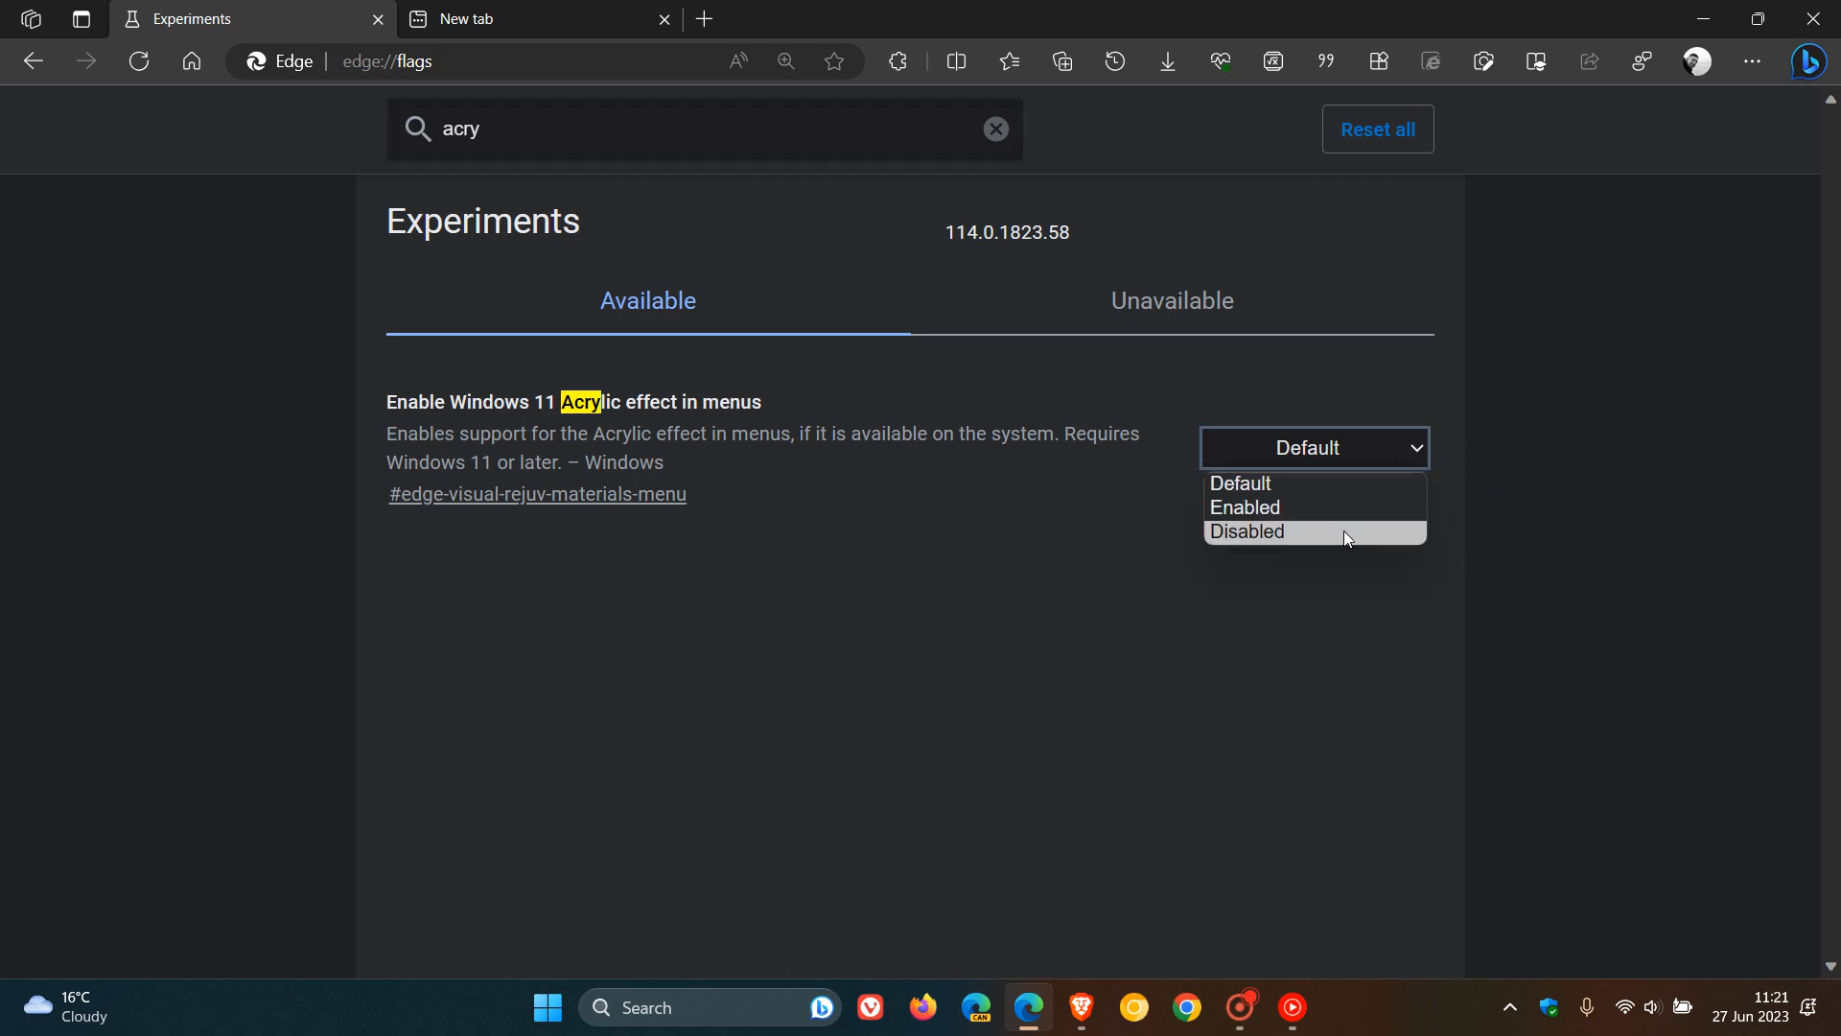
{"action": "left_click", "coordinate": [1247, 531]}
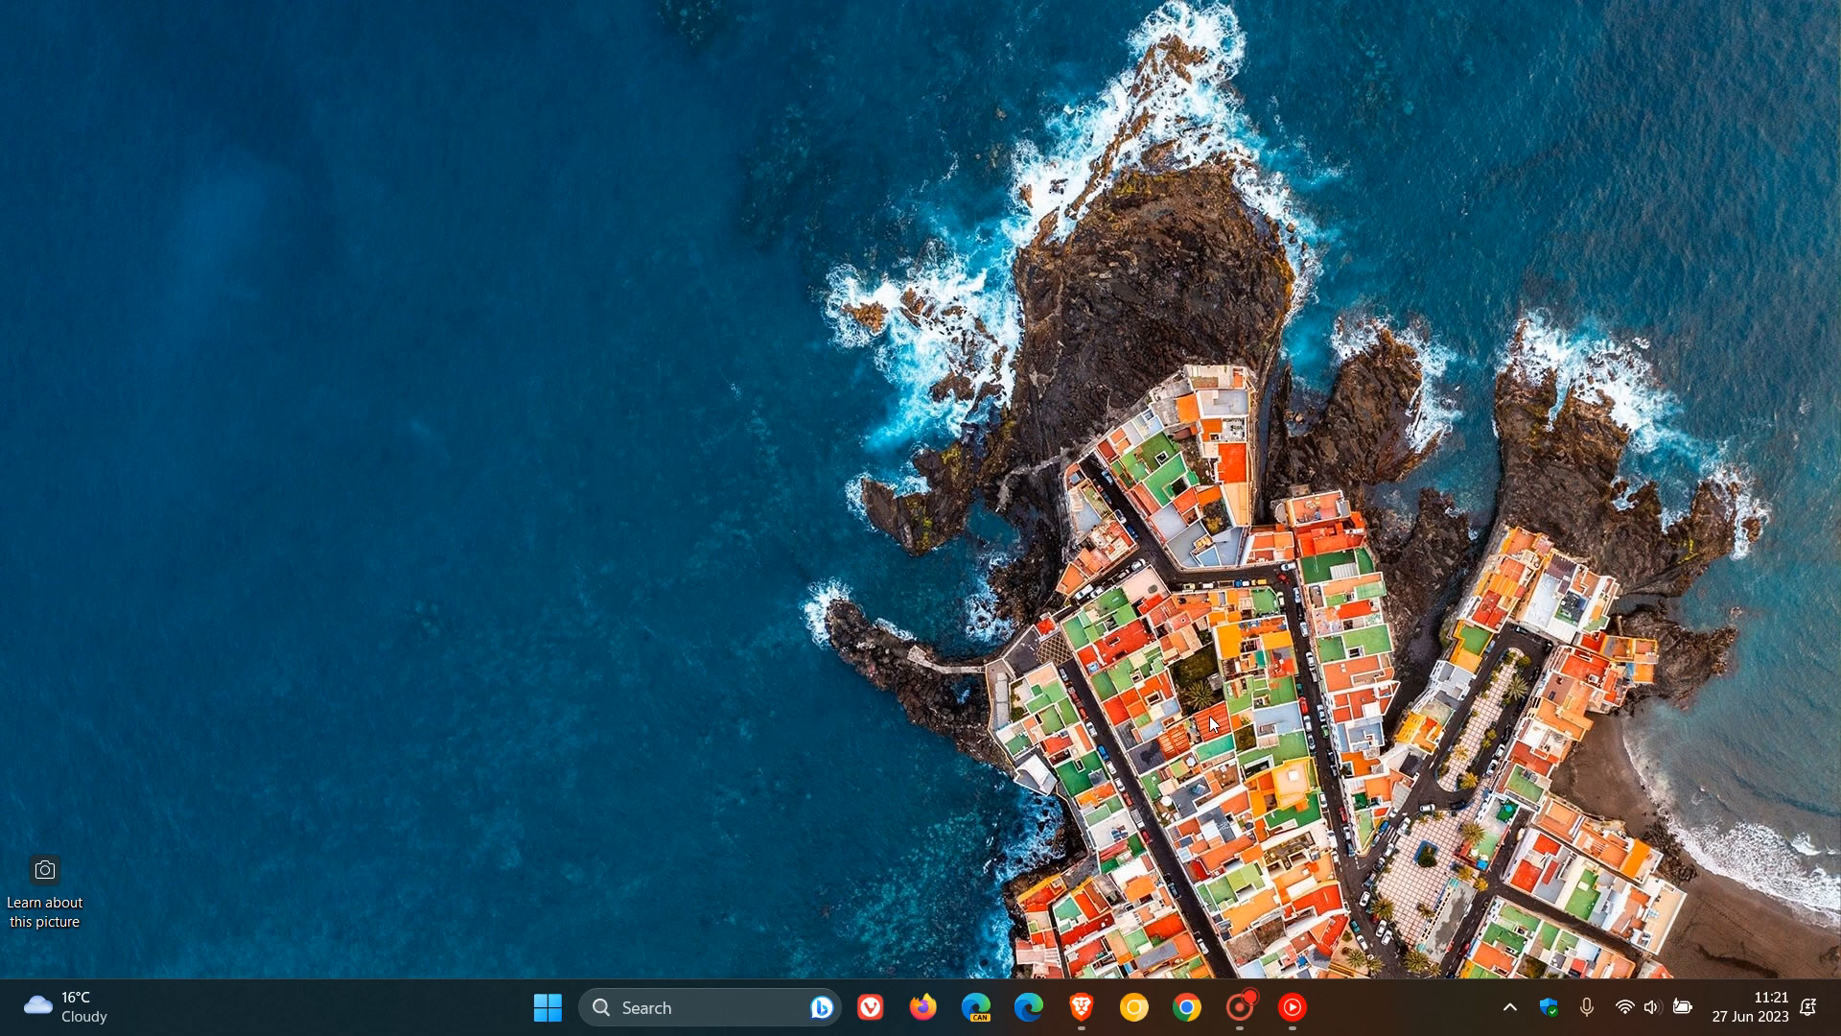
Relaunch Edge, check the main menu's look, and return to the Experiments page
{"action": "left_click", "coordinate": [1026, 1007]}
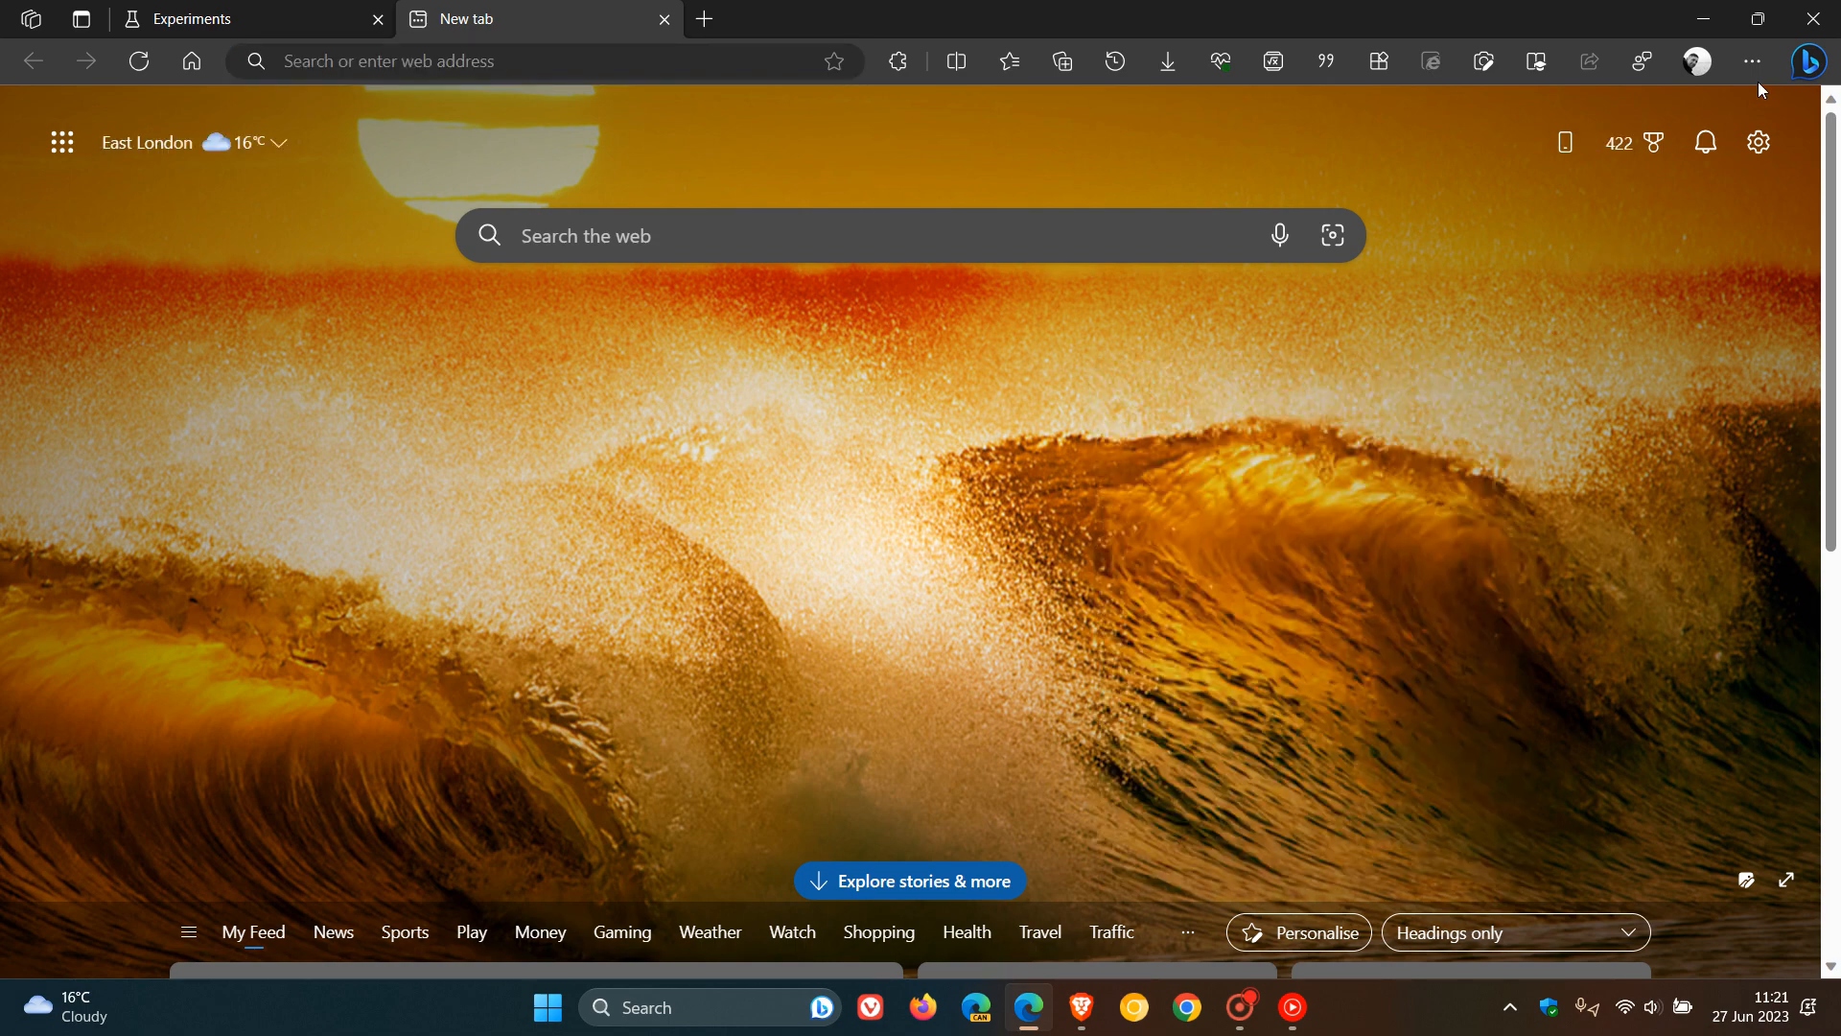
{"action": "left_click", "coordinate": [1752, 62]}
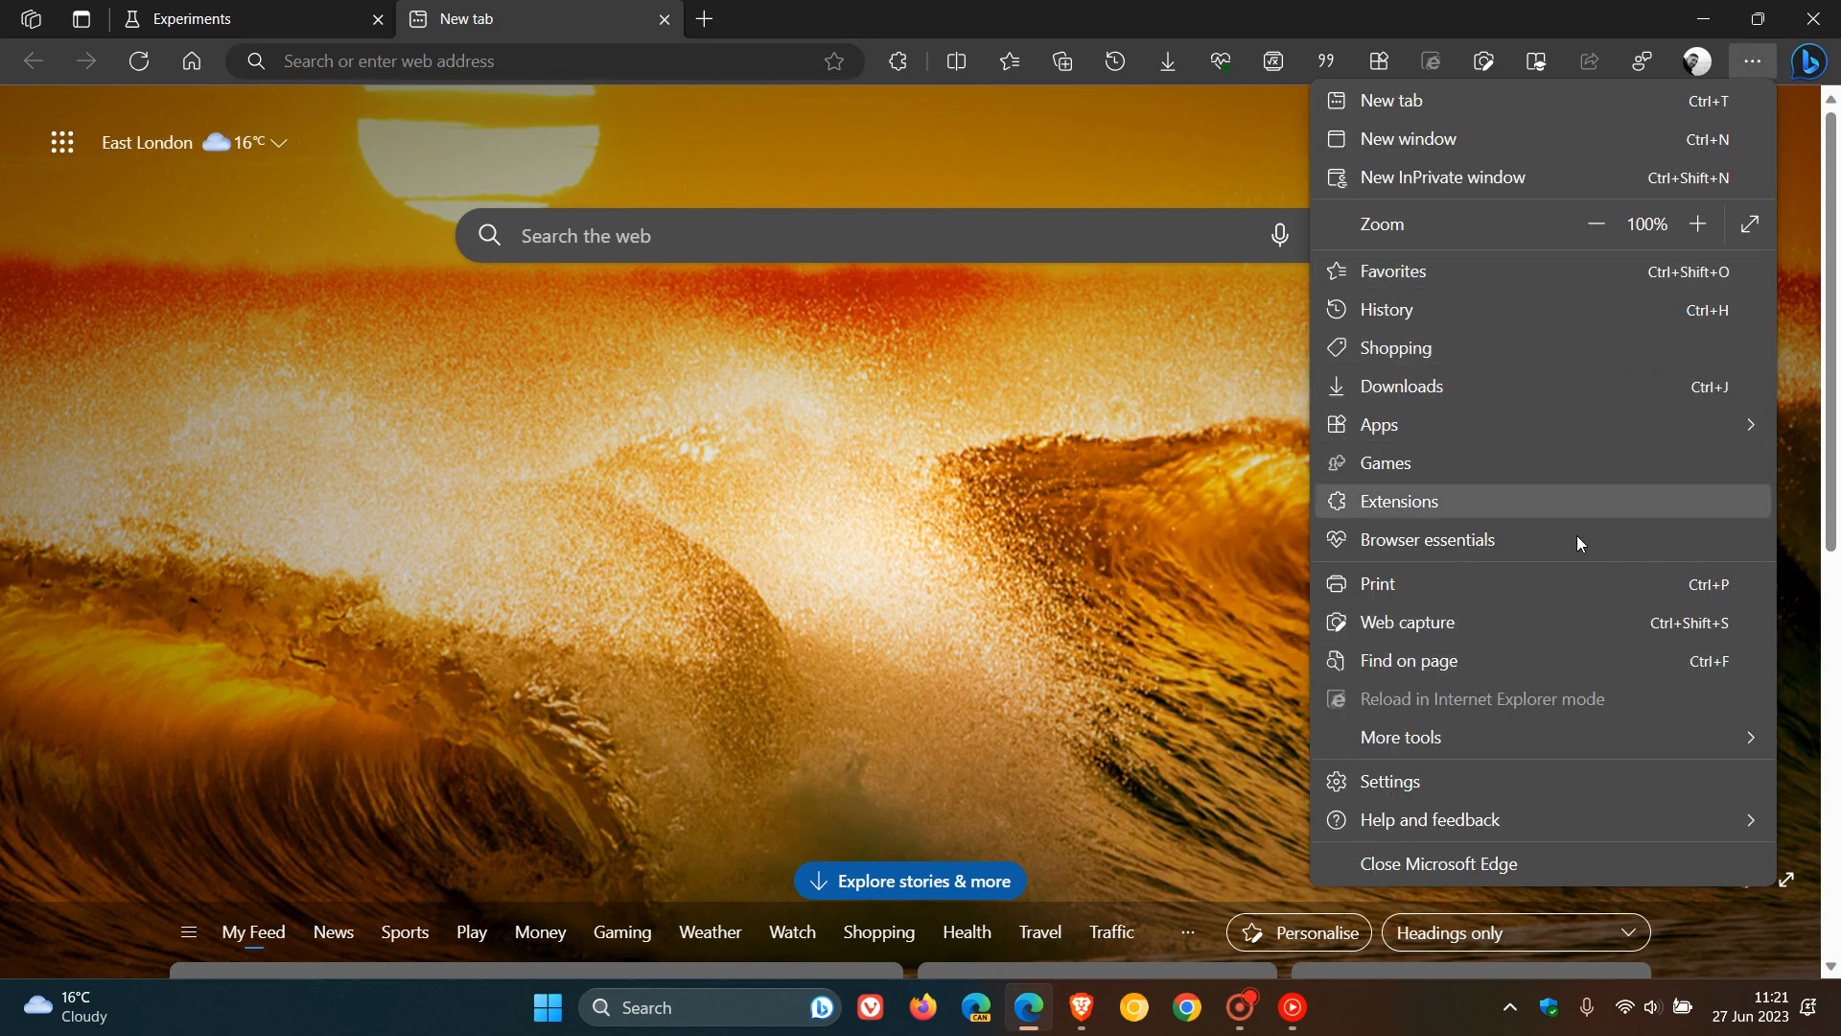
{"action": "mouse_move", "coordinate": [1126, 409]}
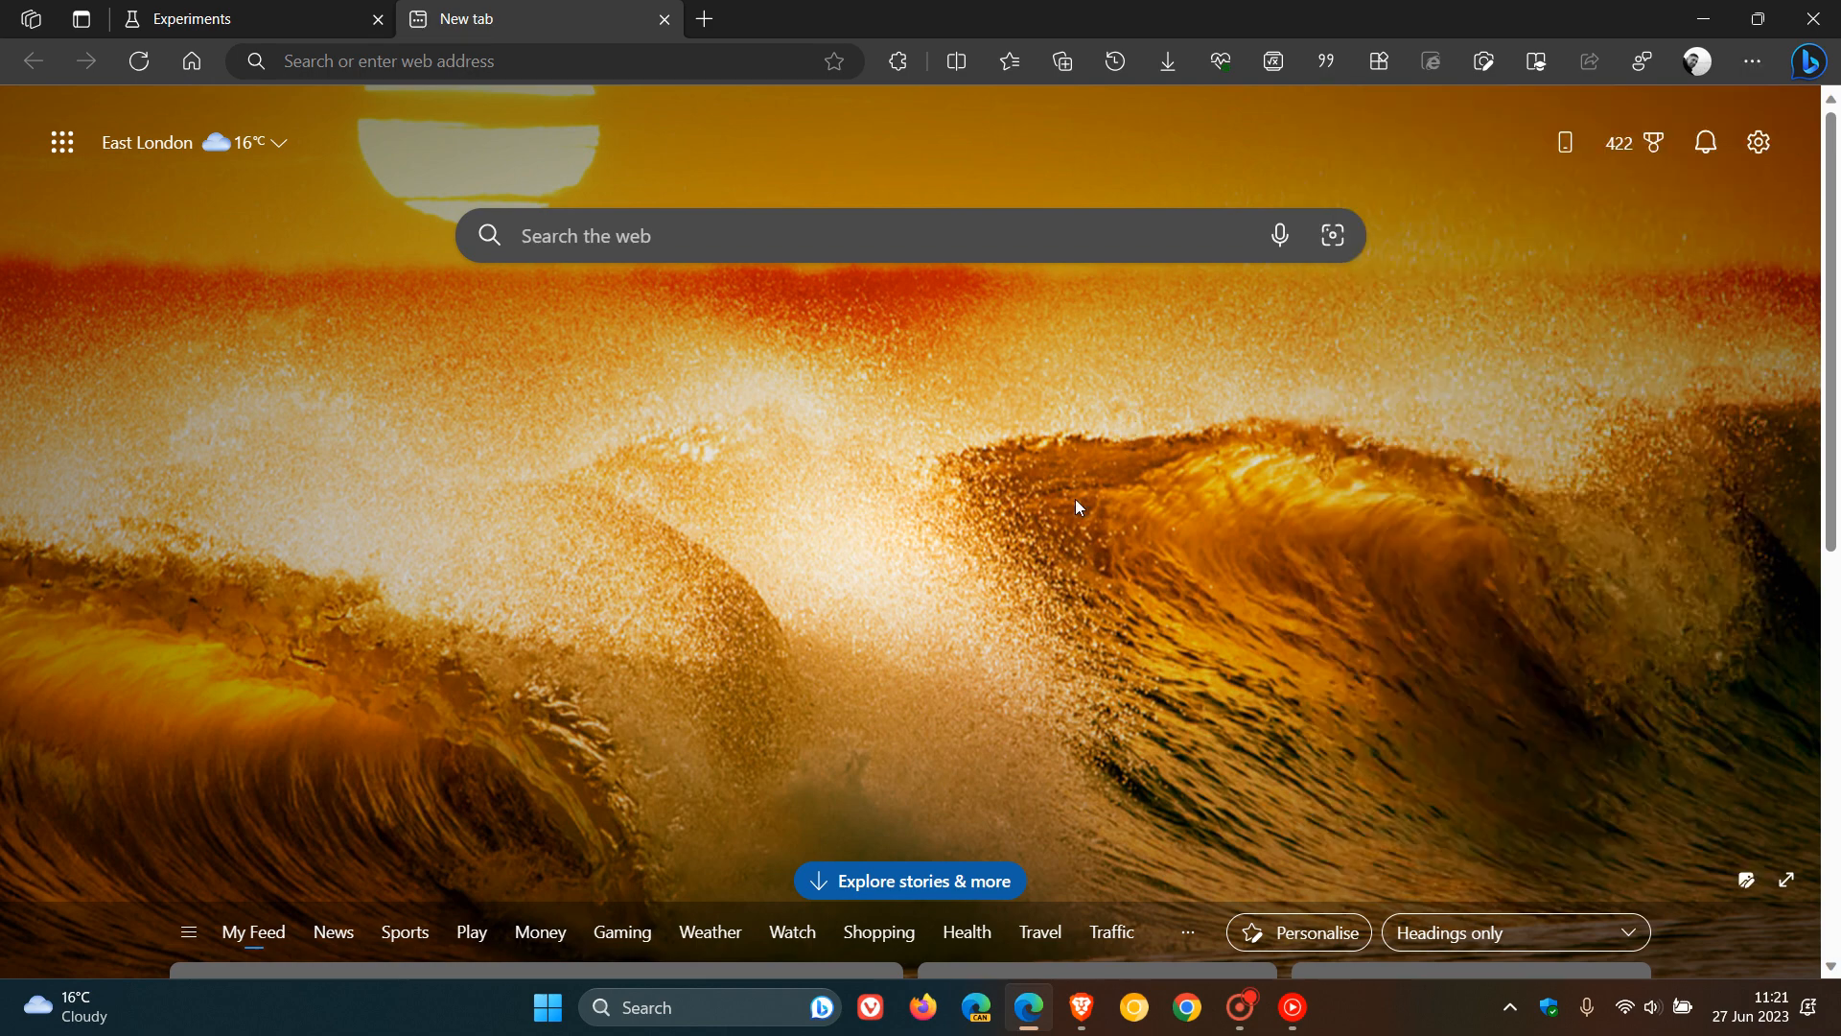
{"action": "mouse_move", "coordinate": [955, 470]}
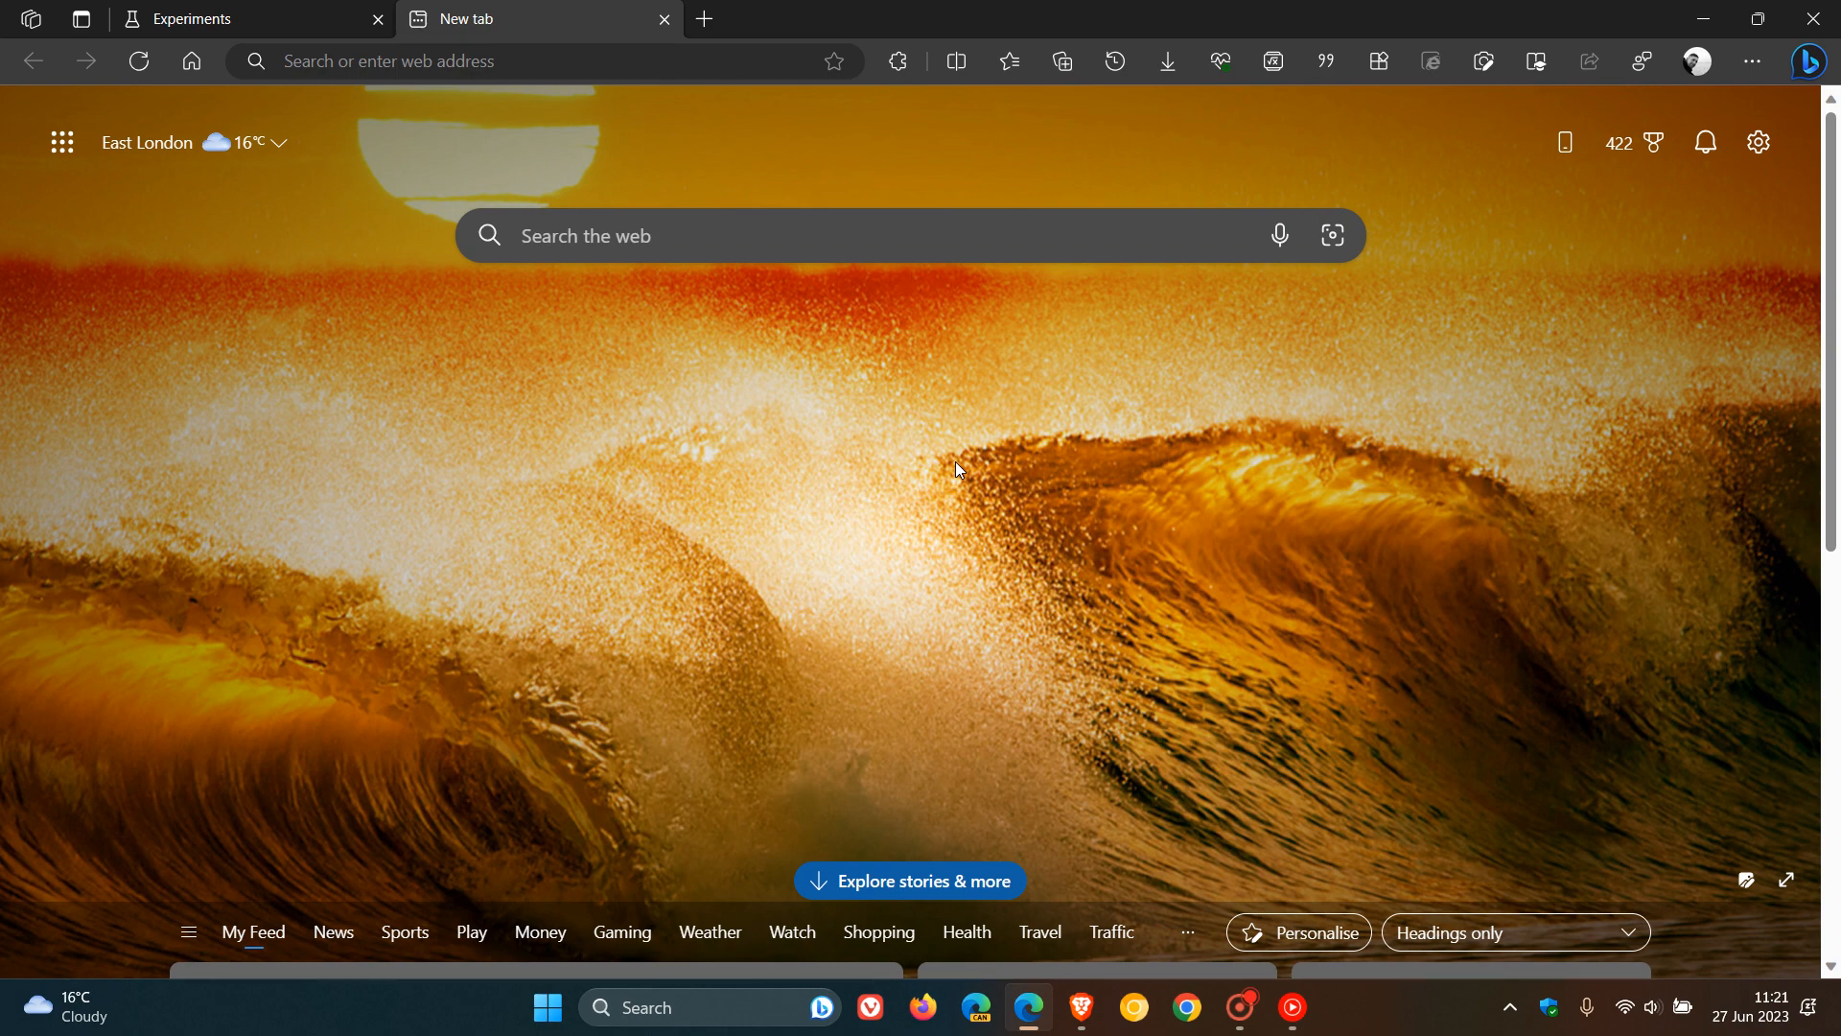
{"action": "mouse_move", "coordinate": [499, 236]}
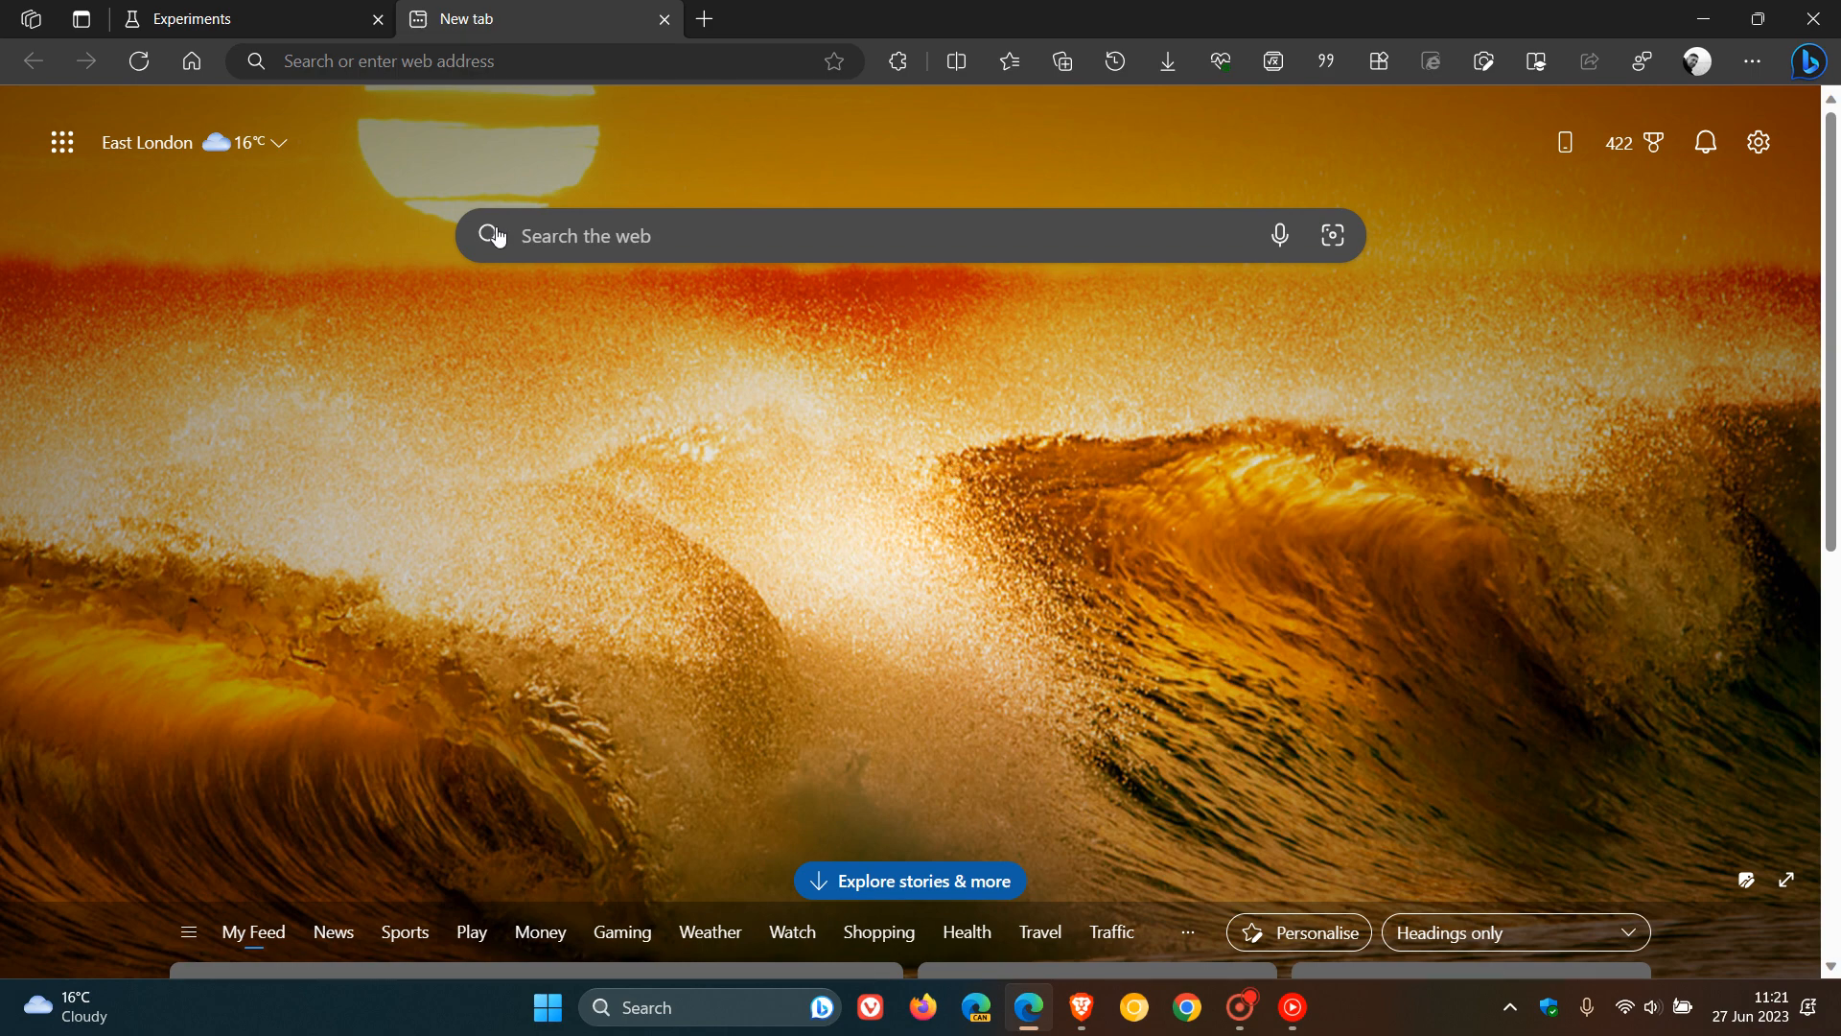
{"action": "mouse_move", "coordinate": [1155, 531]}
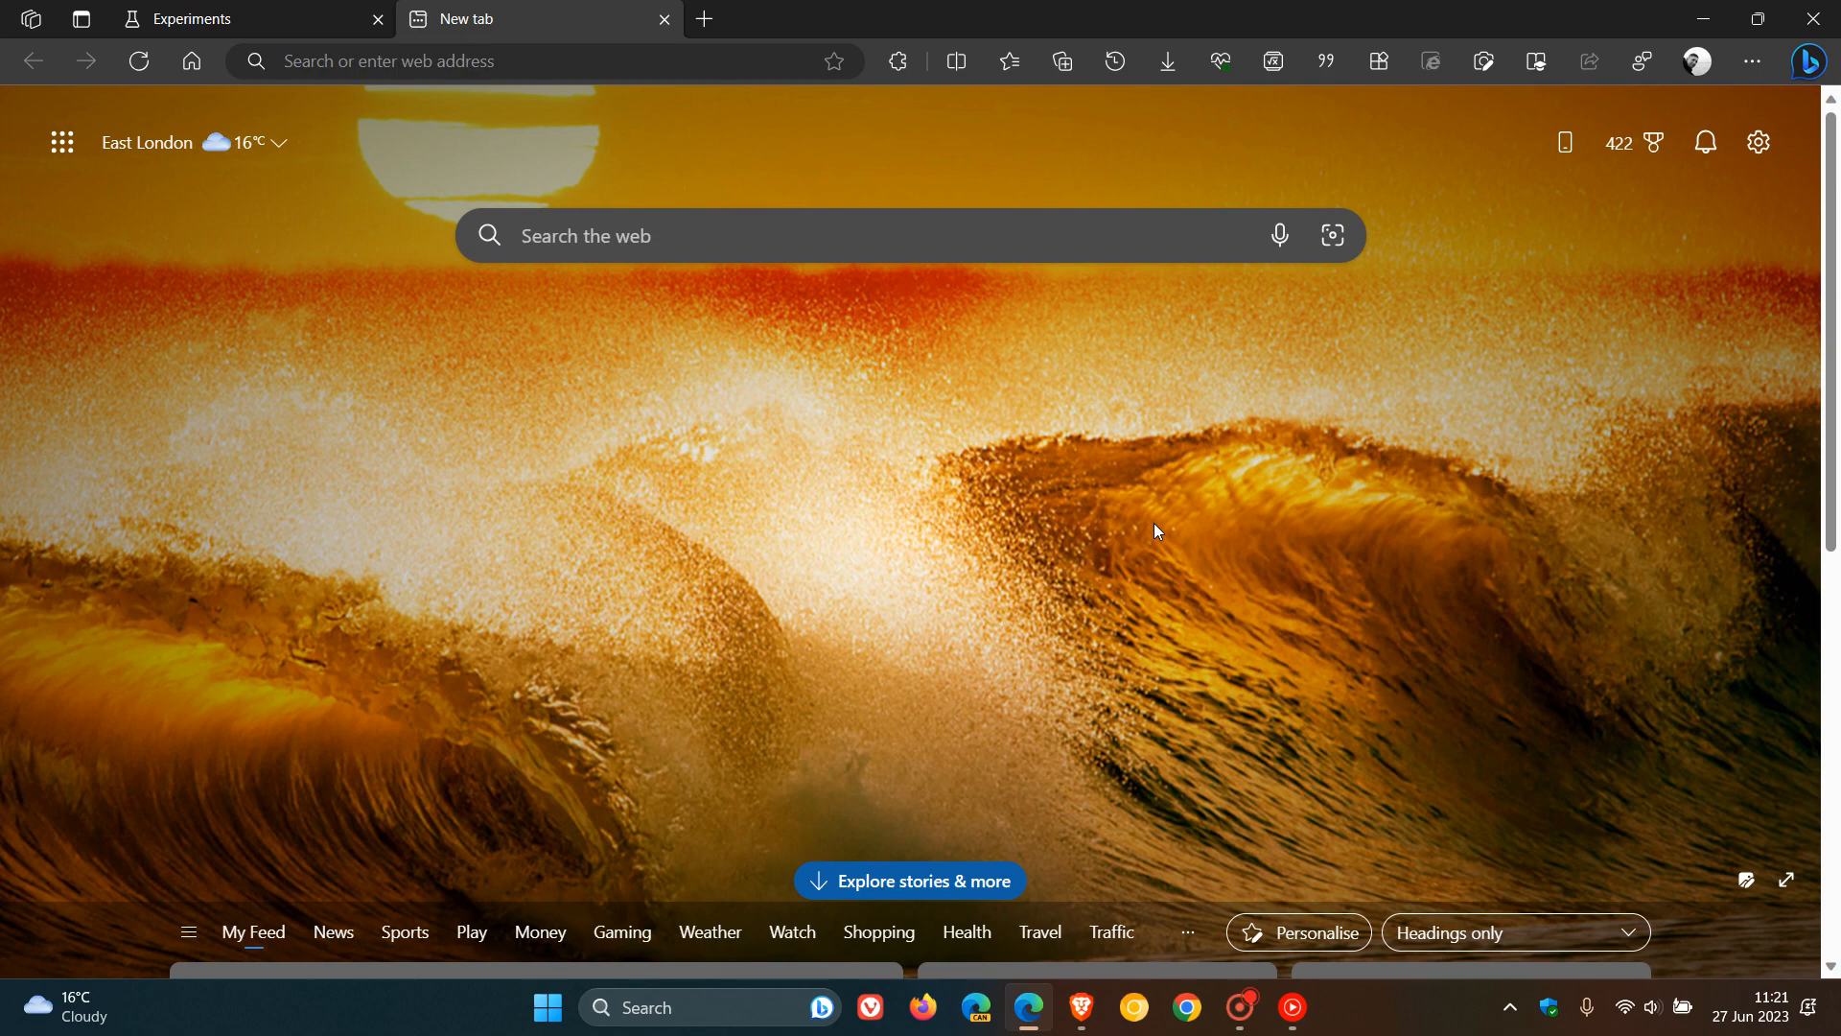
{"action": "left_click", "coordinate": [193, 19]}
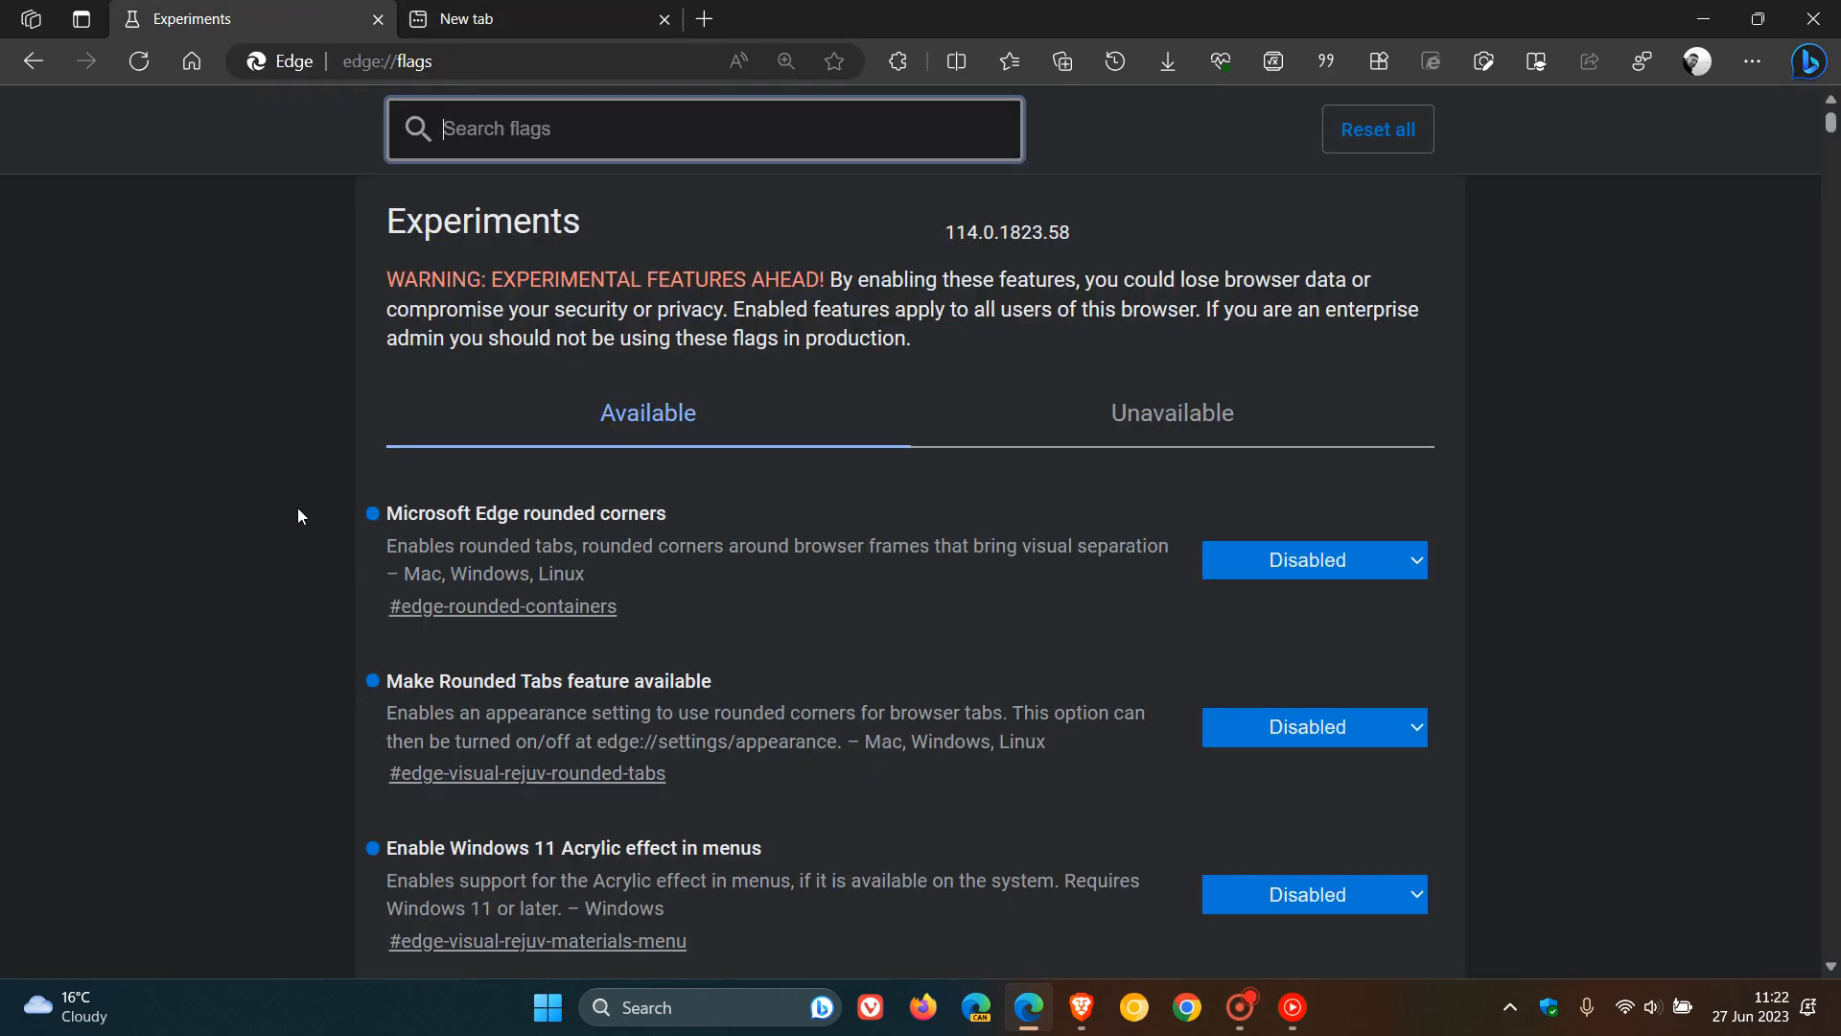
Reset the rounded corners, rounded tabs and Acrylic menu effect flags to Default
{"action": "scroll", "scroll_direction": "down", "scroll_amount": 3}
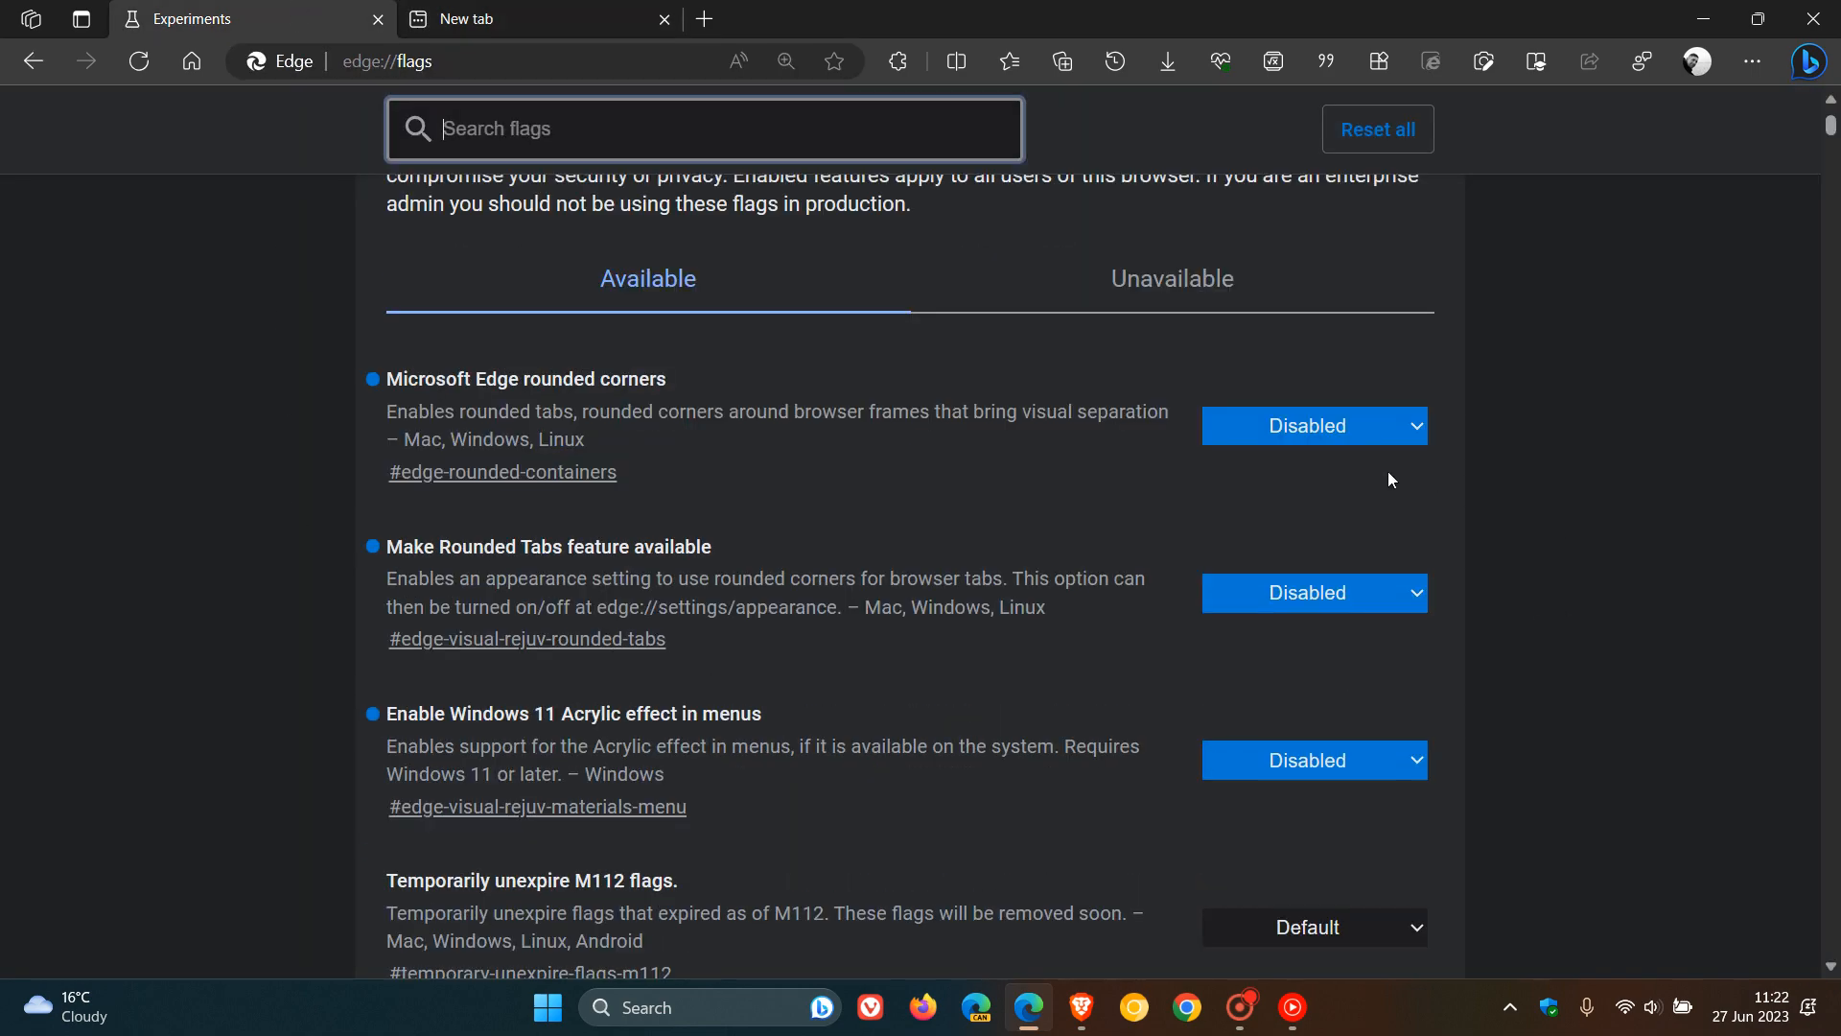
{"action": "left_click", "coordinate": [1312, 426]}
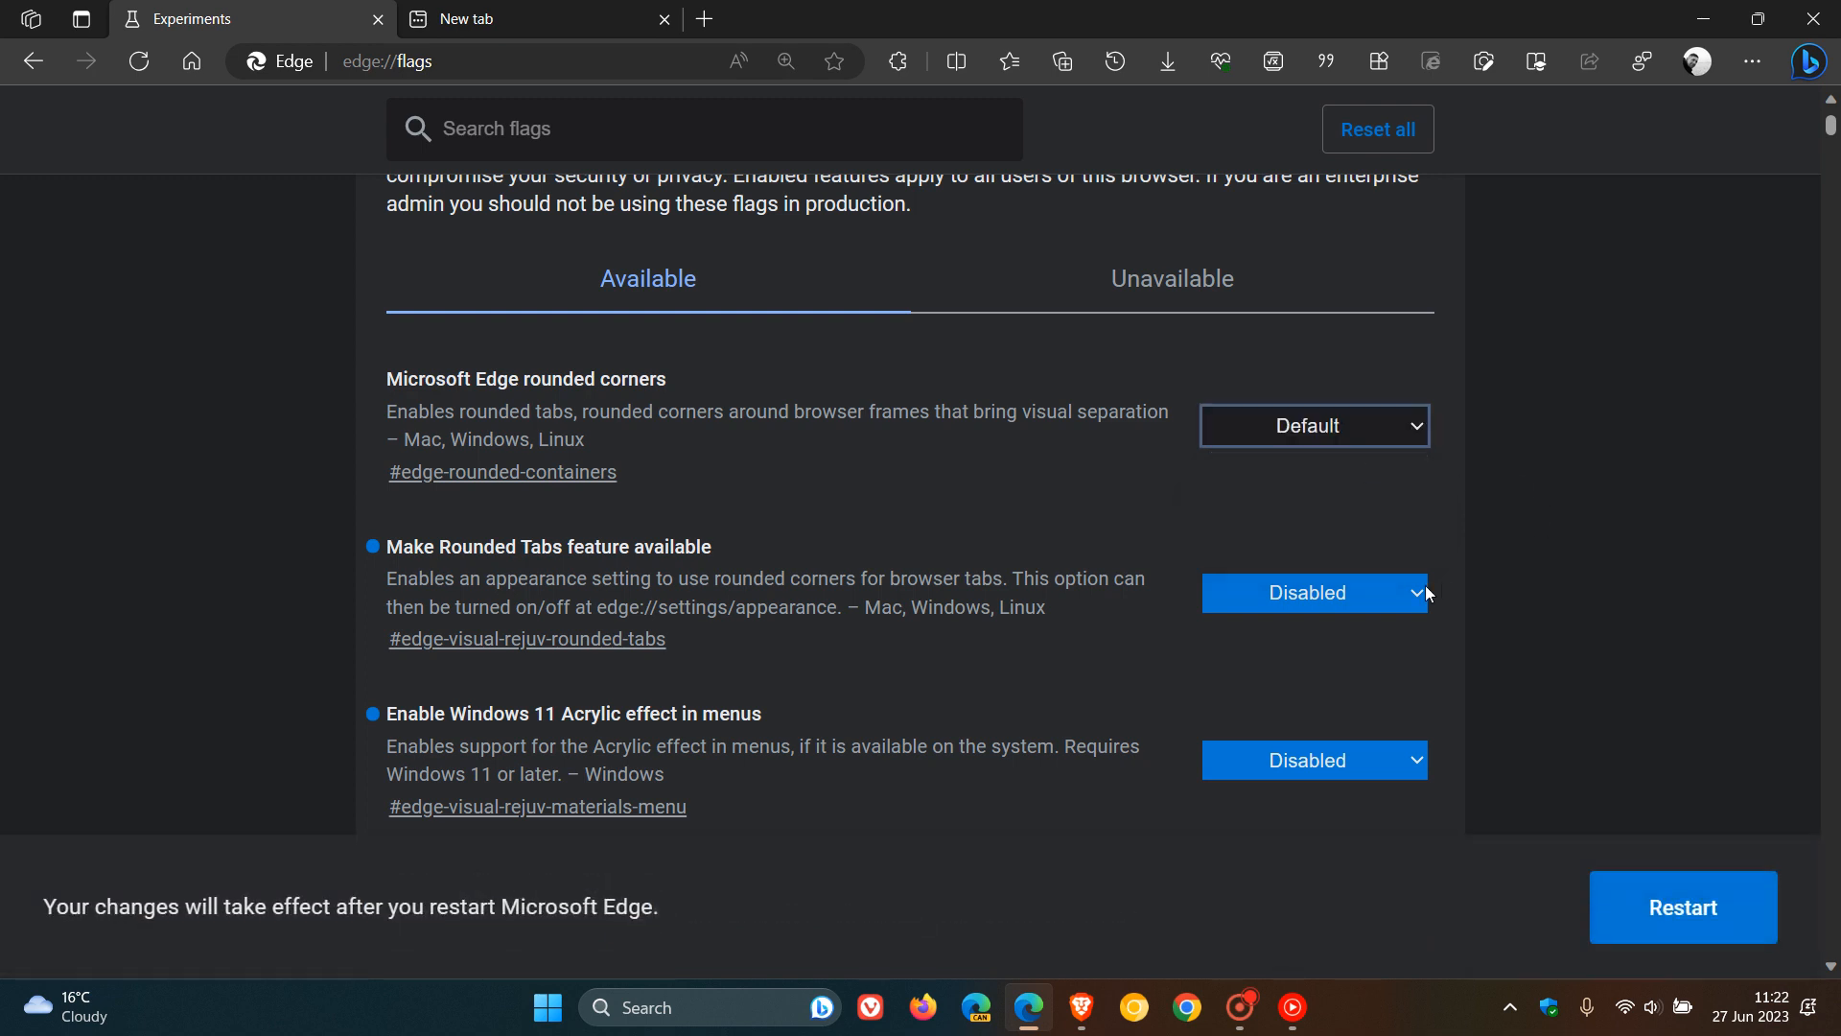
{"action": "left_click", "coordinate": [1312, 760]}
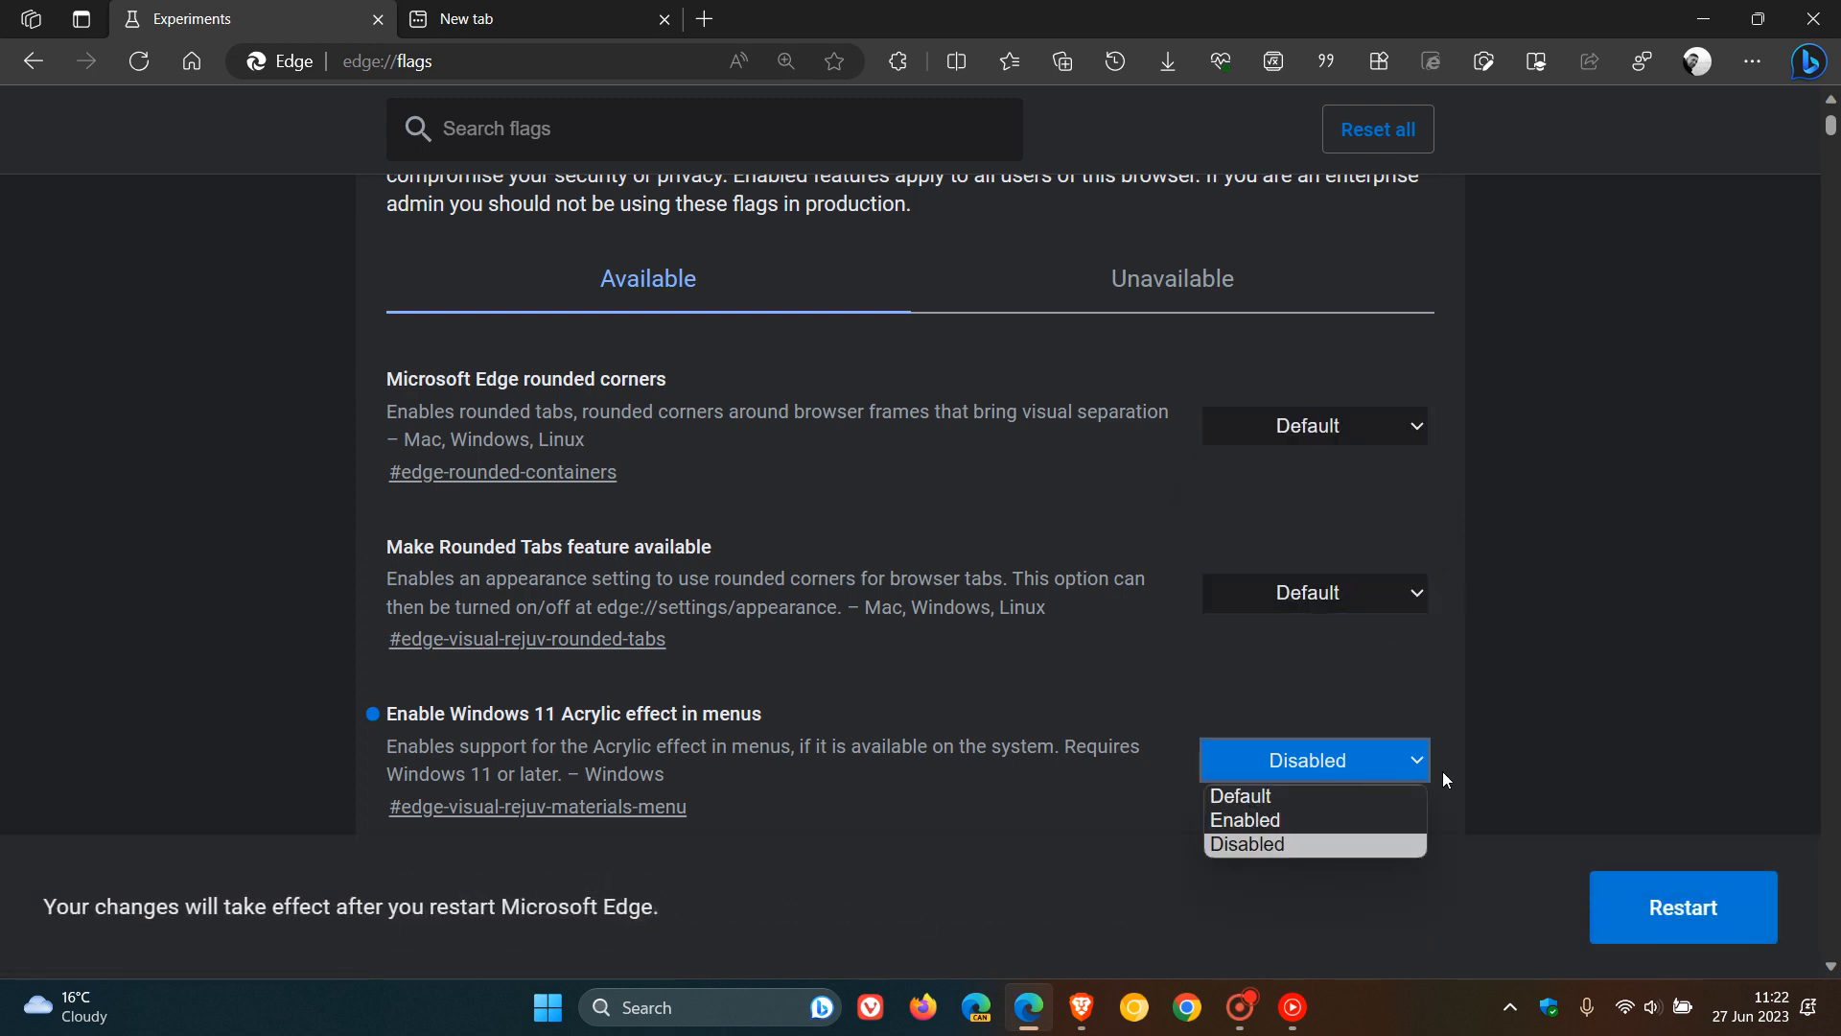
{"action": "left_click", "coordinate": [1241, 796]}
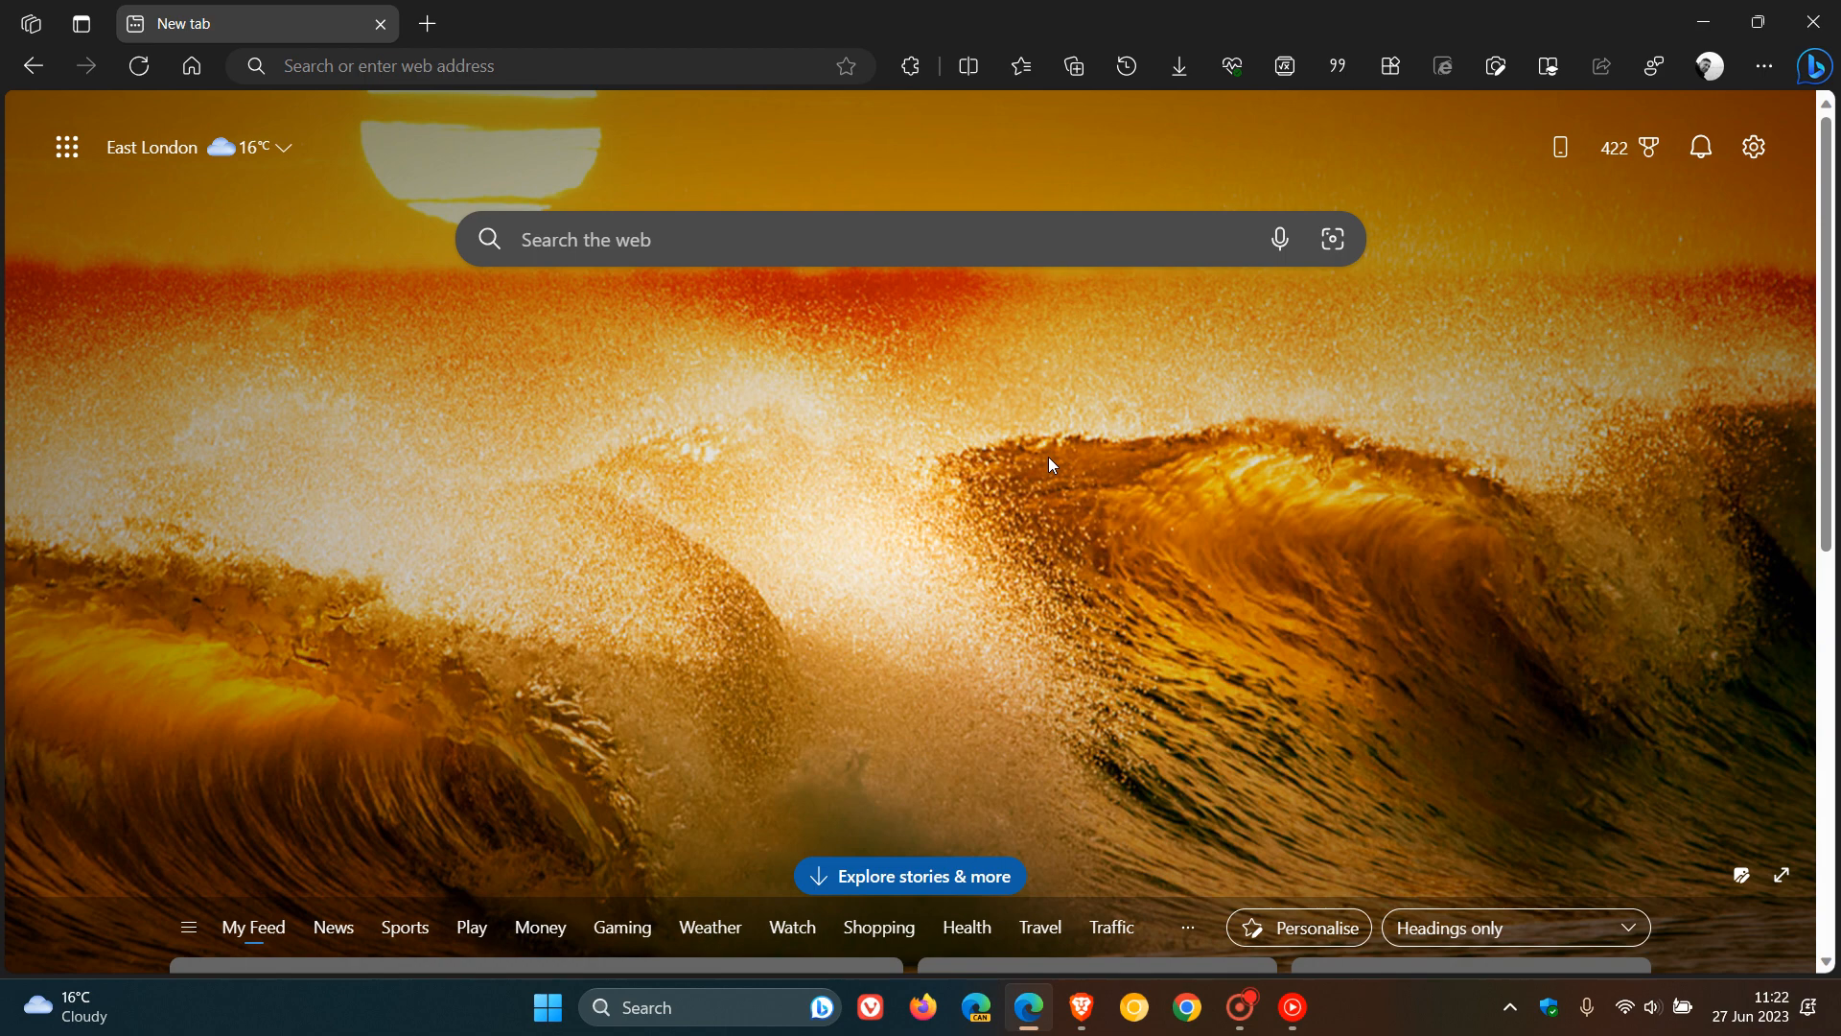
{"action": "mouse_move", "coordinate": [1053, 453]}
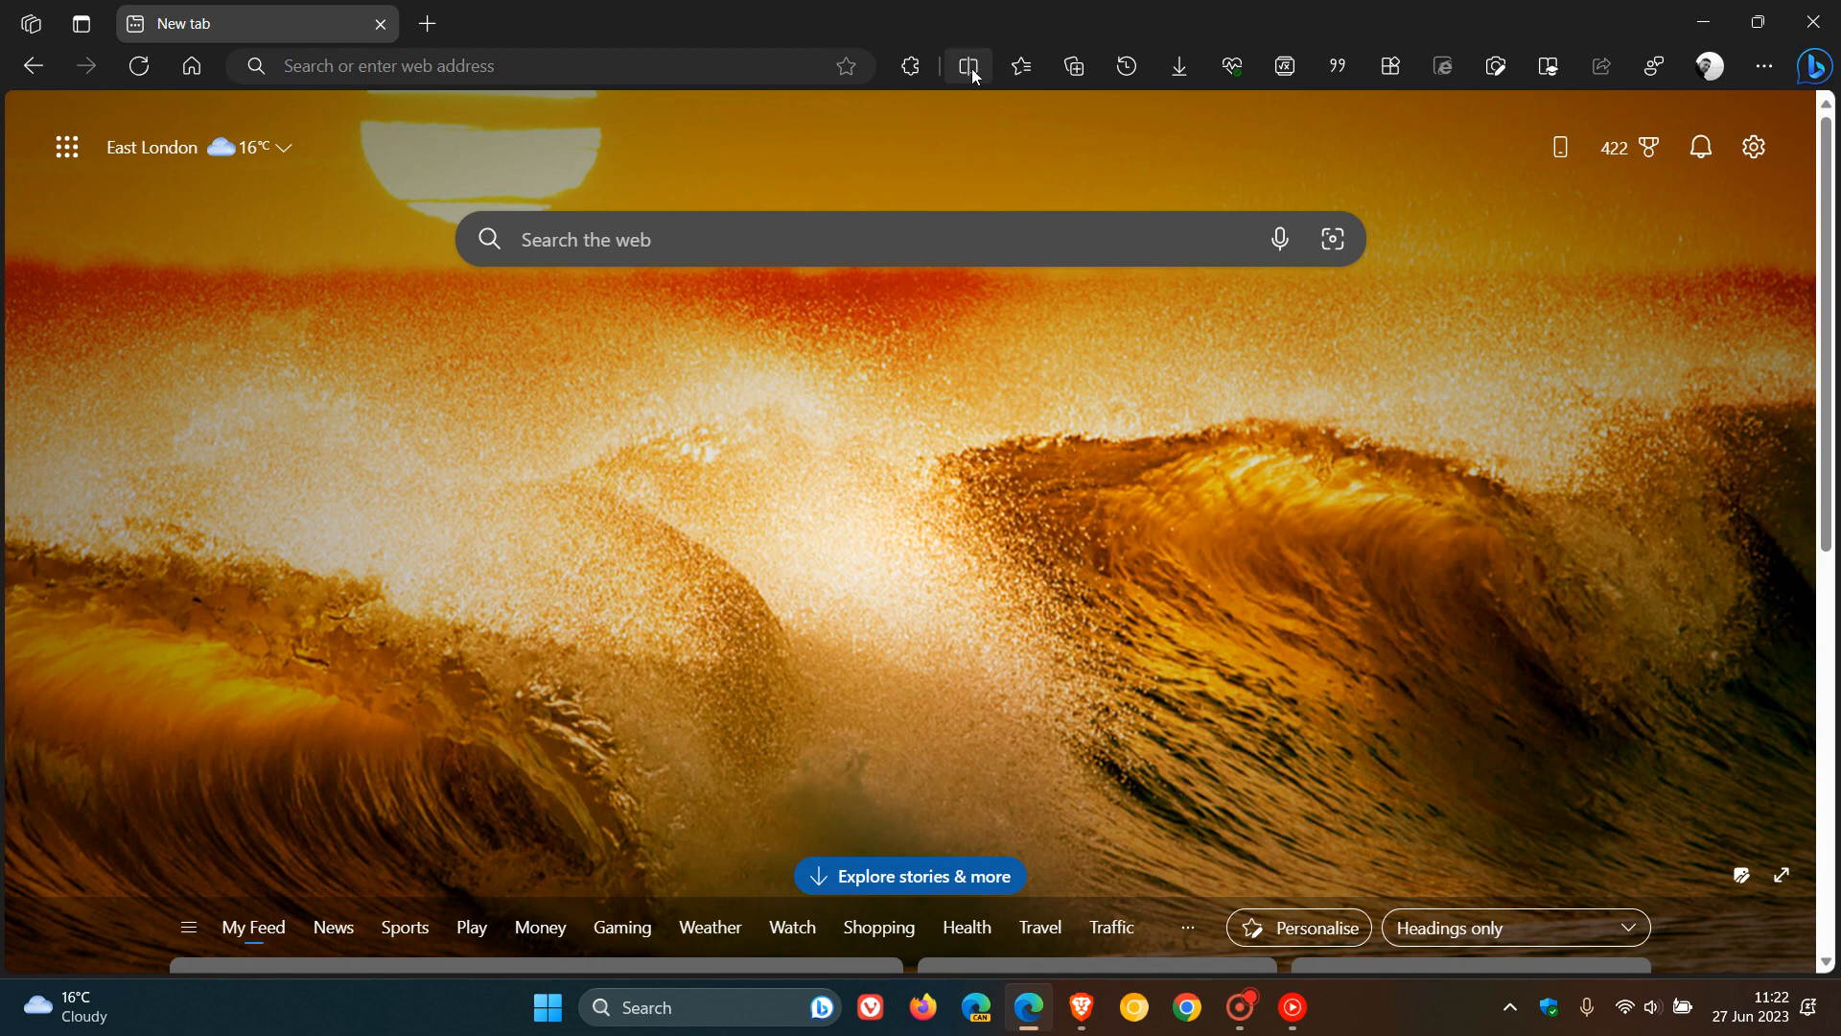
{"action": "left_click", "coordinate": [967, 65]}
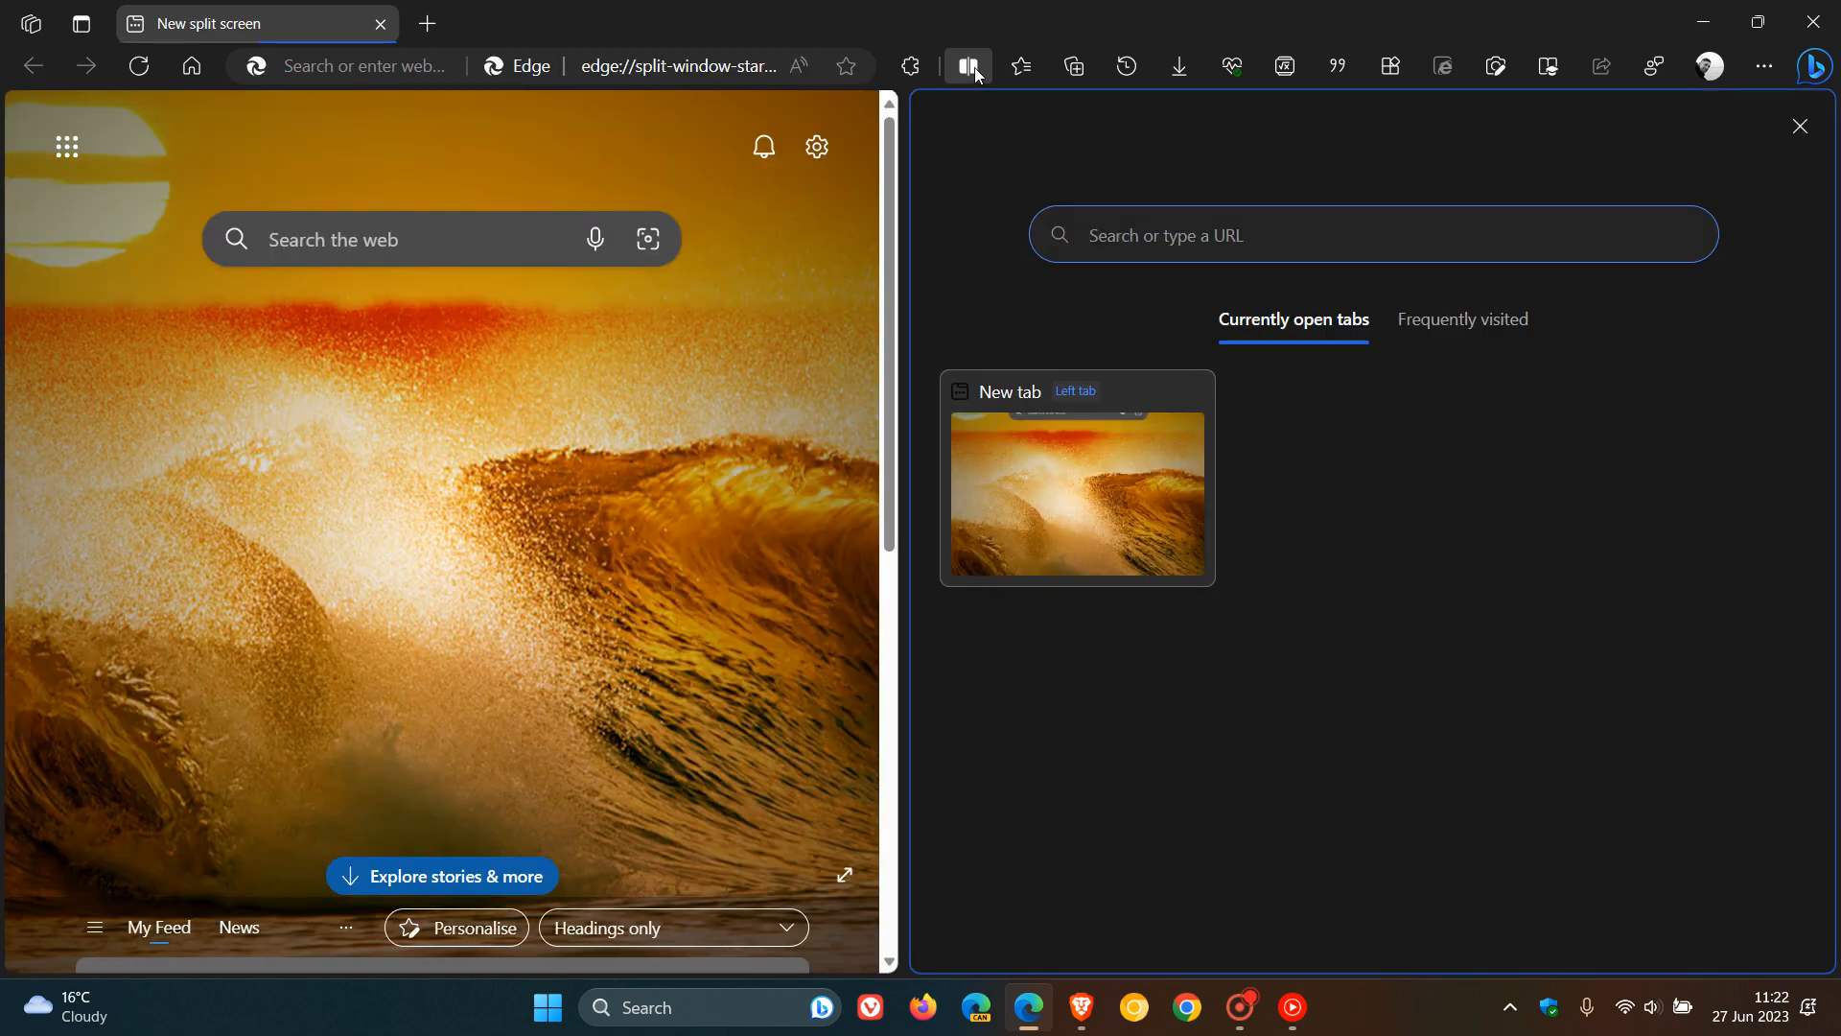
{"action": "left_click", "coordinate": [1291, 234]}
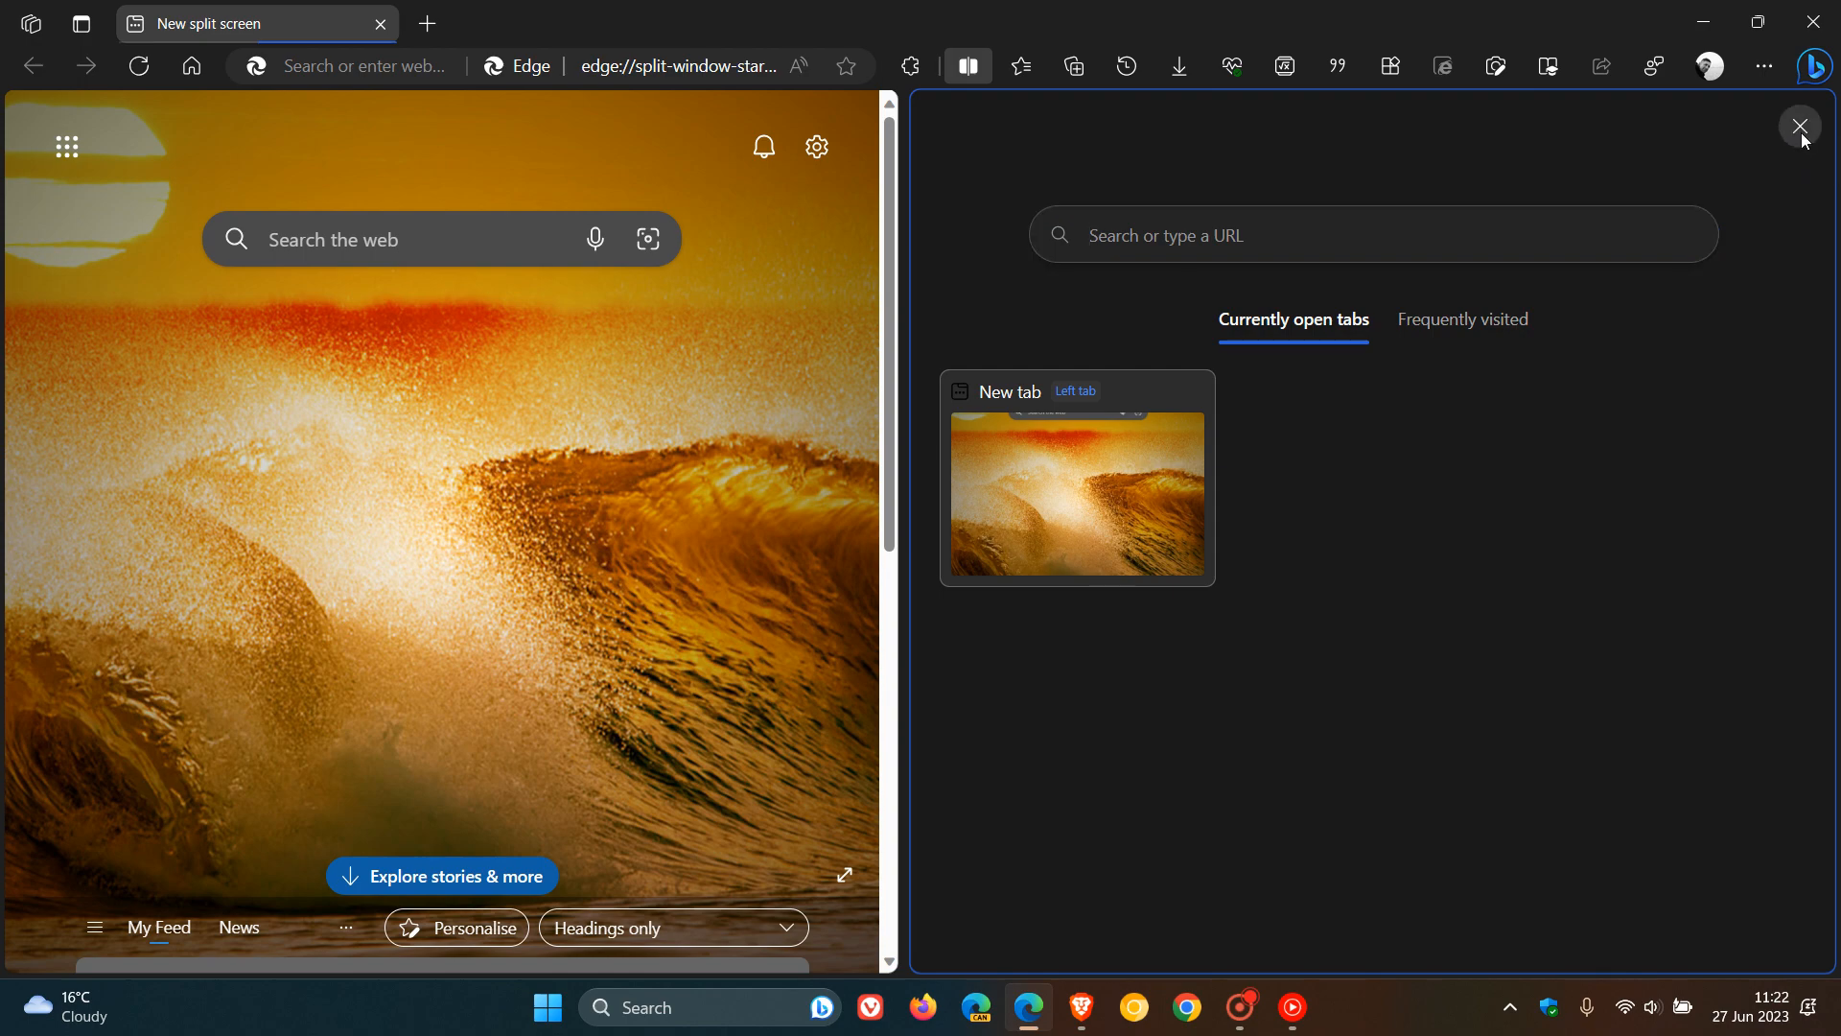
{"action": "left_click", "coordinate": [1798, 127]}
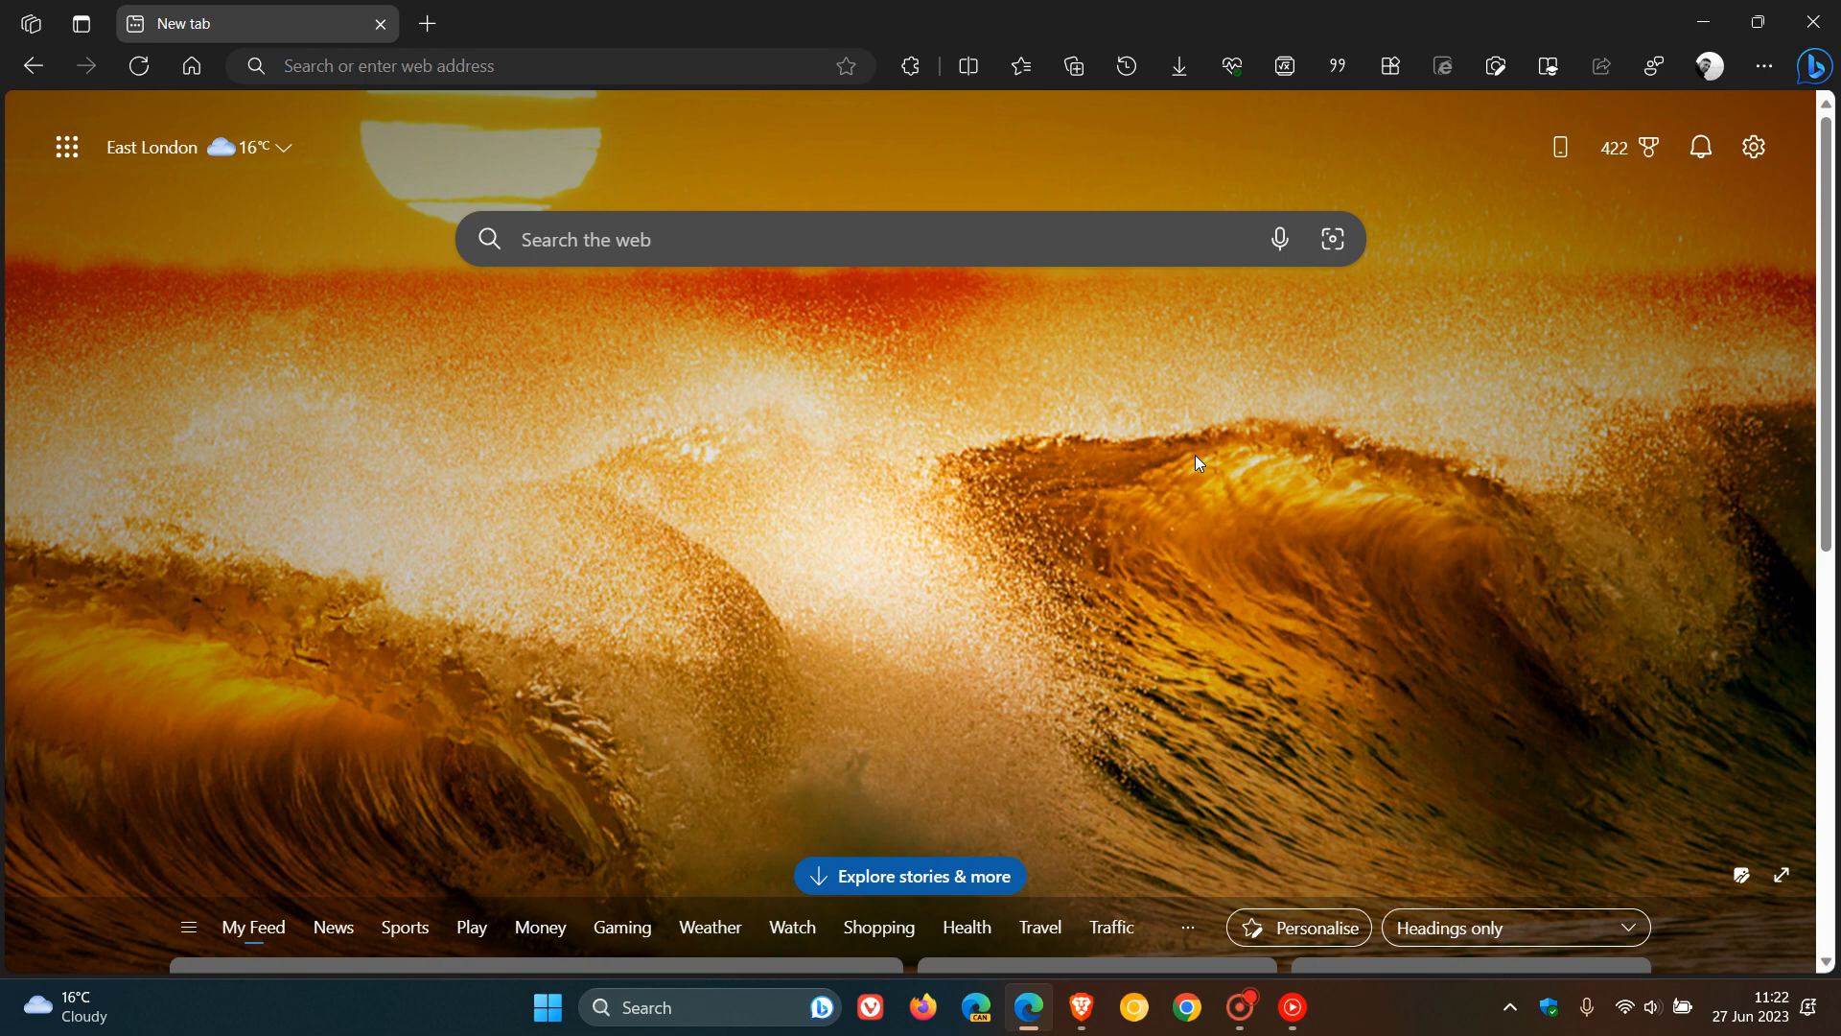
{"action": "mouse_move", "coordinate": [1089, 468]}
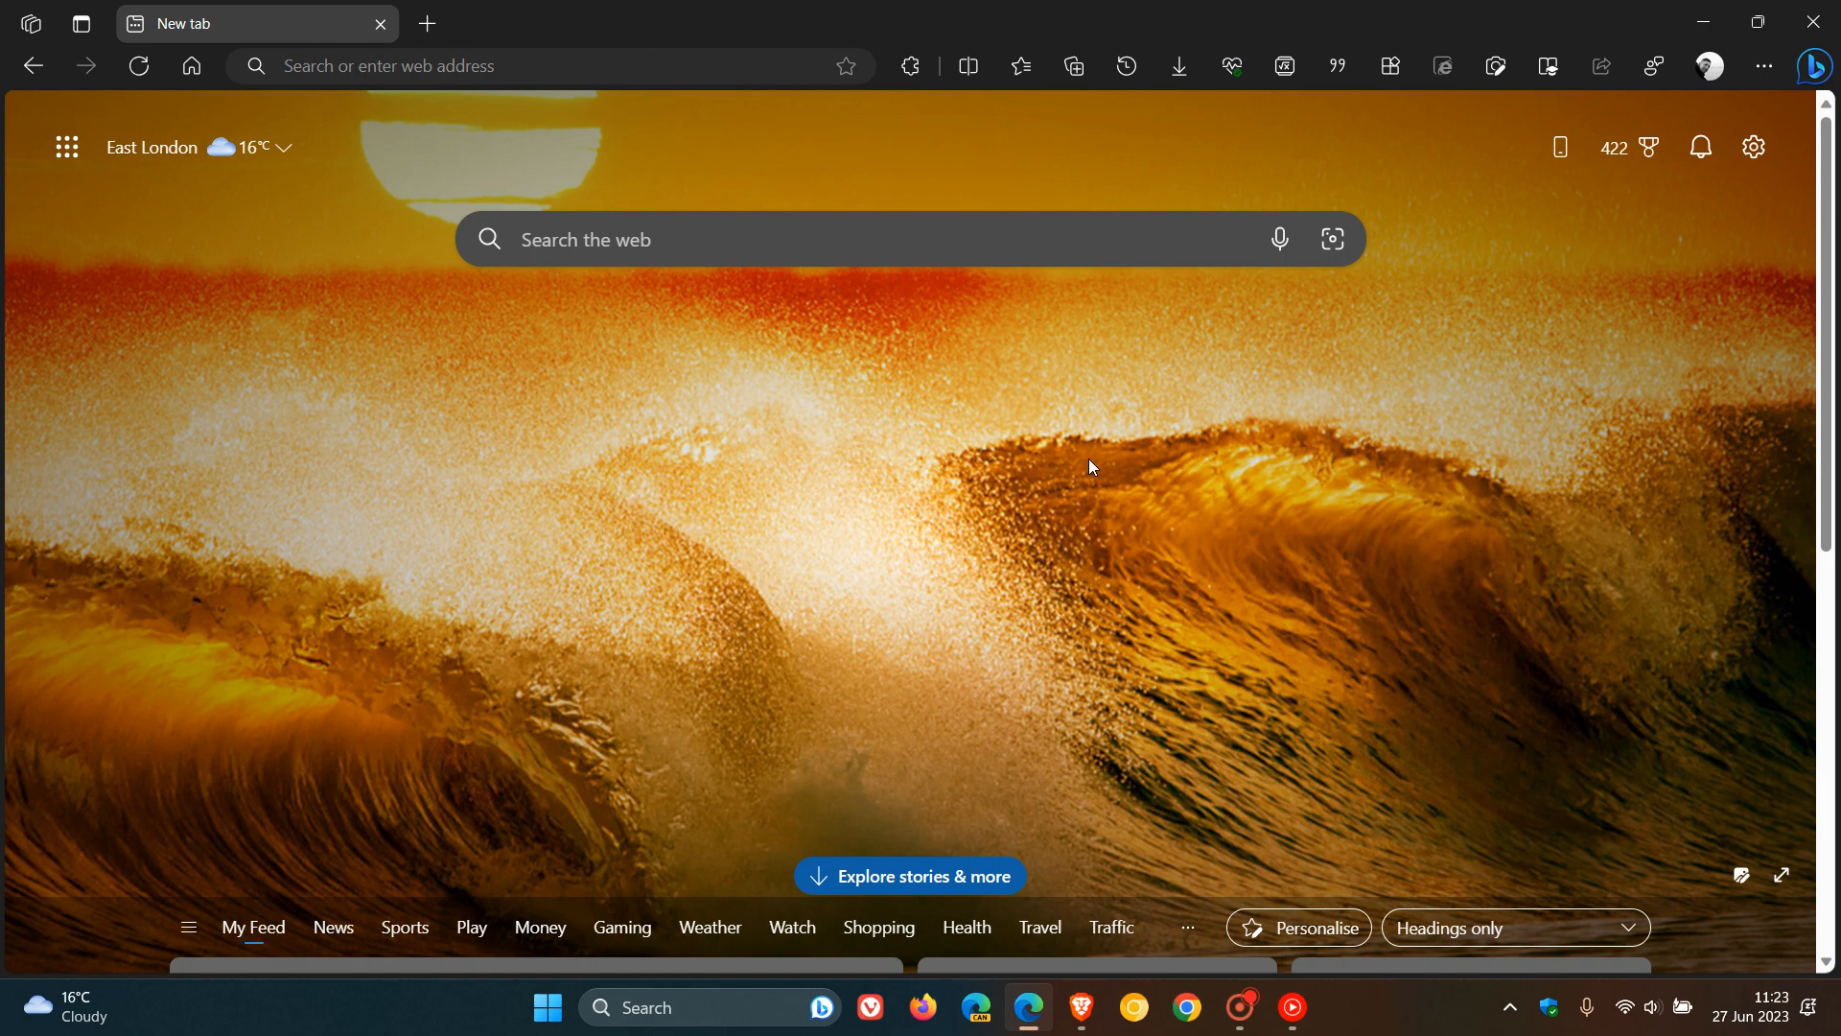
{"action": "mouse_move", "coordinate": [924, 121]}
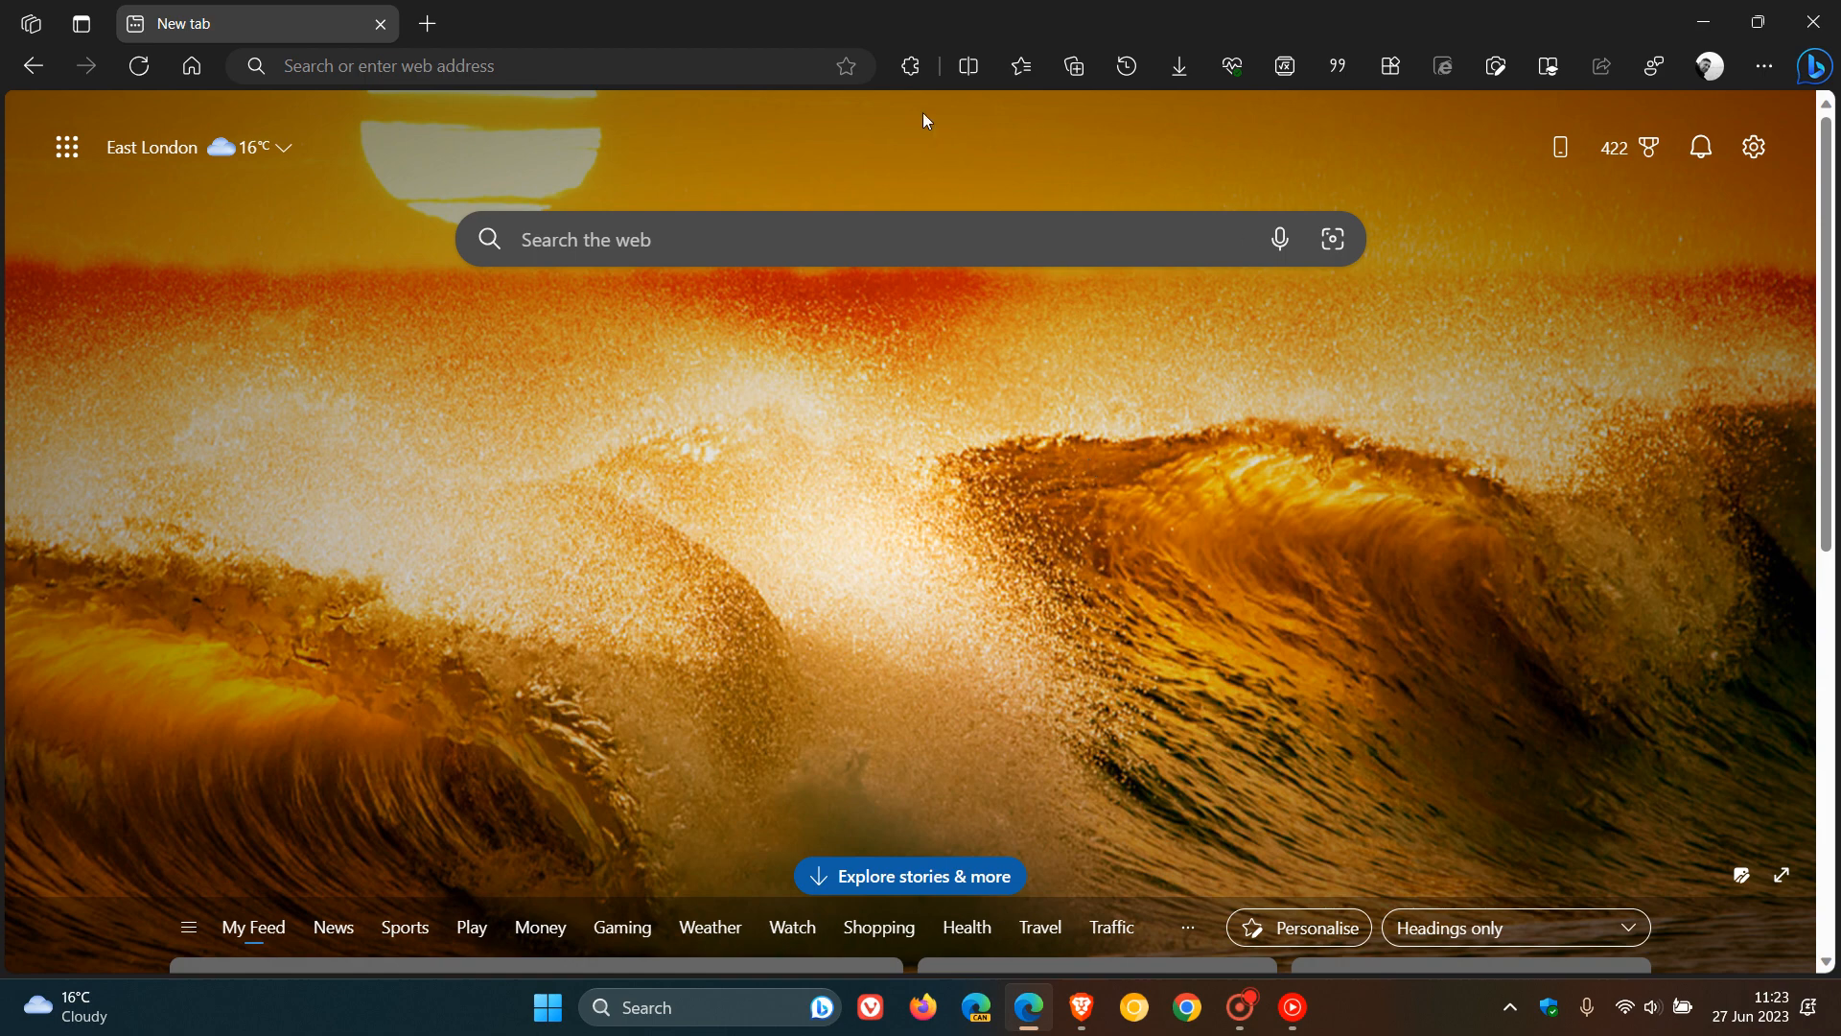
{"action": "mouse_move", "coordinate": [1012, 172]}
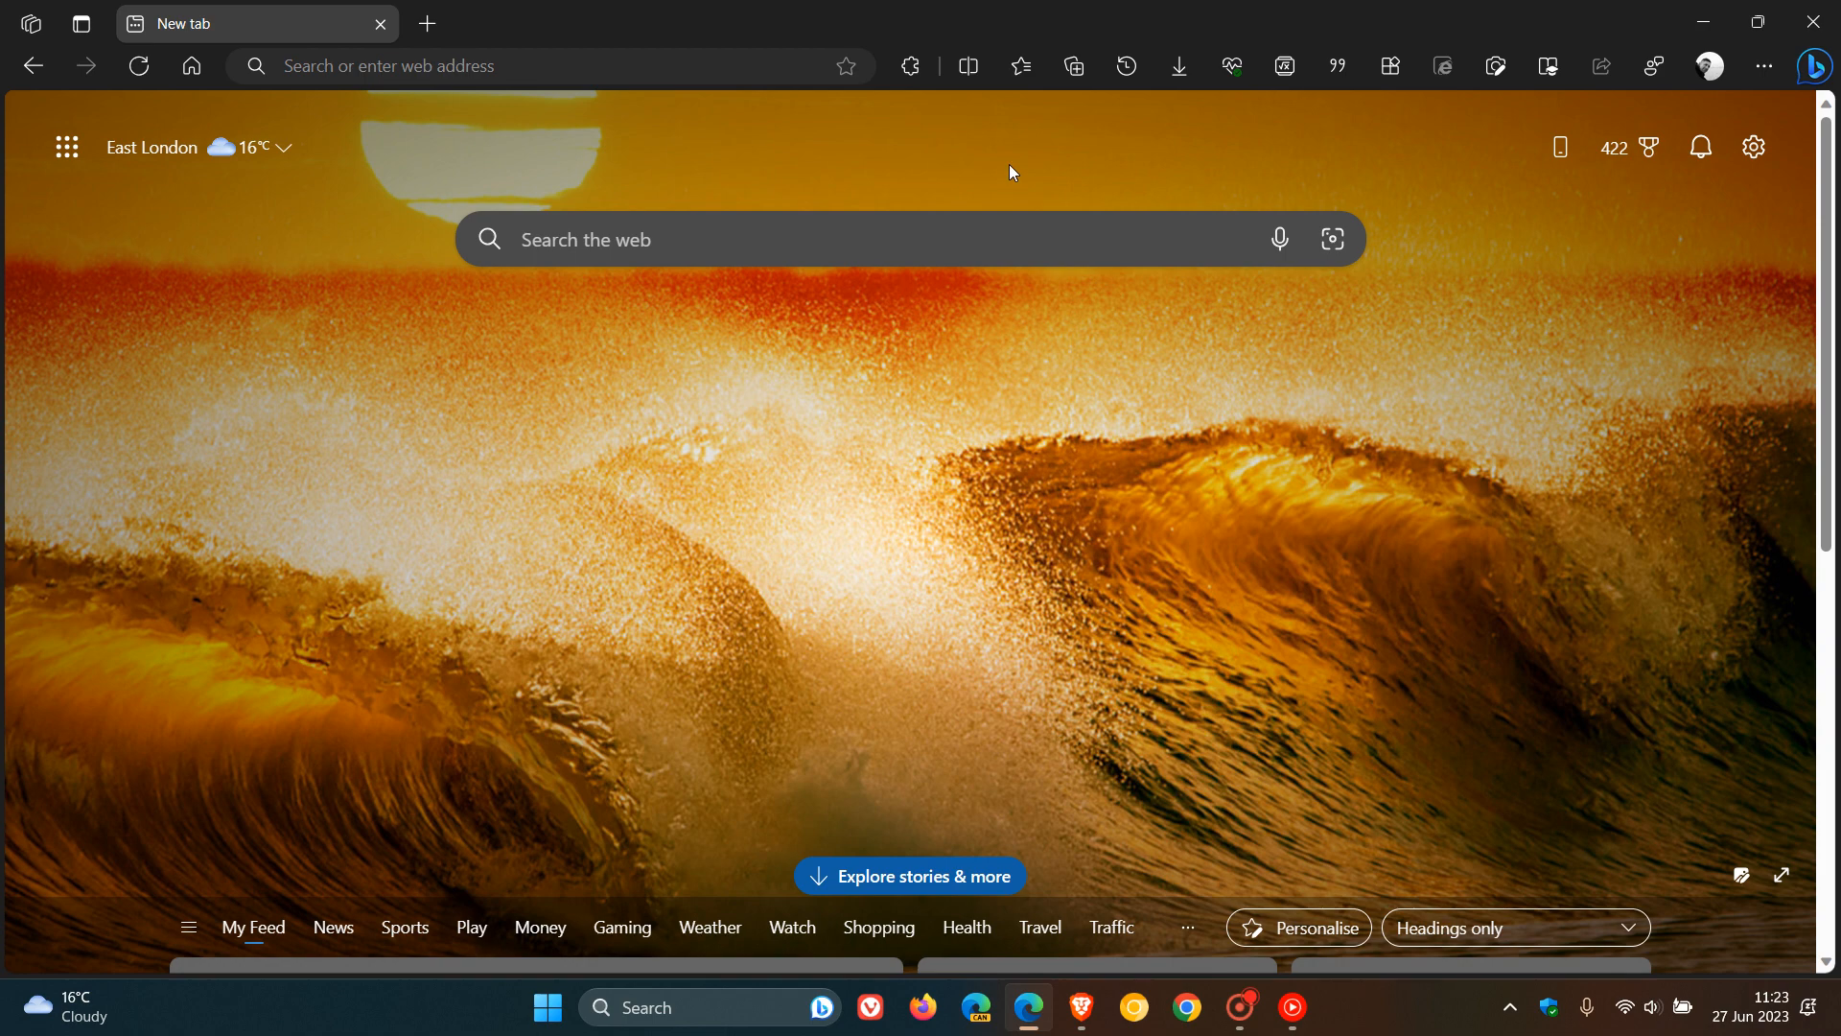